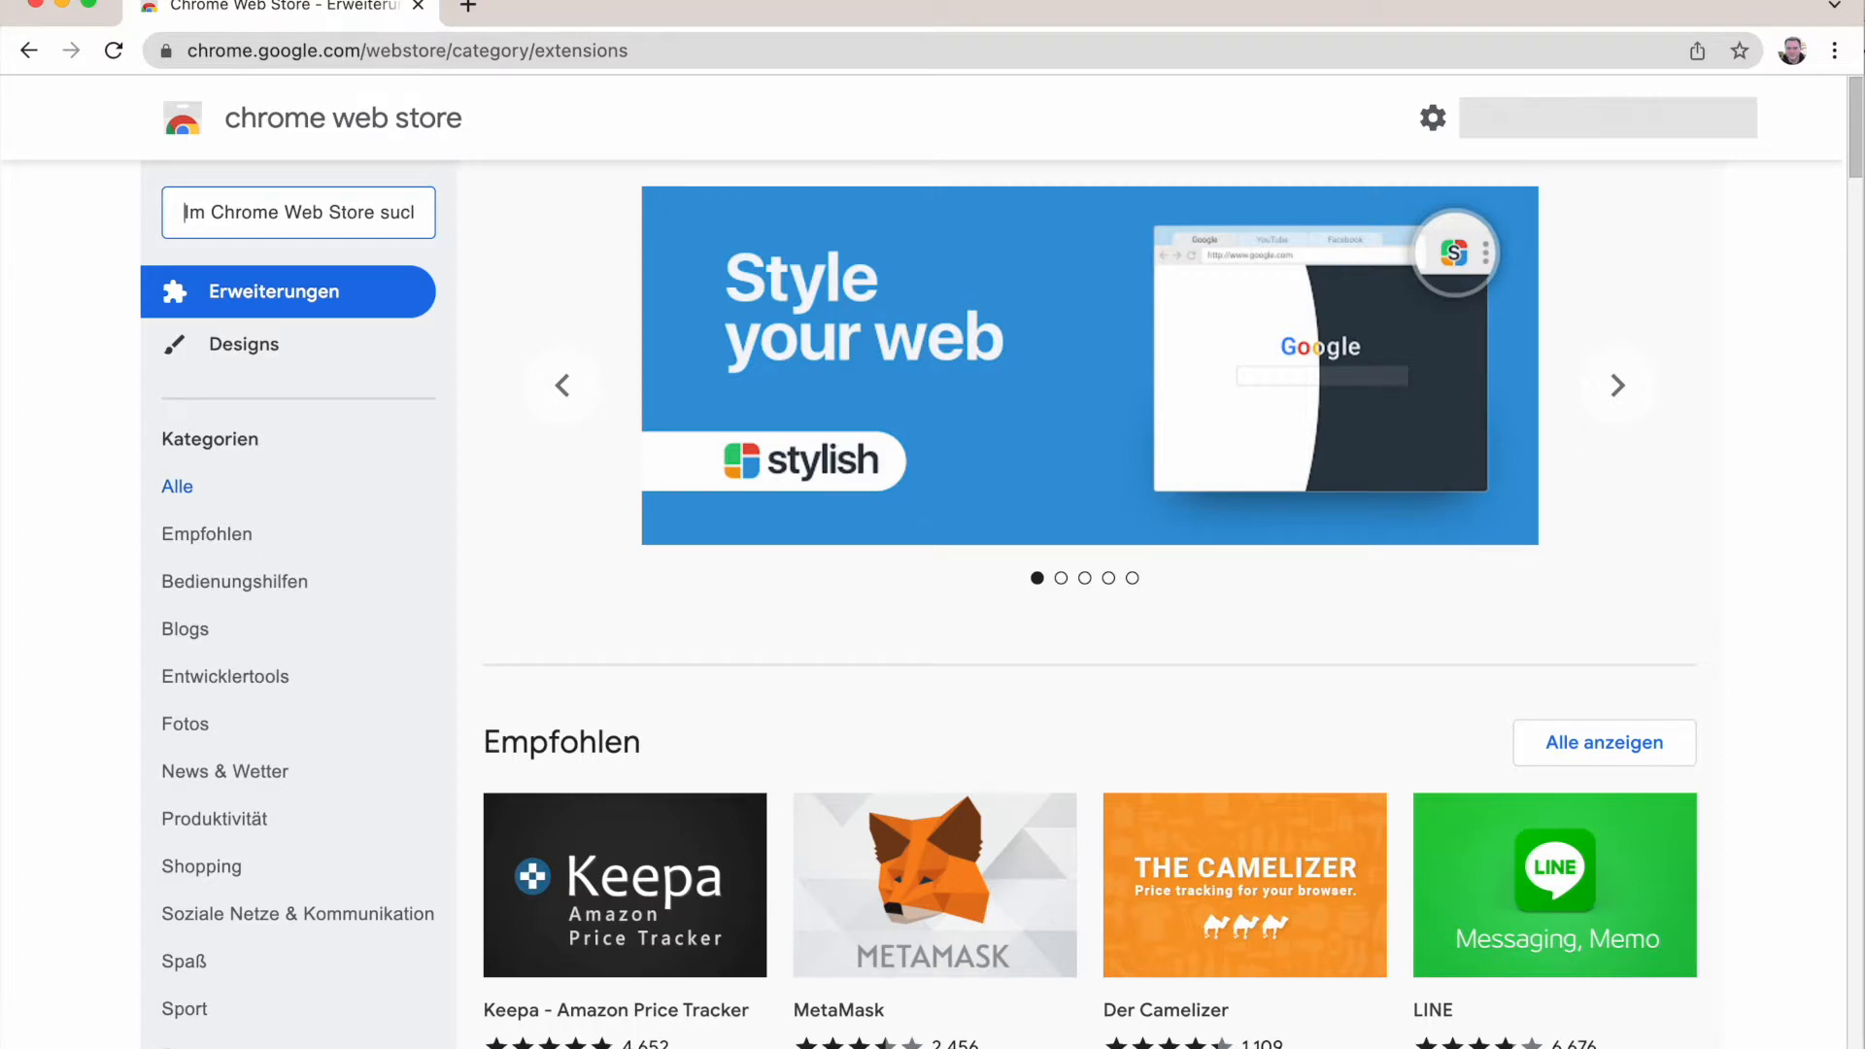
Step: Find BrickHunter via a Web Store search for 'brickhunter' and add the extension to Chrome
left_click(1617, 385)
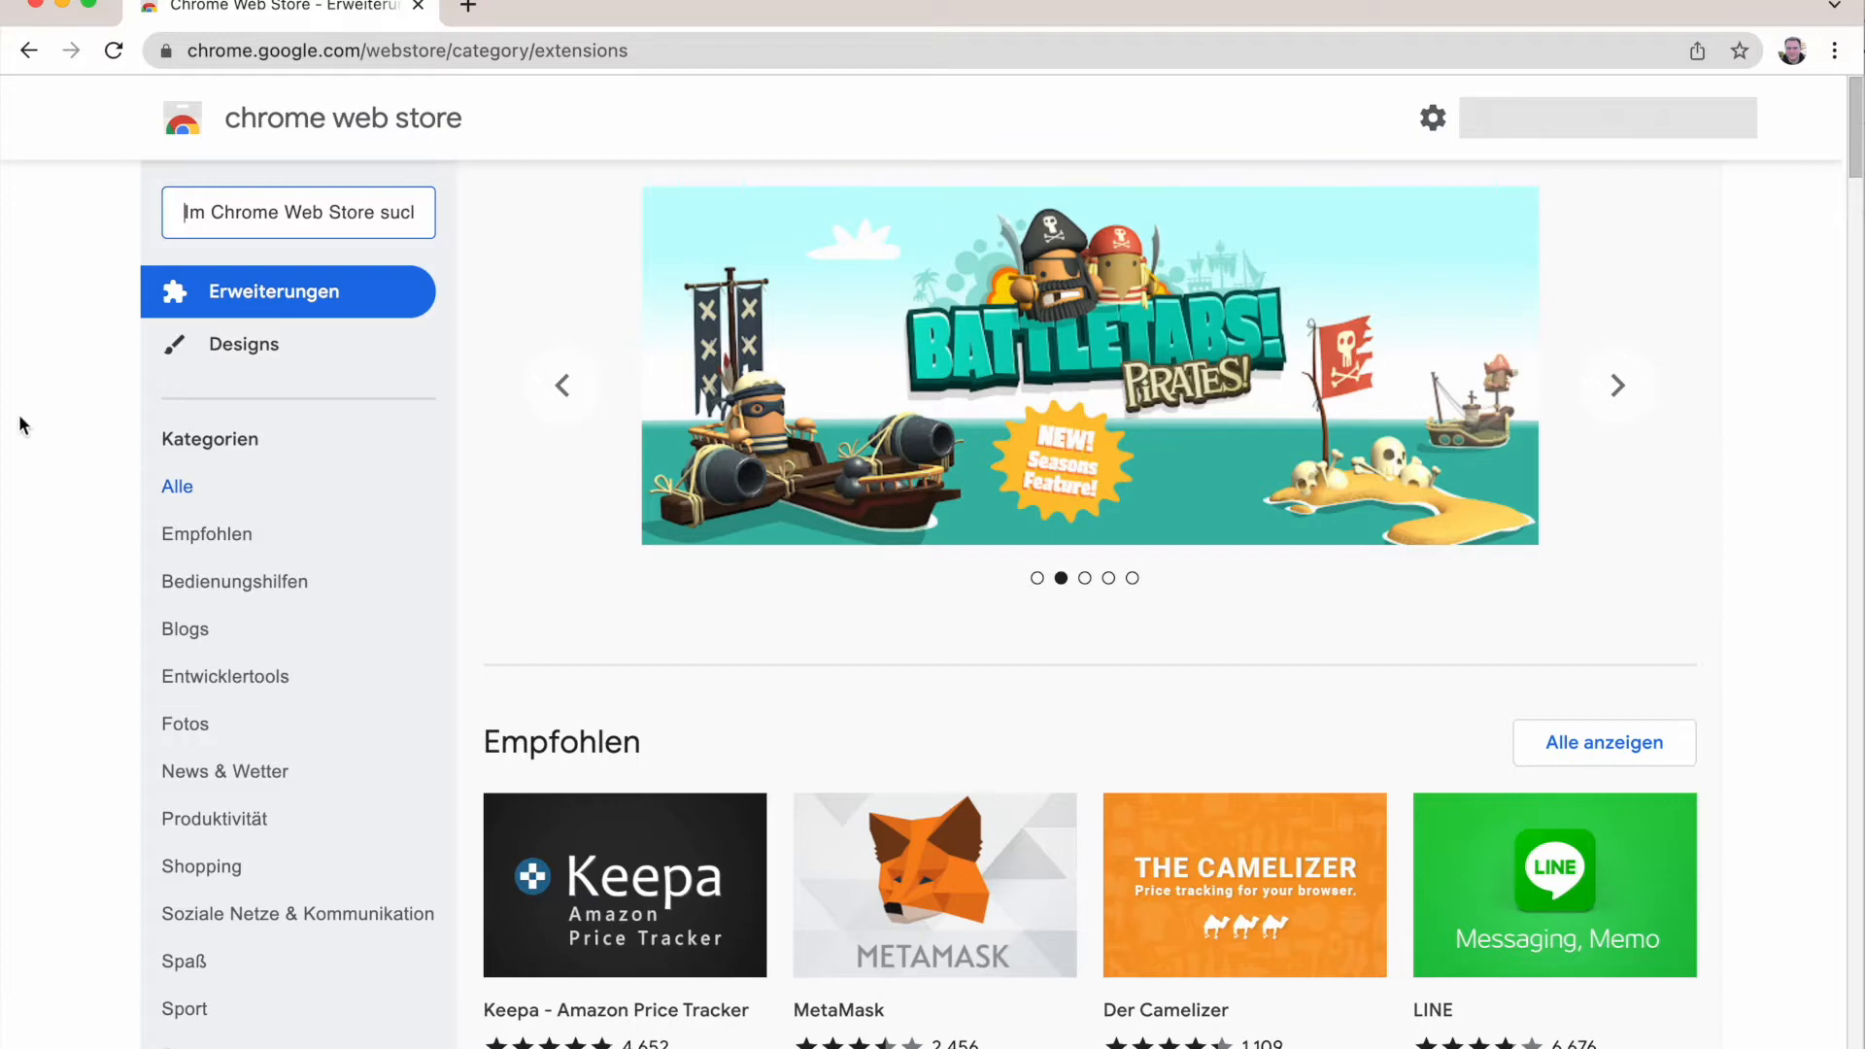
left_click(1615, 385)
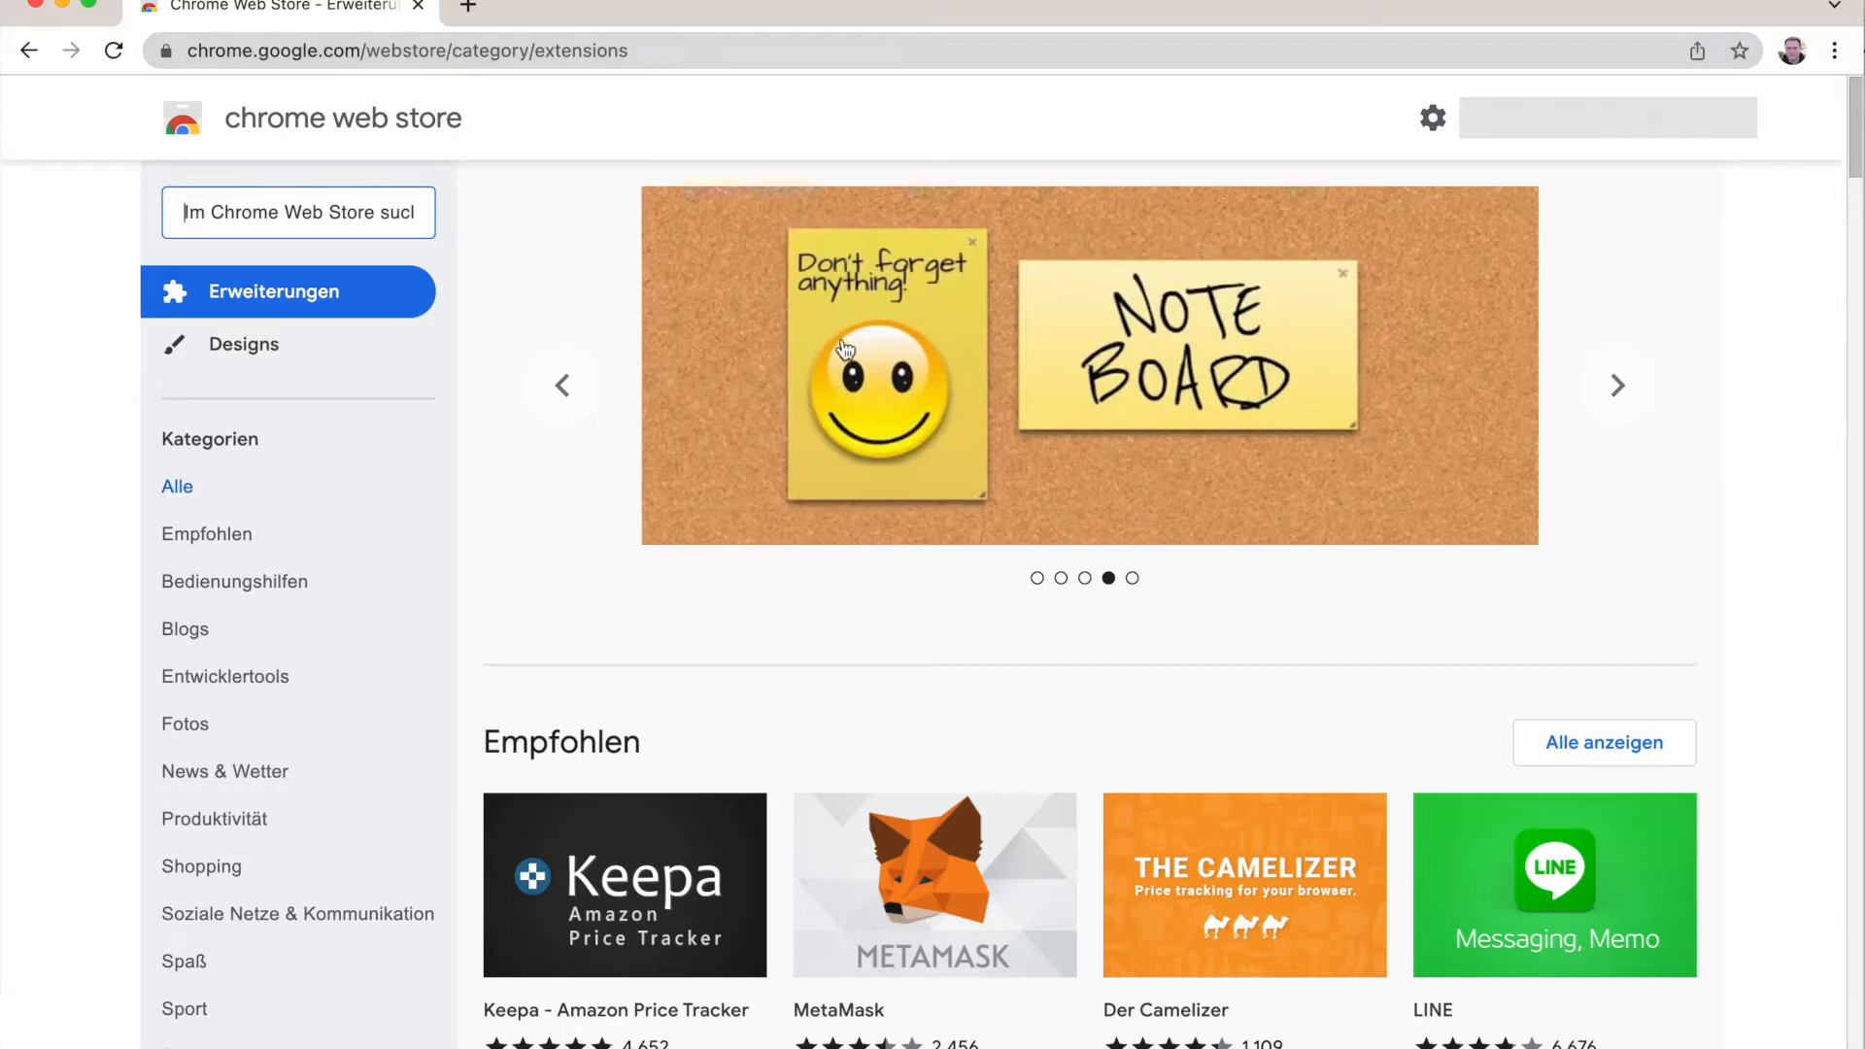
type("br")
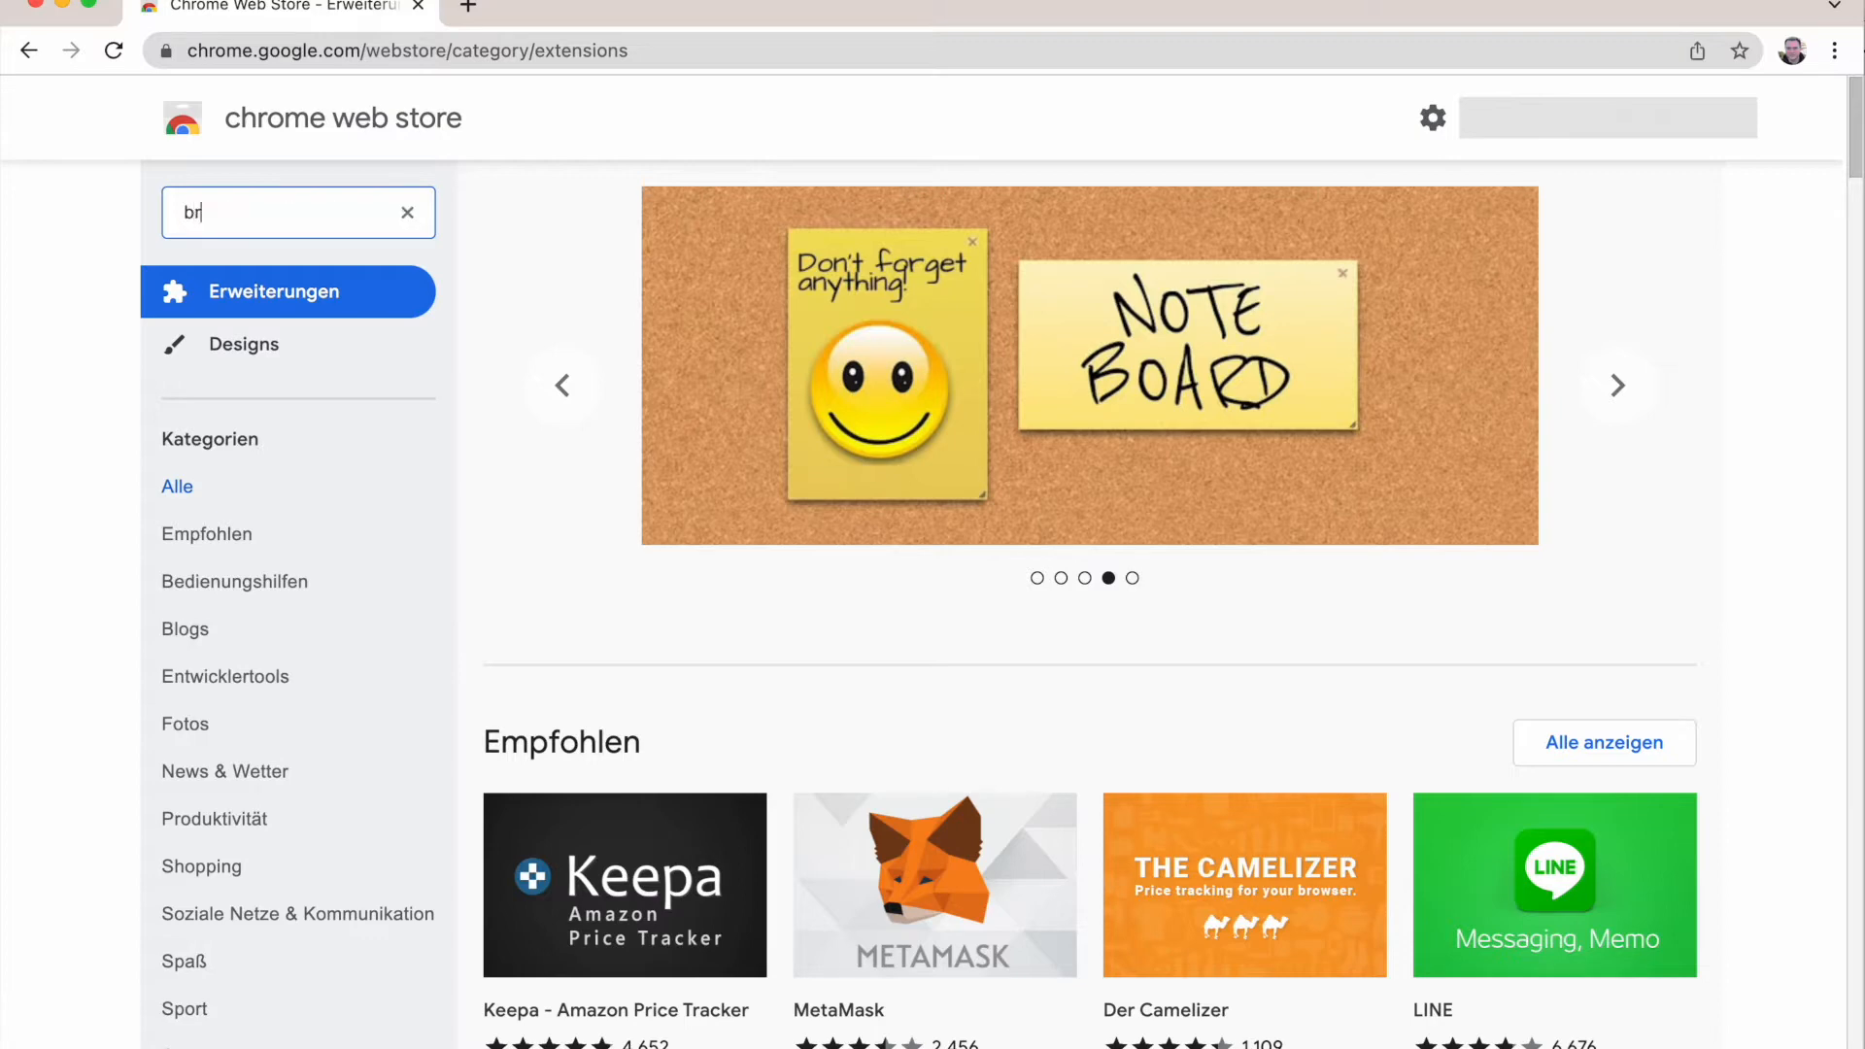
type("ickhunter")
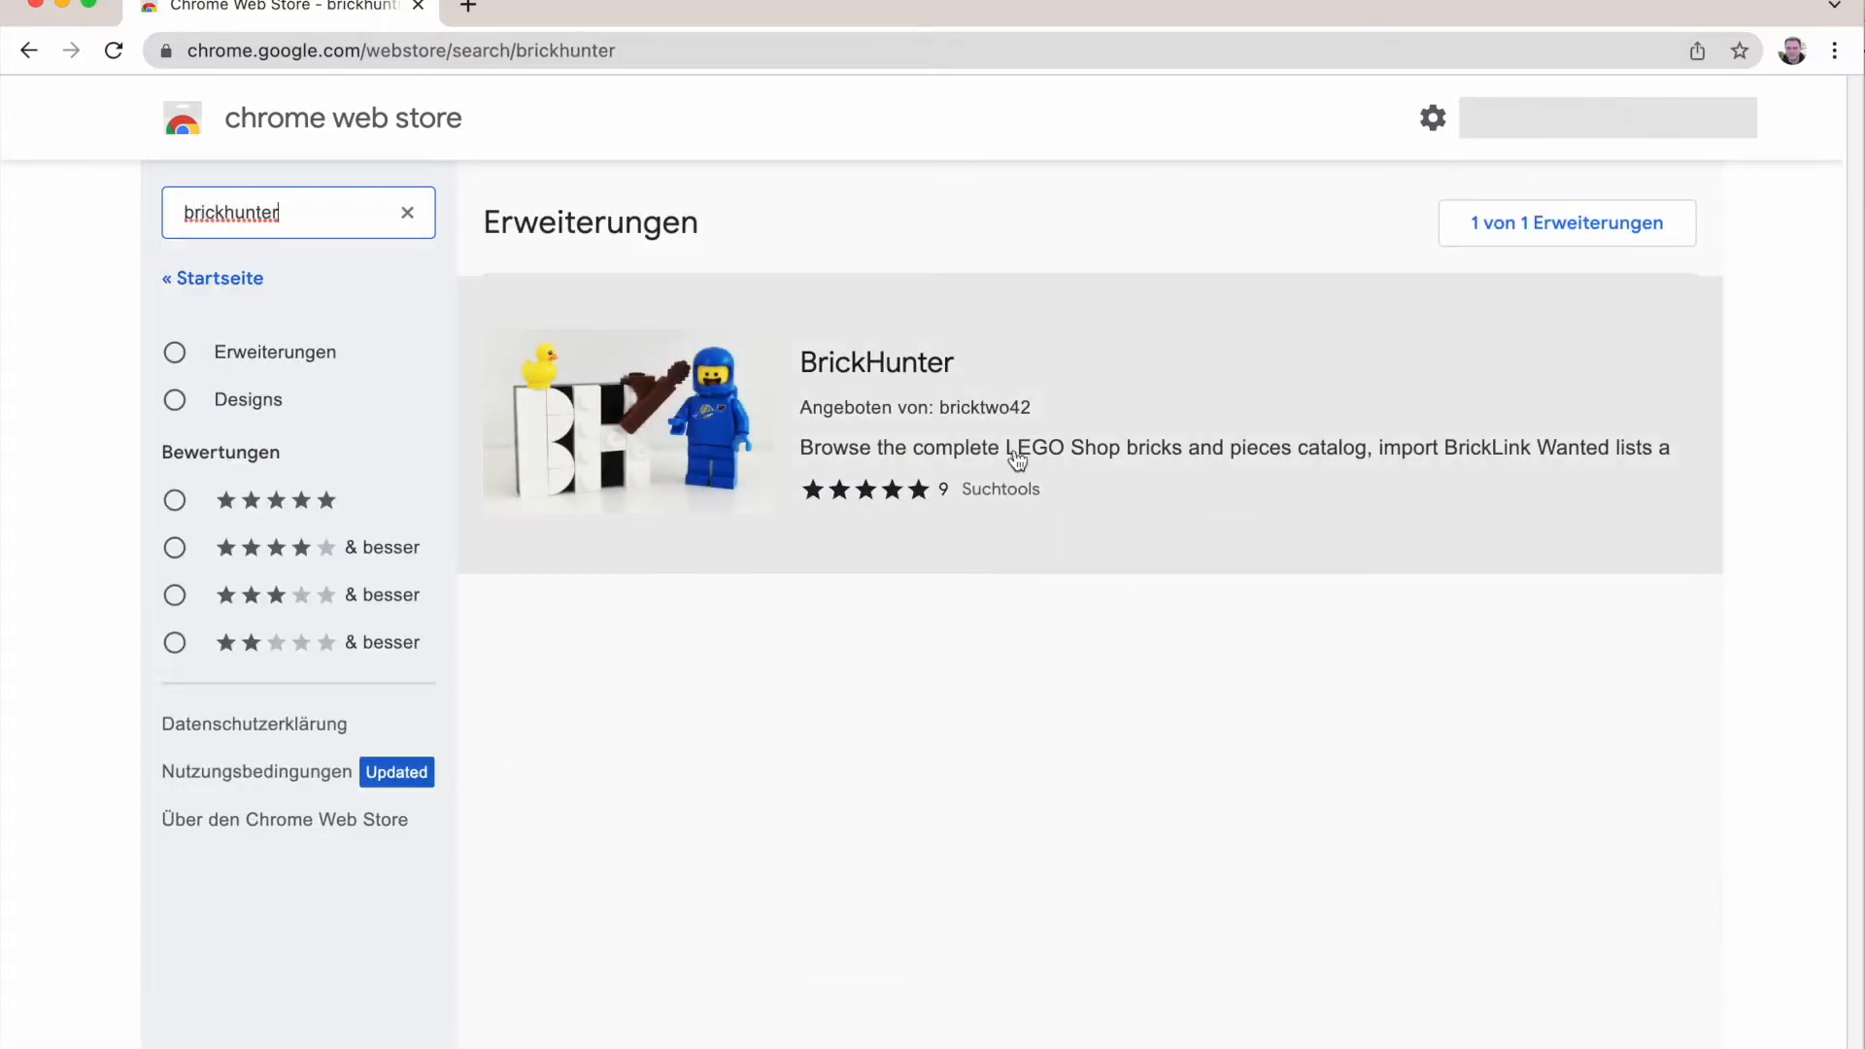
mouse_move(886, 363)
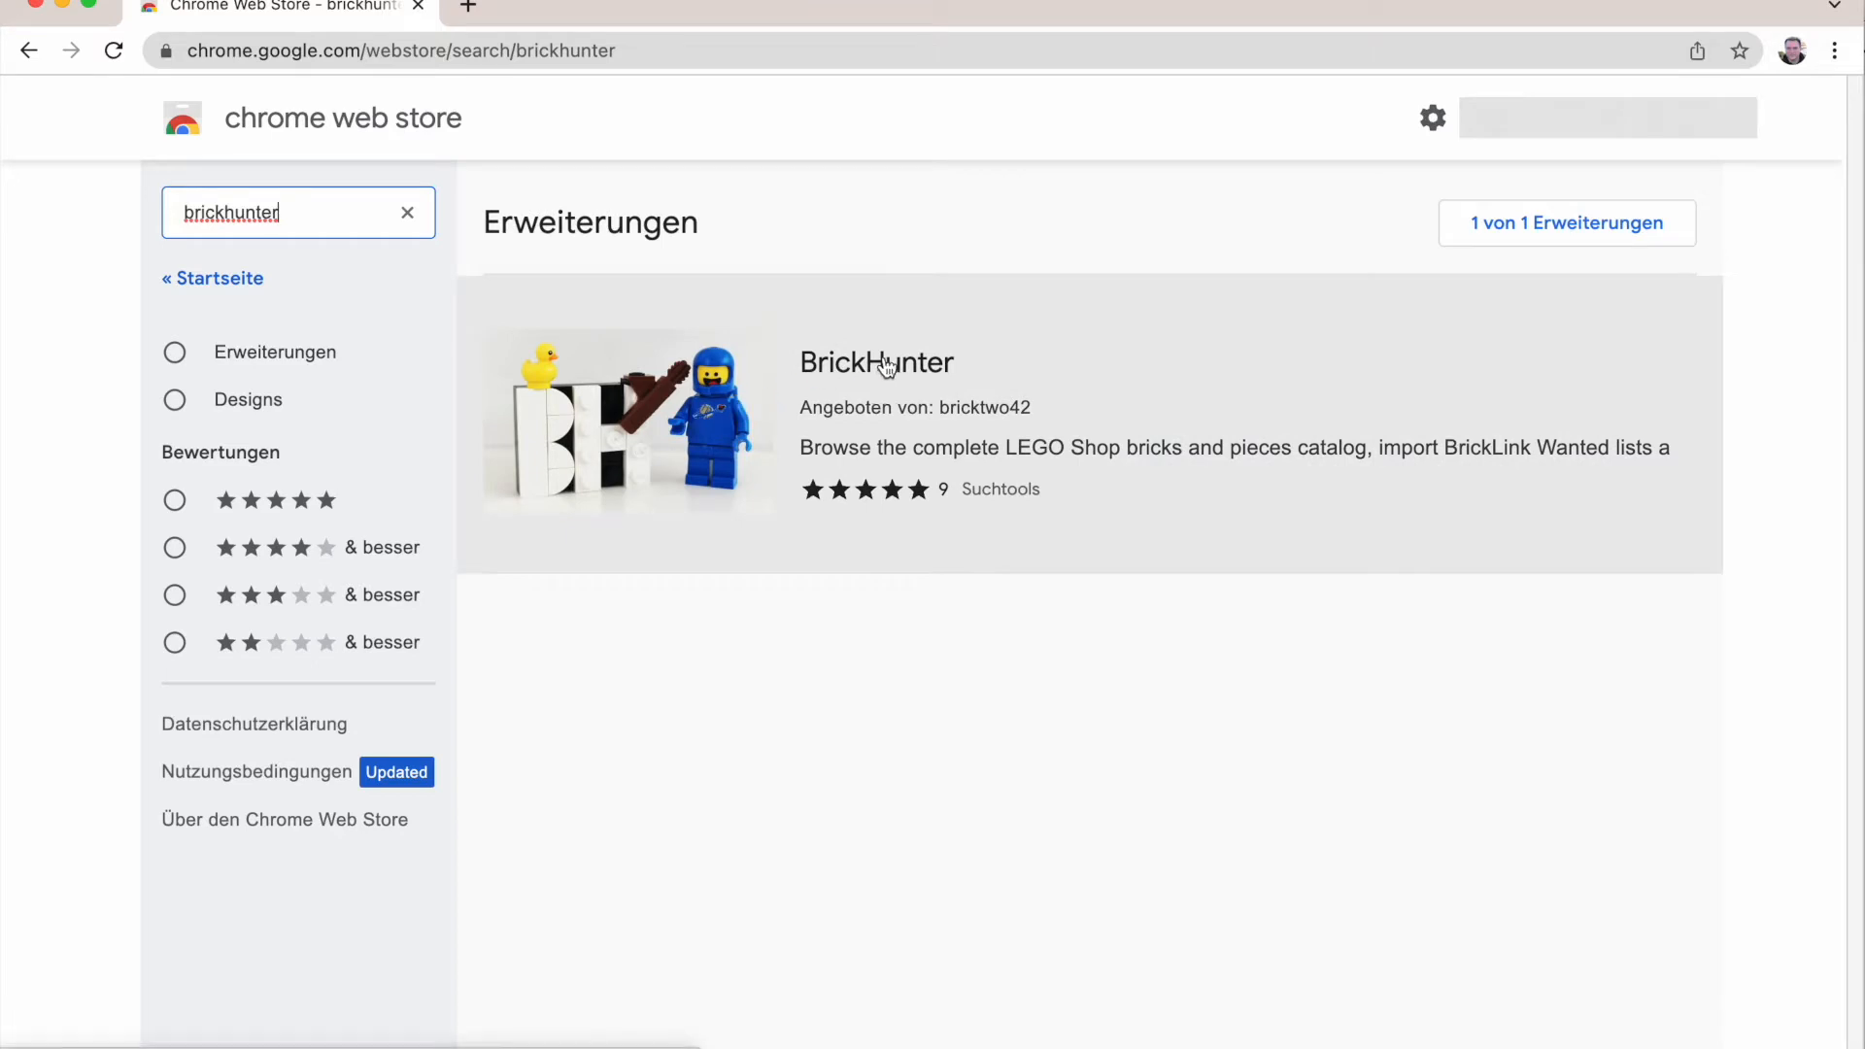
left_click(876, 363)
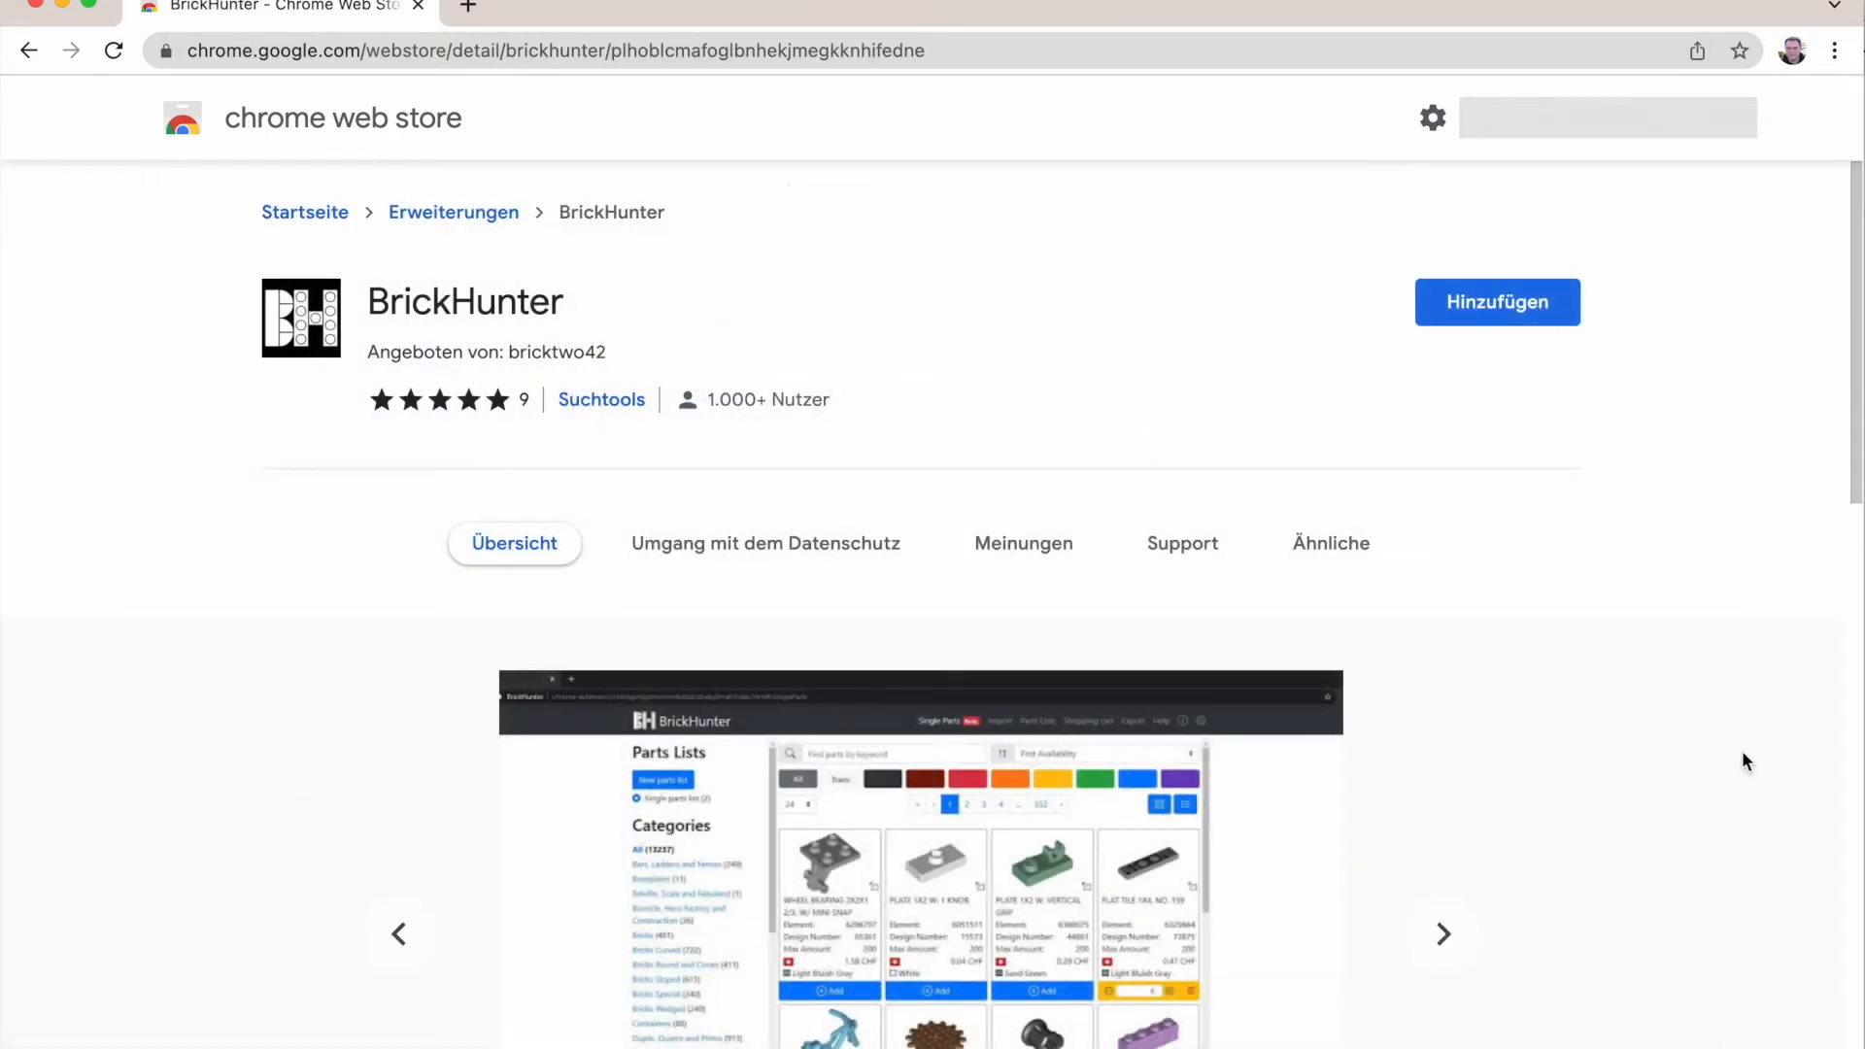
mouse_move(1546, 297)
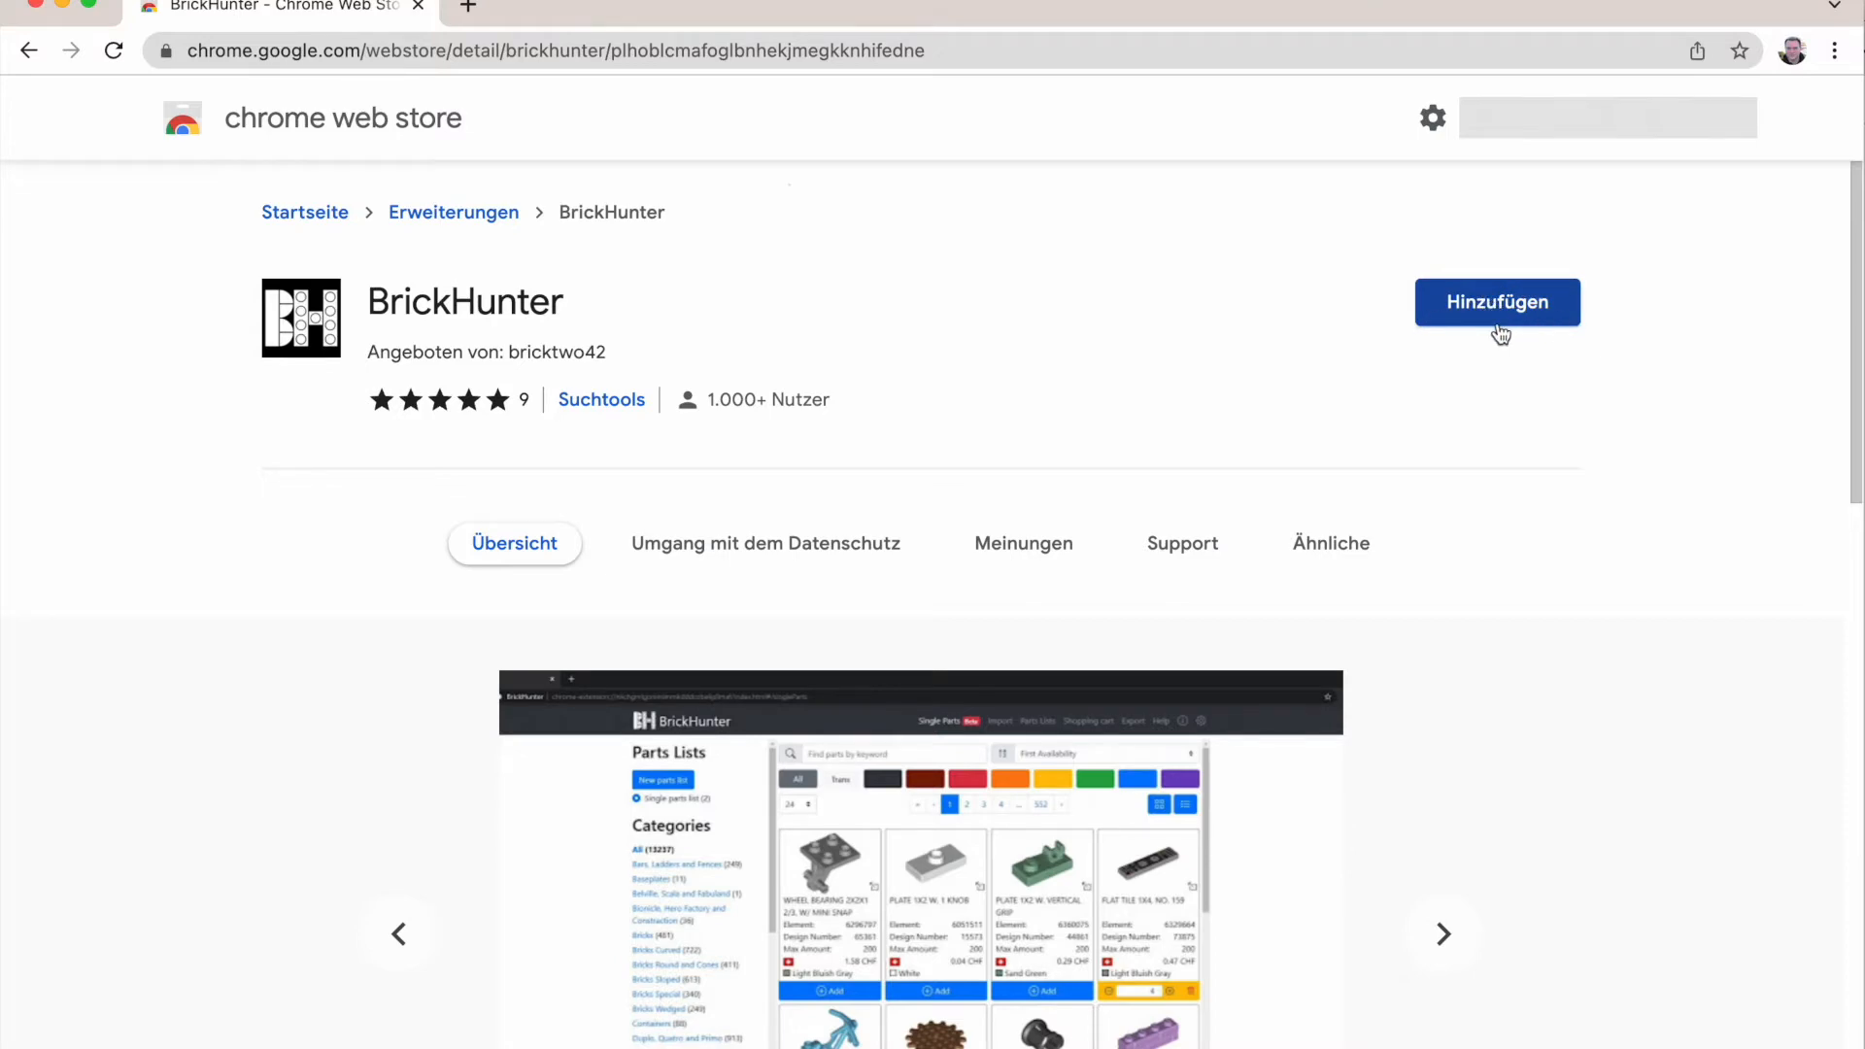
left_click(1496, 301)
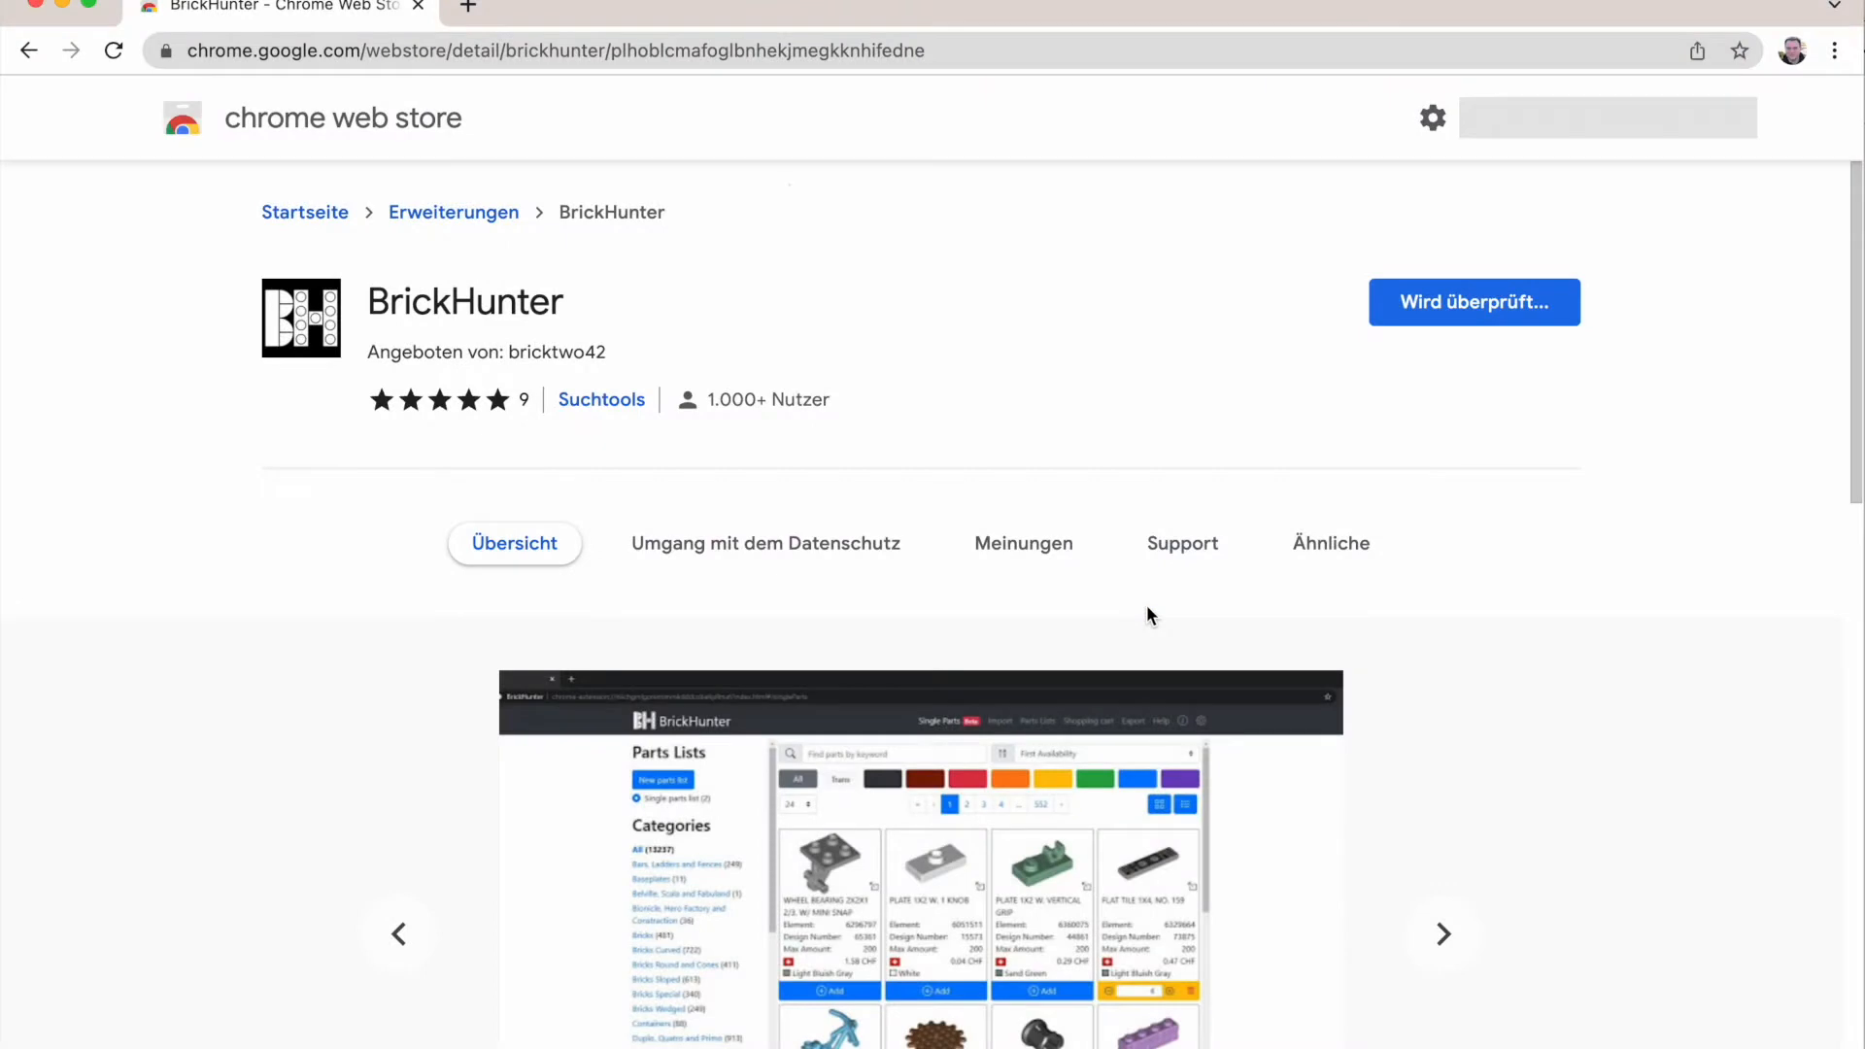
left_click(1472, 301)
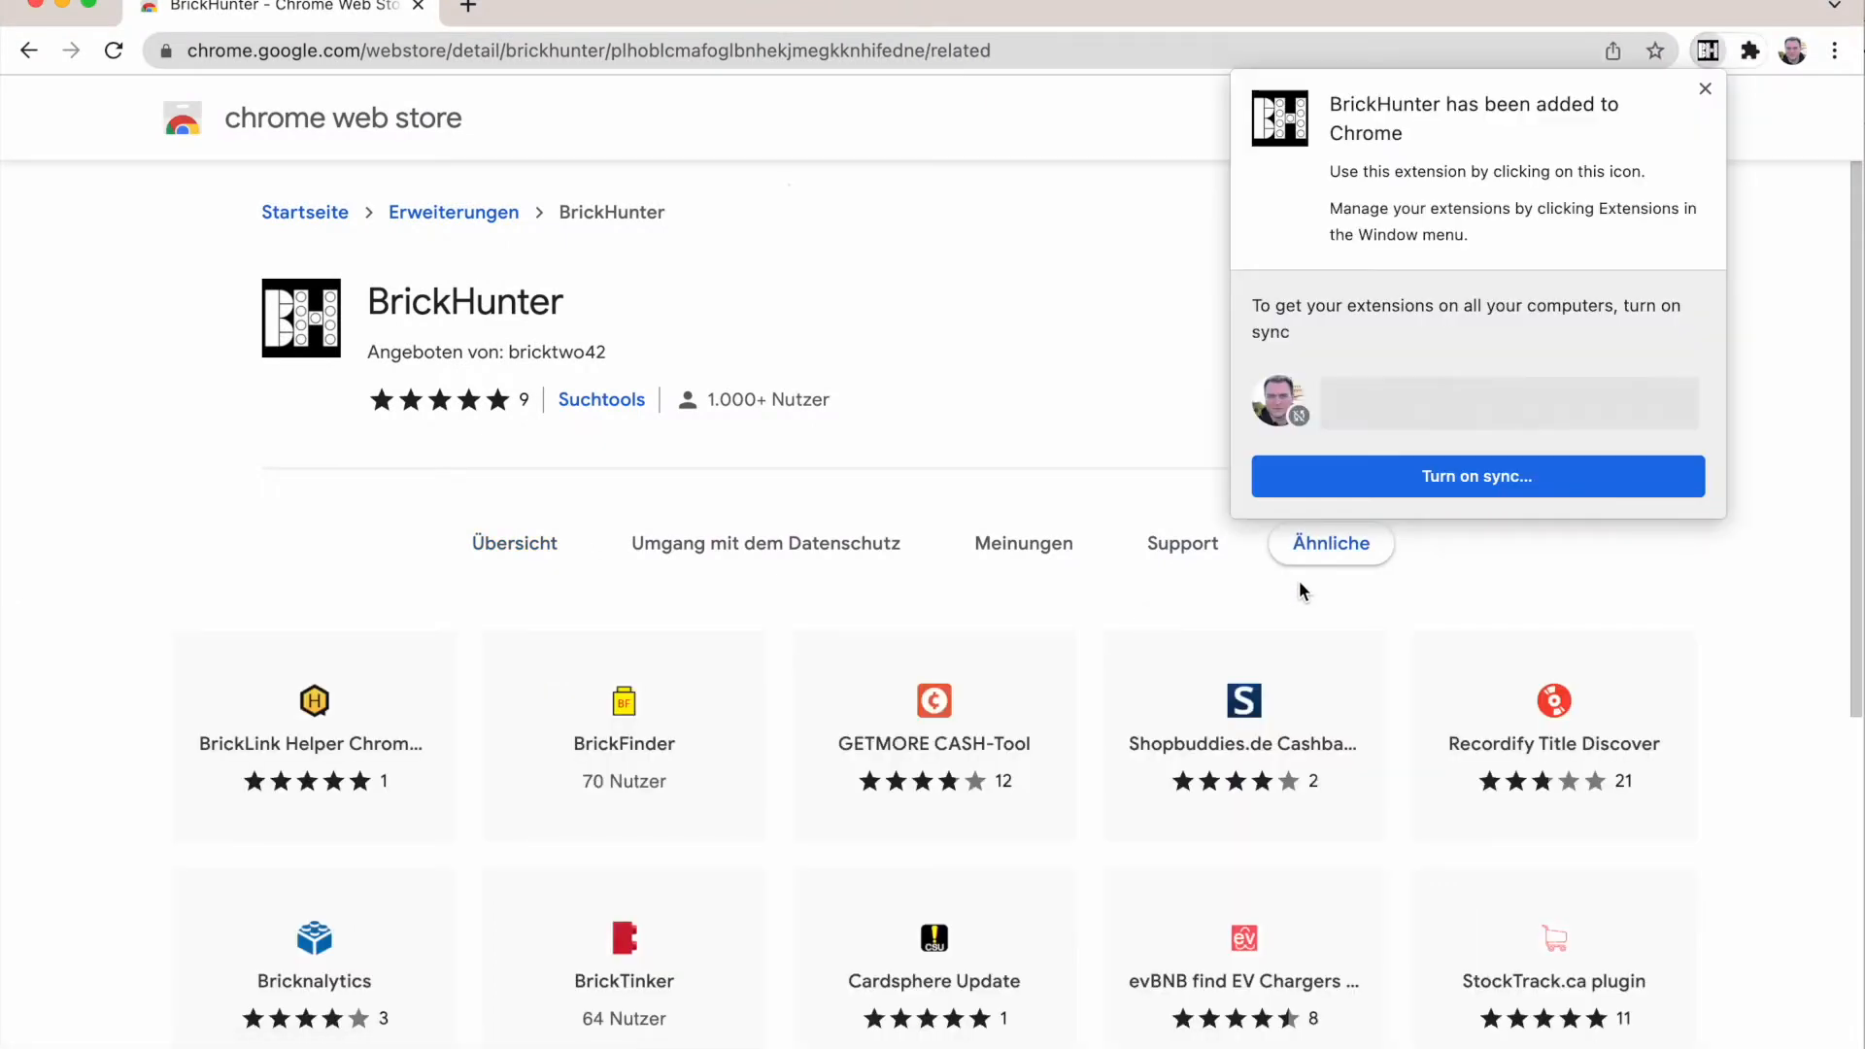
mouse_move(1705, 90)
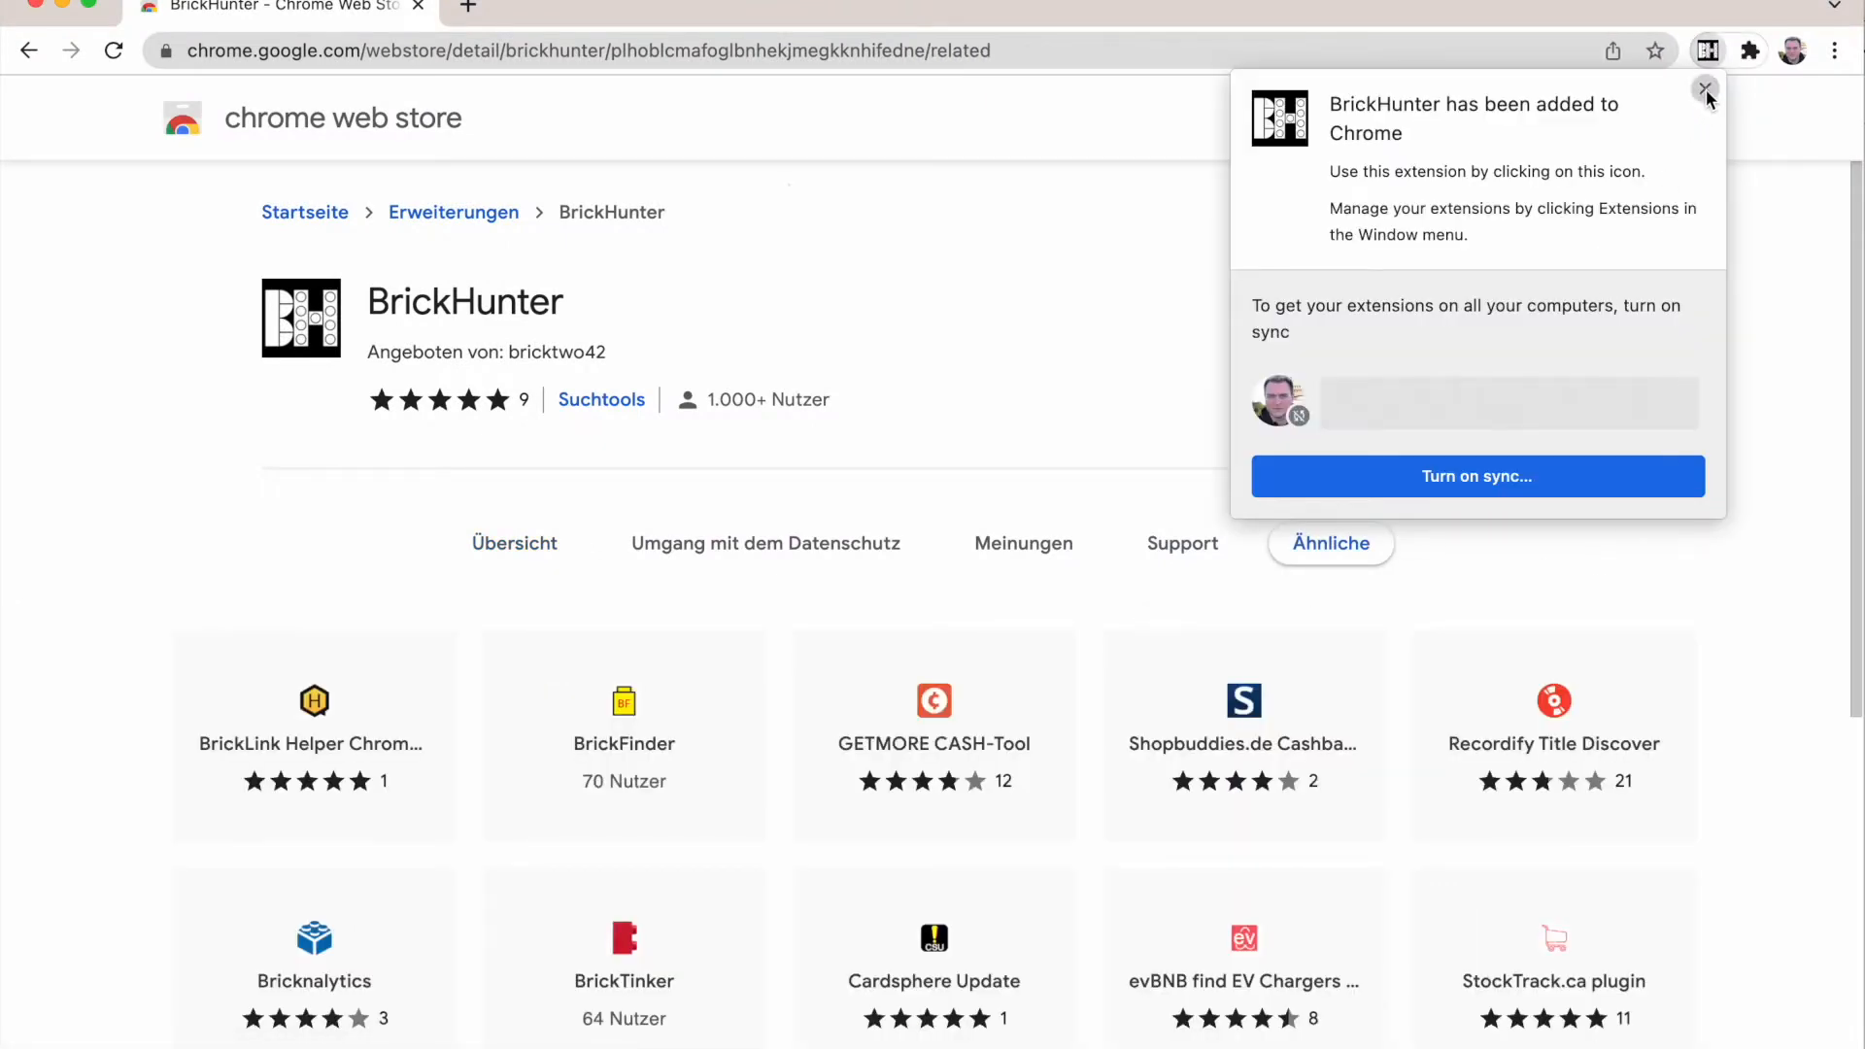
Step: Dismiss the install notice and launch BrickHunter from the Extensions menu
left_click(1704, 89)
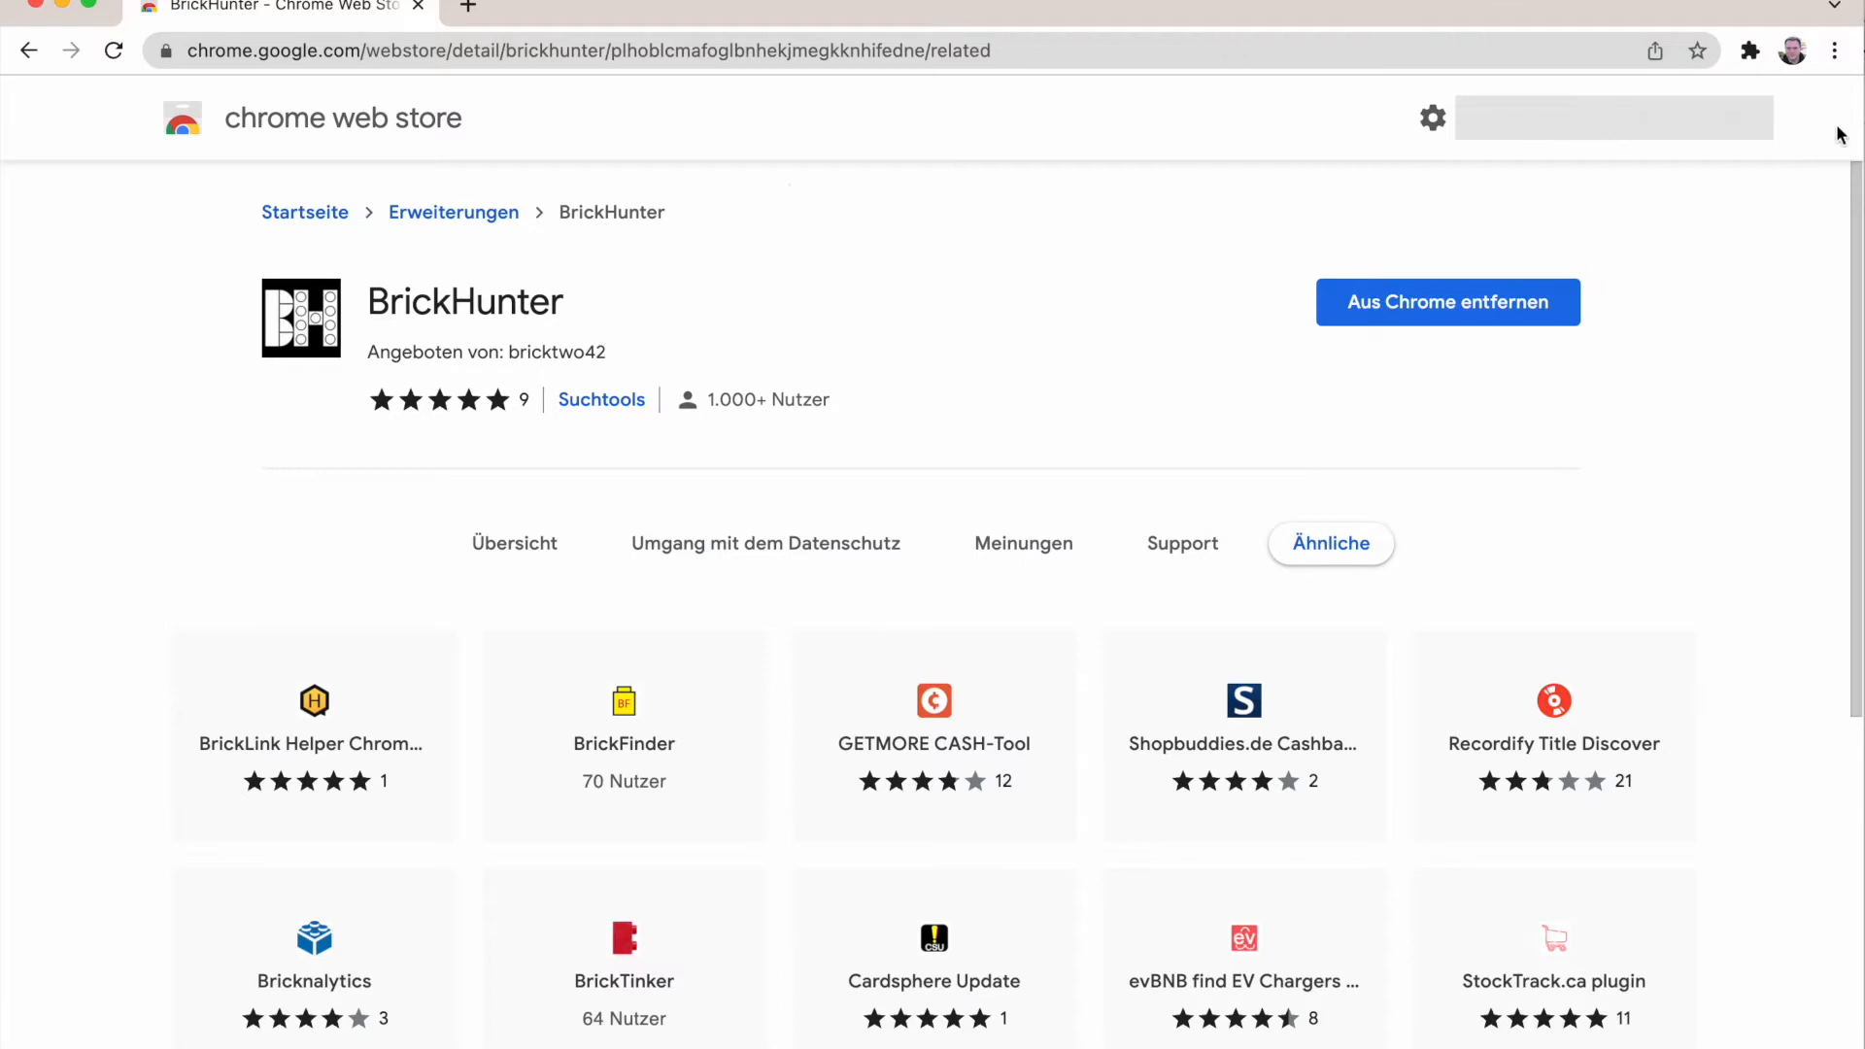
left_click(1748, 51)
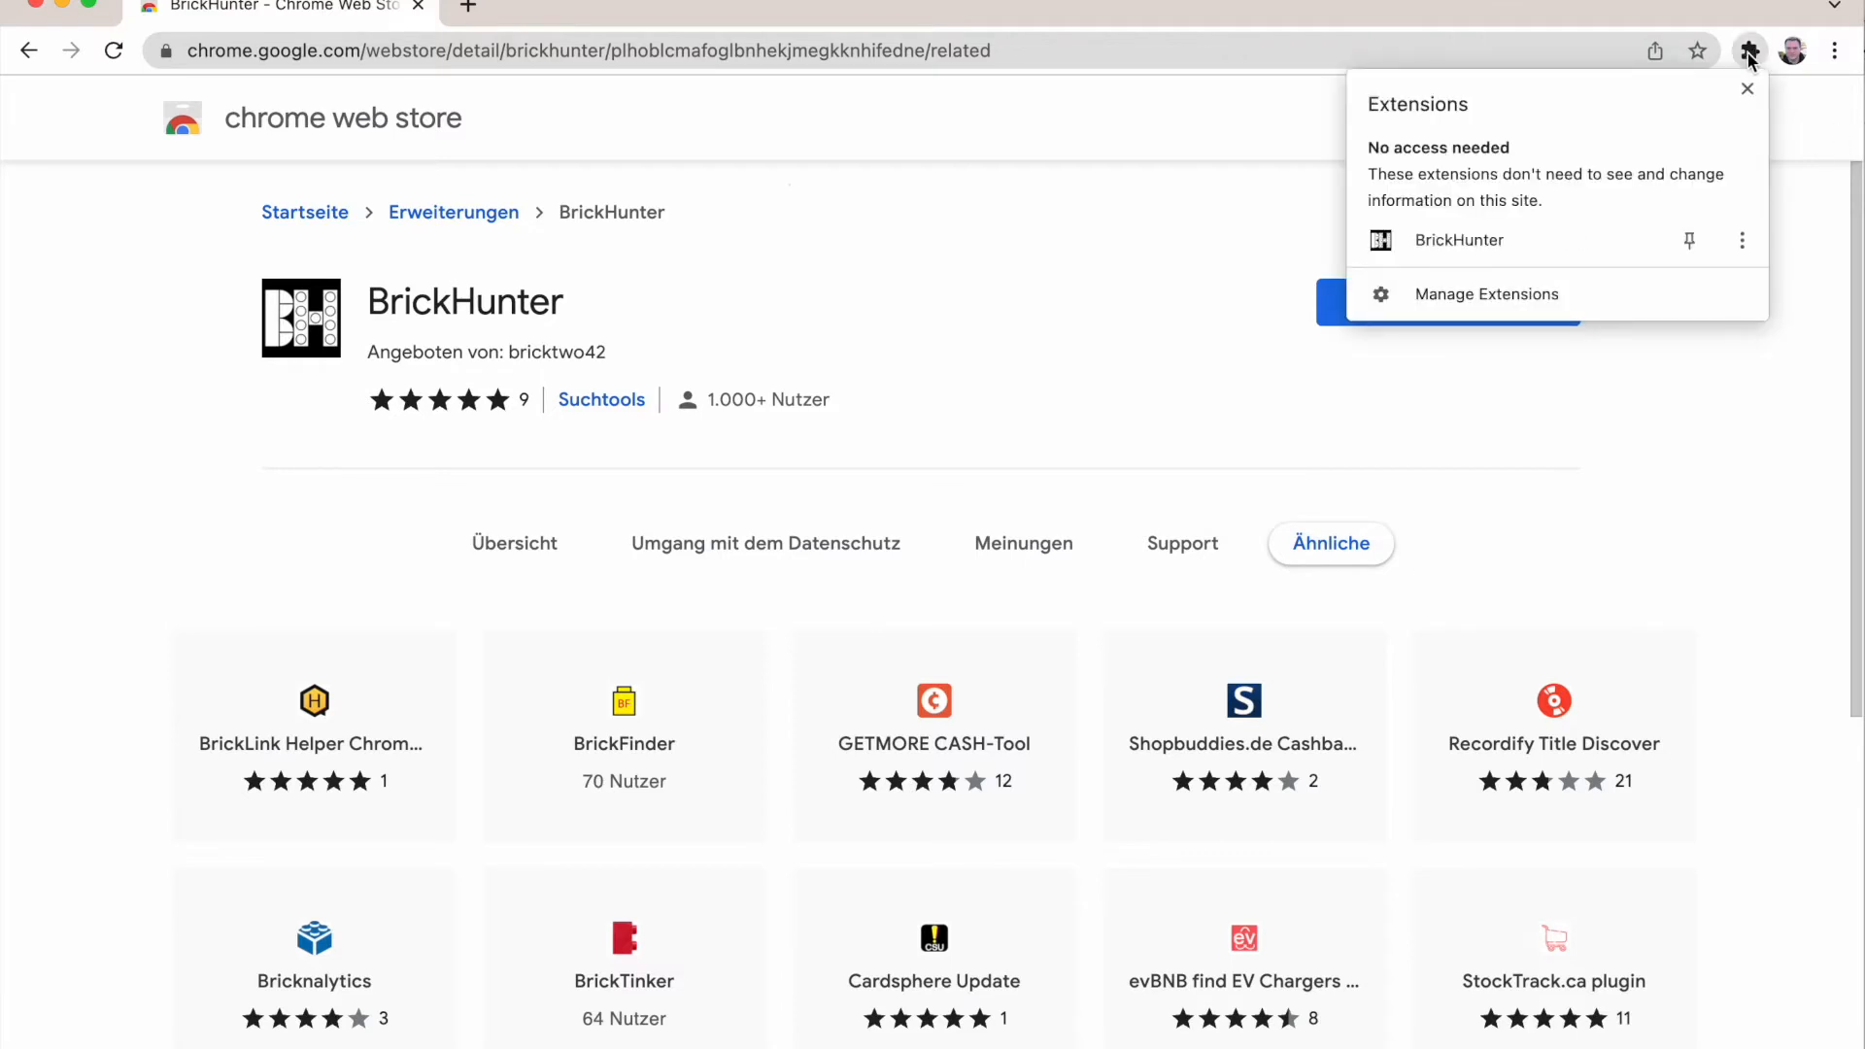
mouse_move(1456, 239)
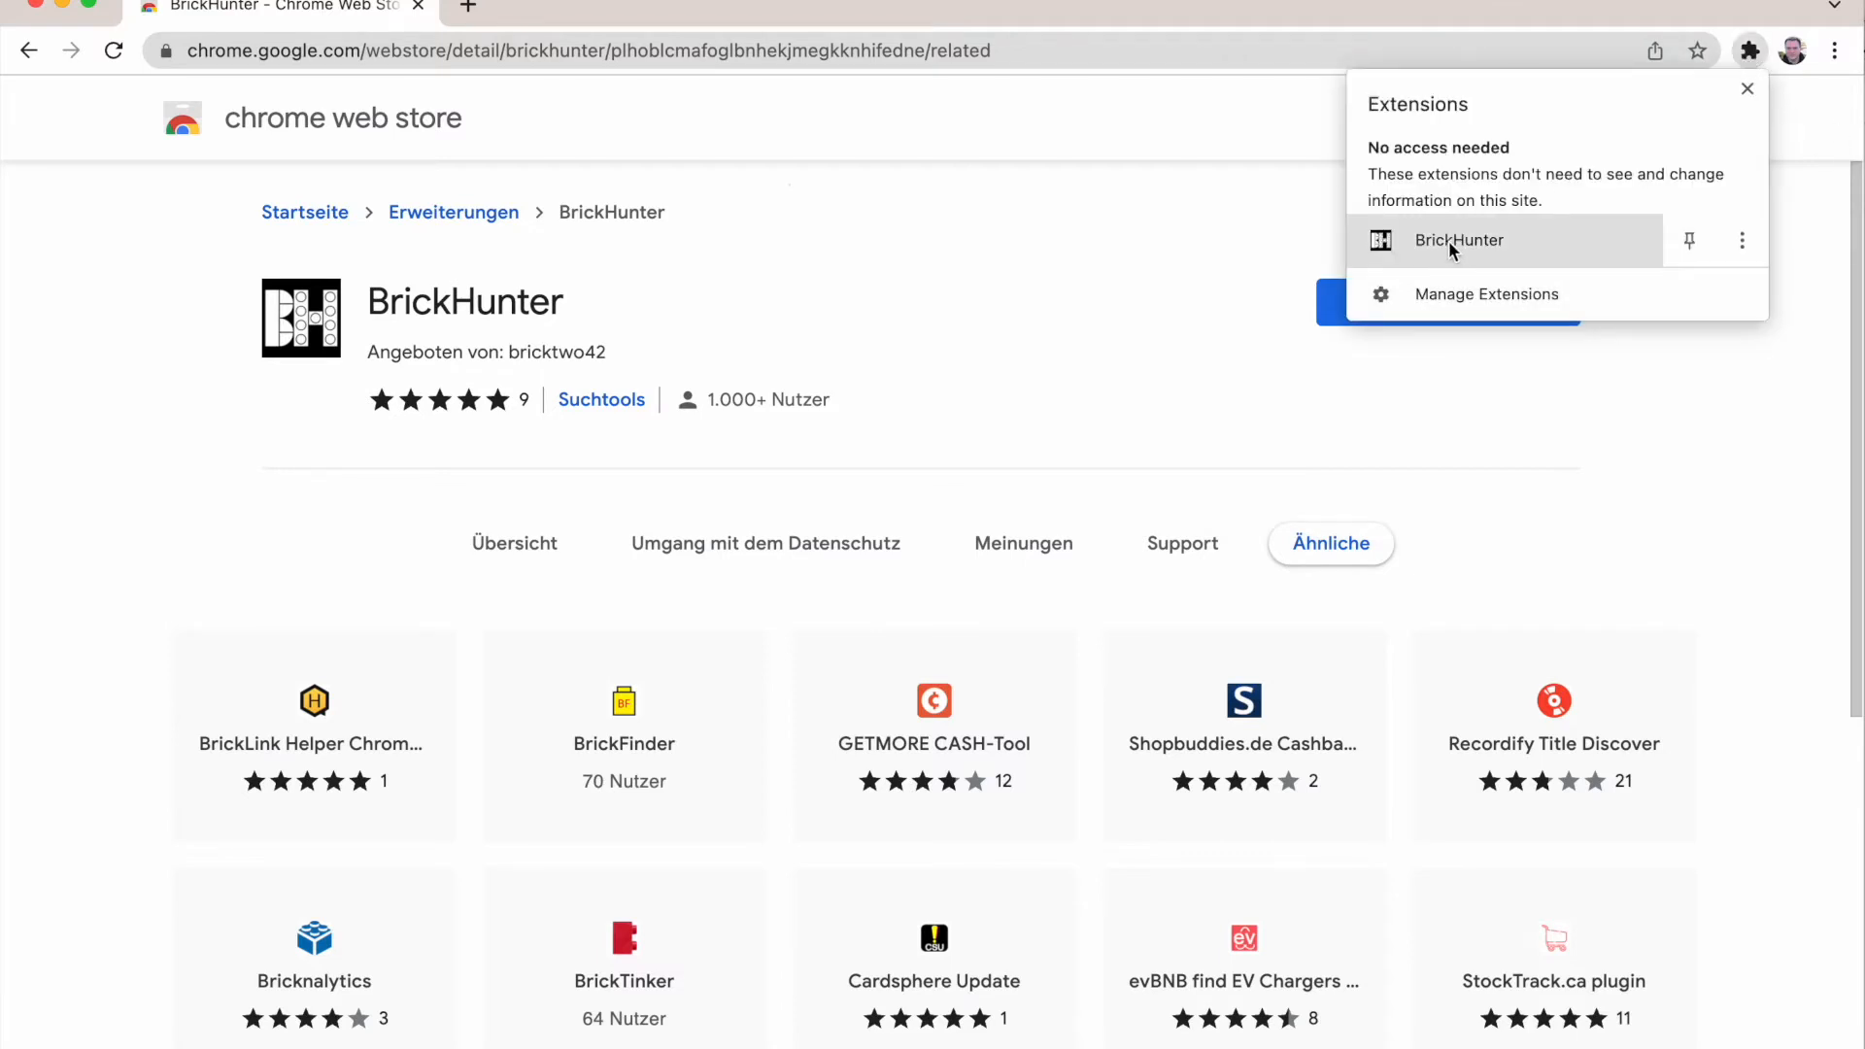
mouse_move(1459, 241)
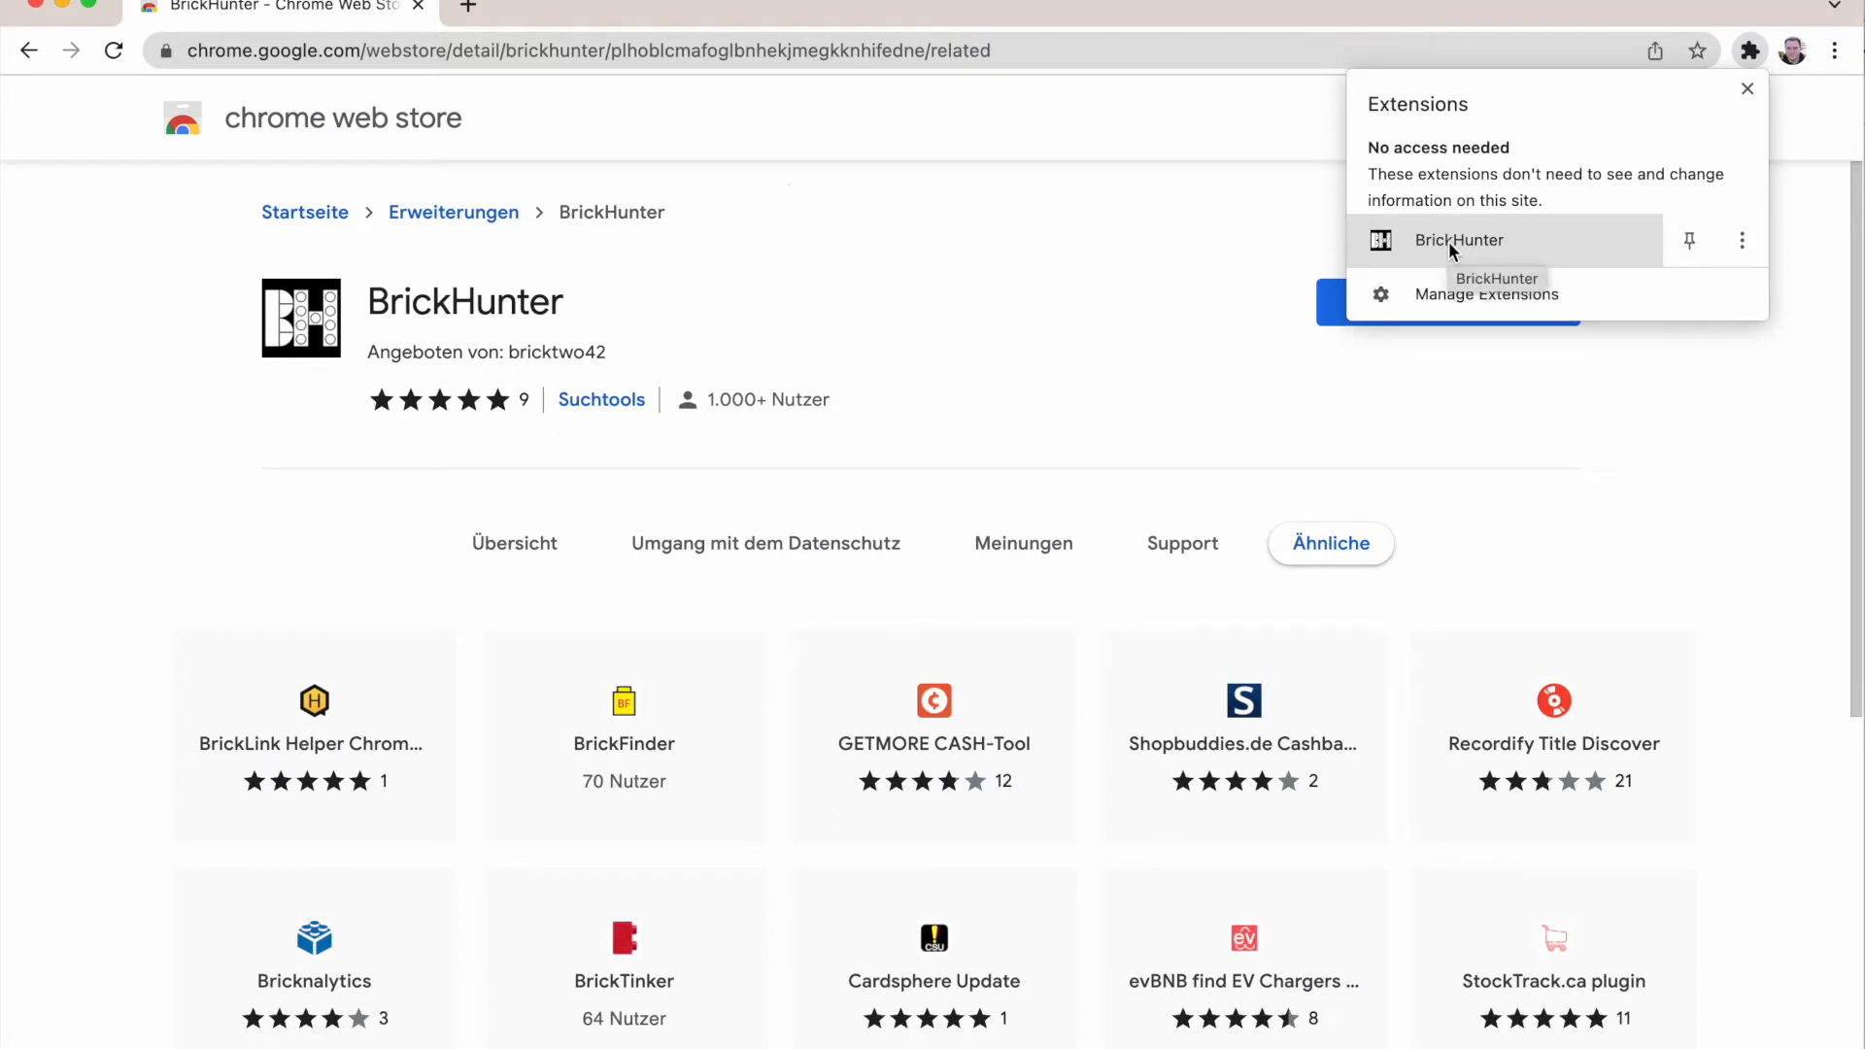
left_click(1459, 239)
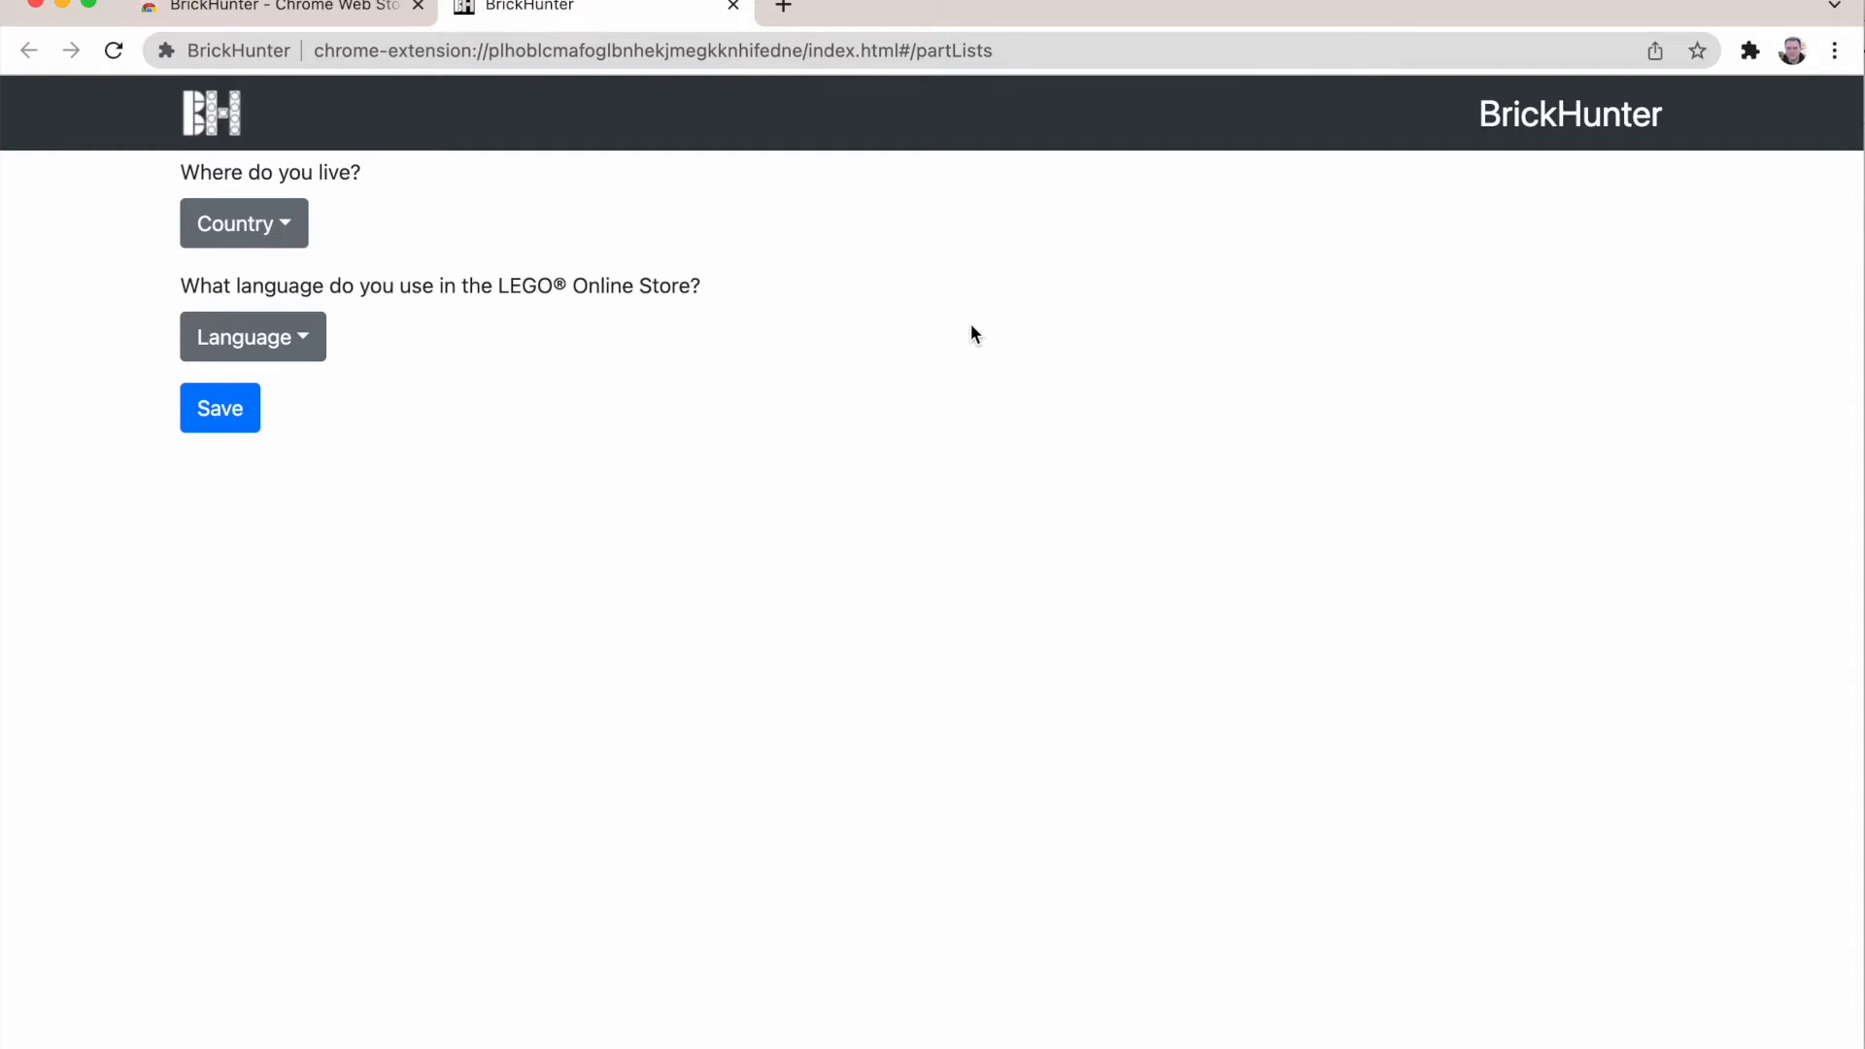
mouse_move(228, 254)
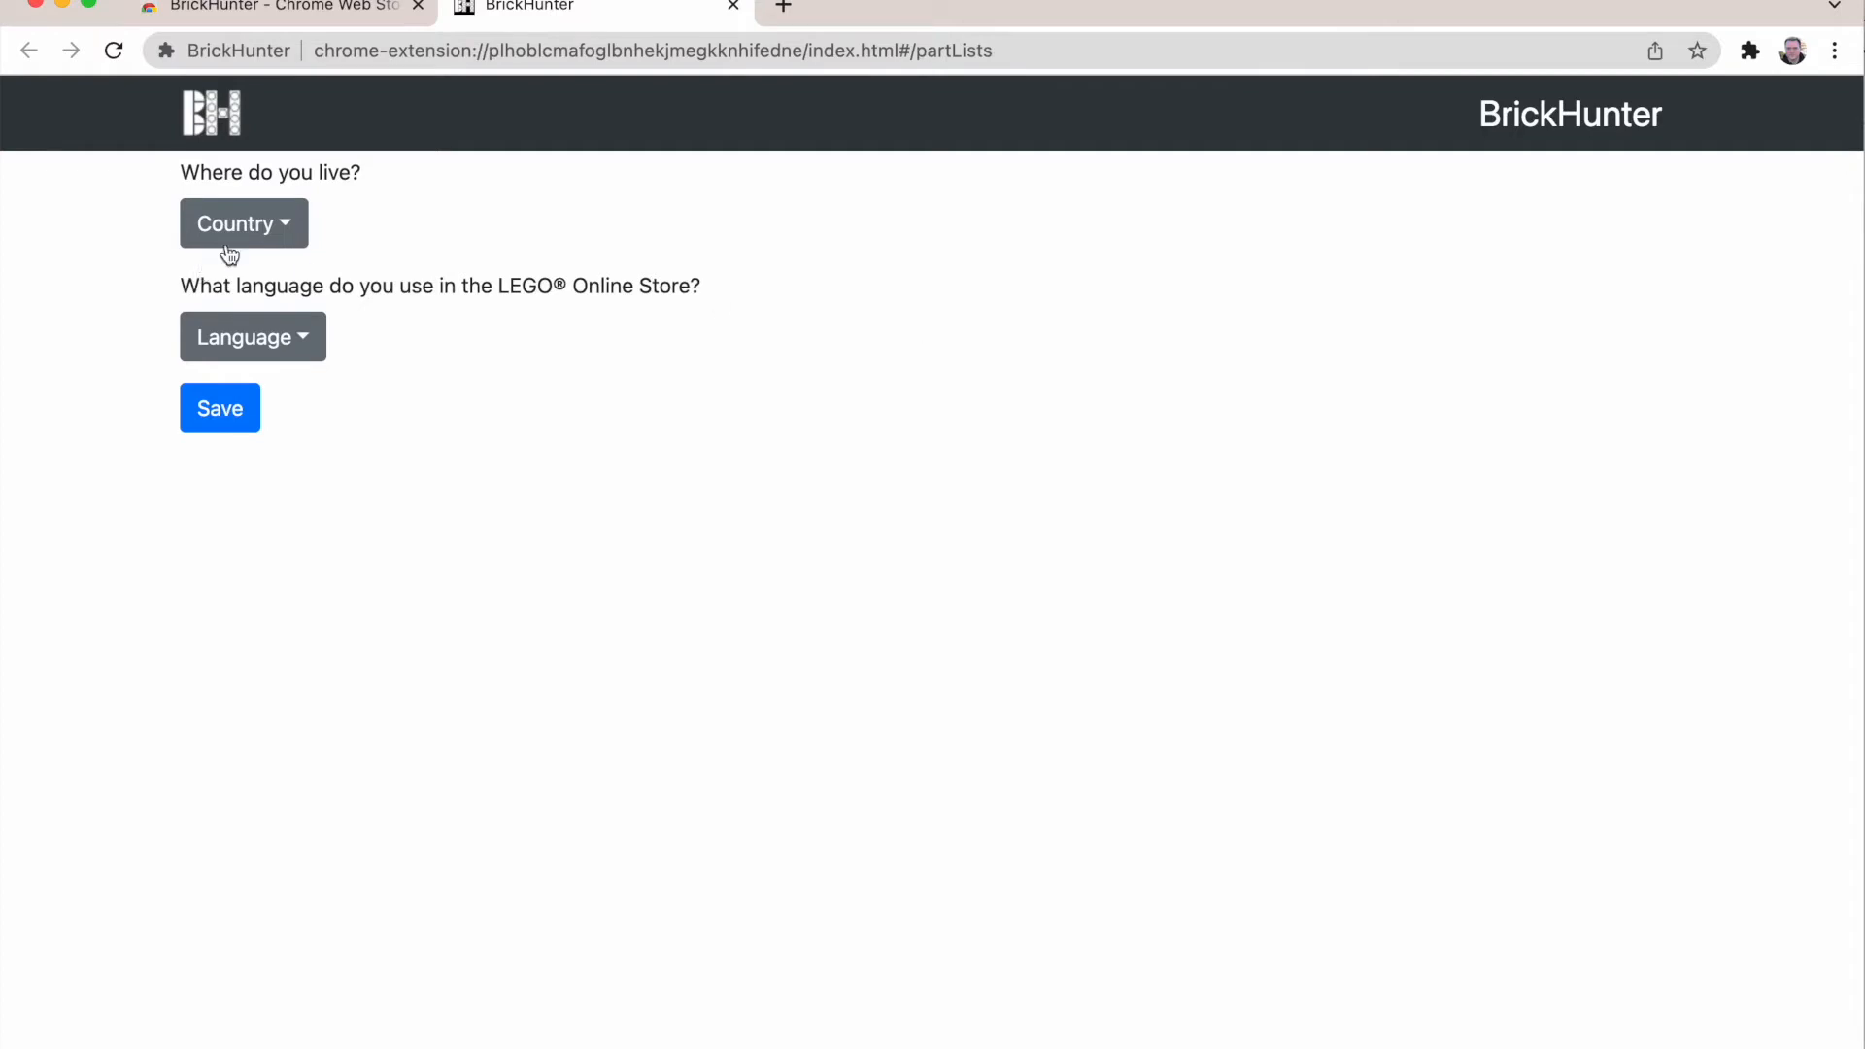
Step: Choose Germany as country, keep German as store language, and save the settings
left_click(243, 223)
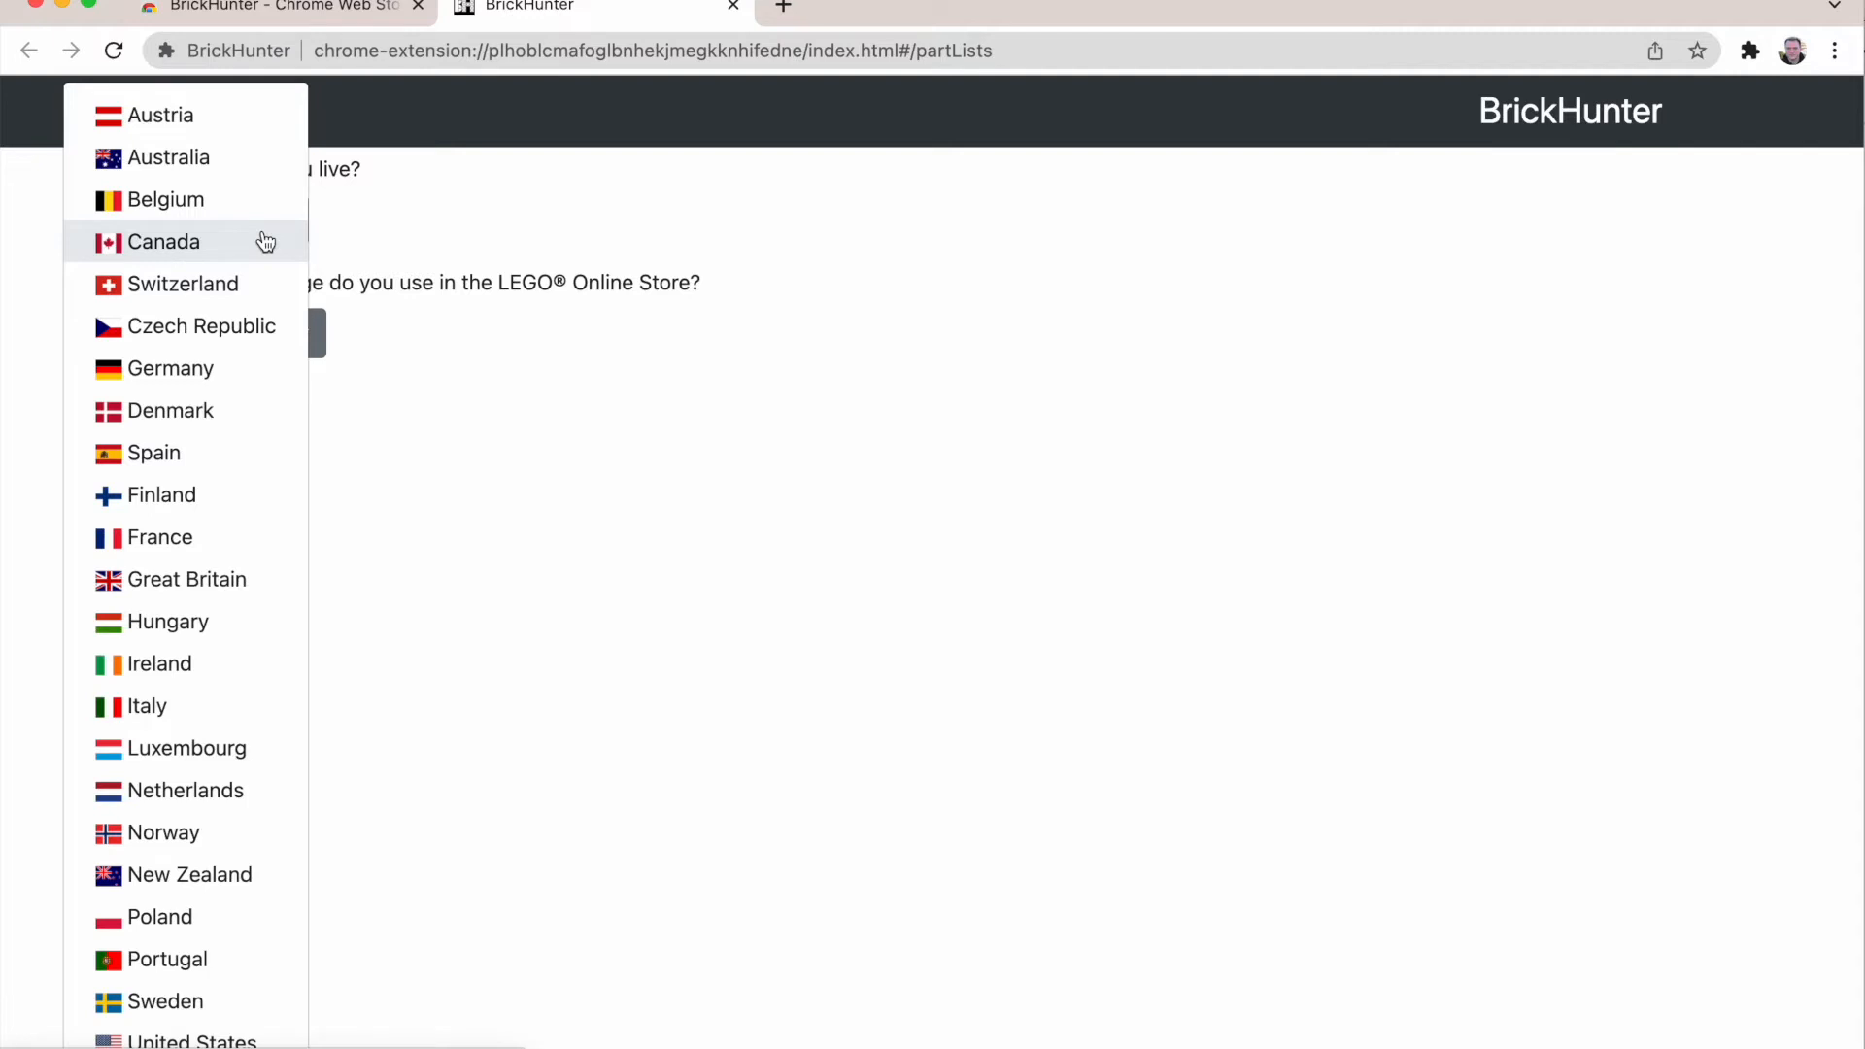
left_click(171, 368)
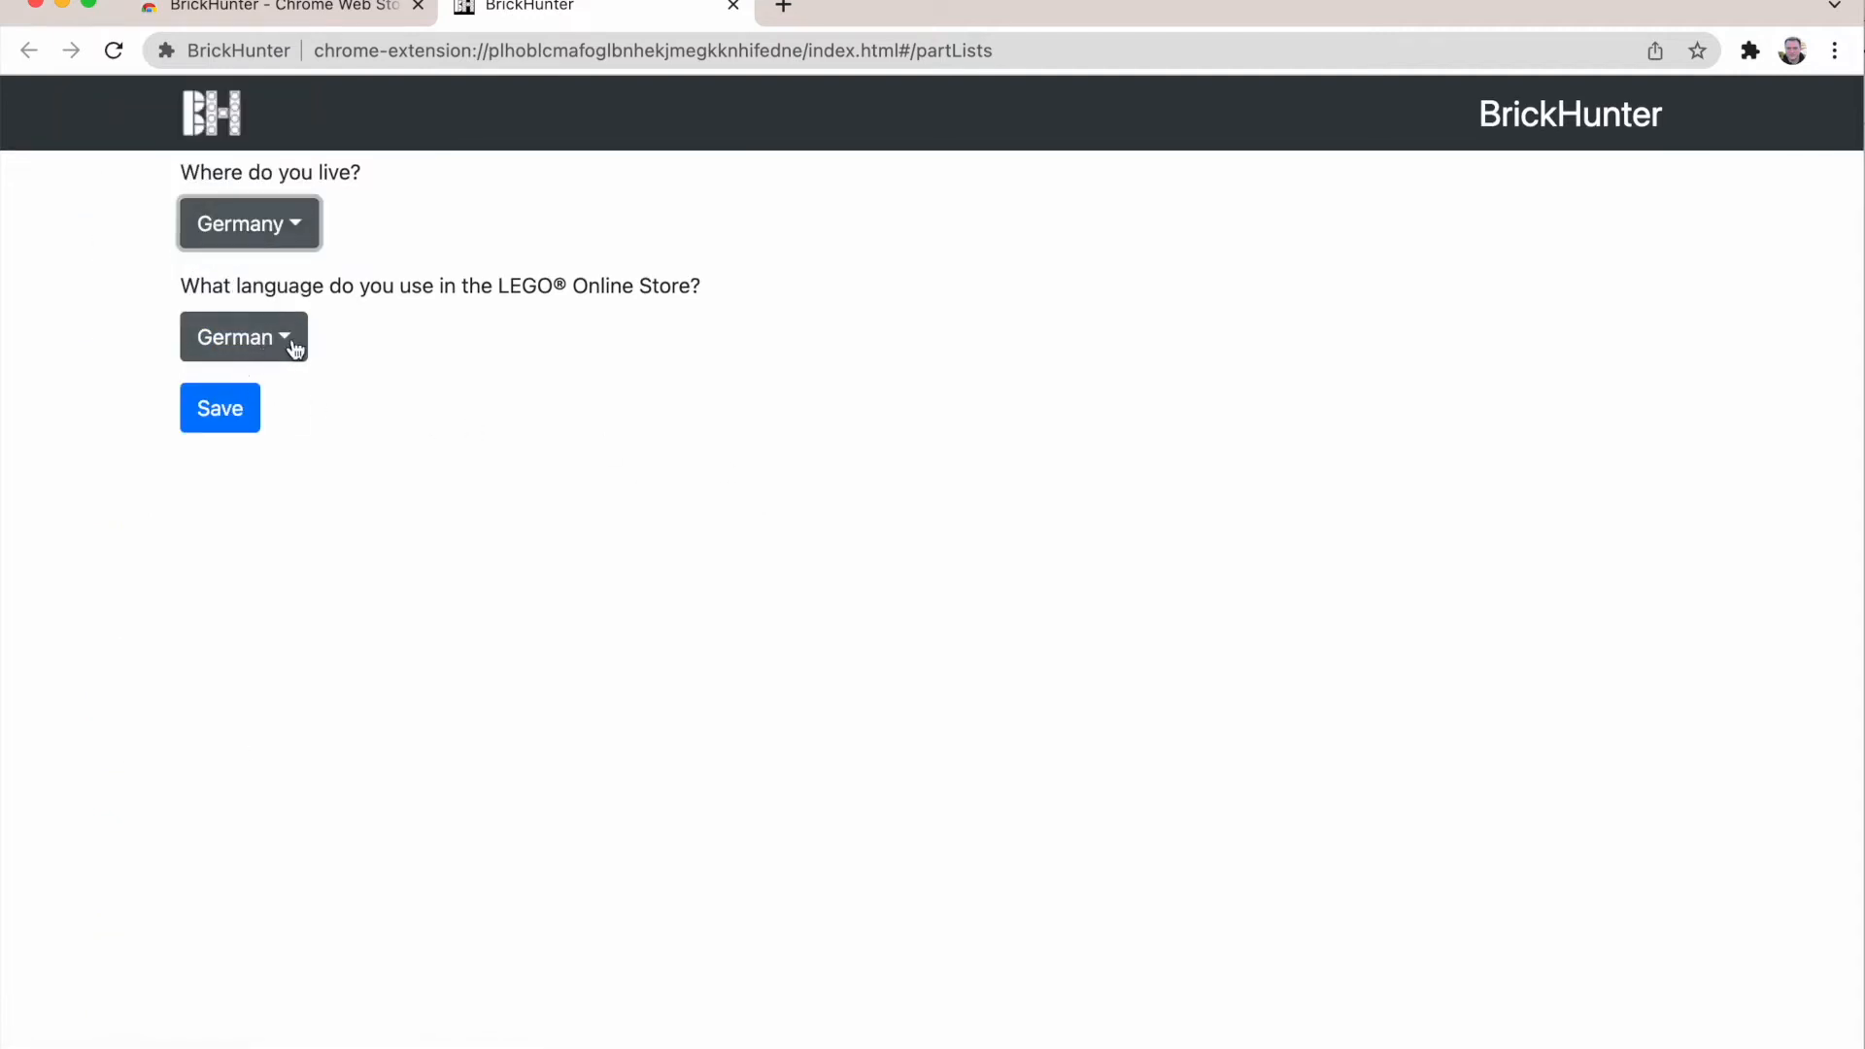
mouse_move(409, 342)
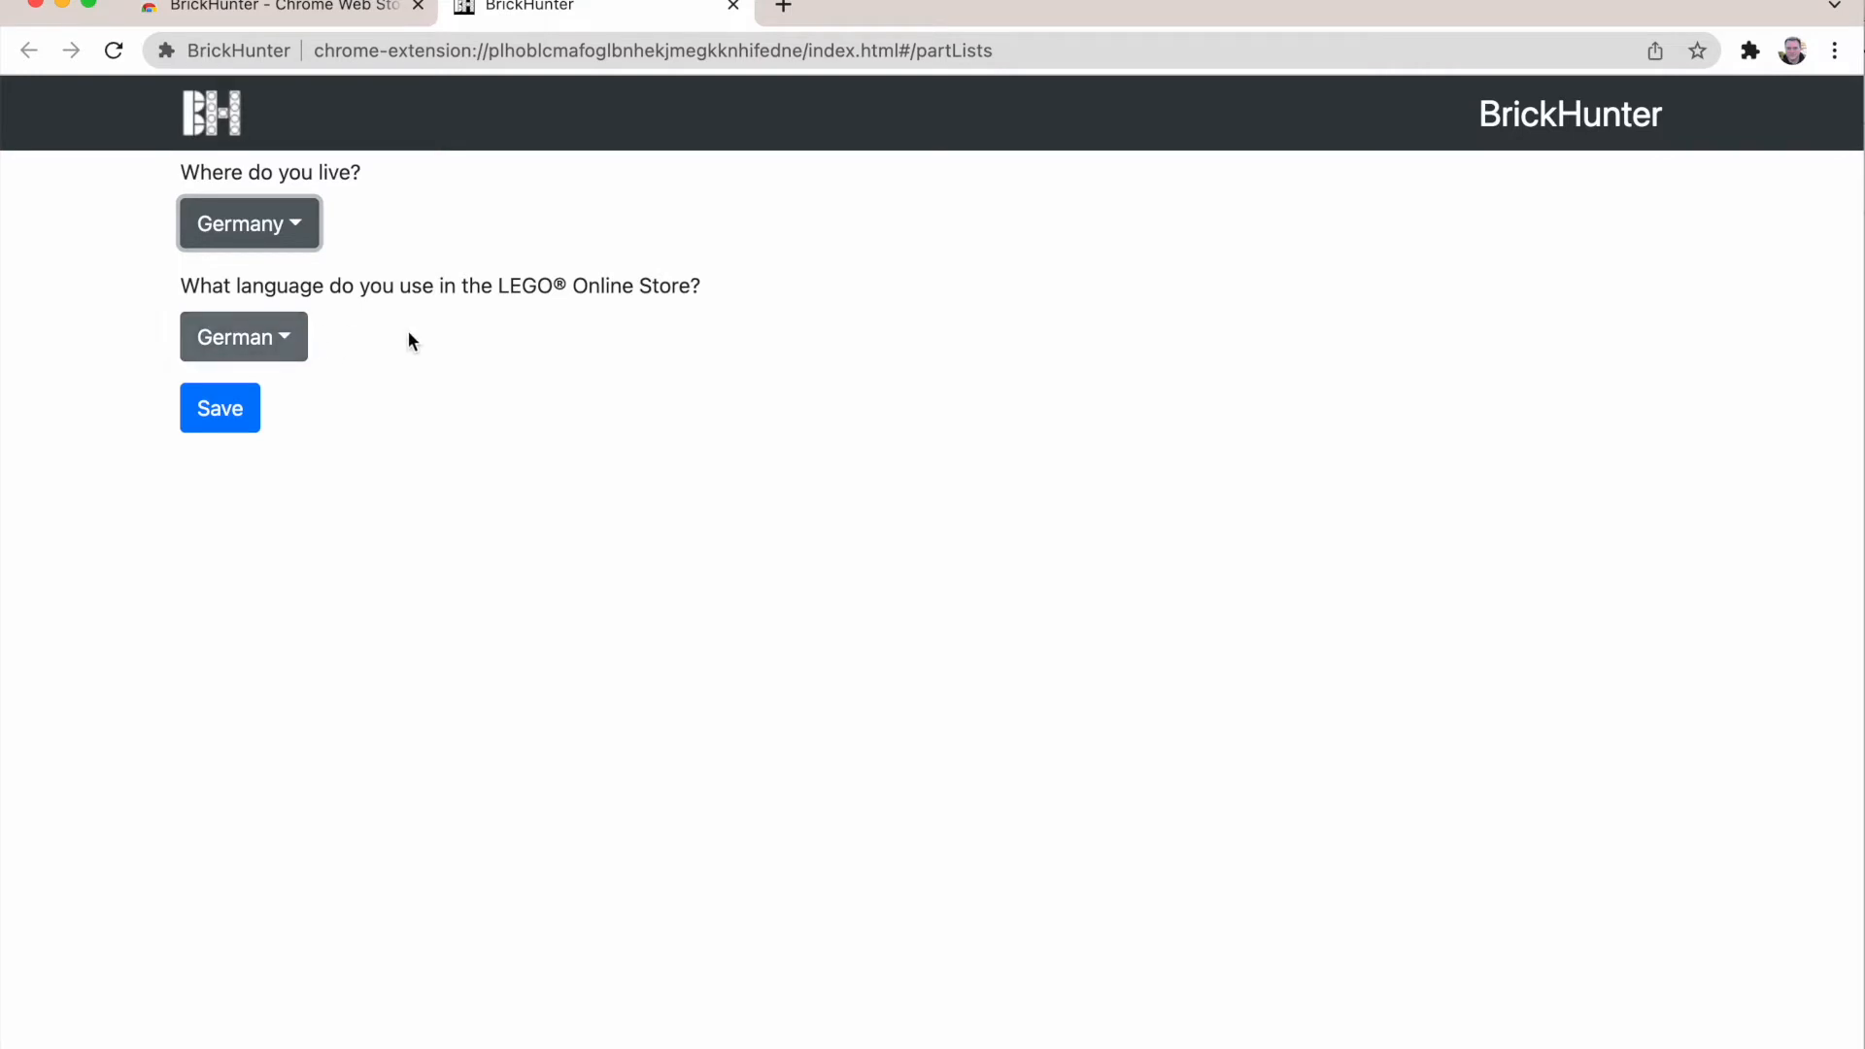
mouse_move(369, 412)
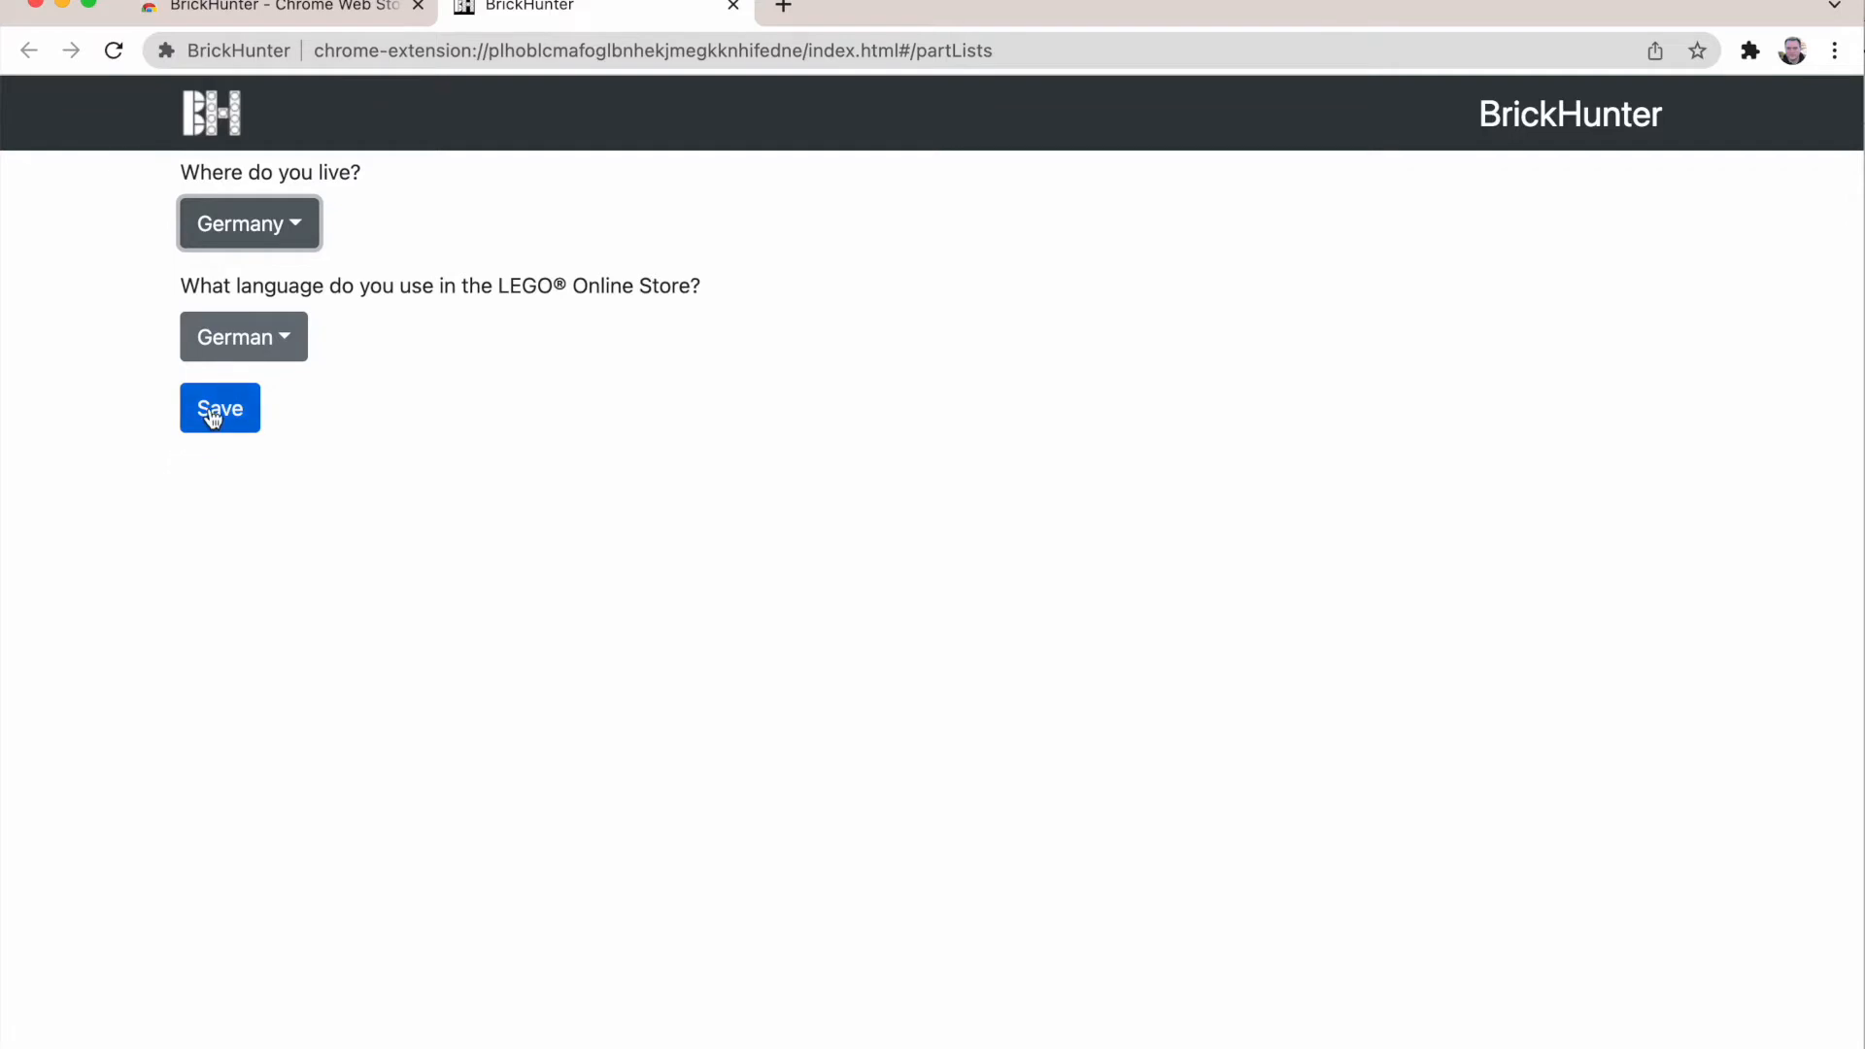
left_click(219, 408)
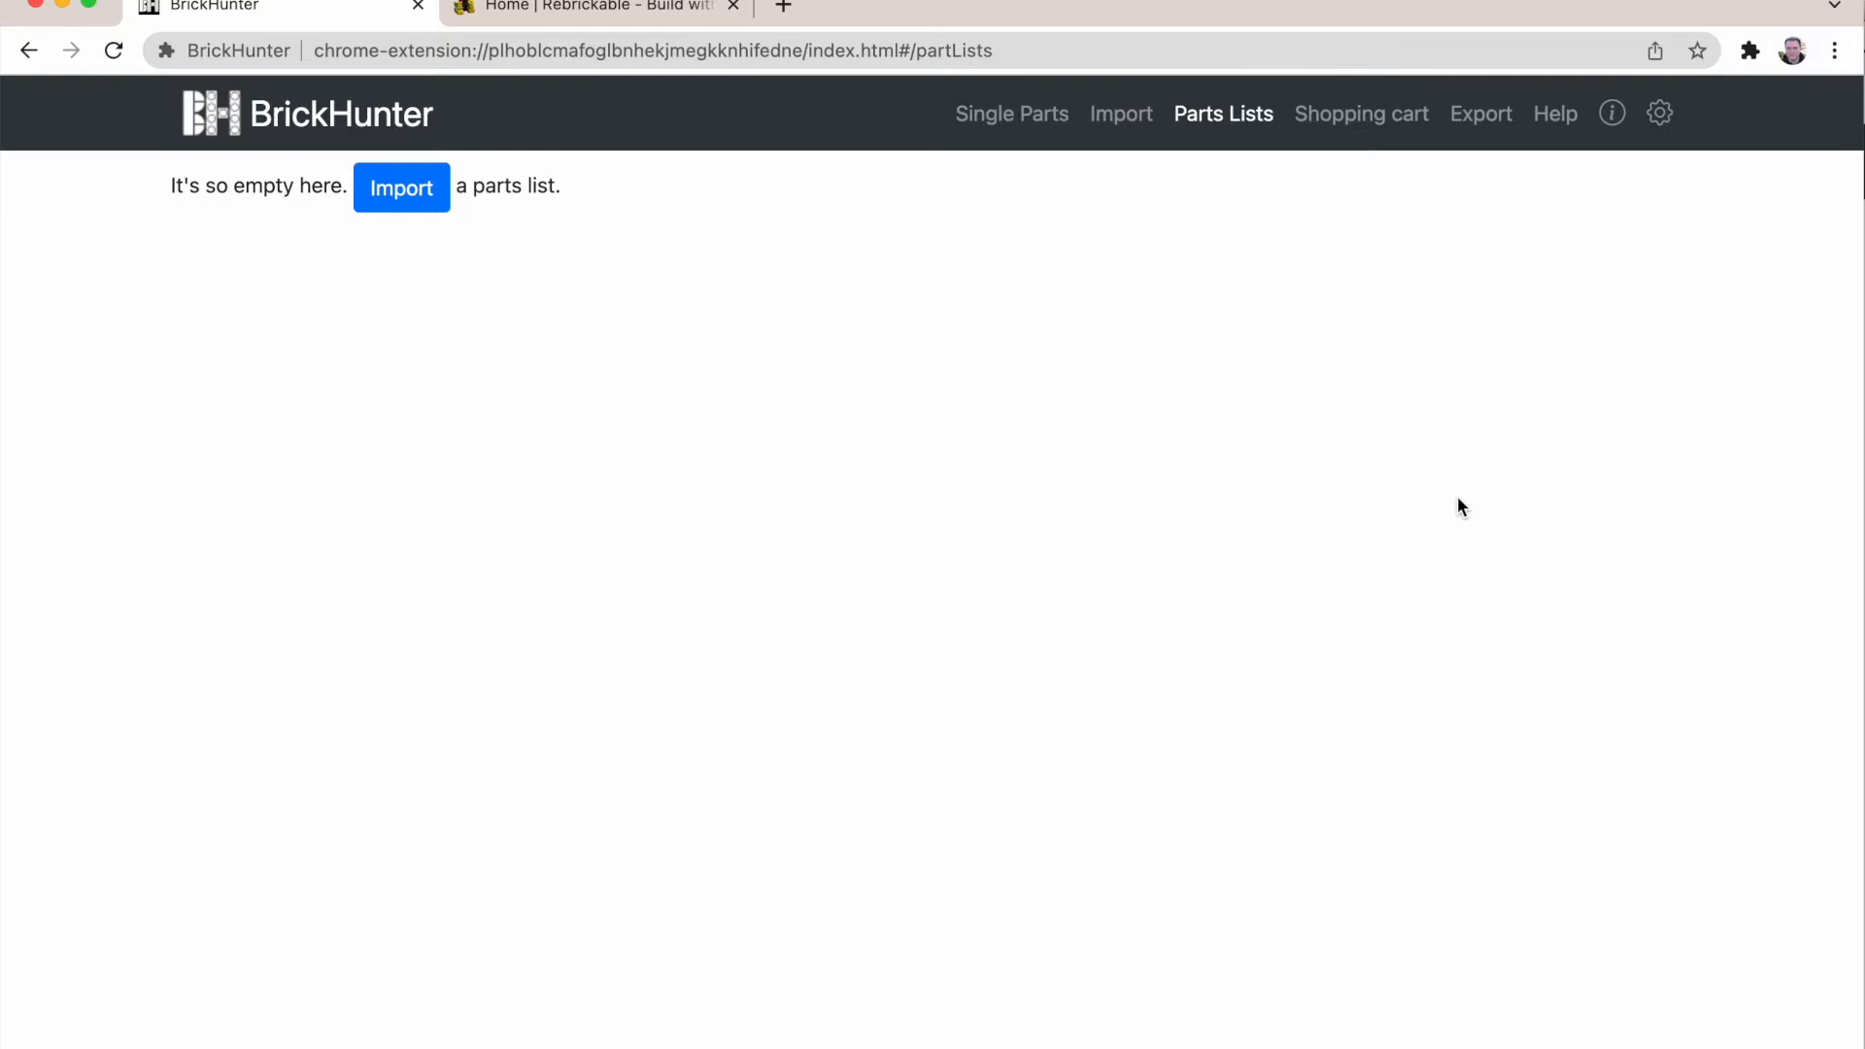
Step: Start an import set to the Text area option, then move to the Rebrickable tab
left_click(400, 188)
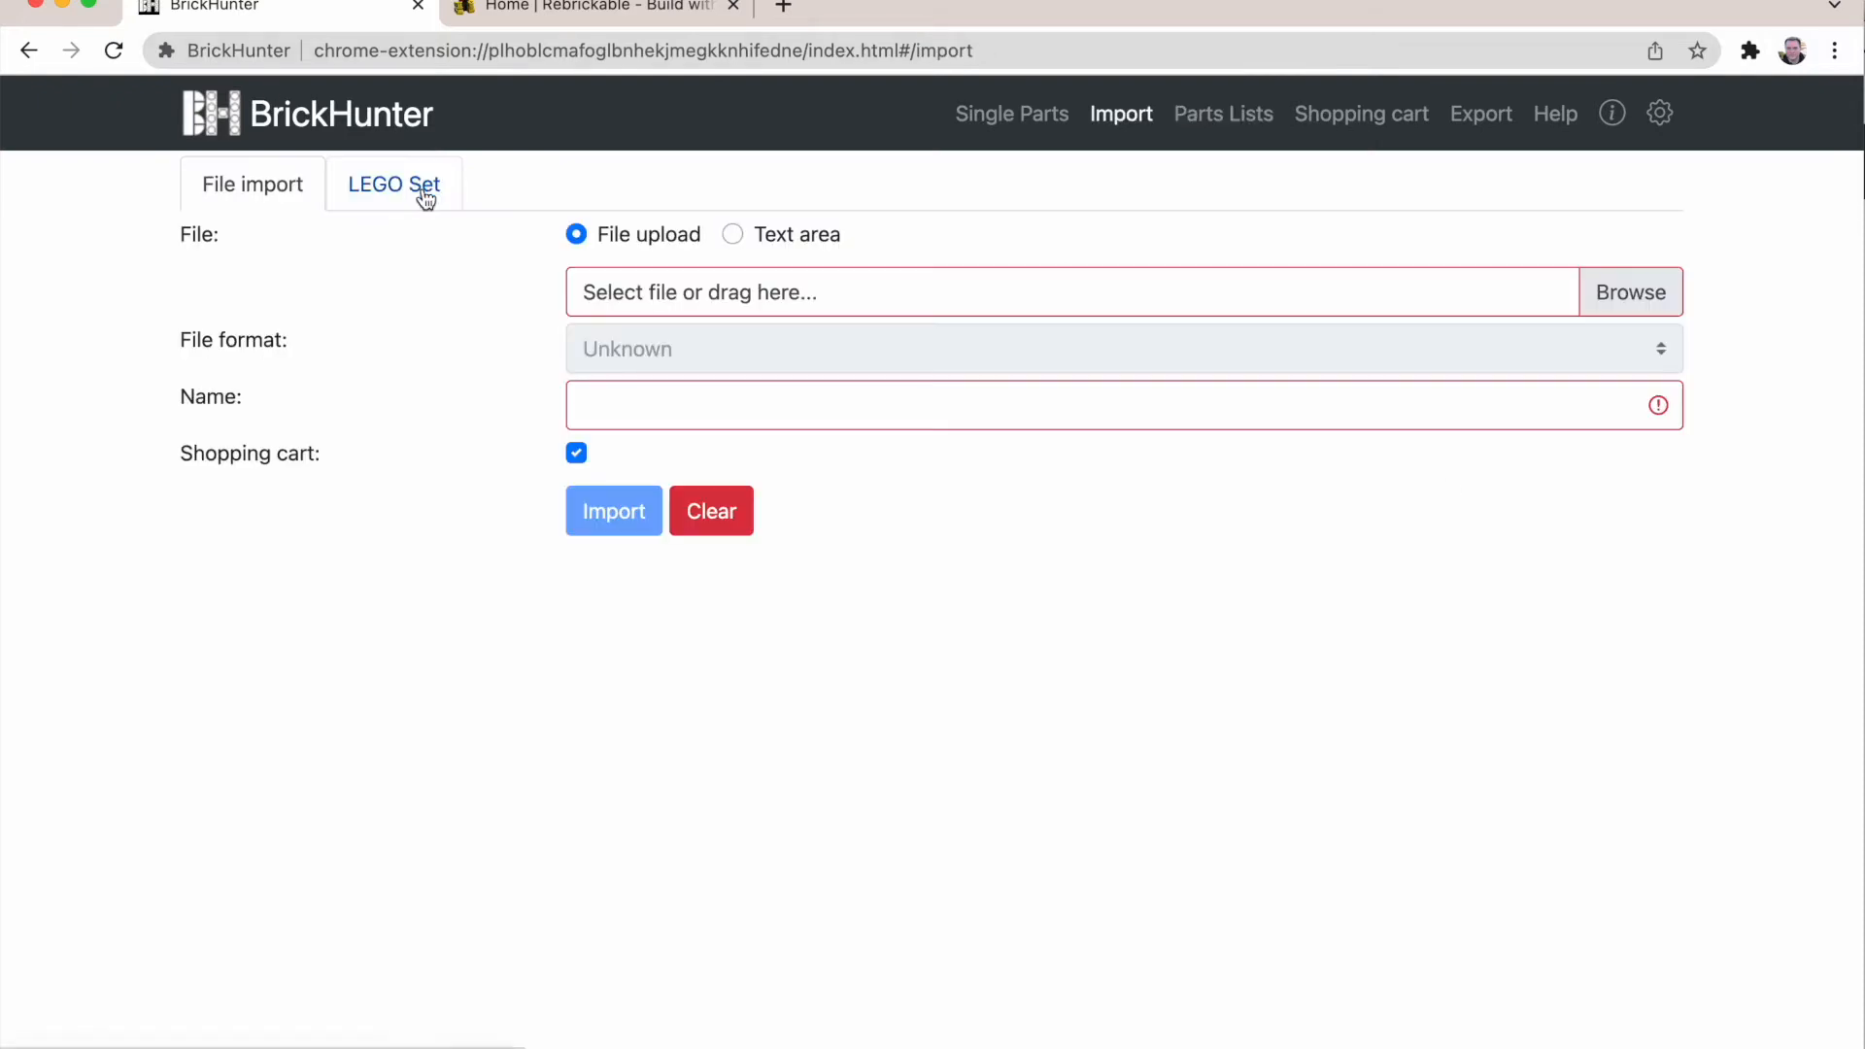
mouse_move(769, 251)
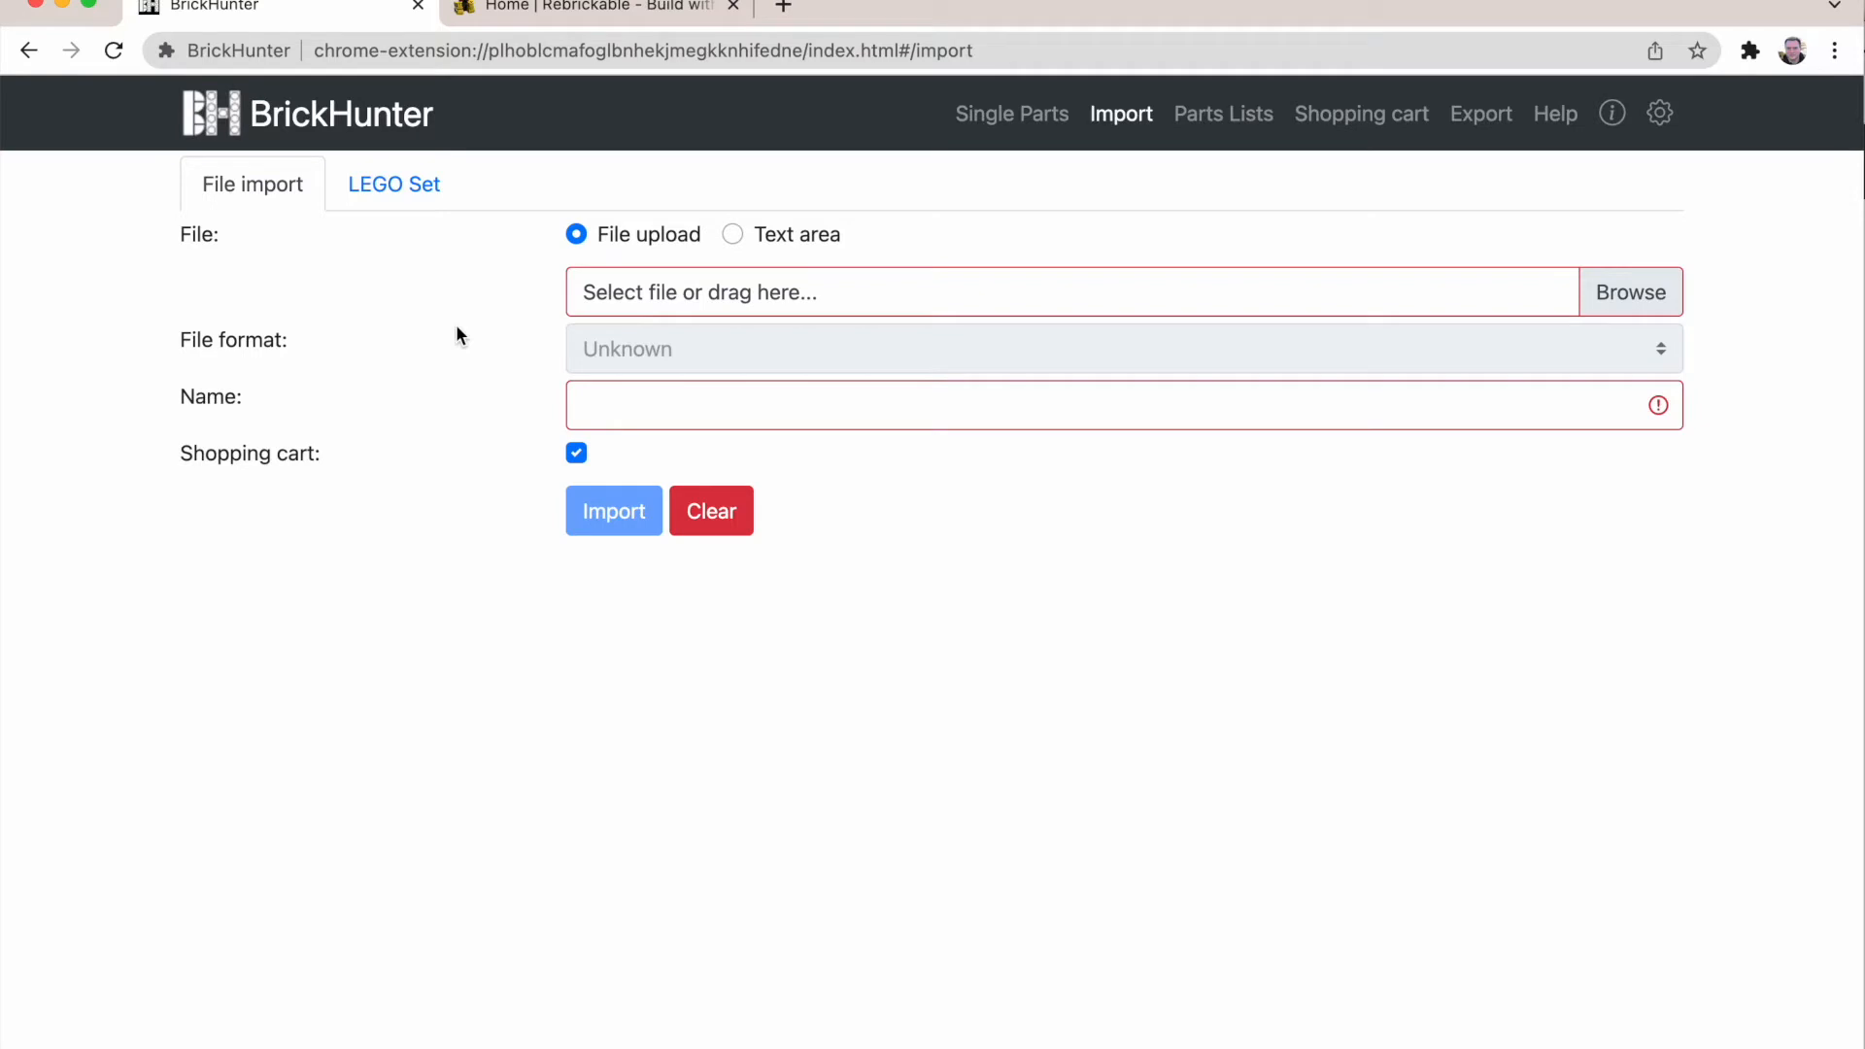
mouse_move(743, 250)
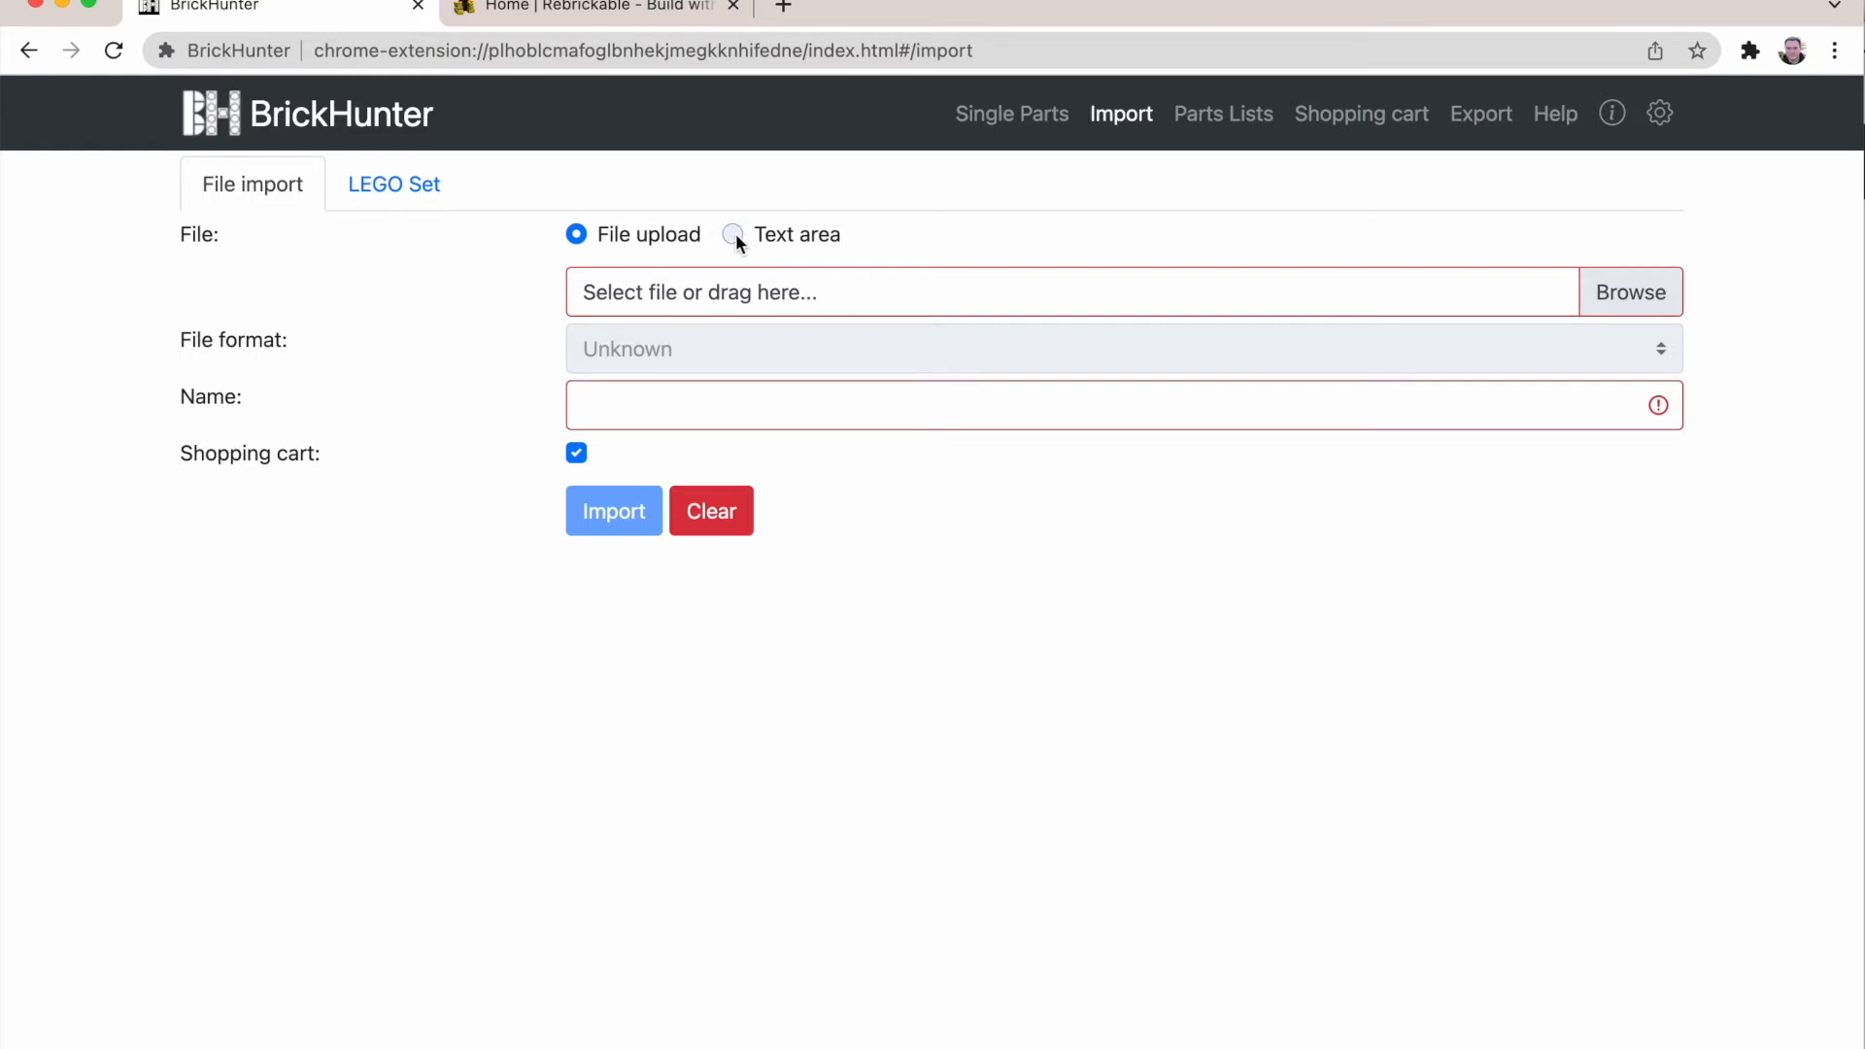
left_click(732, 235)
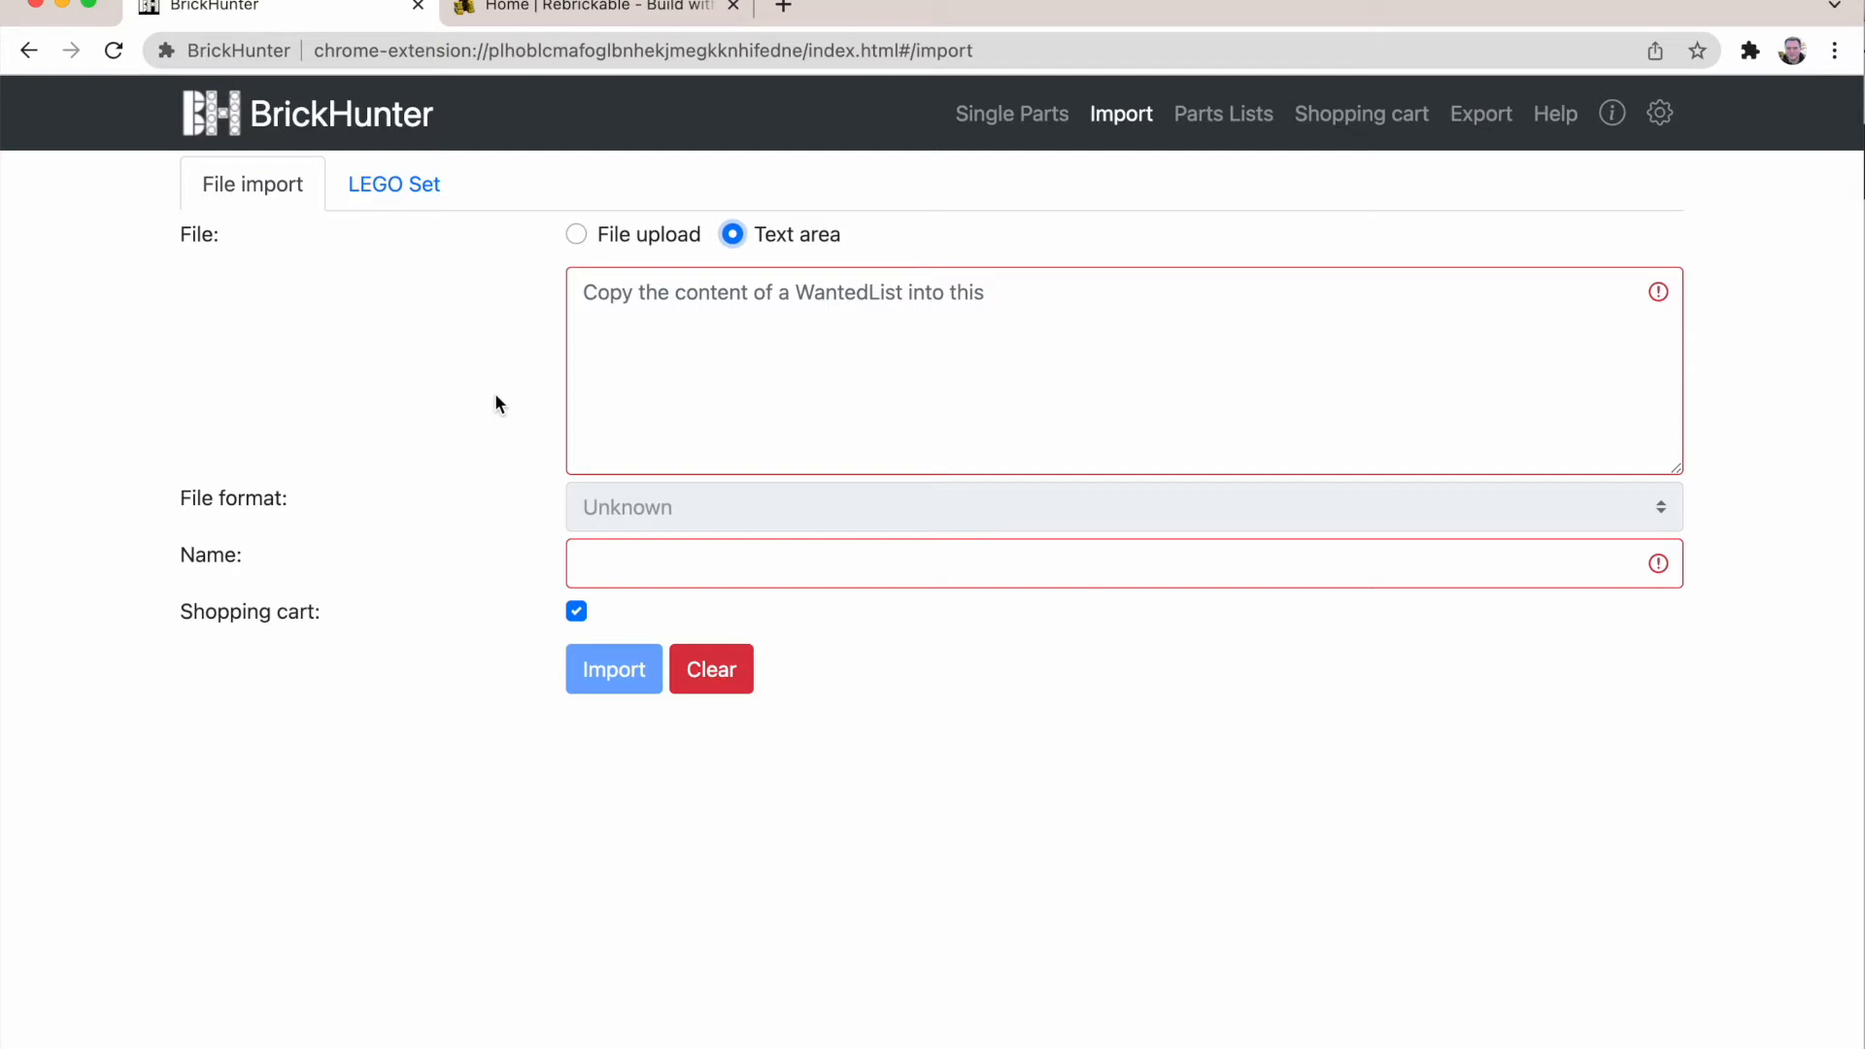
left_click(583, 7)
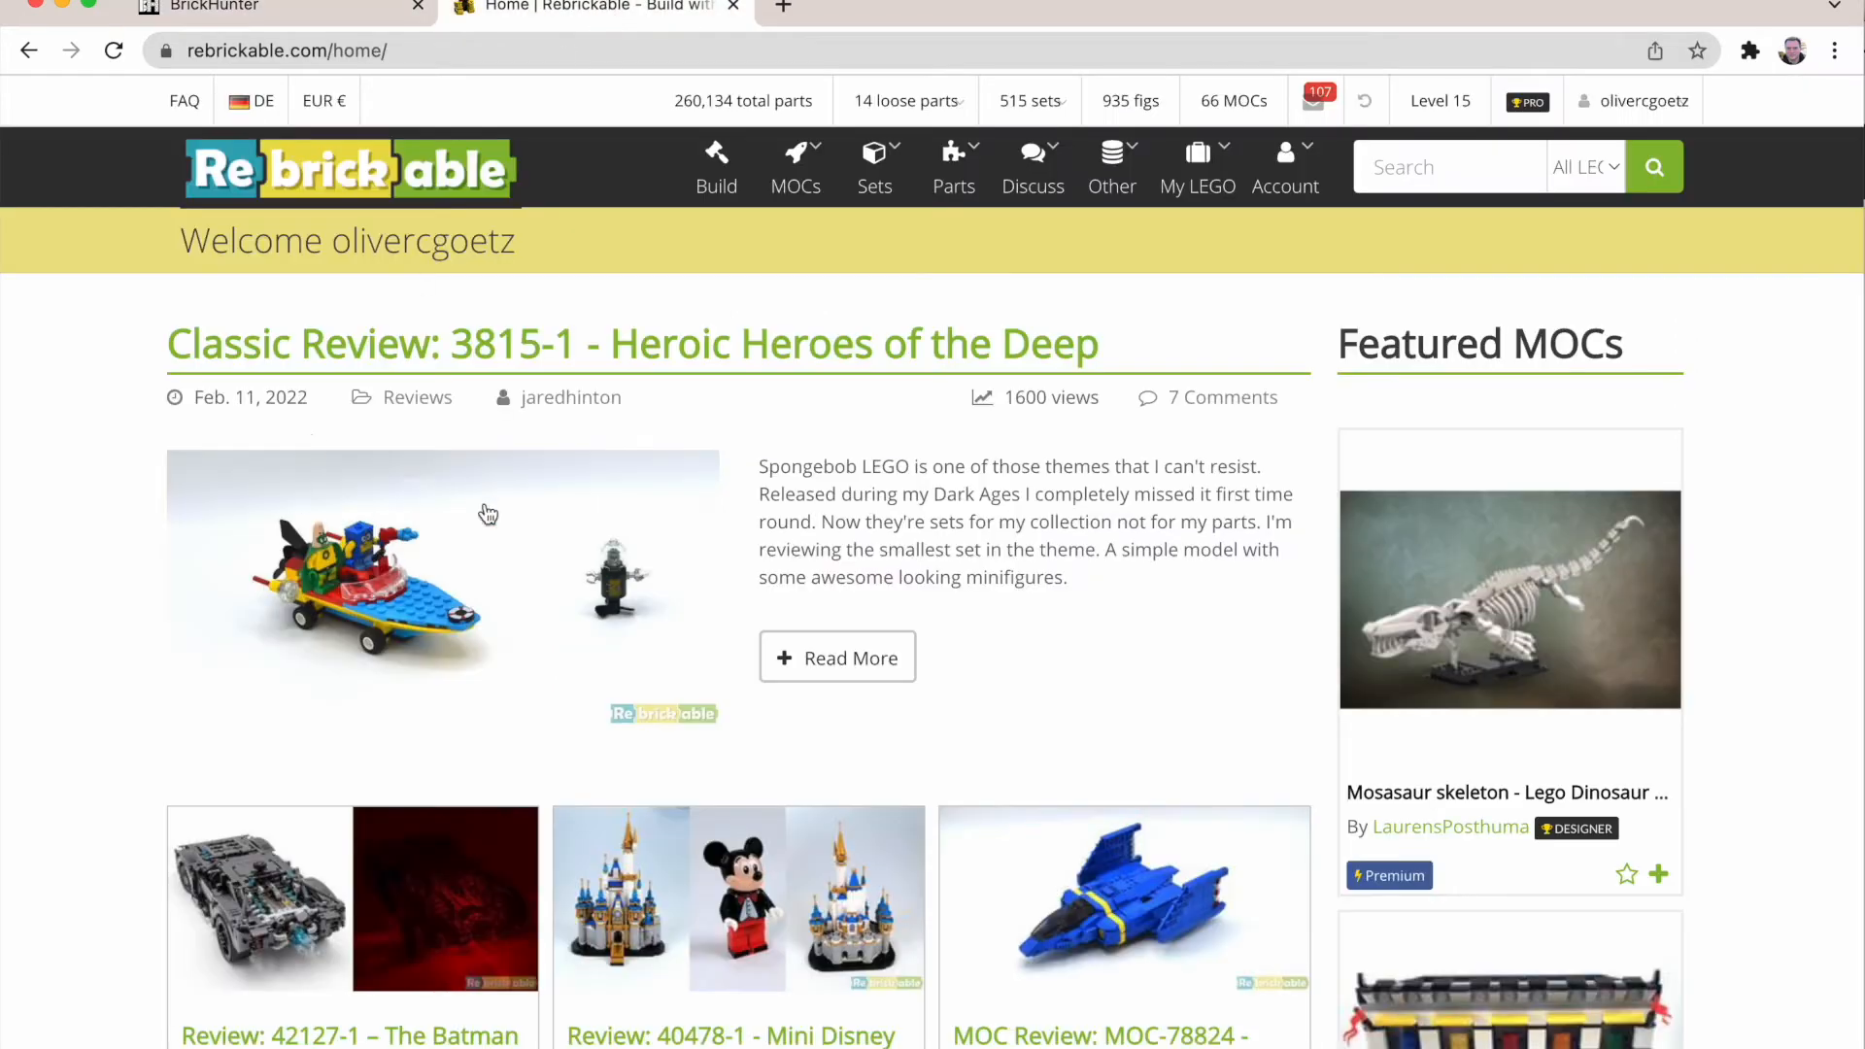
Step: From my MOCs list page 2, open the blue Pull-along Duck BrickHeadz MOC
left_click(1284, 167)
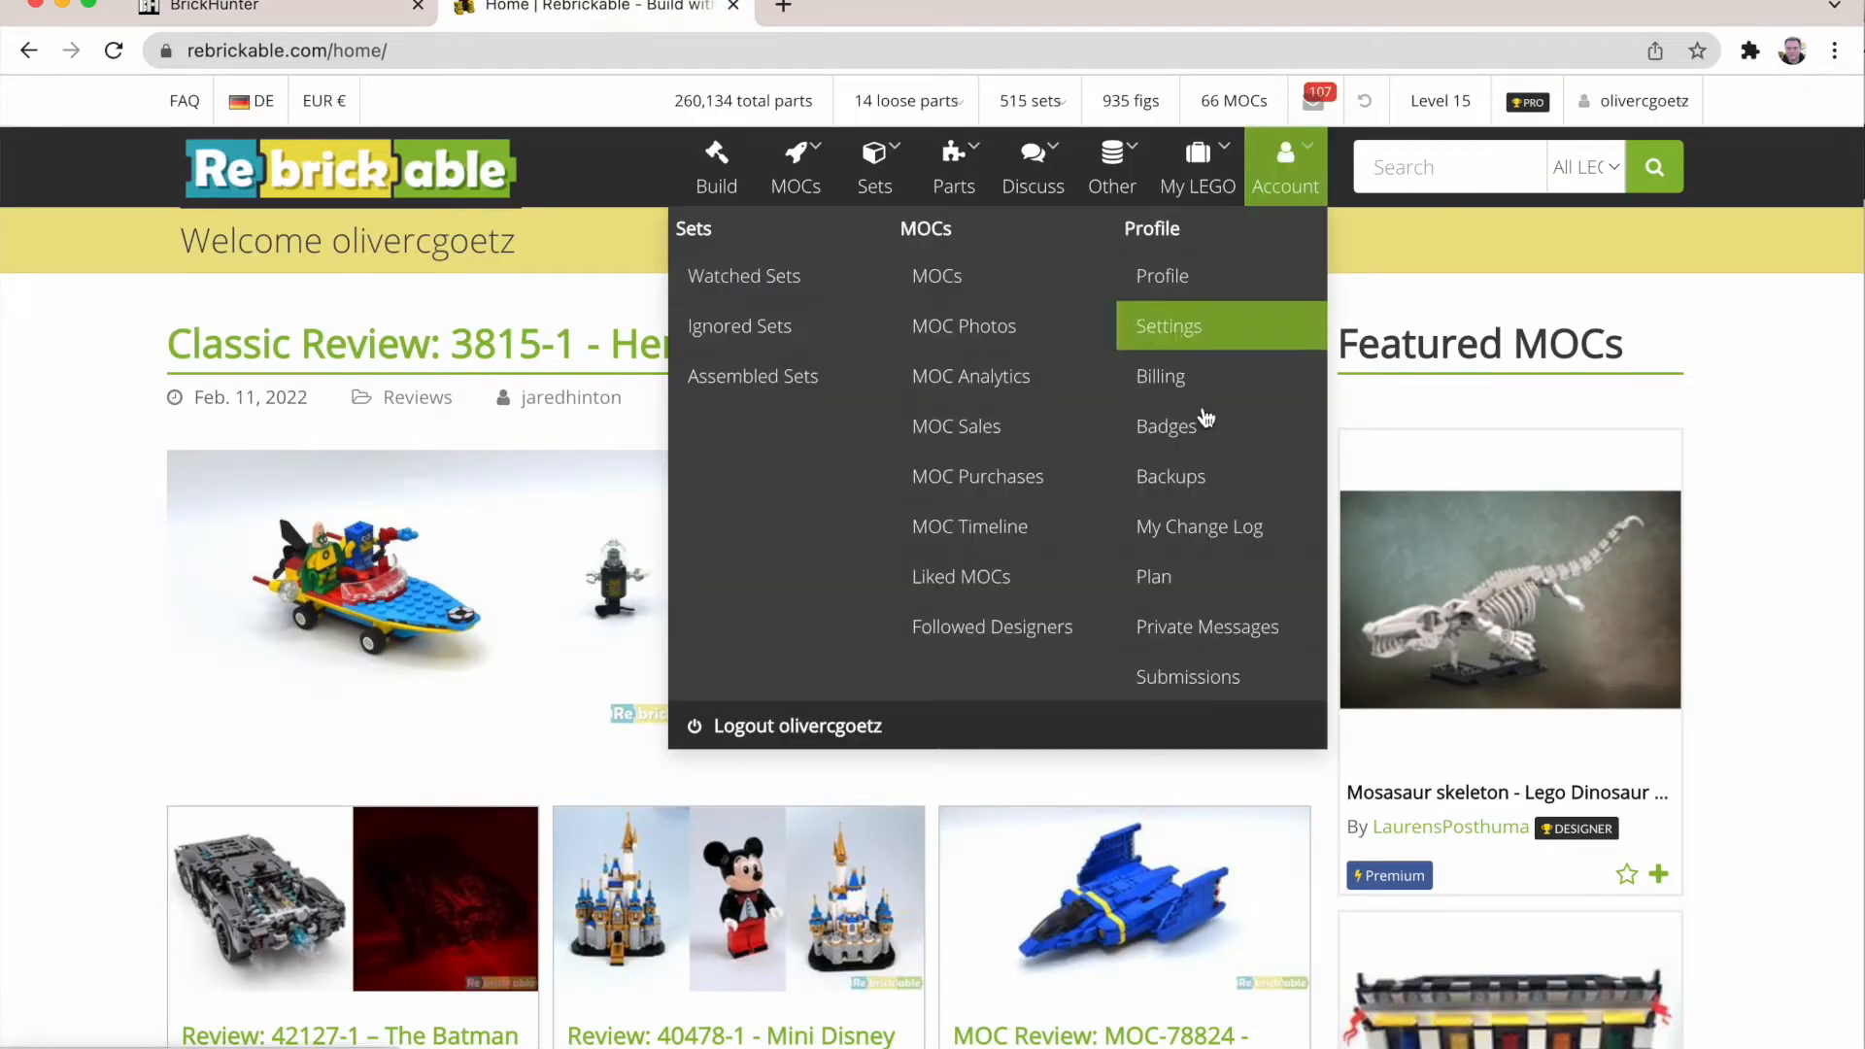
left_click(937, 274)
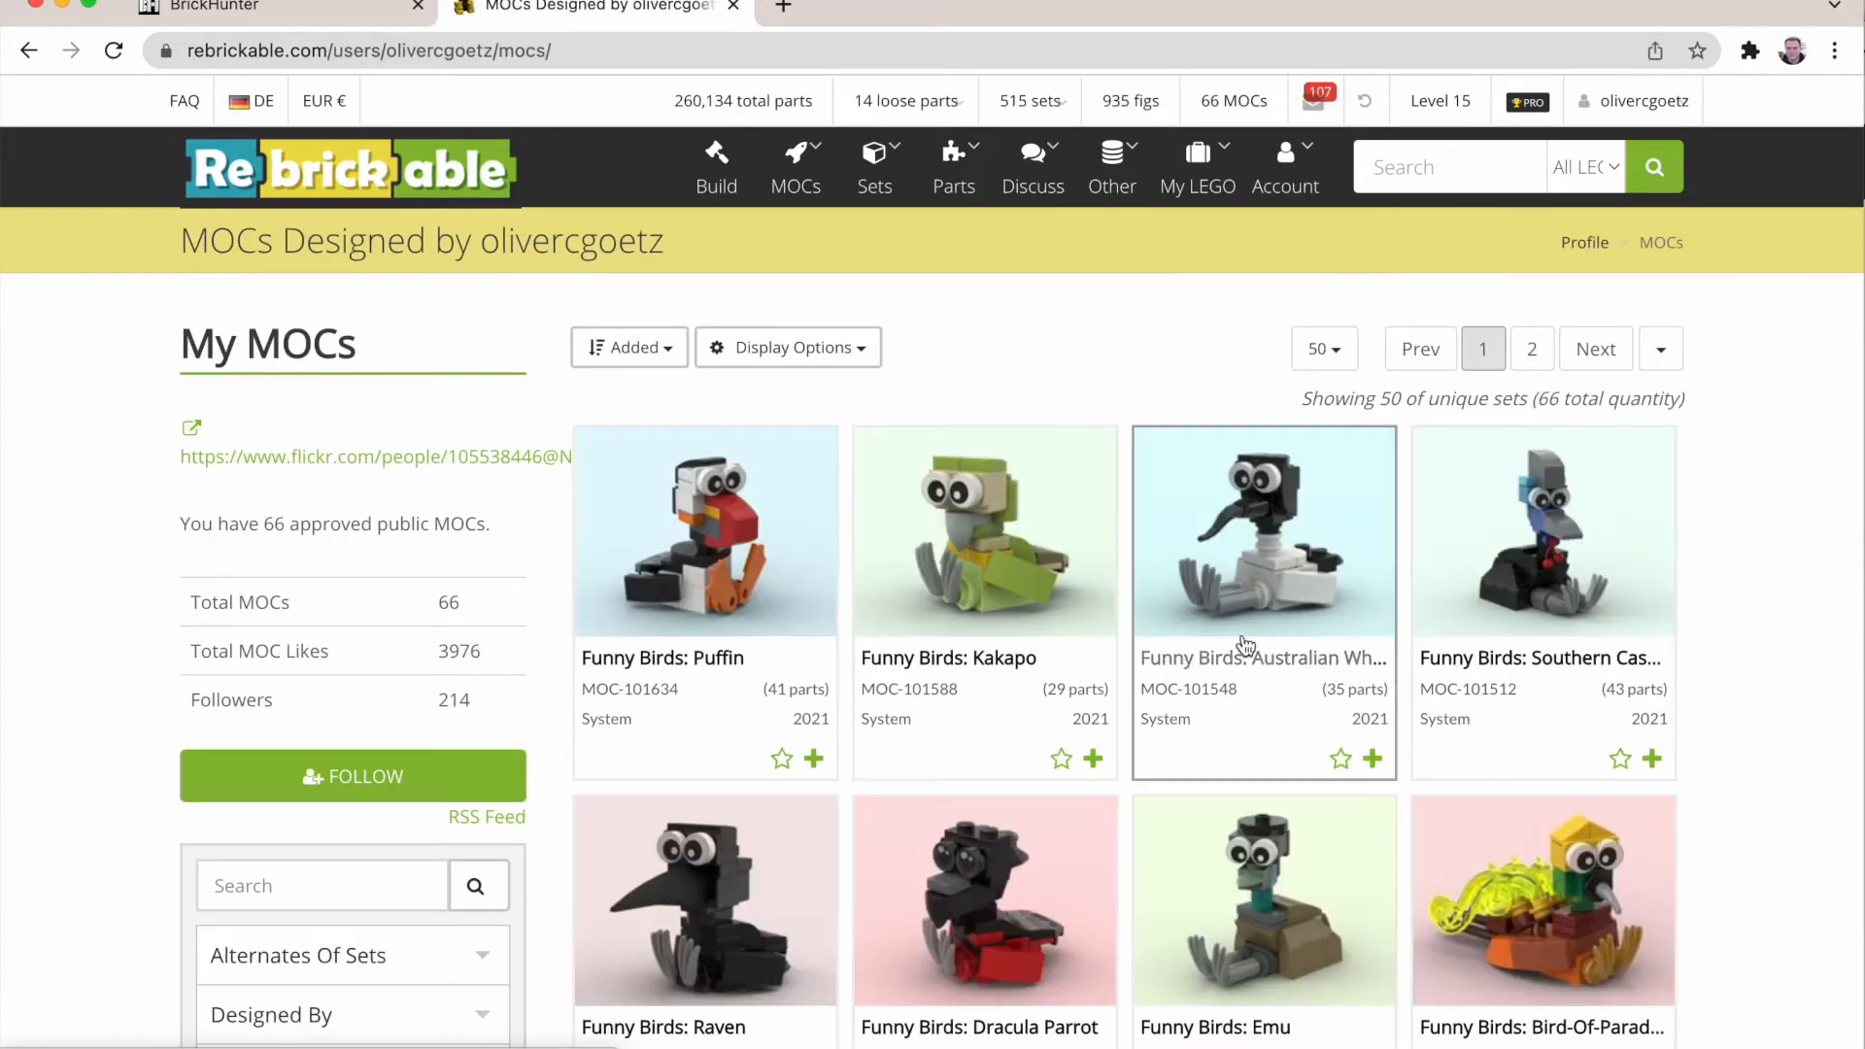
scroll("down", 3)
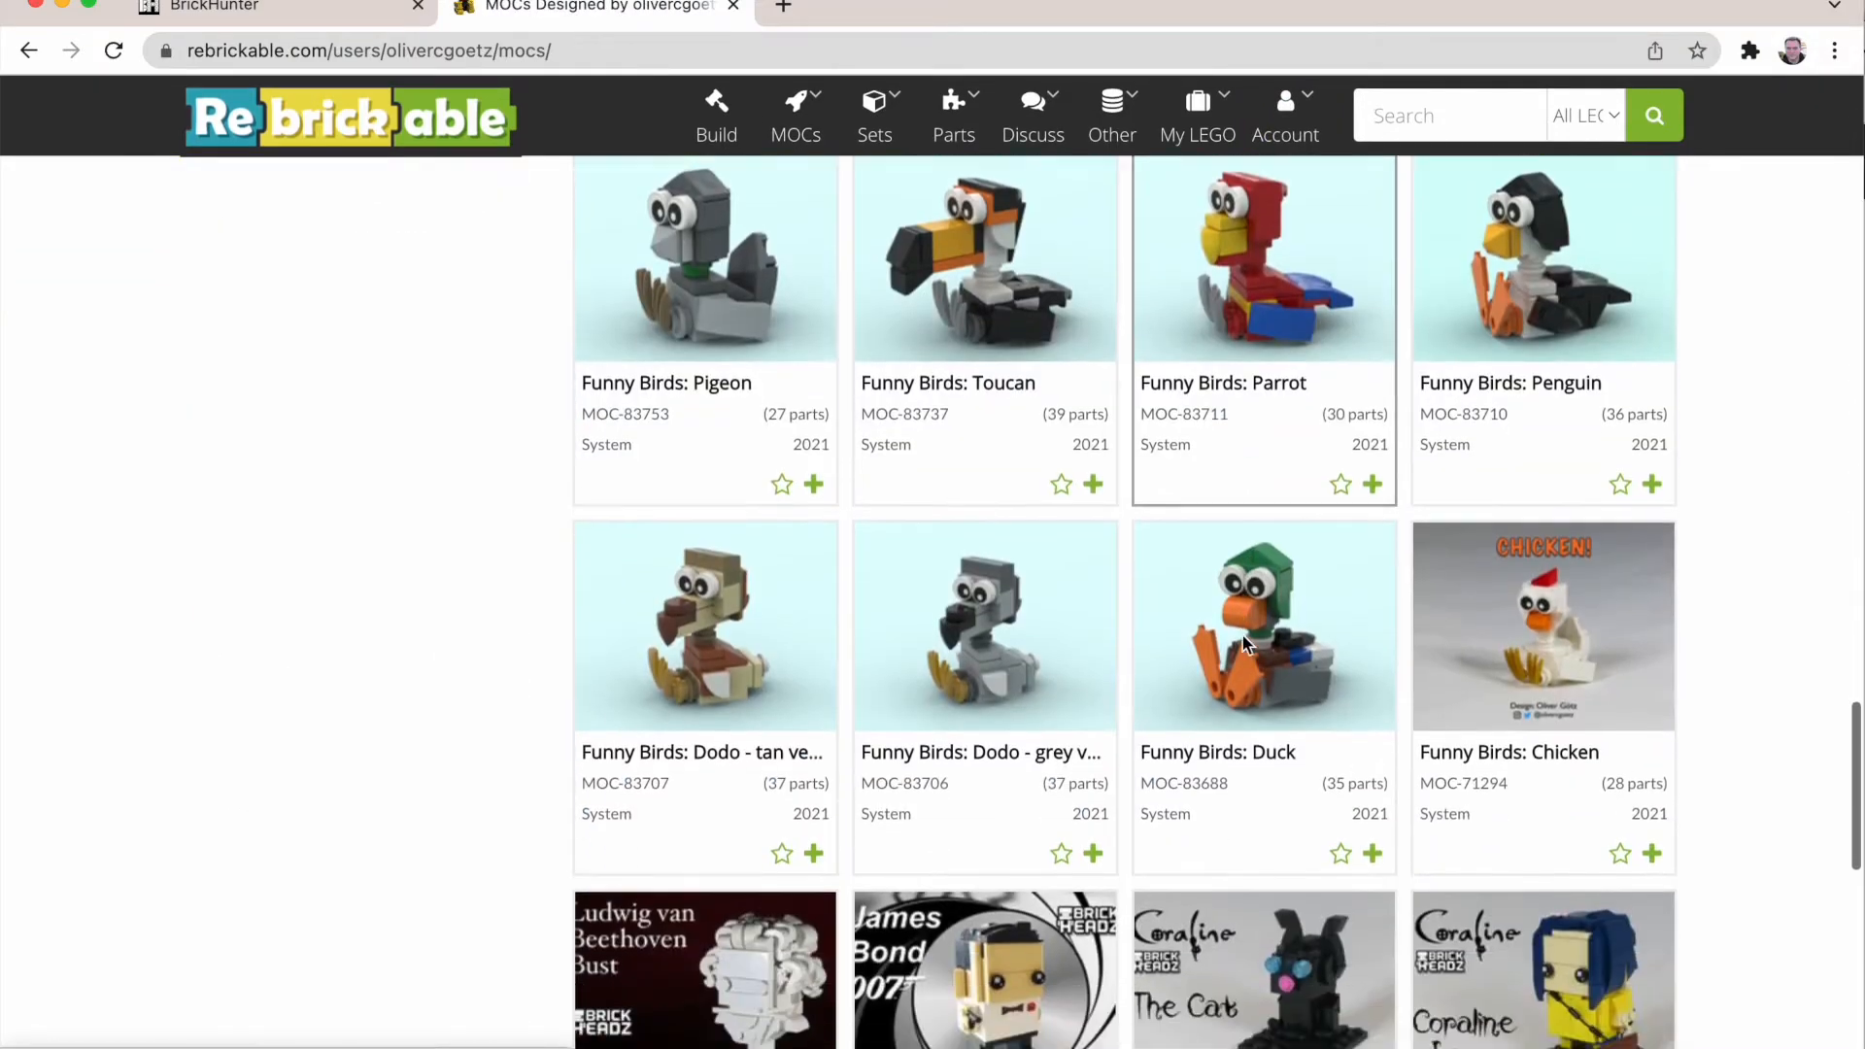
scroll("down", 3)
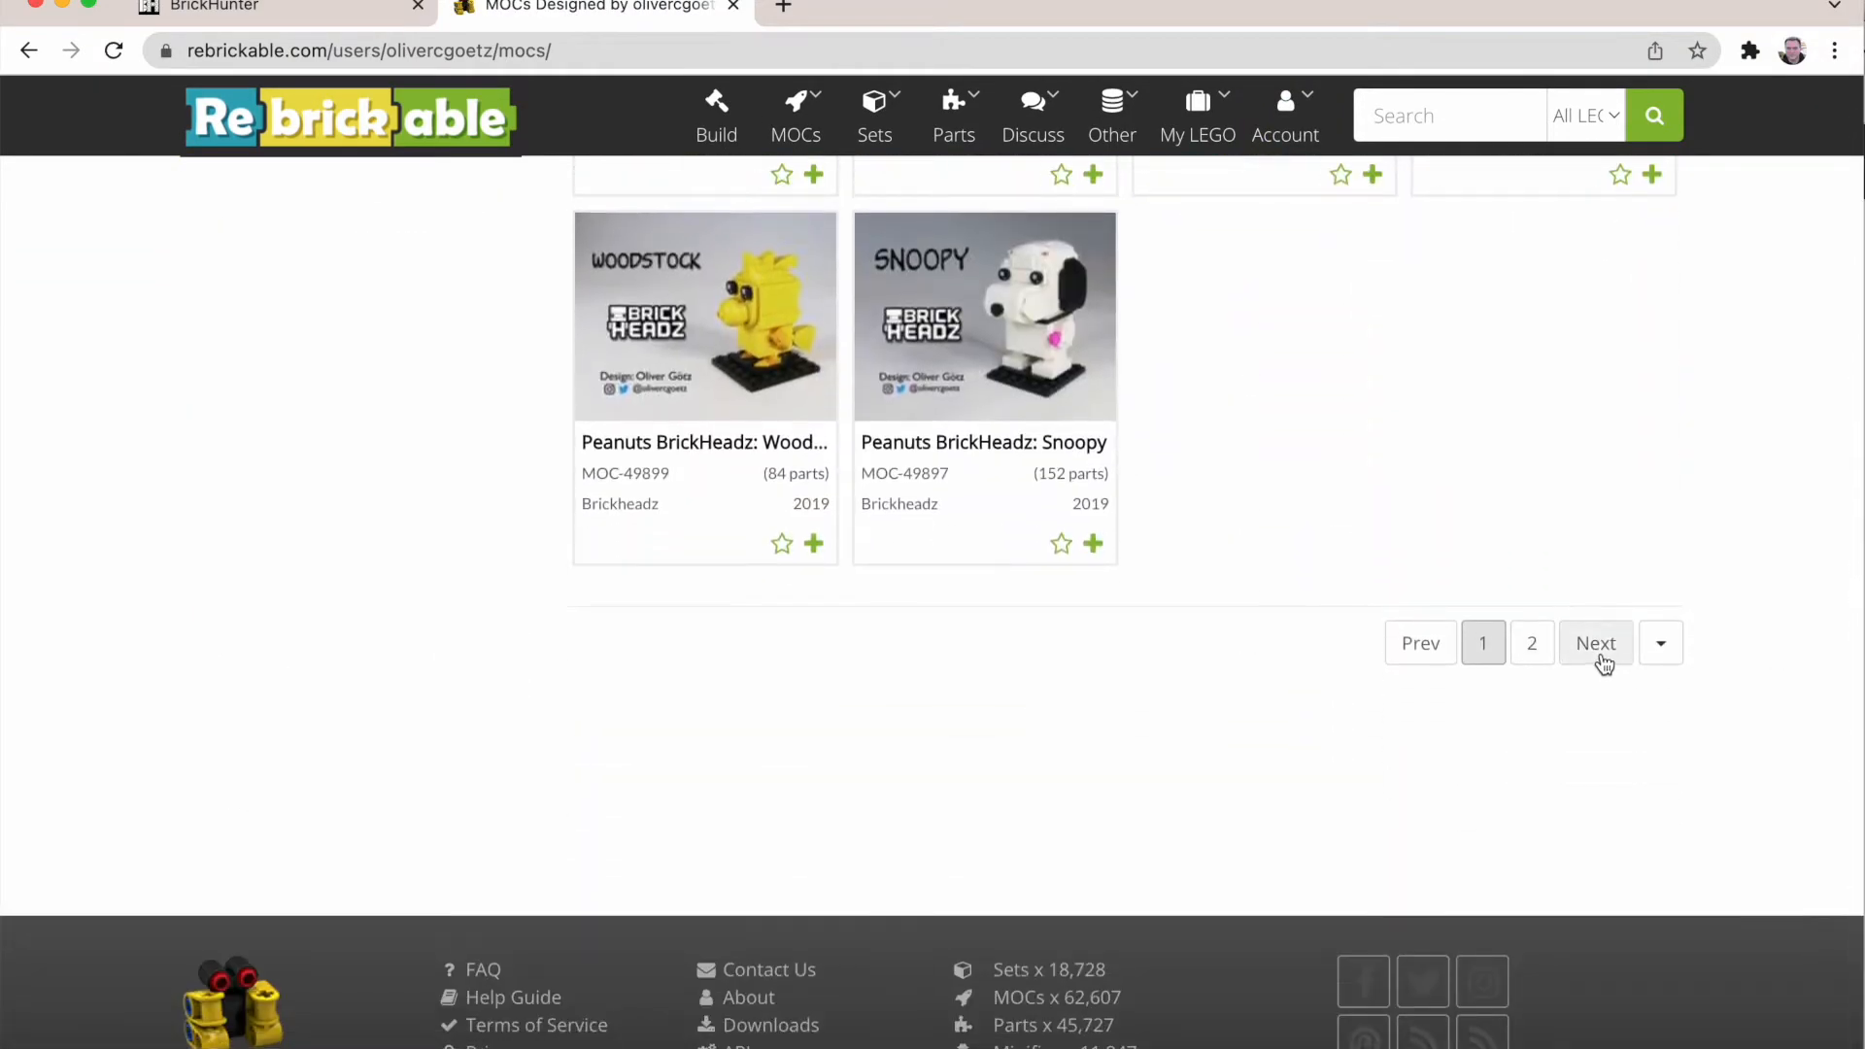
left_click(1595, 643)
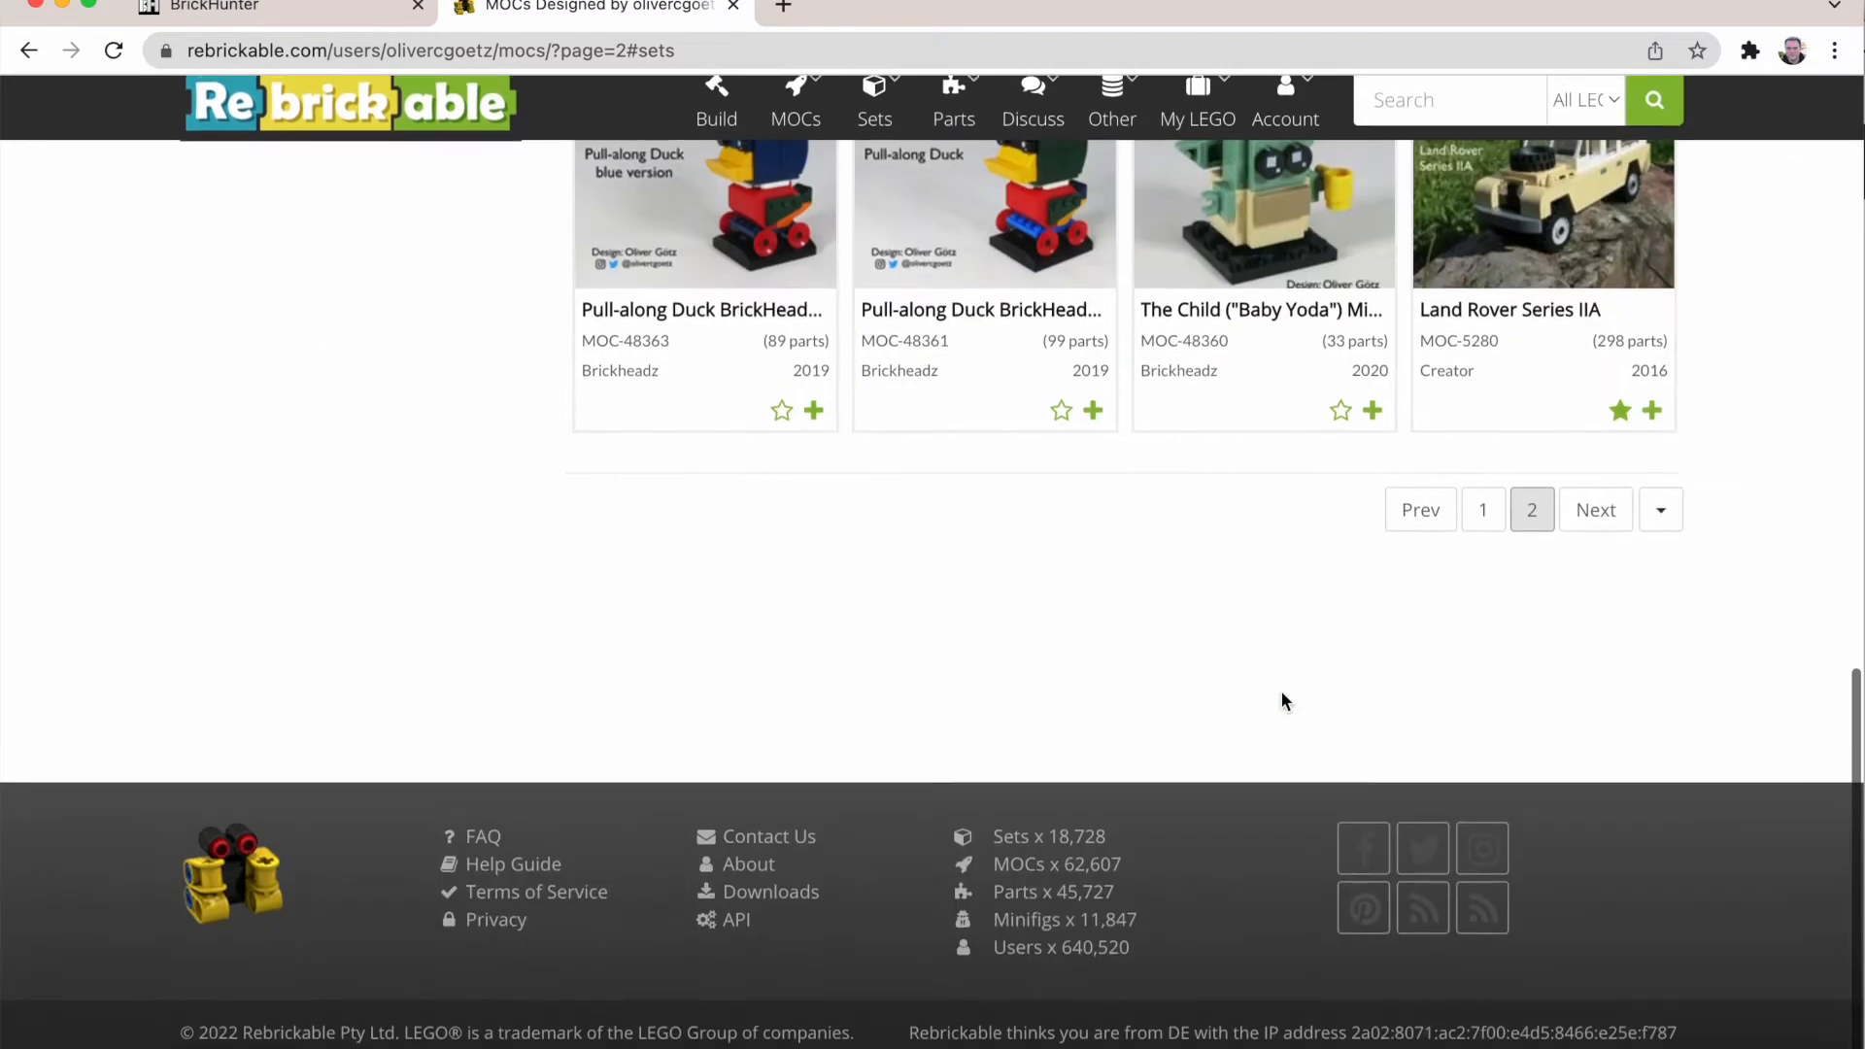
left_click(700, 309)
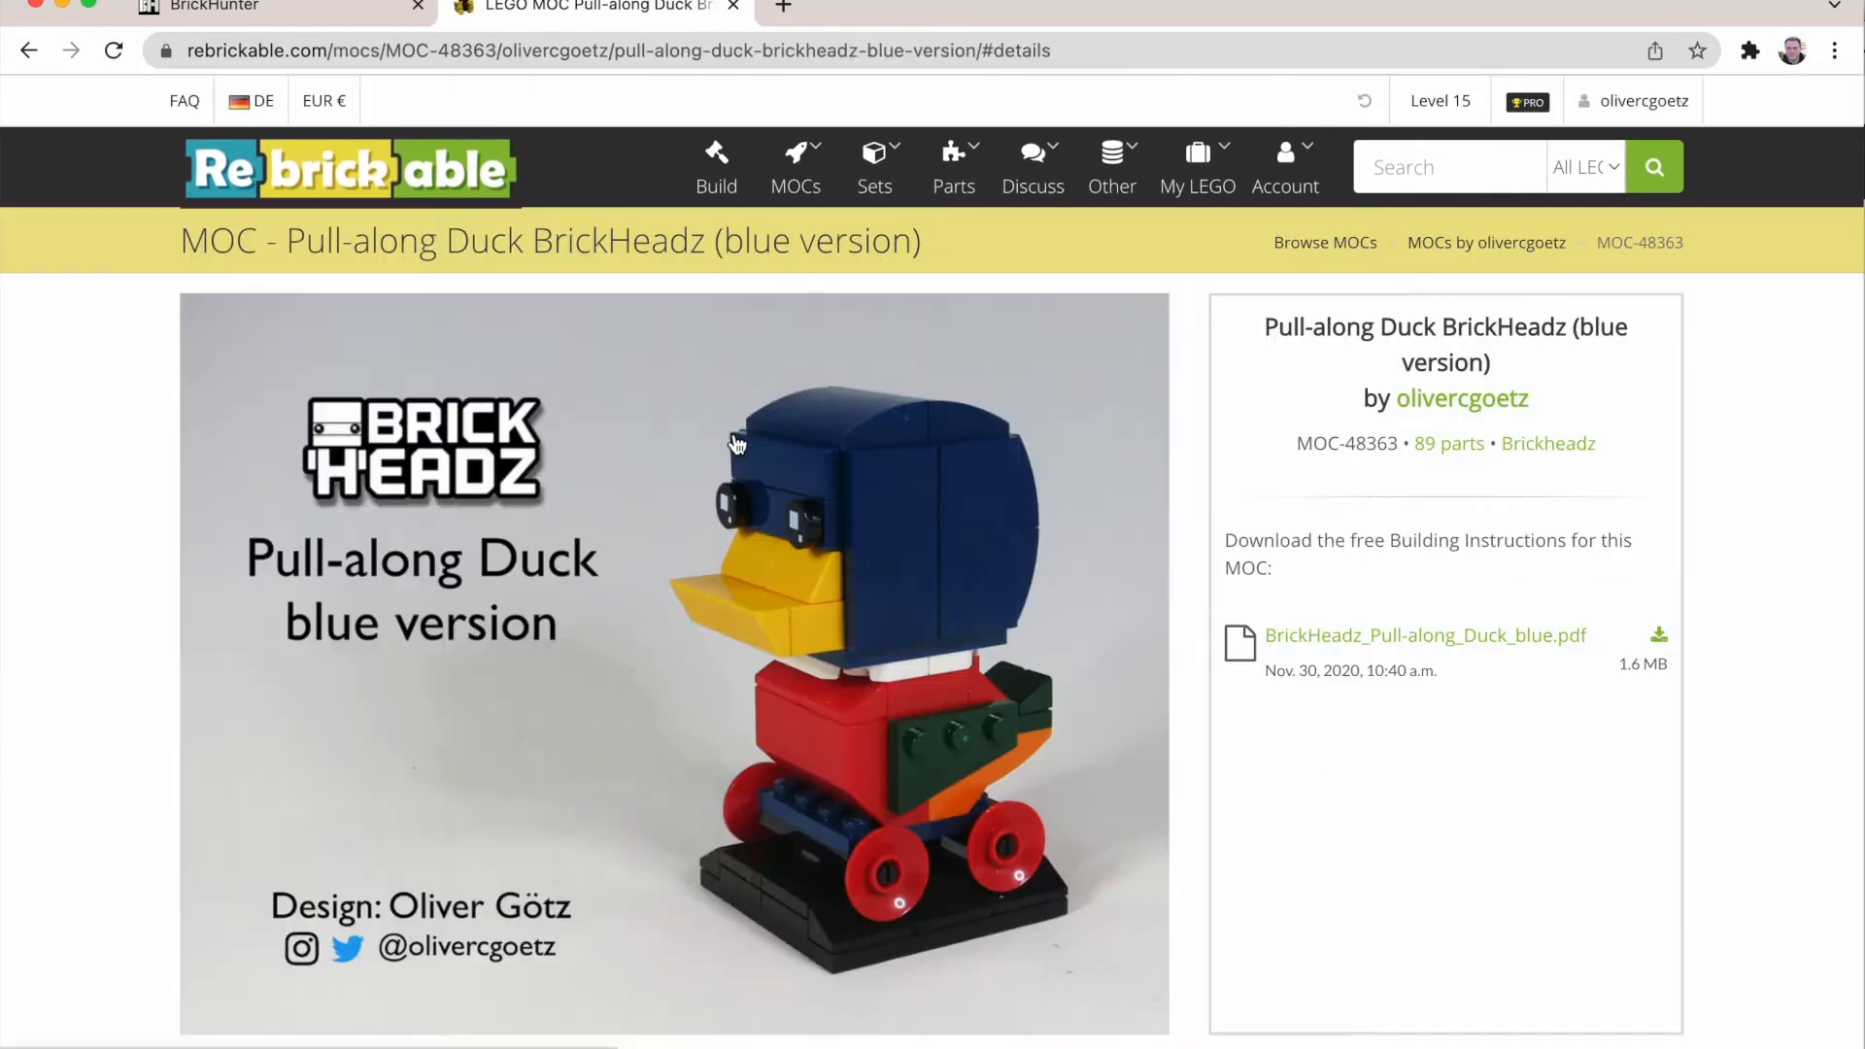
Step: Export the duck MOC's parts inventory as BrickLink XML
scroll("down", 3)
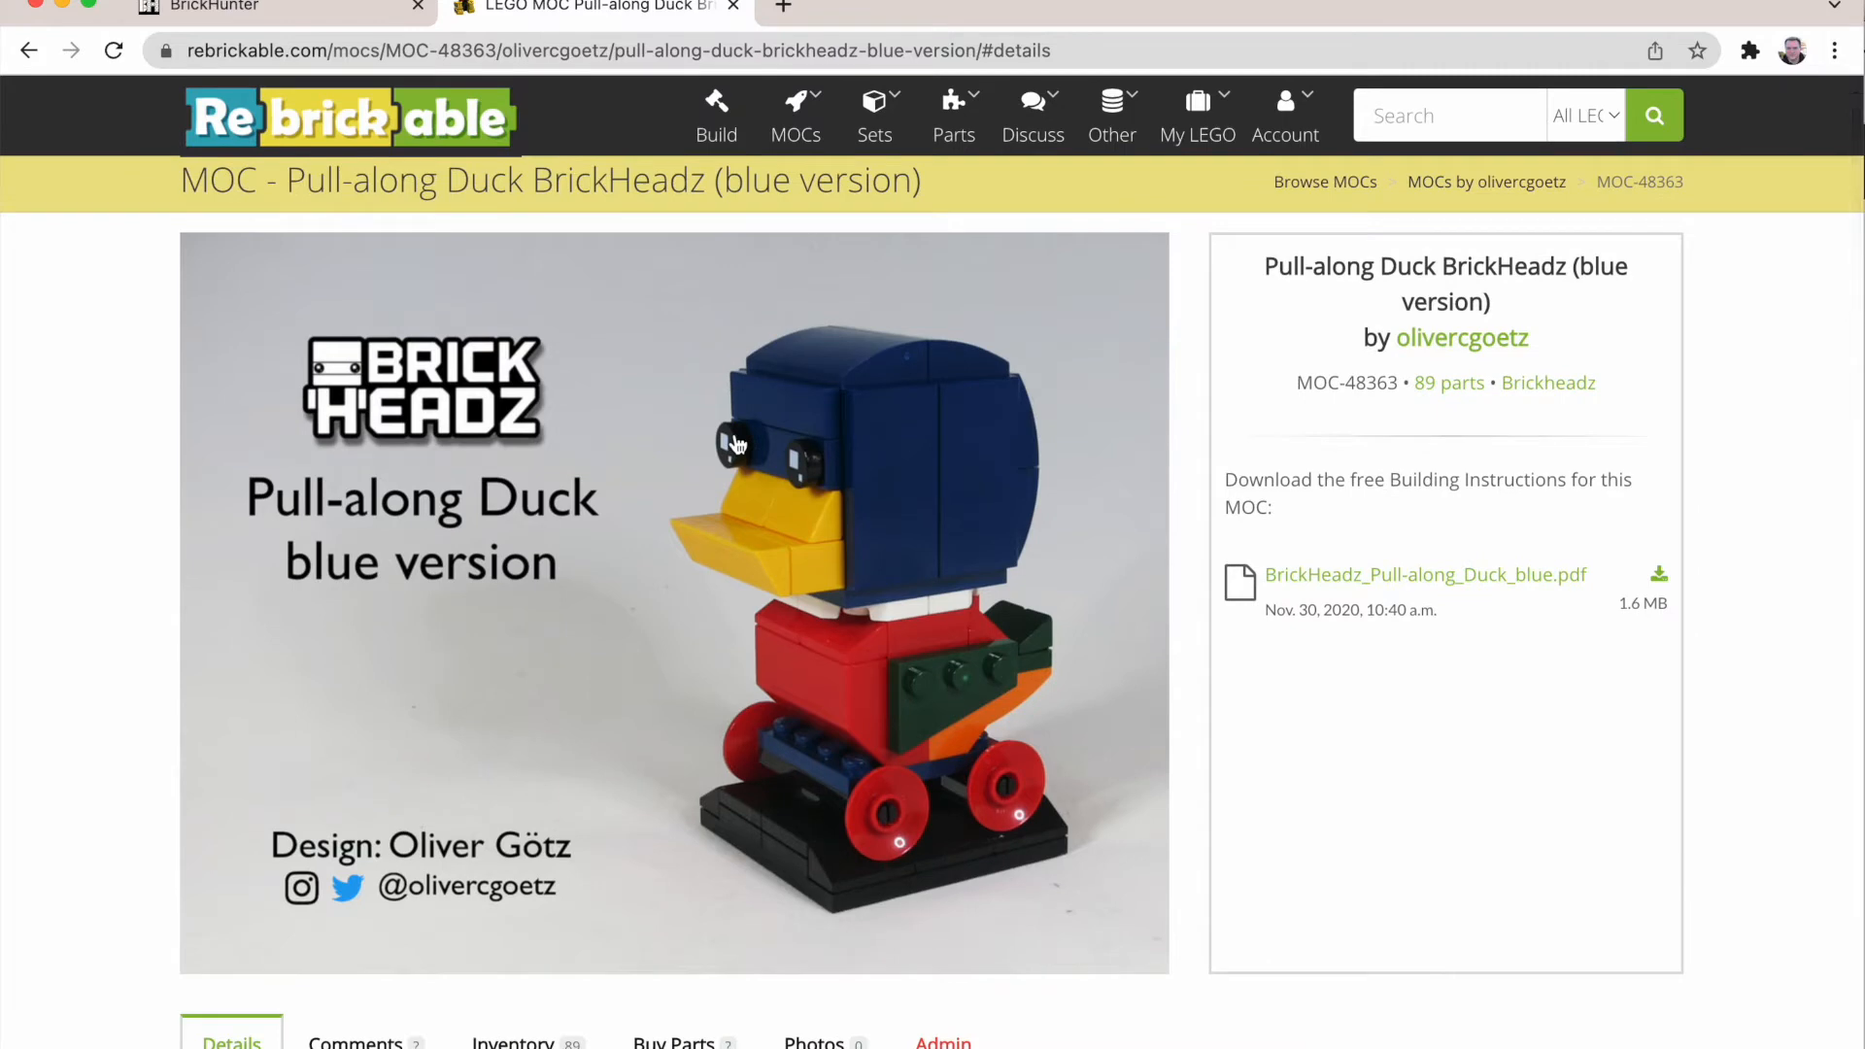
scroll("down", 3)
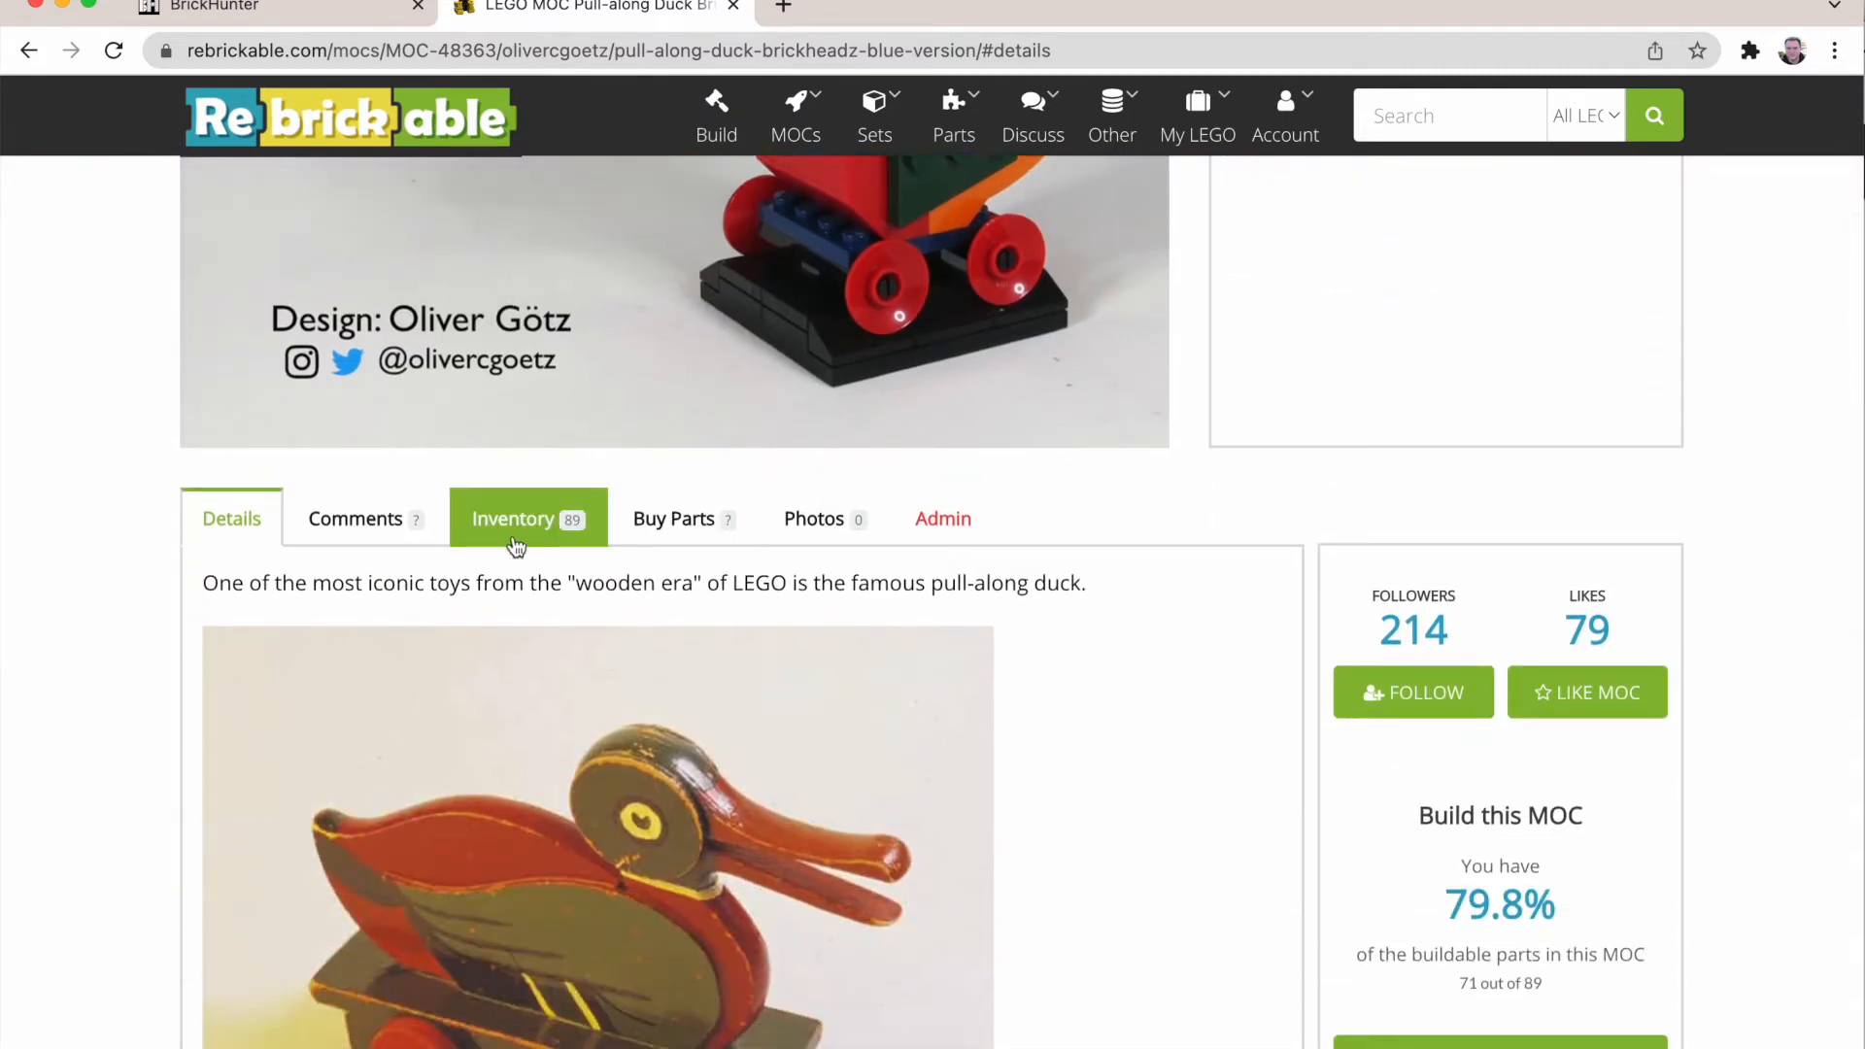
left_click(512, 519)
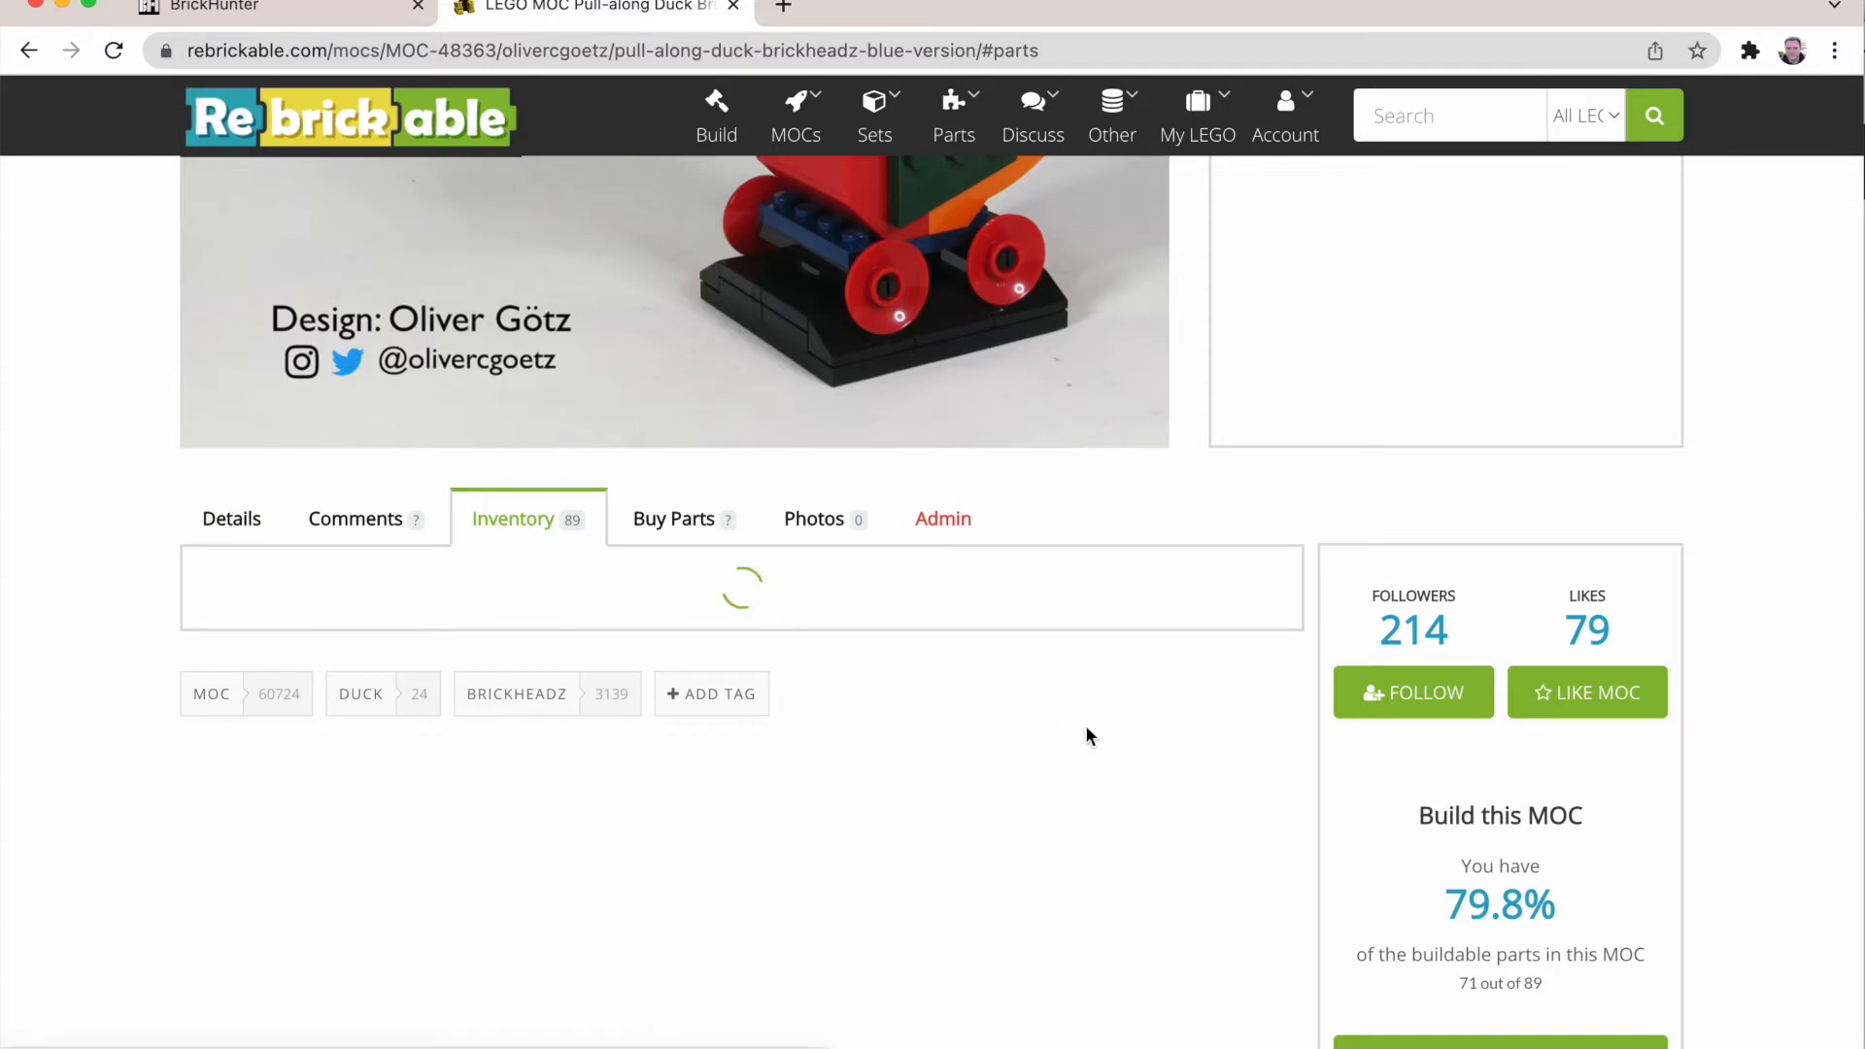
scroll("down", 3)
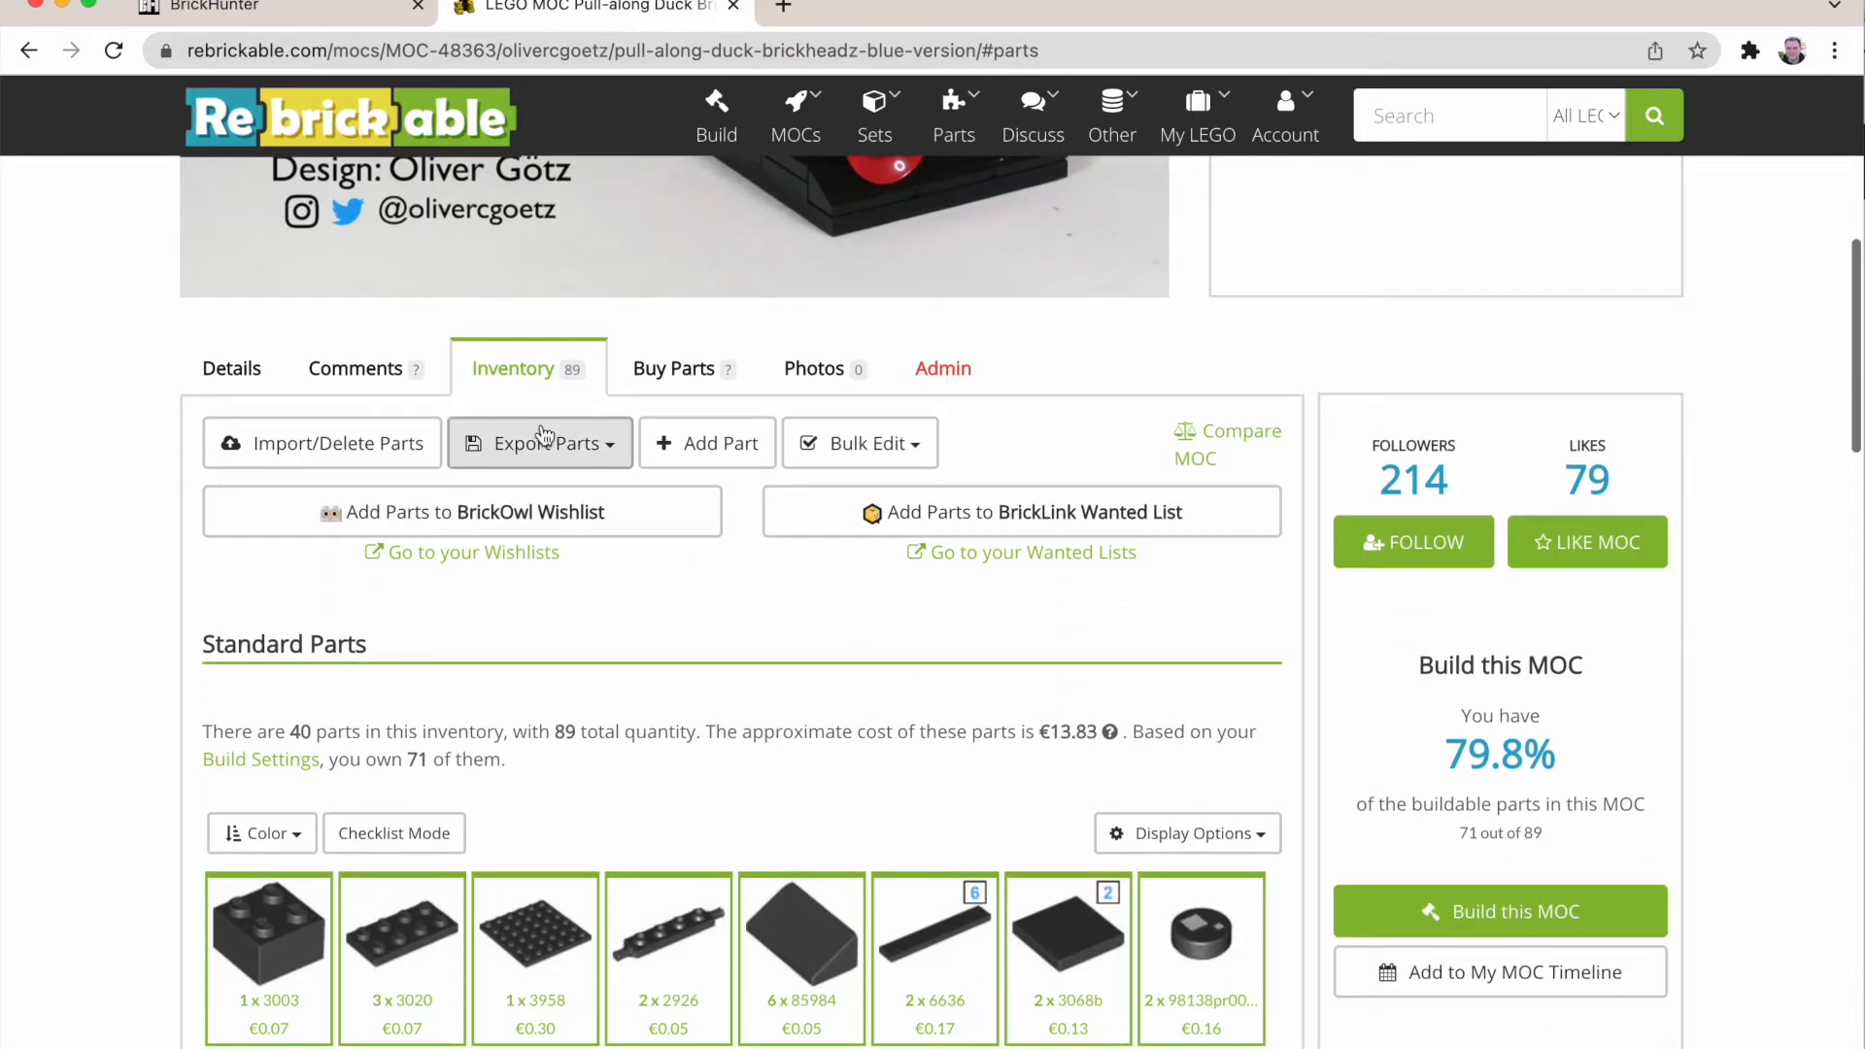
left_click(540, 443)
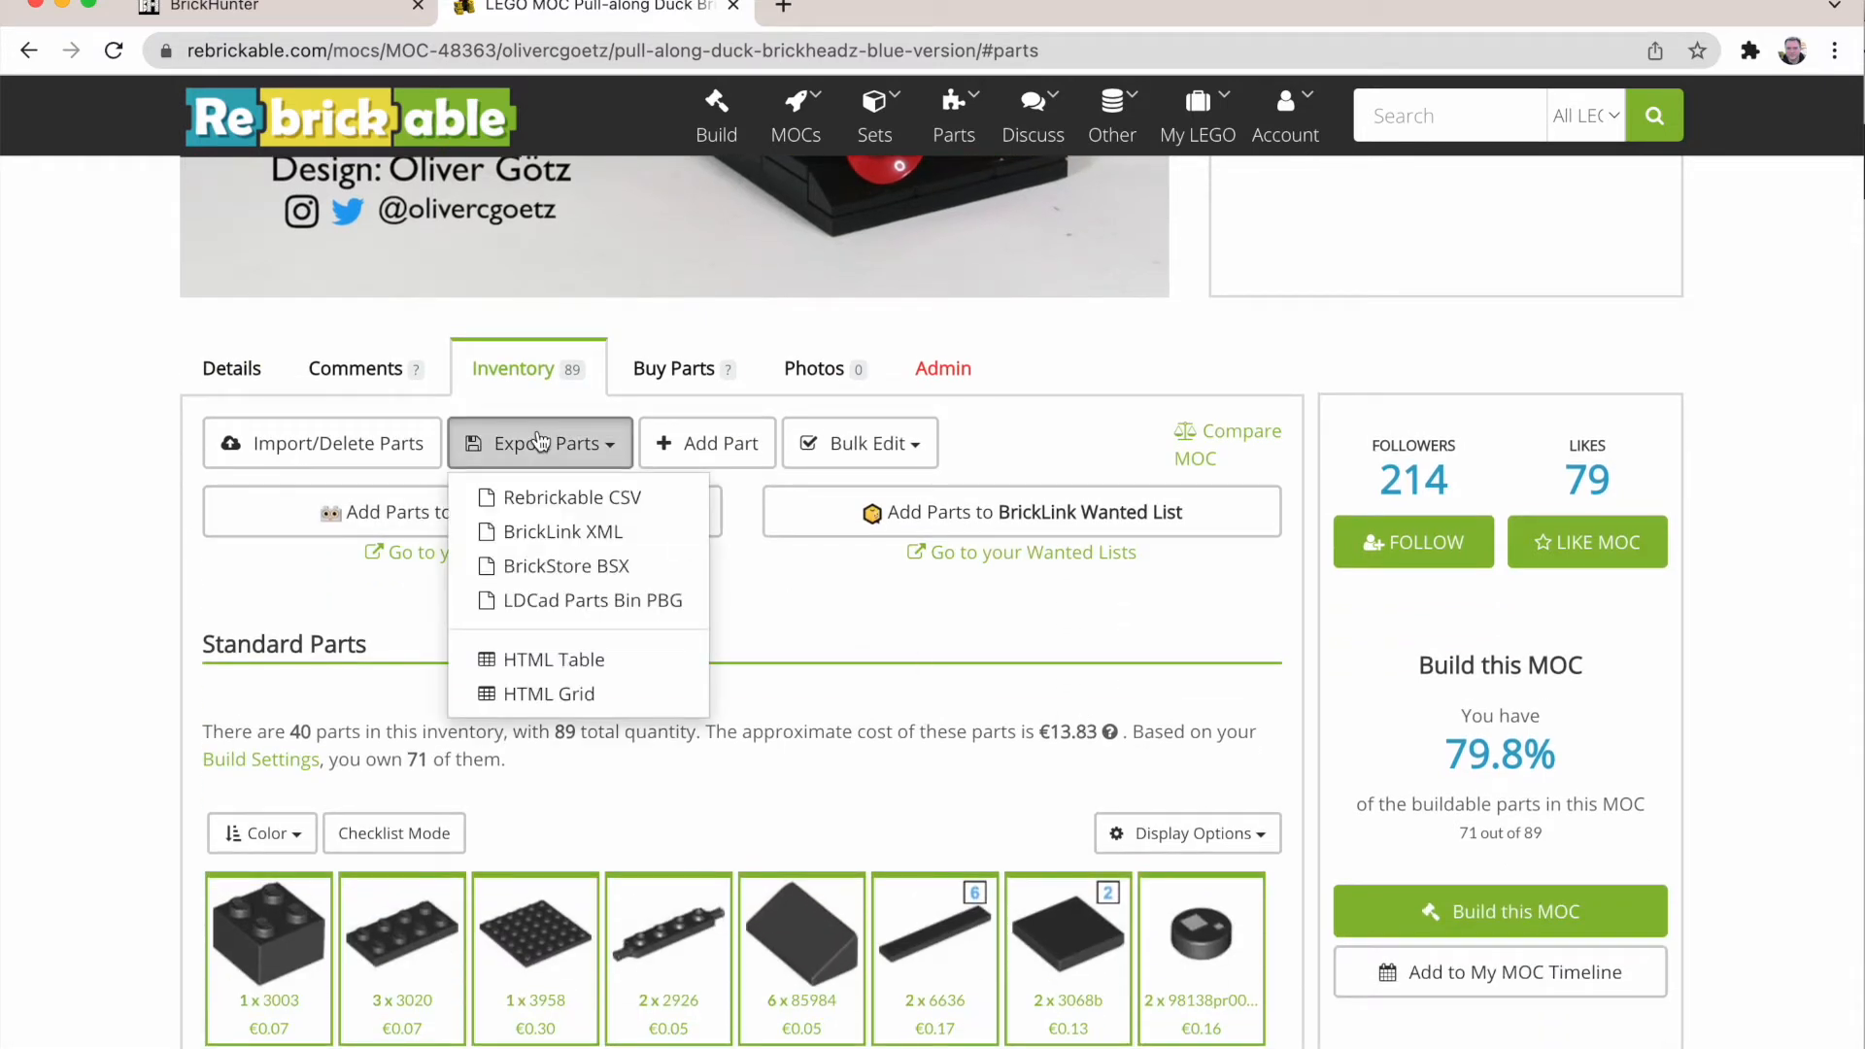
mouse_move(560, 532)
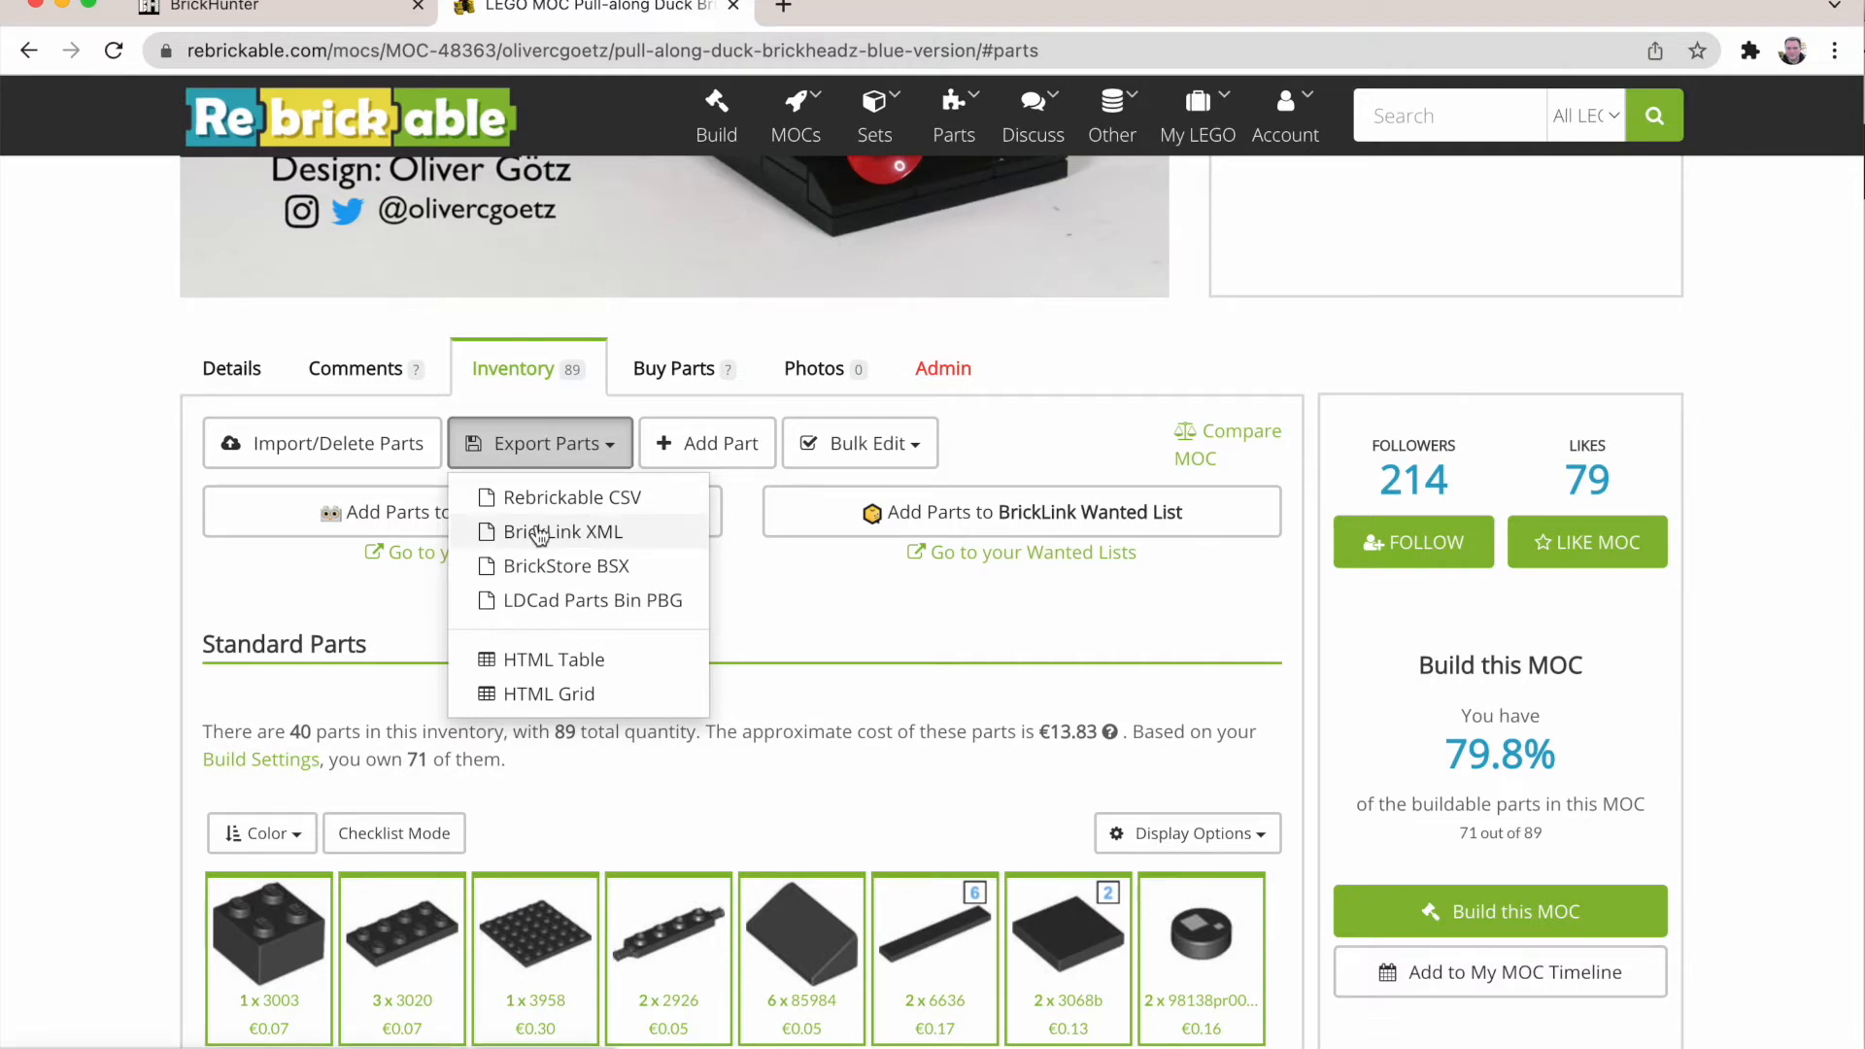
left_click(564, 532)
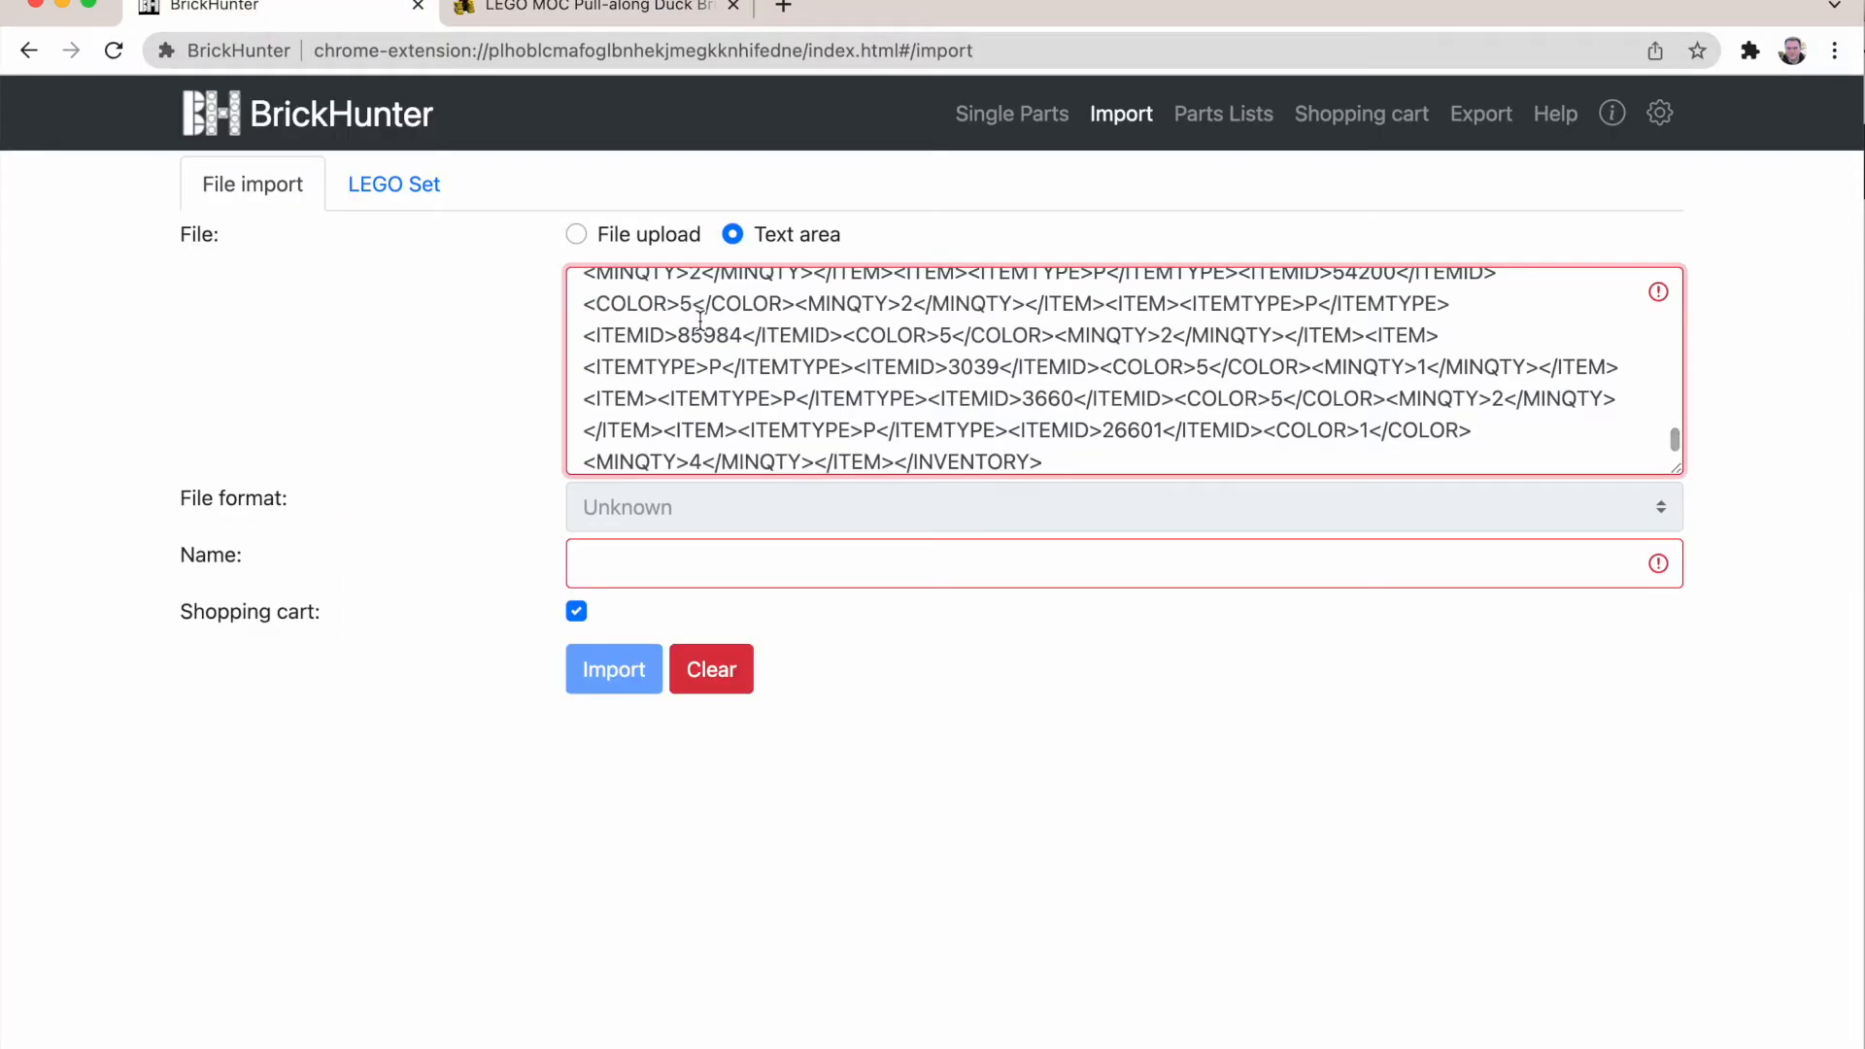
Step: Name the pasted BrickLink XML list 'ducky' and import it
type("di")
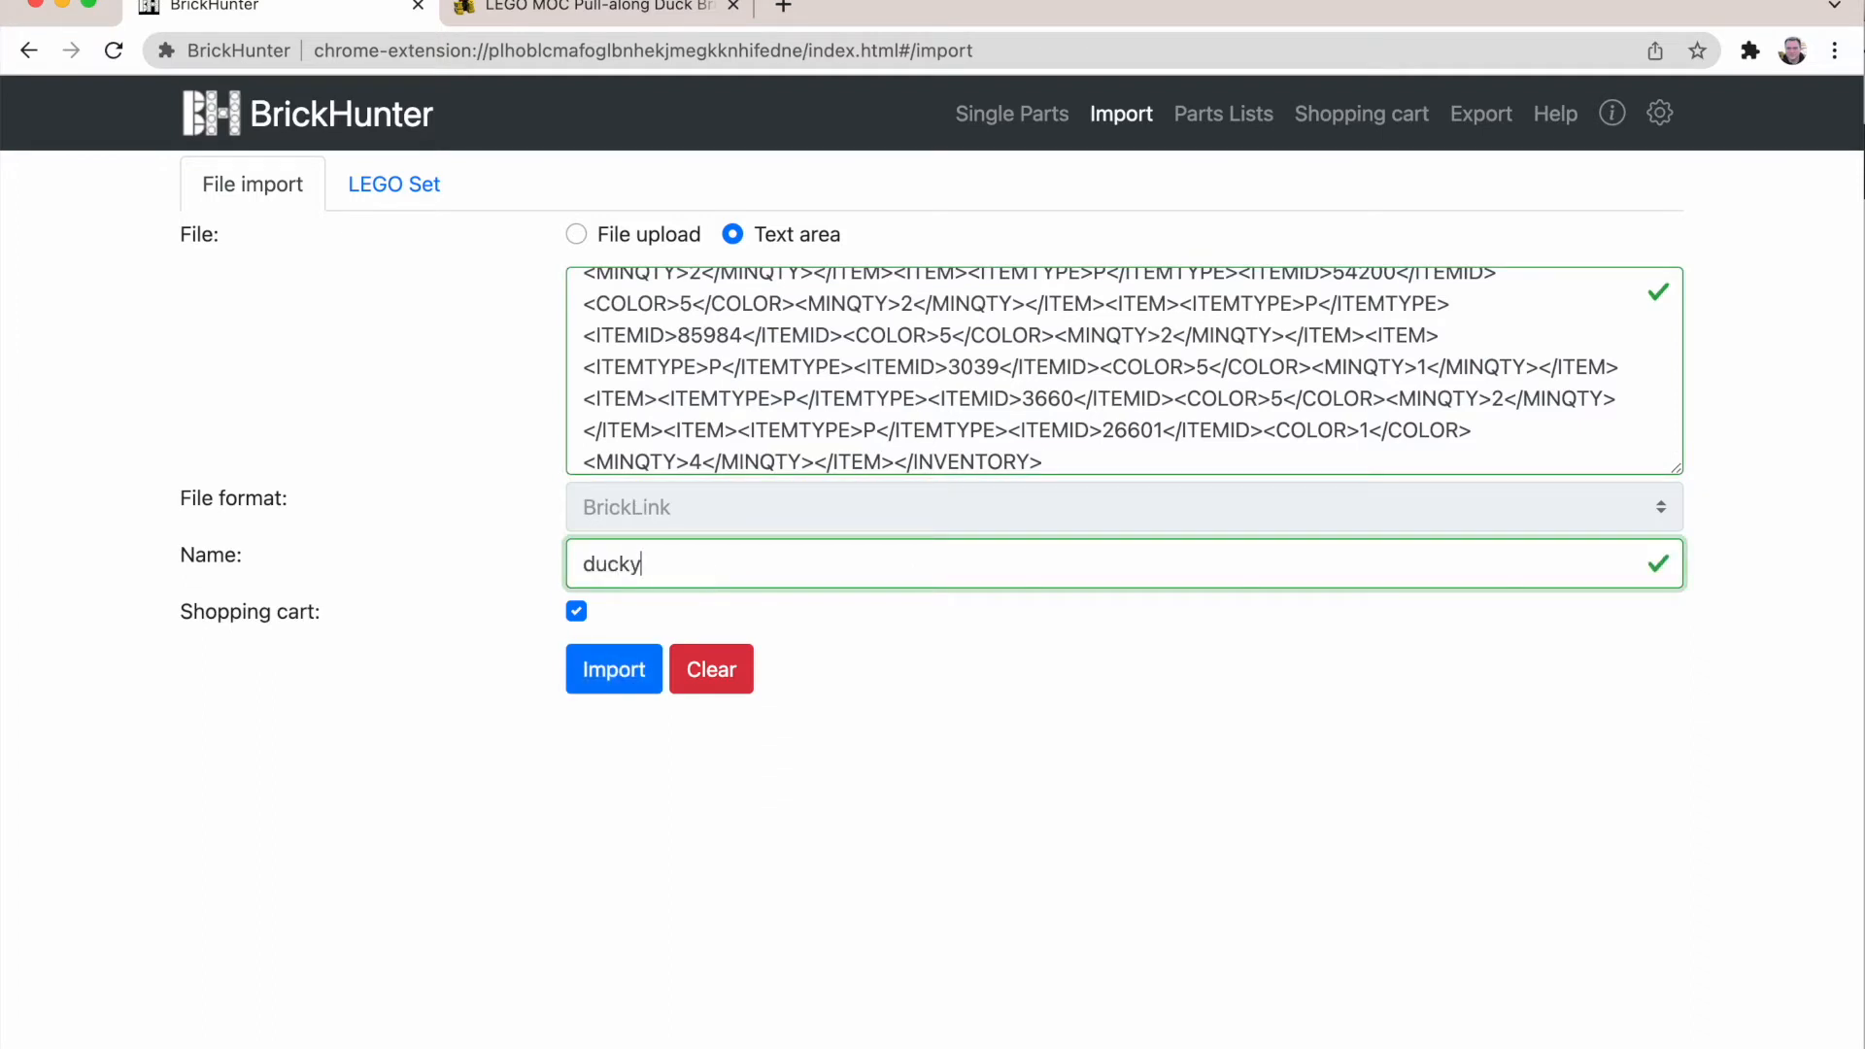
left_click(612, 668)
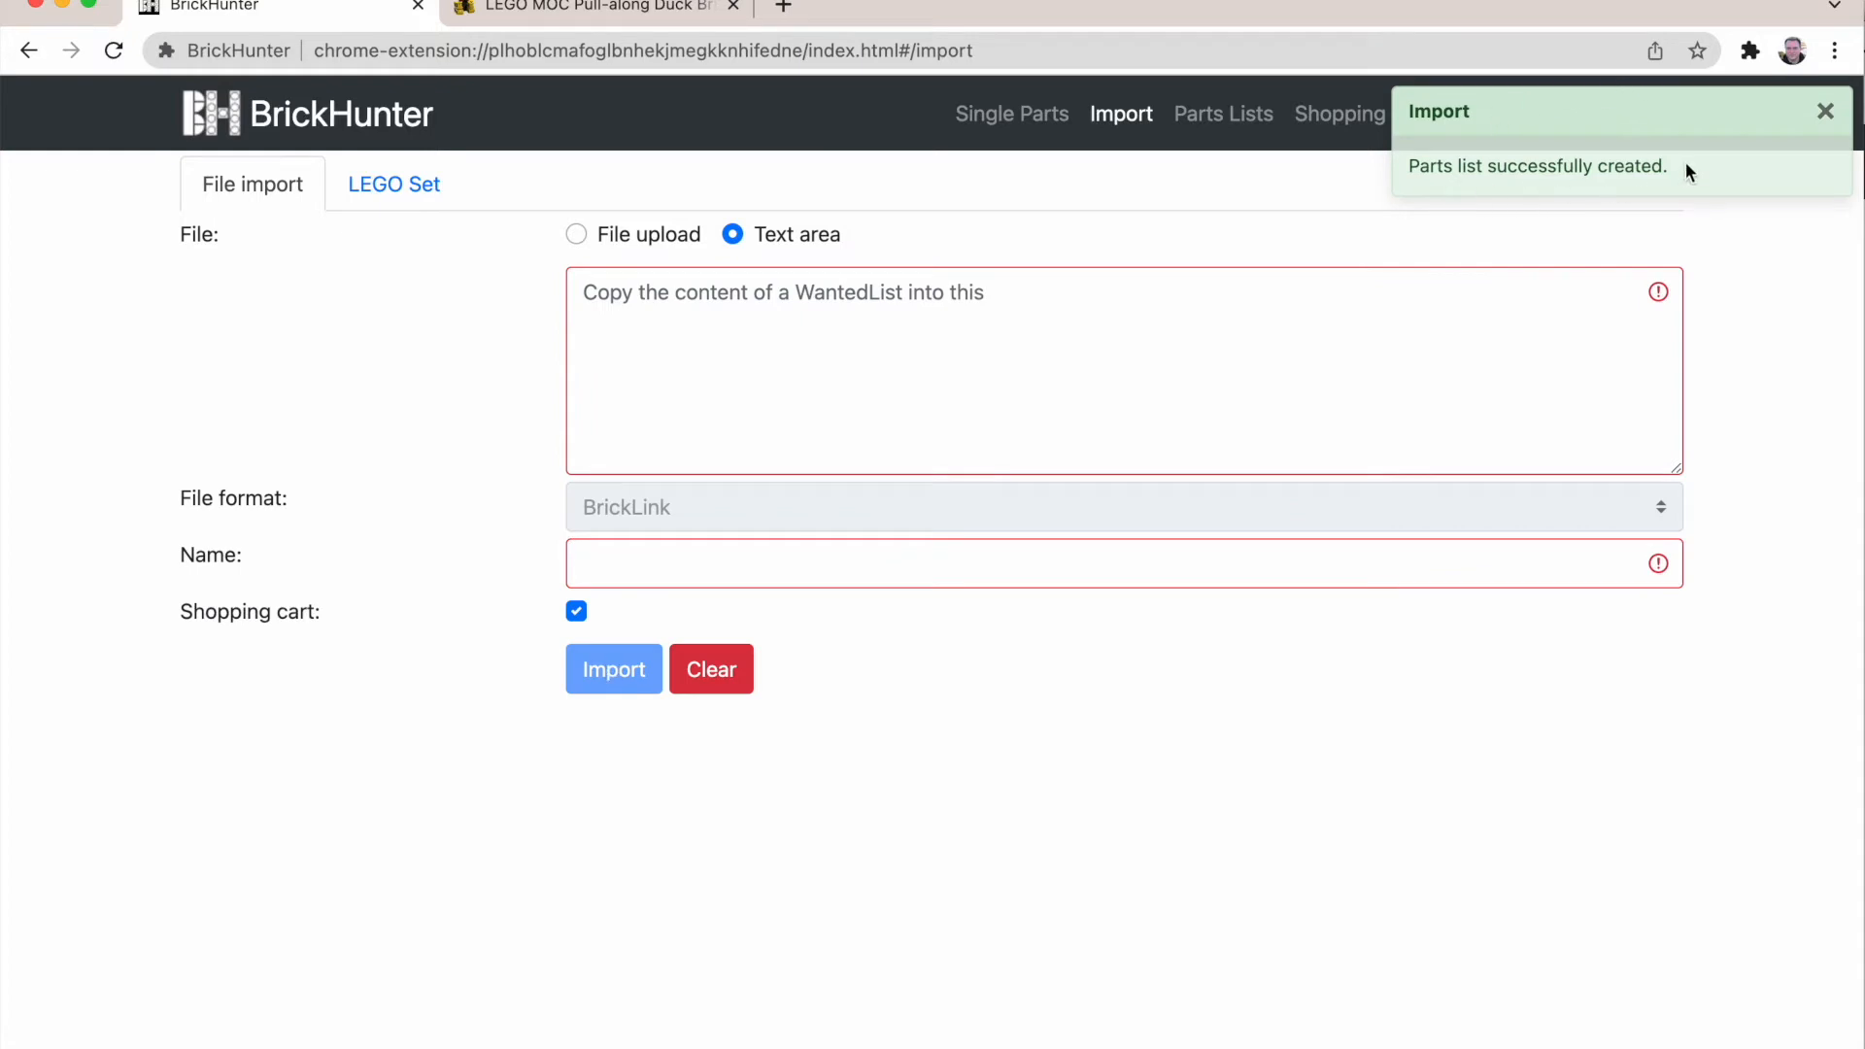
mouse_move(1198, 198)
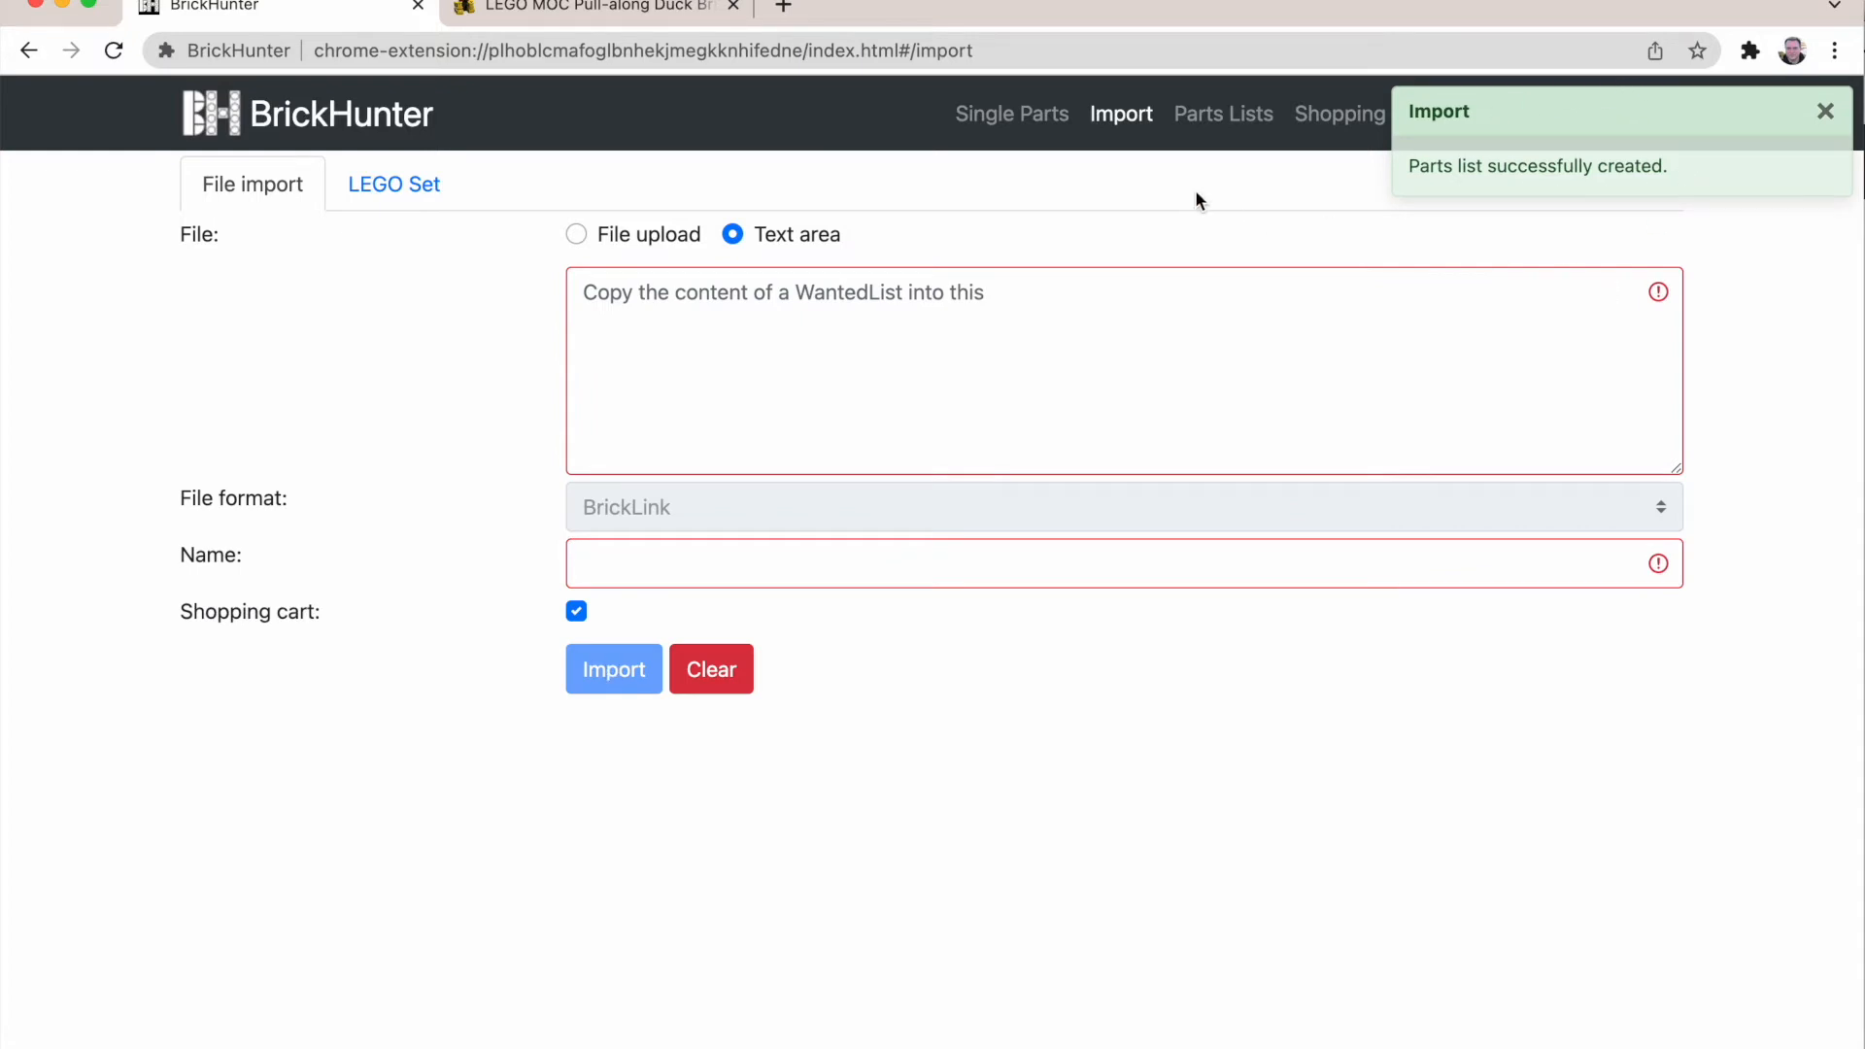
mouse_move(1222, 115)
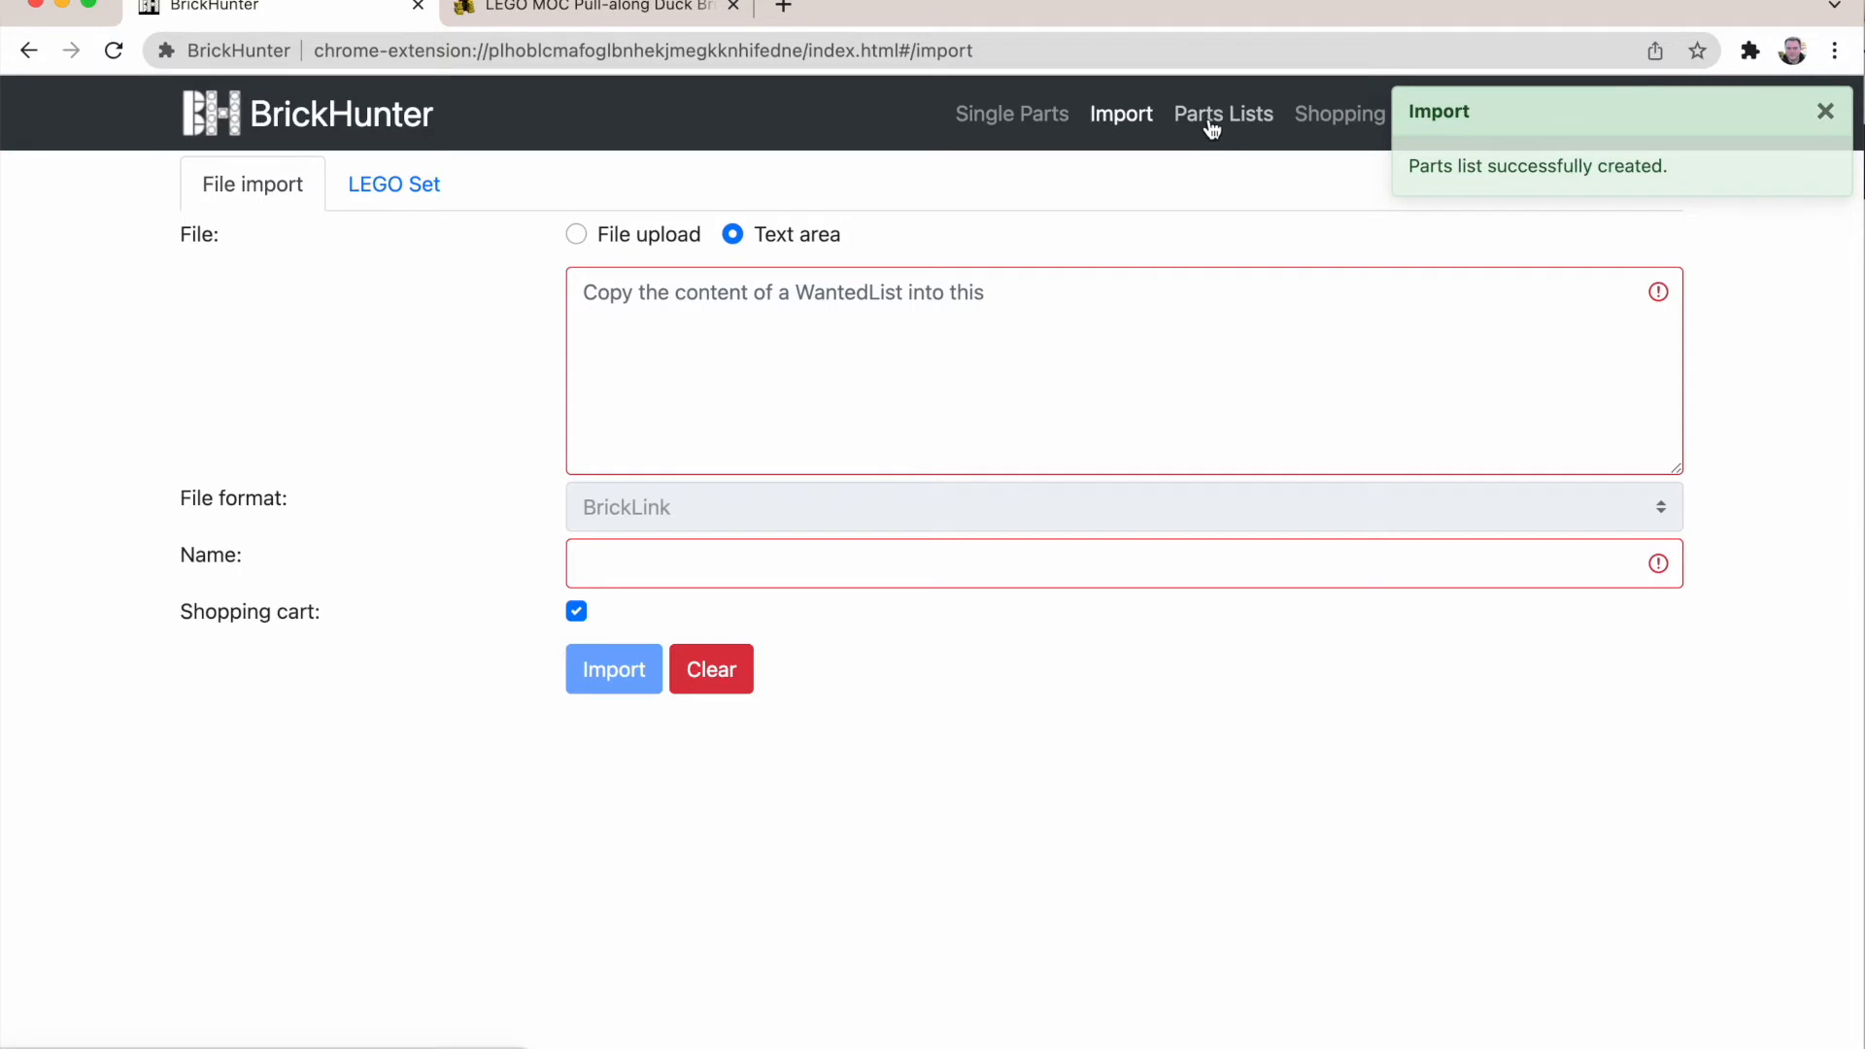
Step: Open the 'ducky' list from Parts Lists to see its 40 parts
left_click(1222, 112)
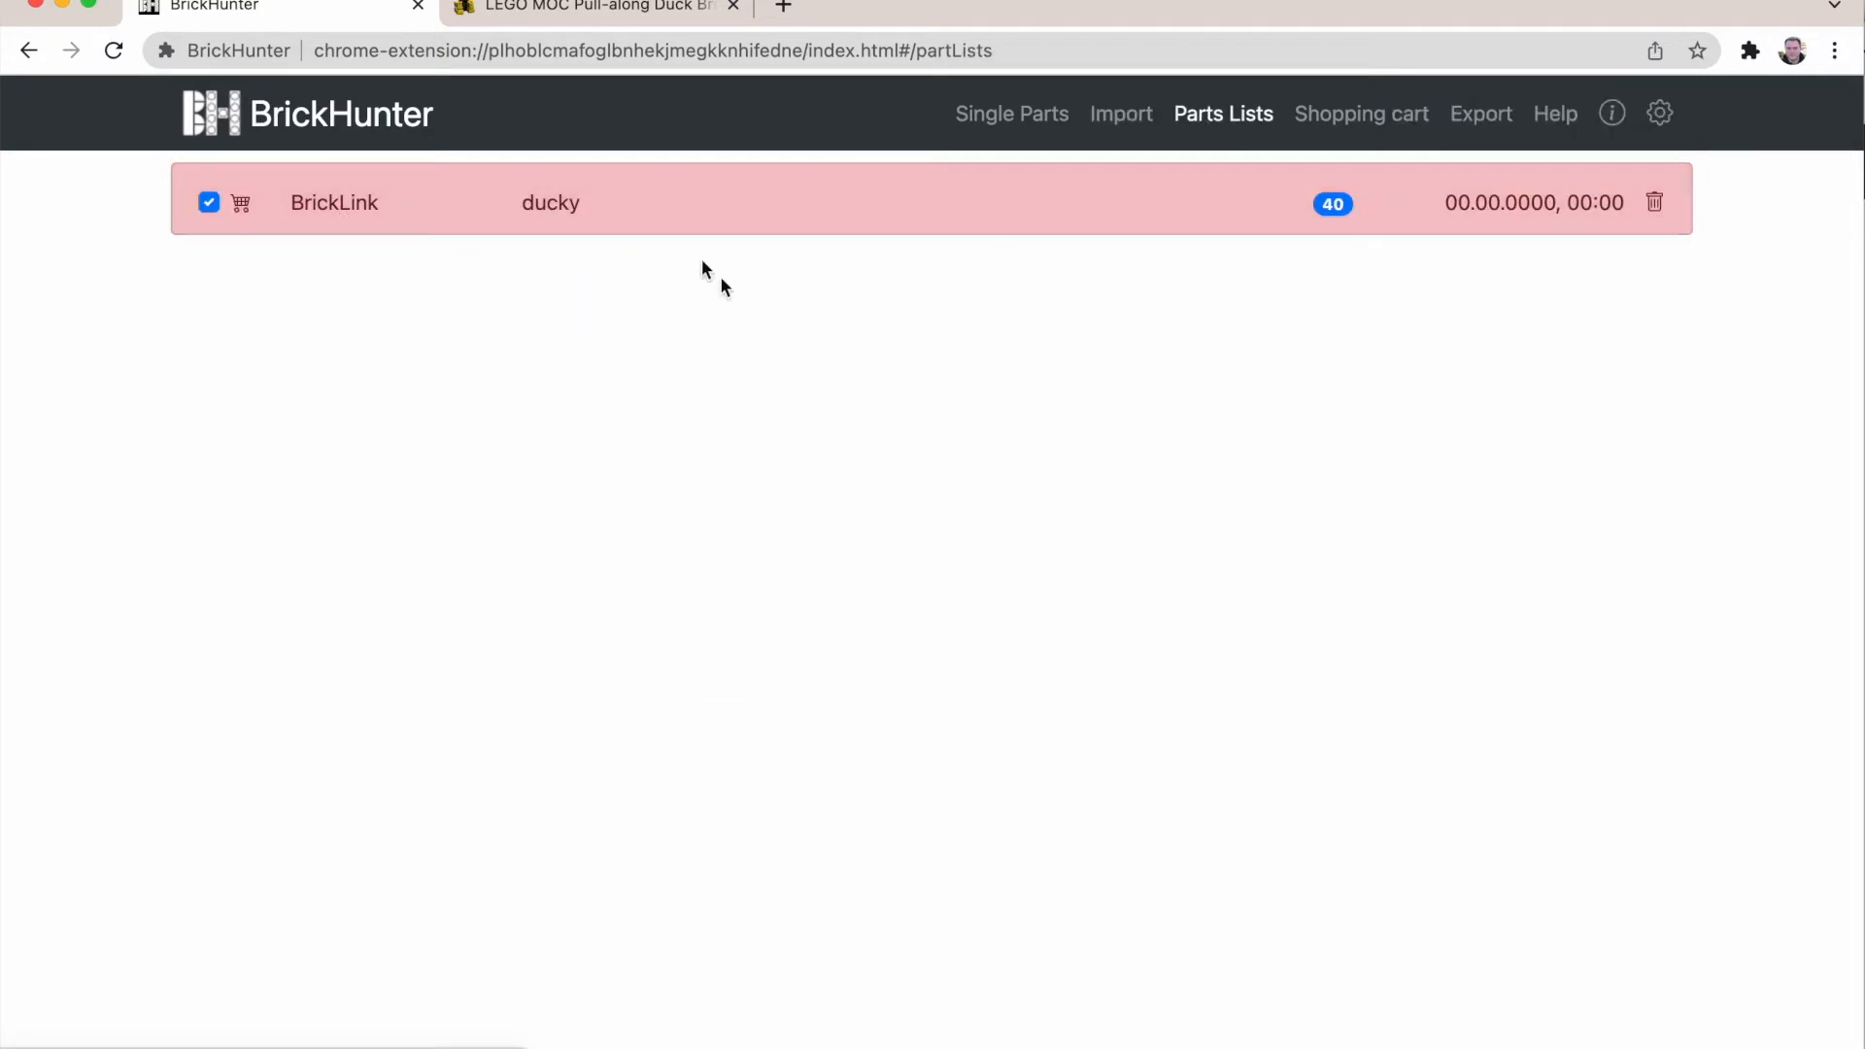
mouse_move(701, 332)
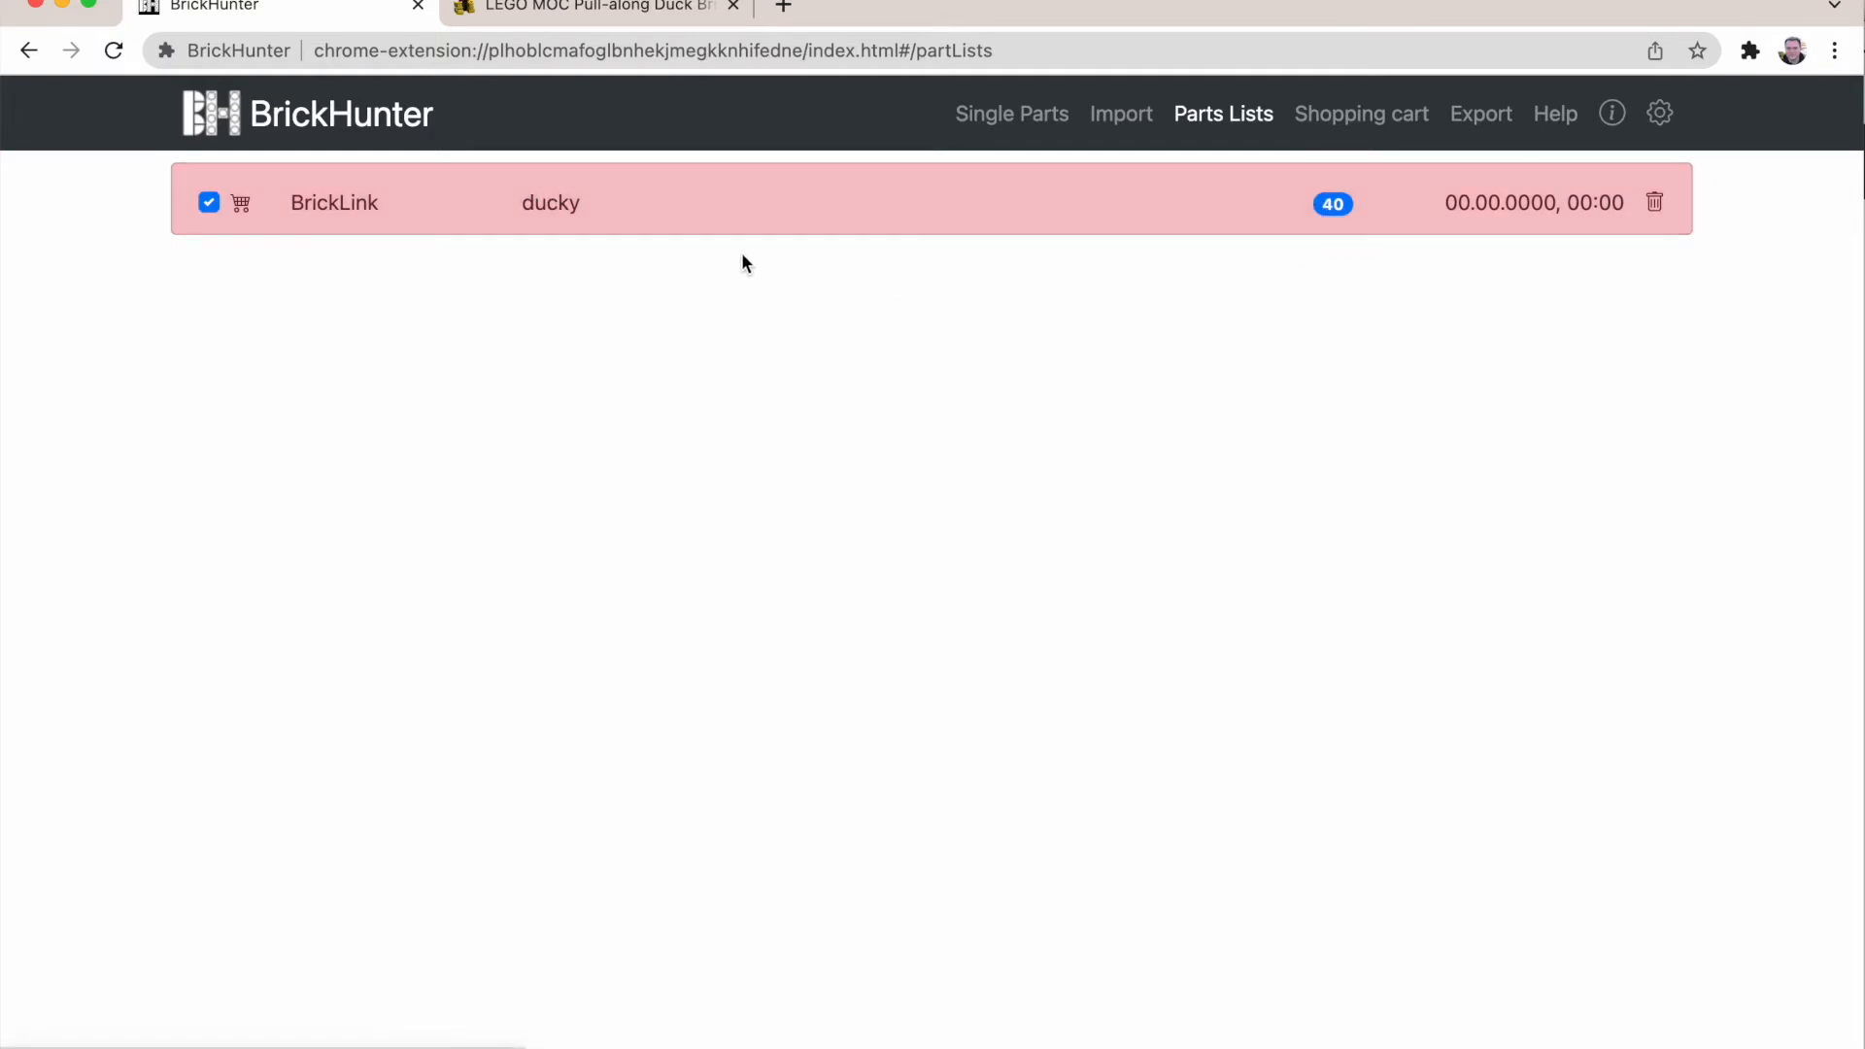
left_click(550, 202)
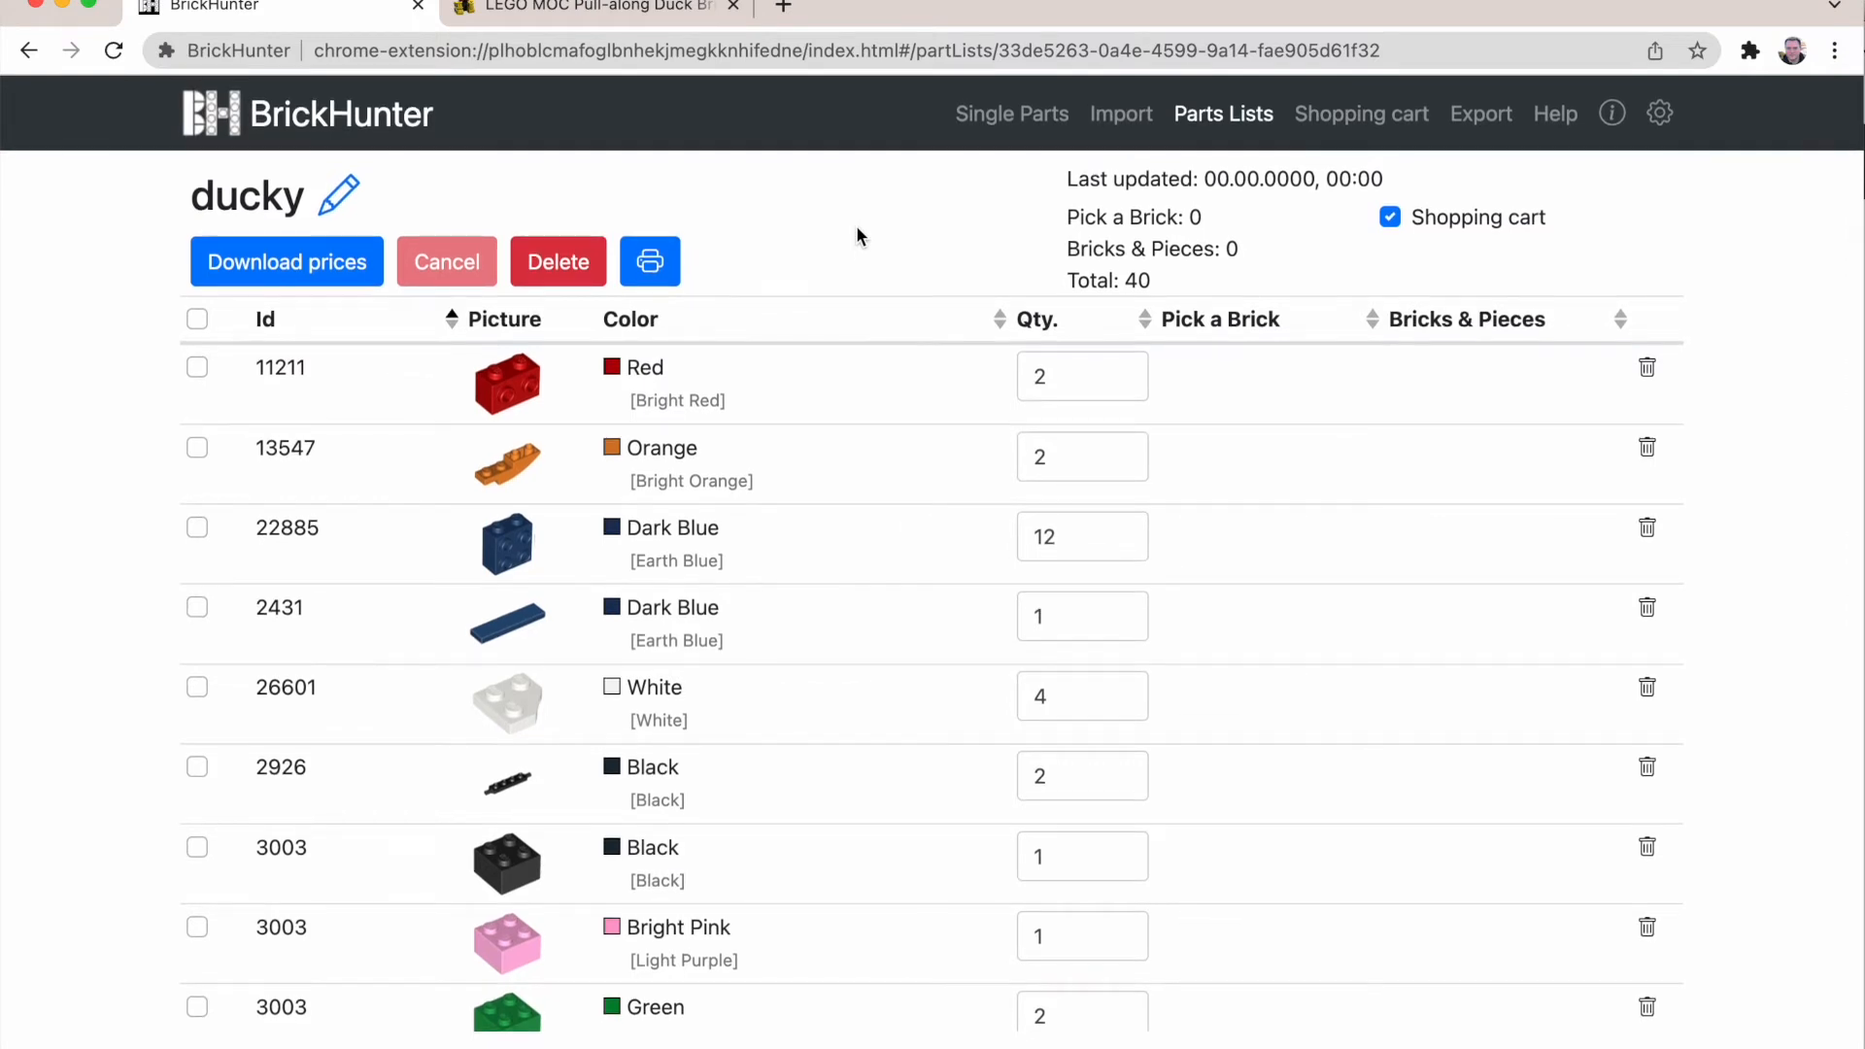
mouse_move(1081, 354)
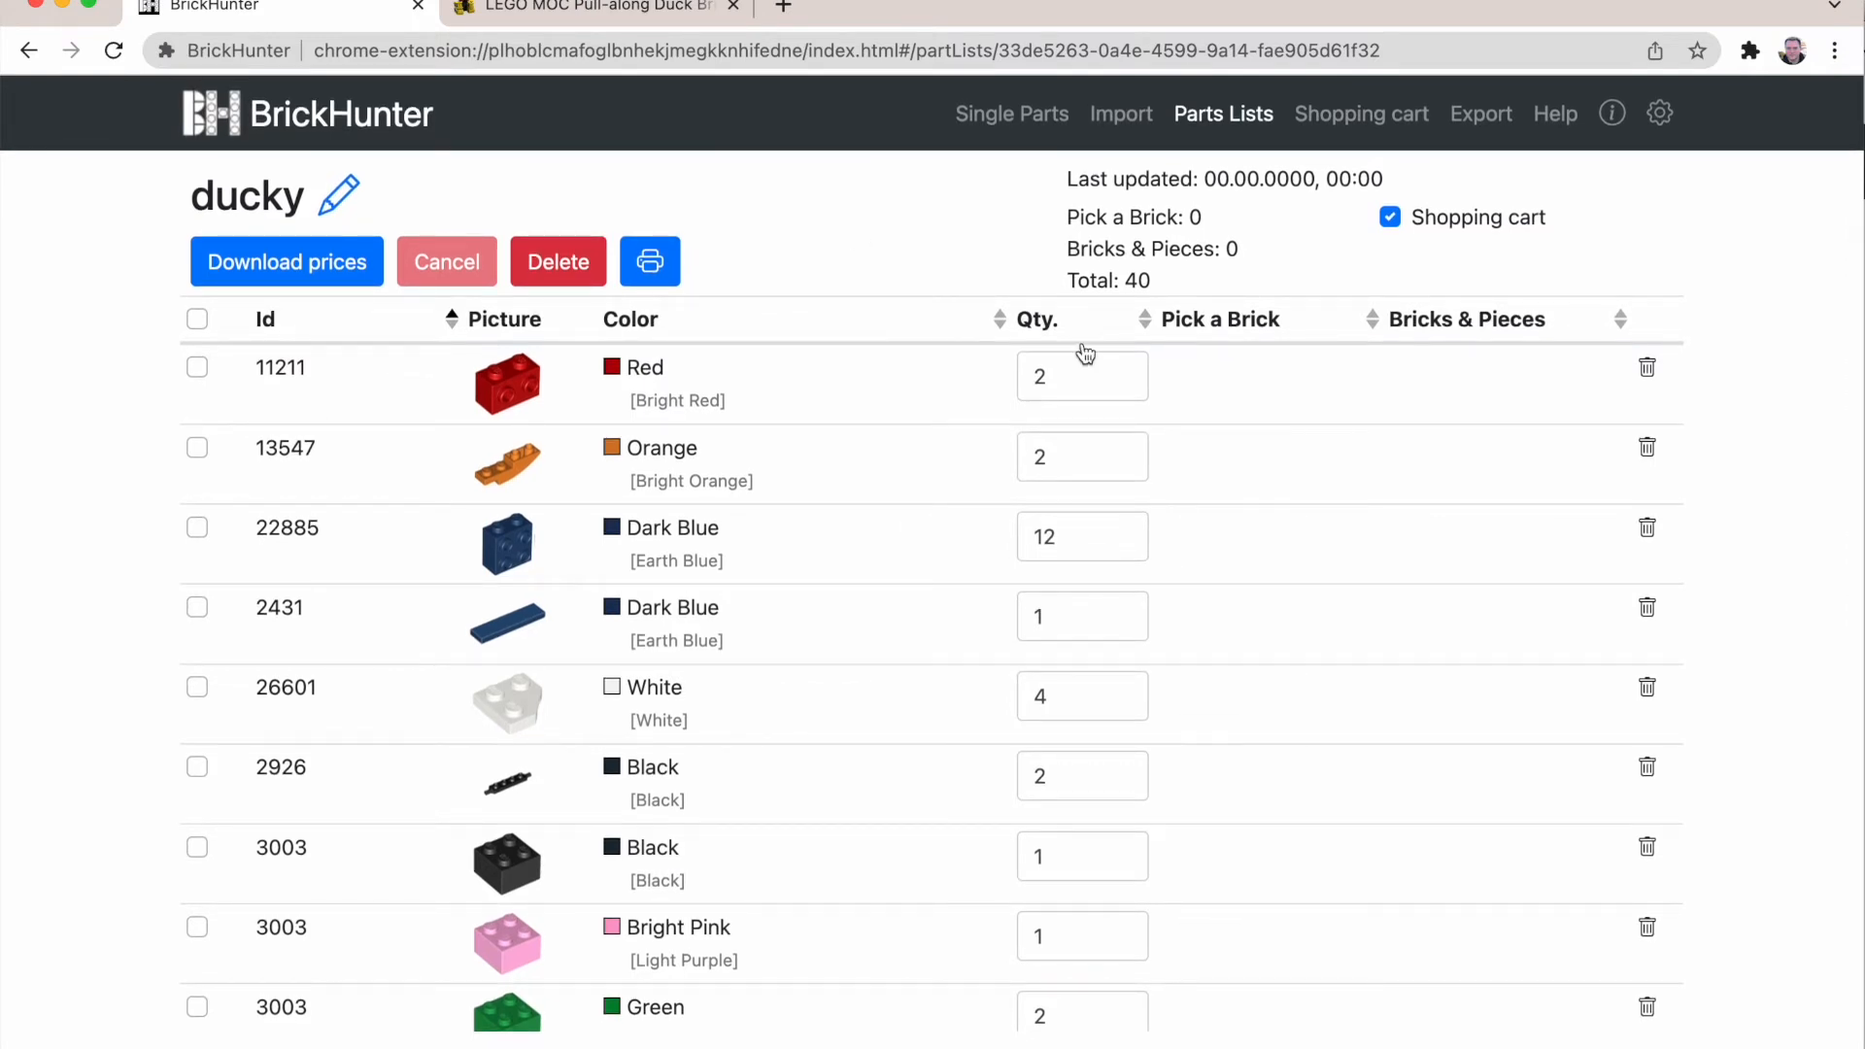
mouse_move(916, 211)
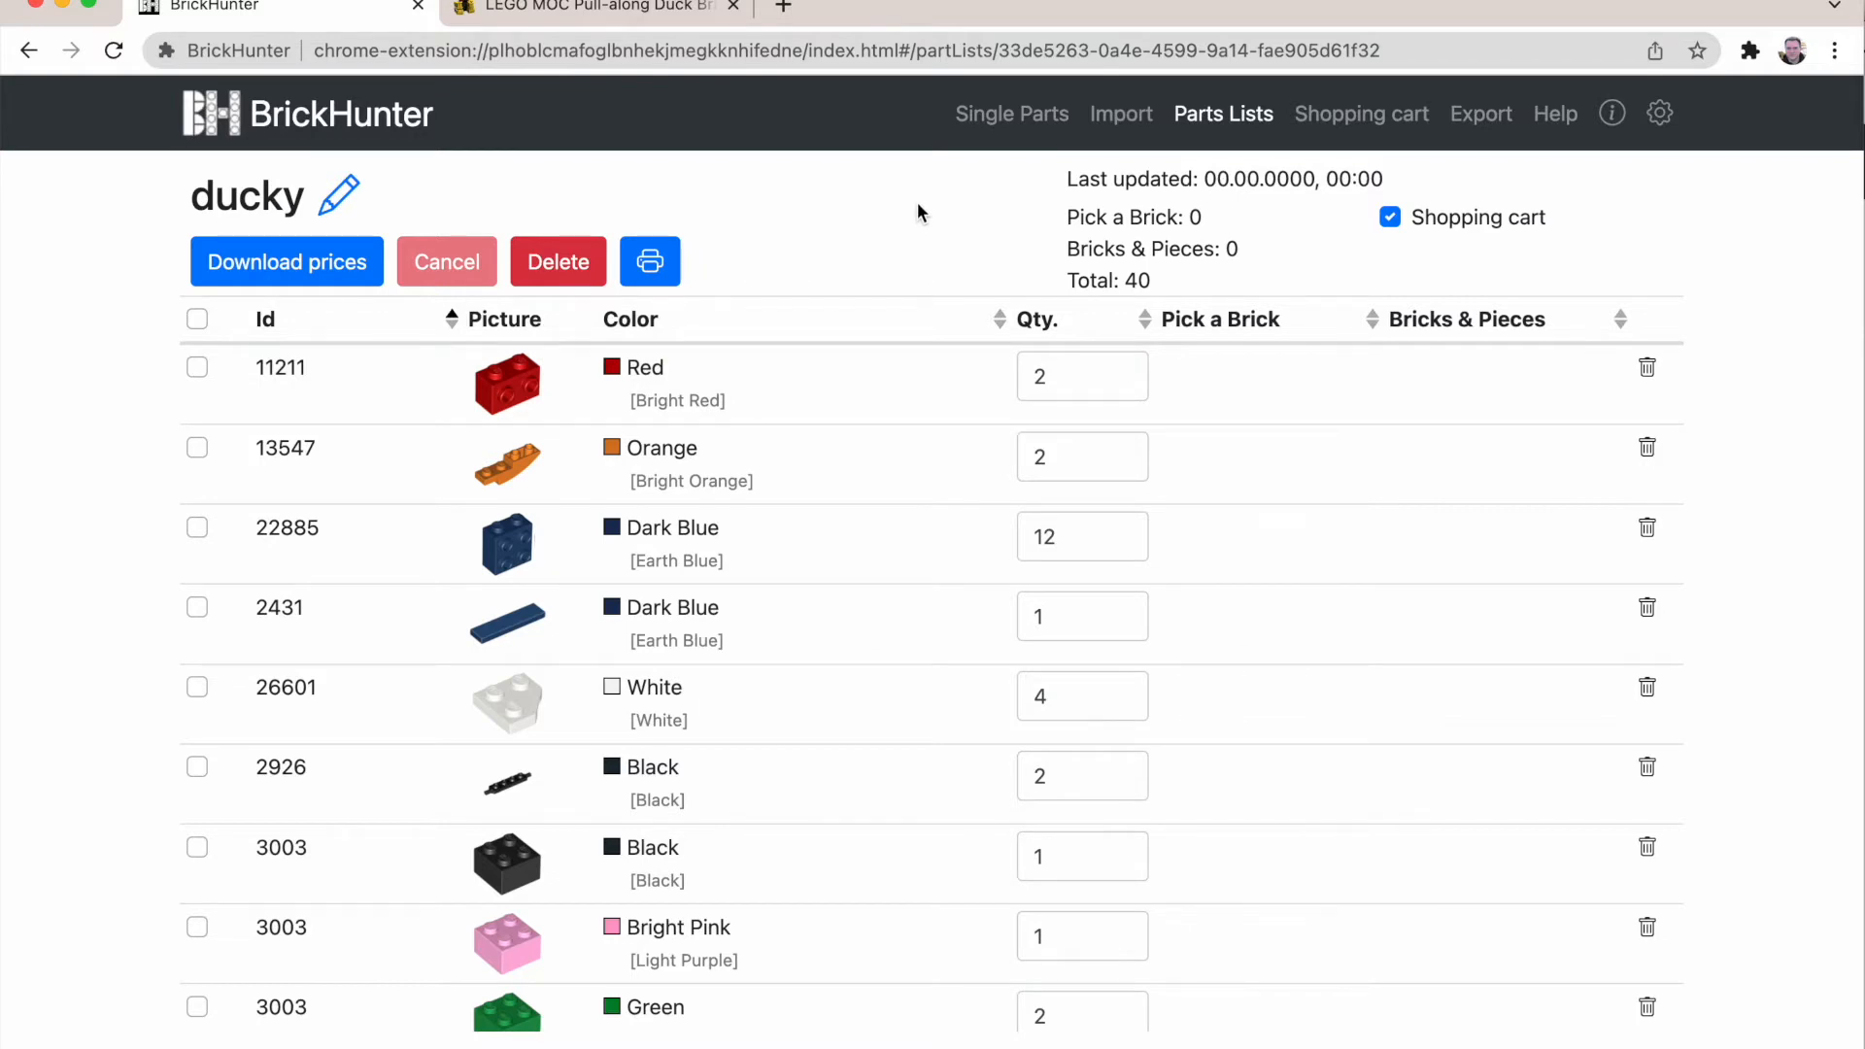
mouse_move(285, 262)
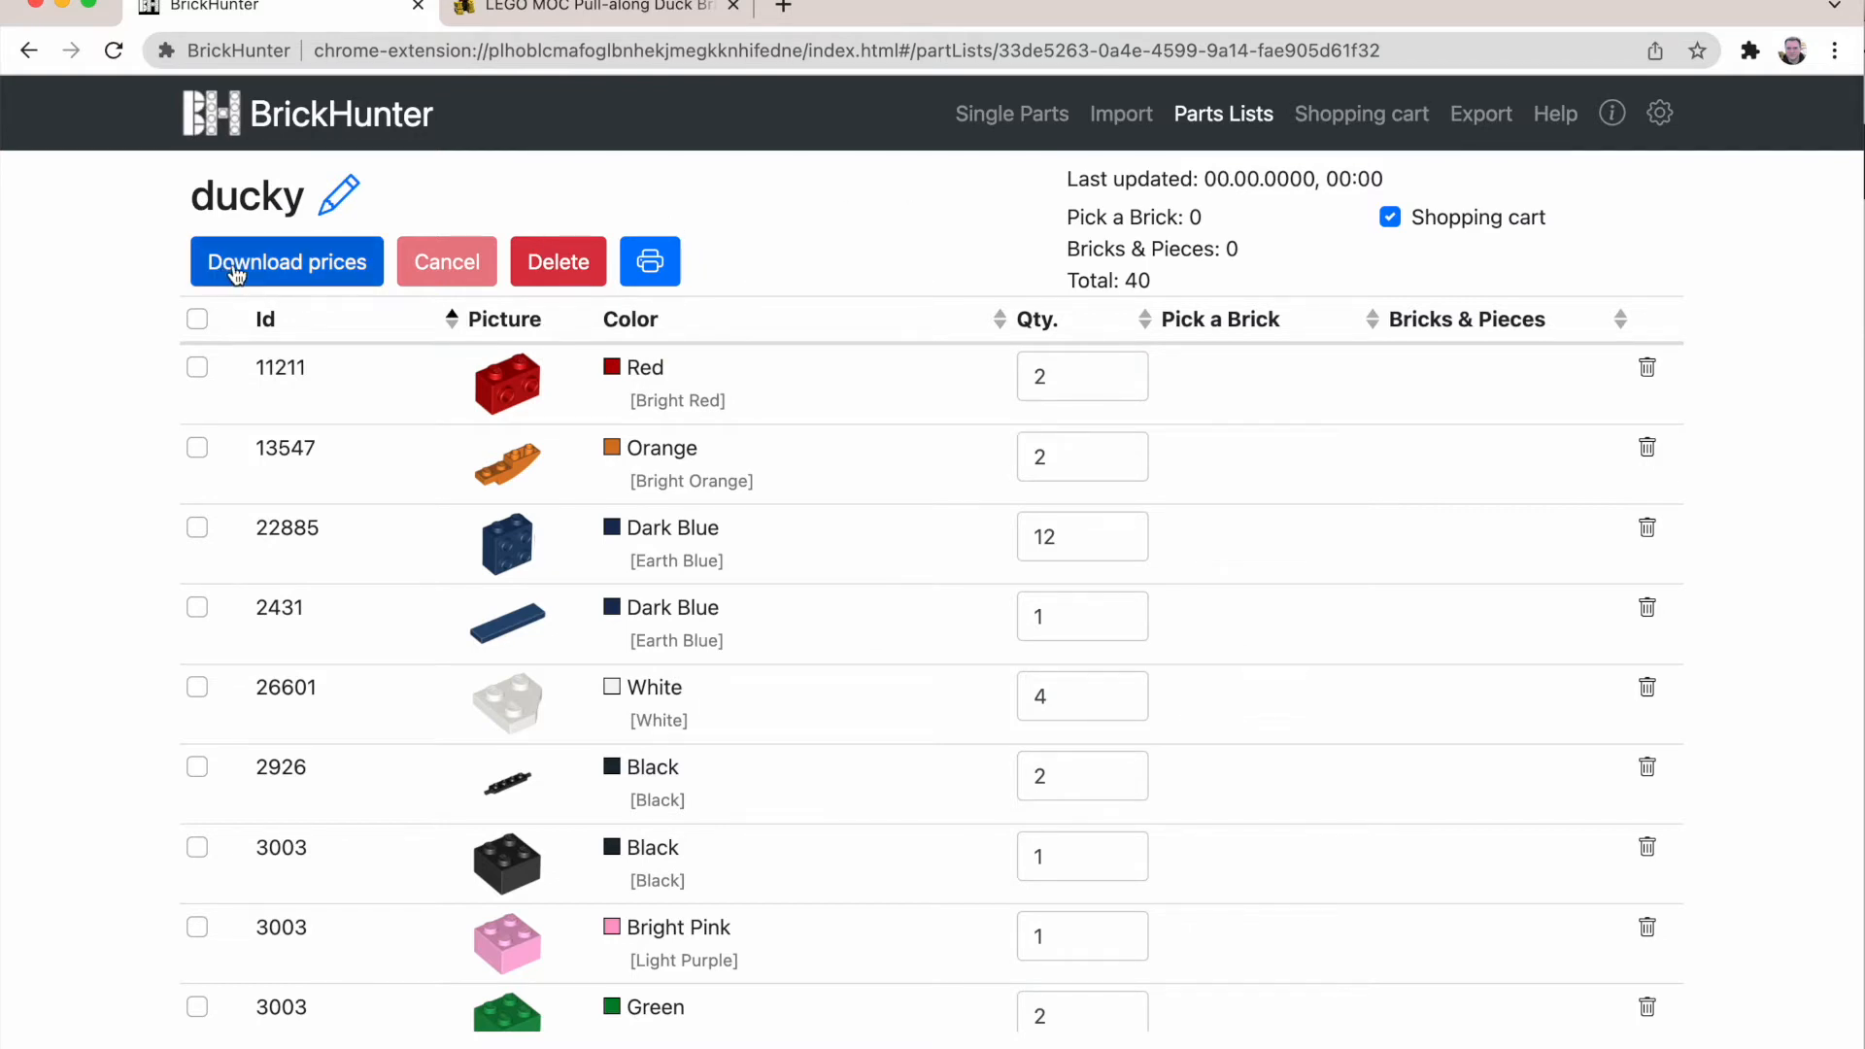
Step: Download LEGO prices for all 40 ducky parts, getting 38 Pick a Brick and 37 Bricks & Pieces matches
left_click(286, 263)
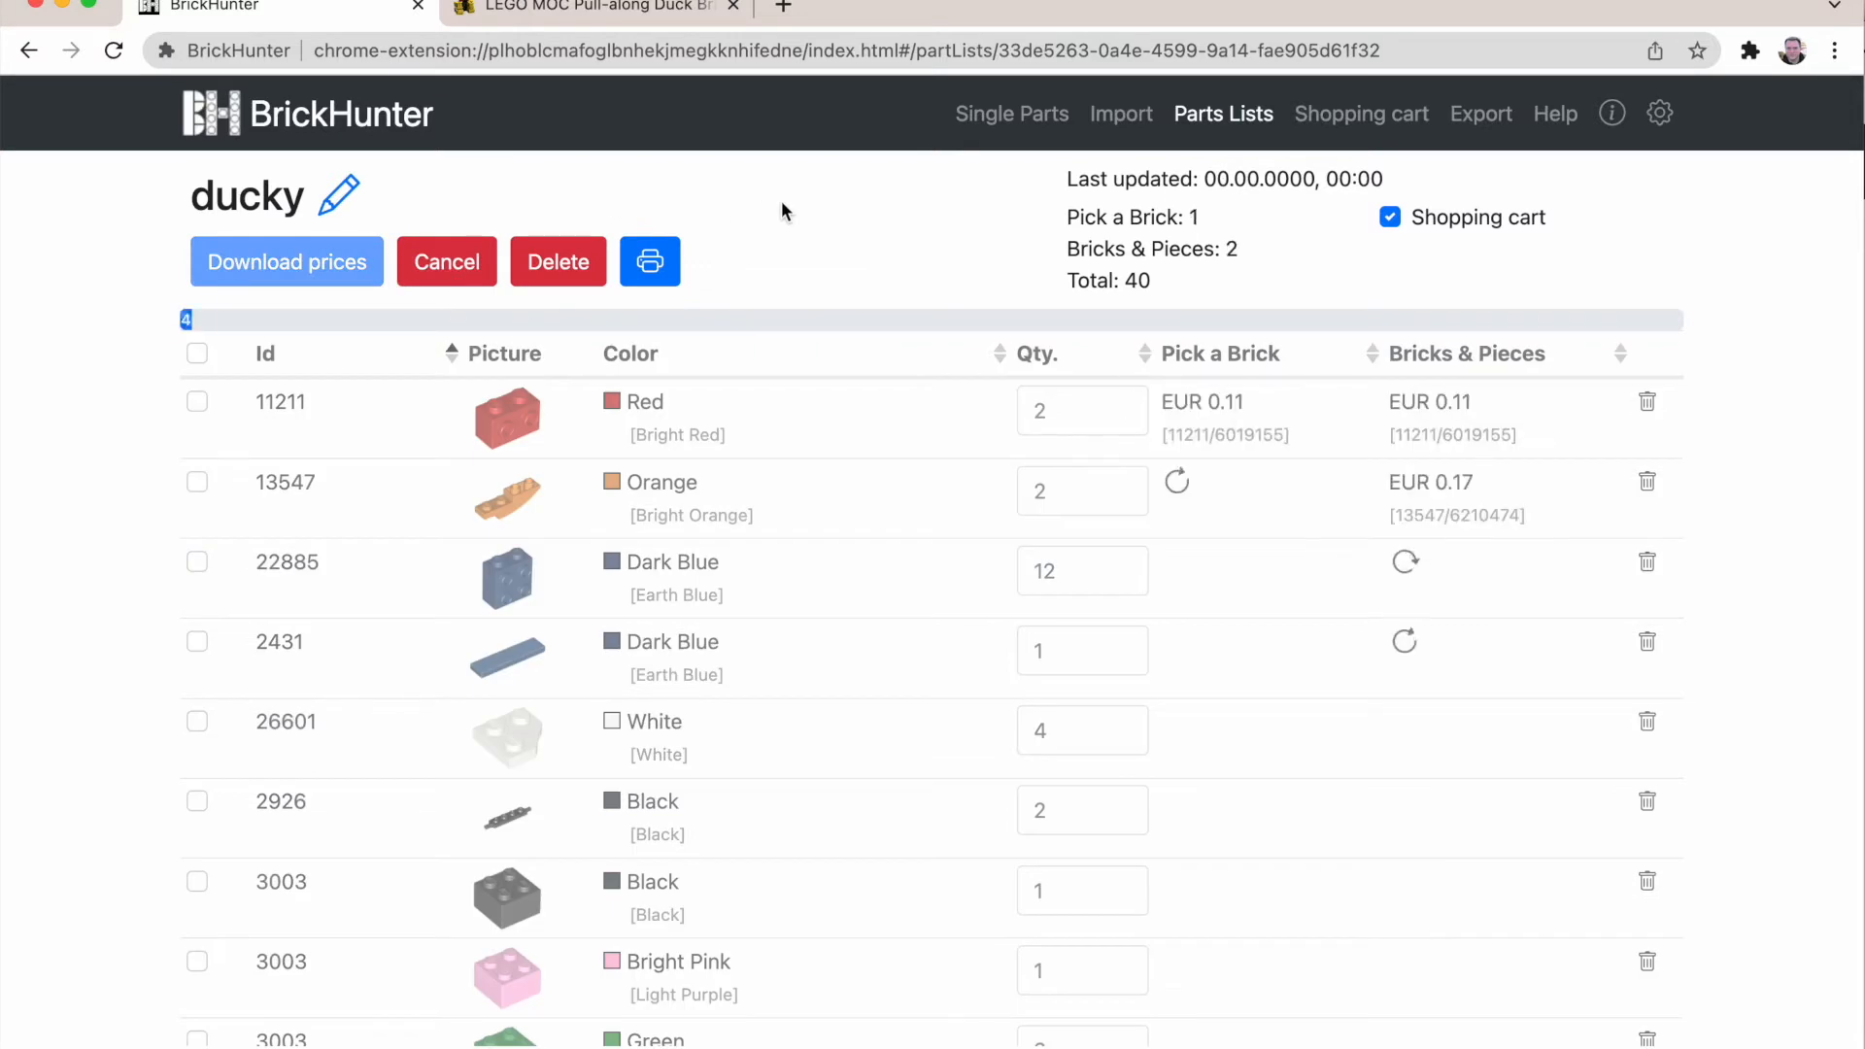
left_click(285, 262)
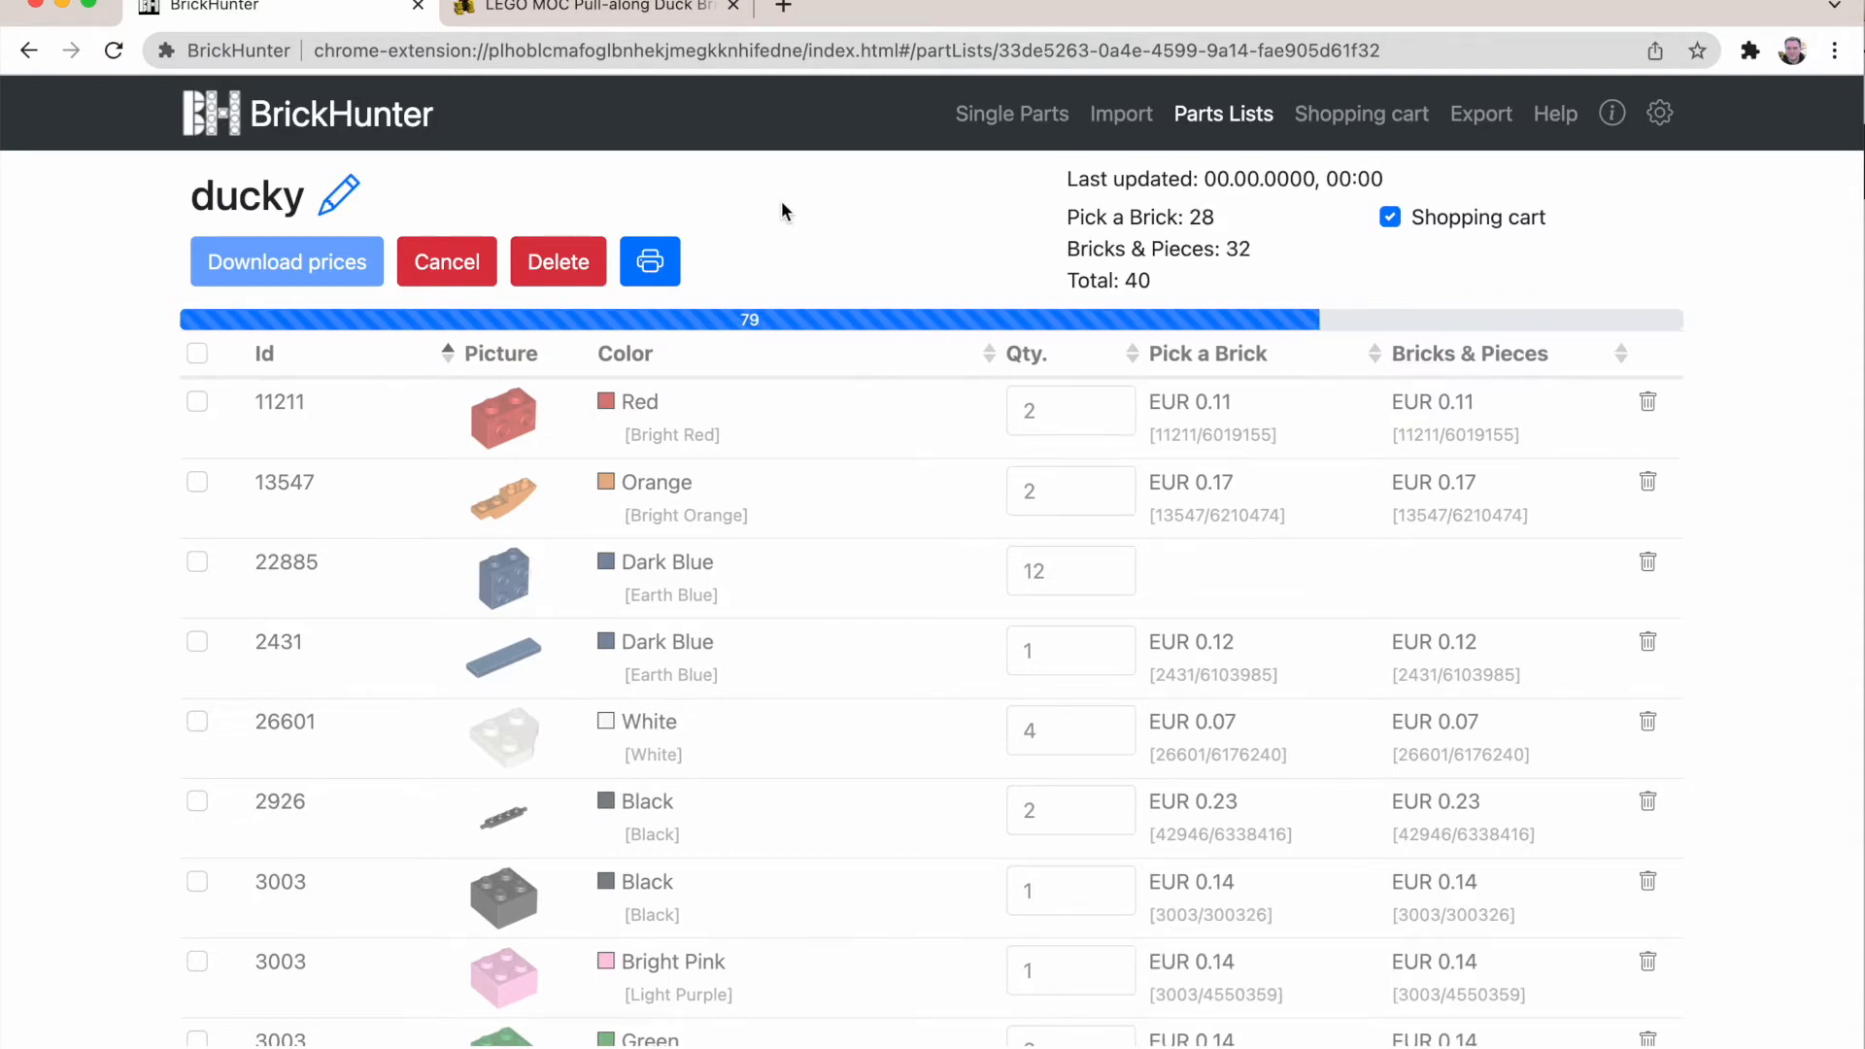
left_click(285, 262)
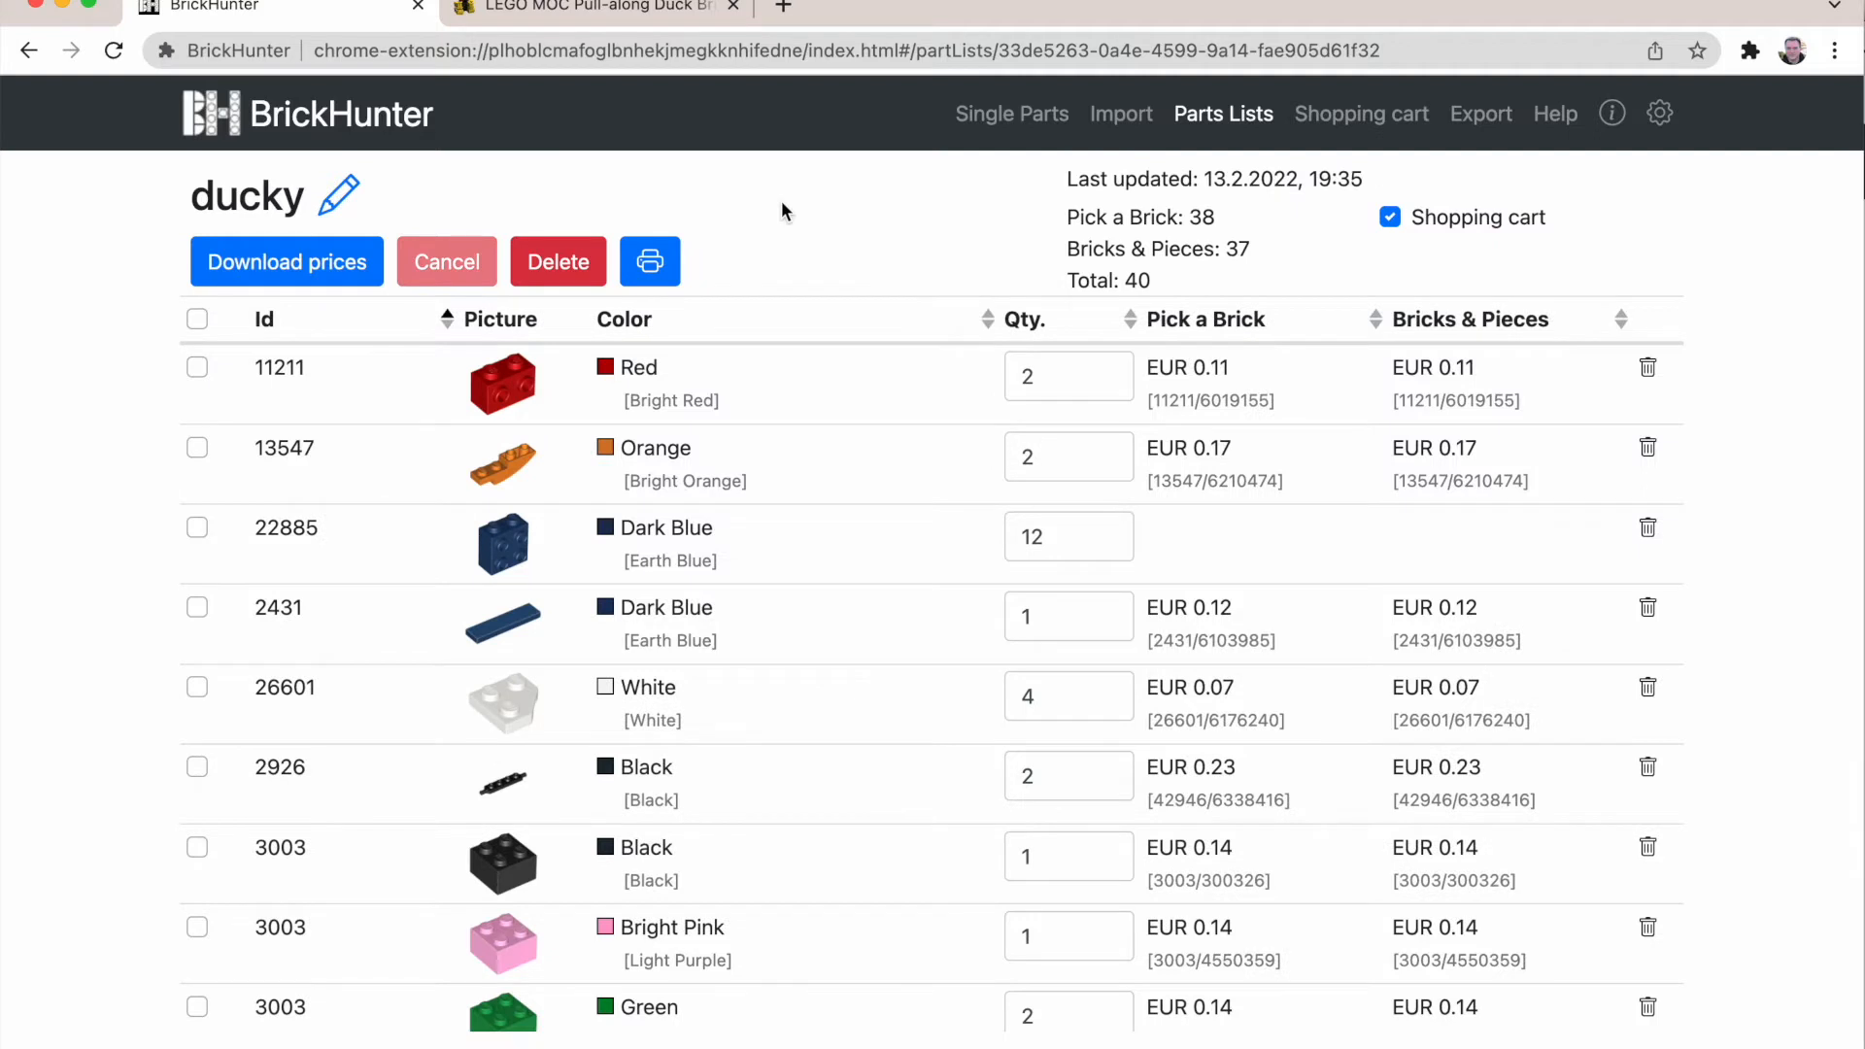
mouse_move(1766, 524)
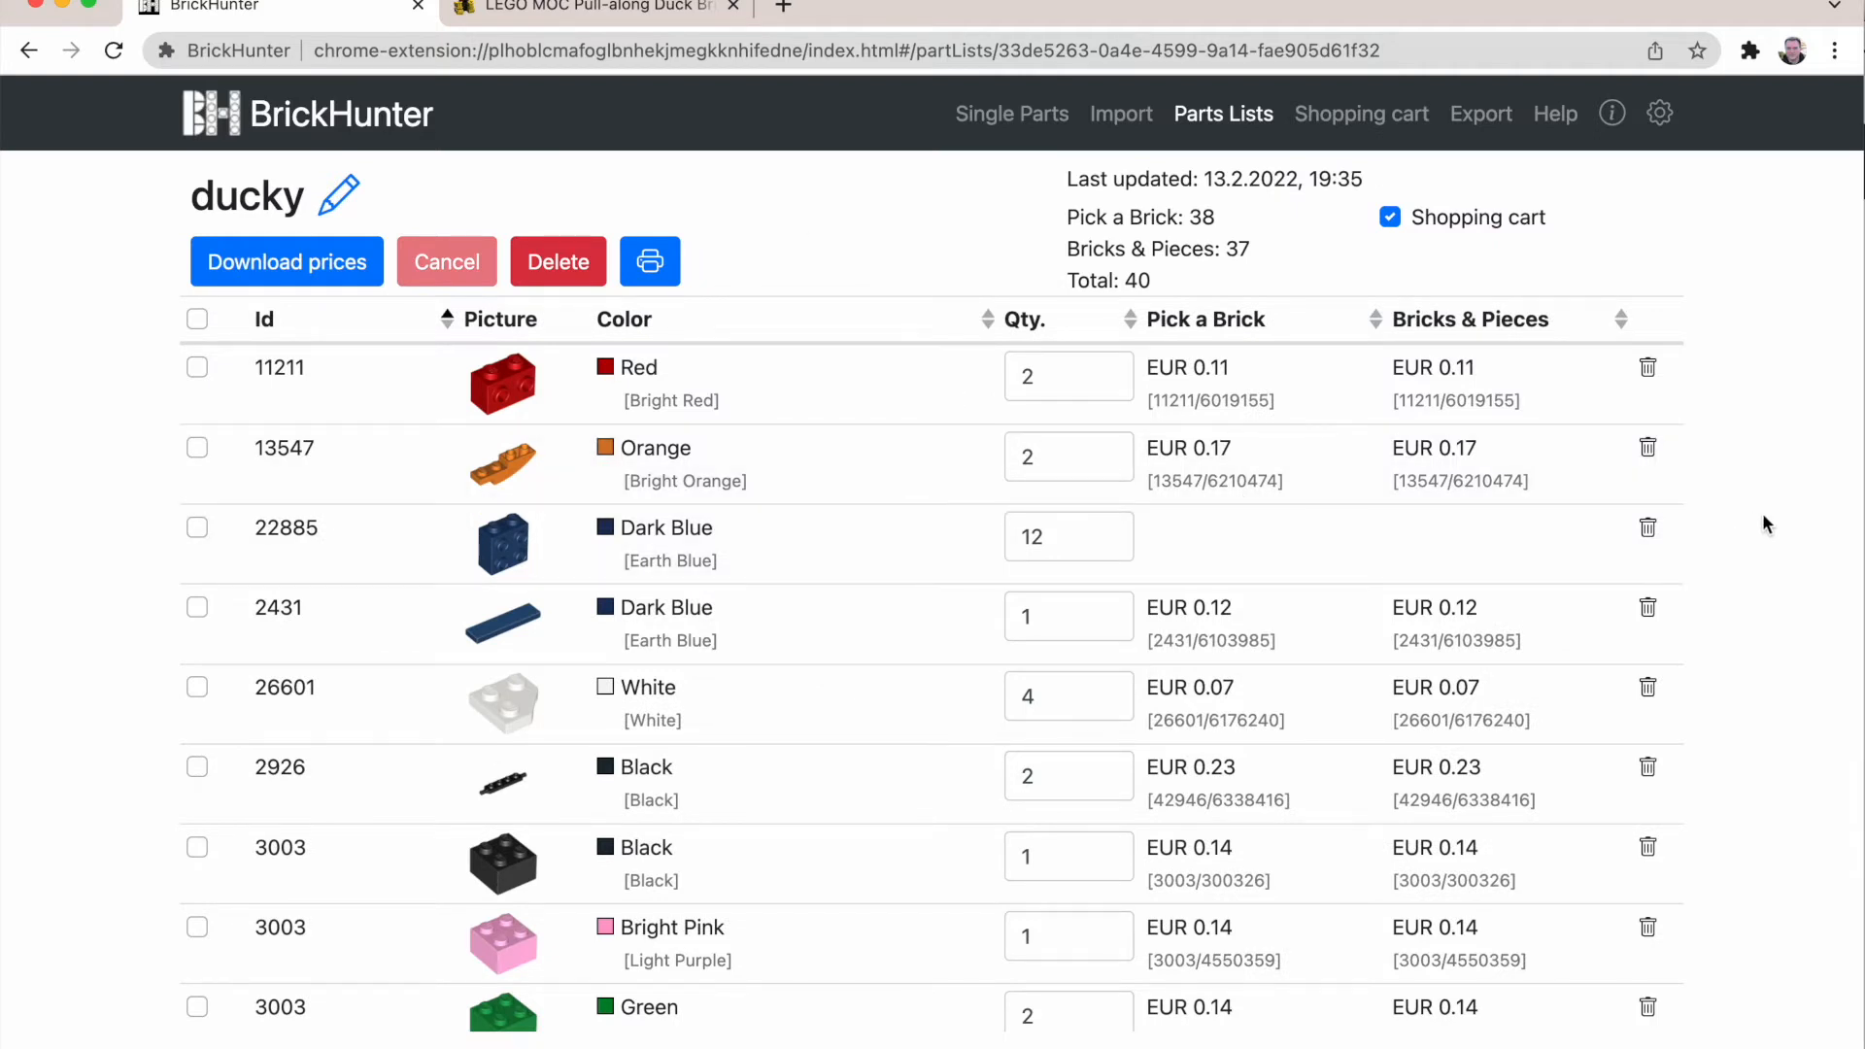
Step: Review the priced ducky list, view the Shopping cart overview totalling EUR 8.90, and start a new tab
scroll("down", 3)
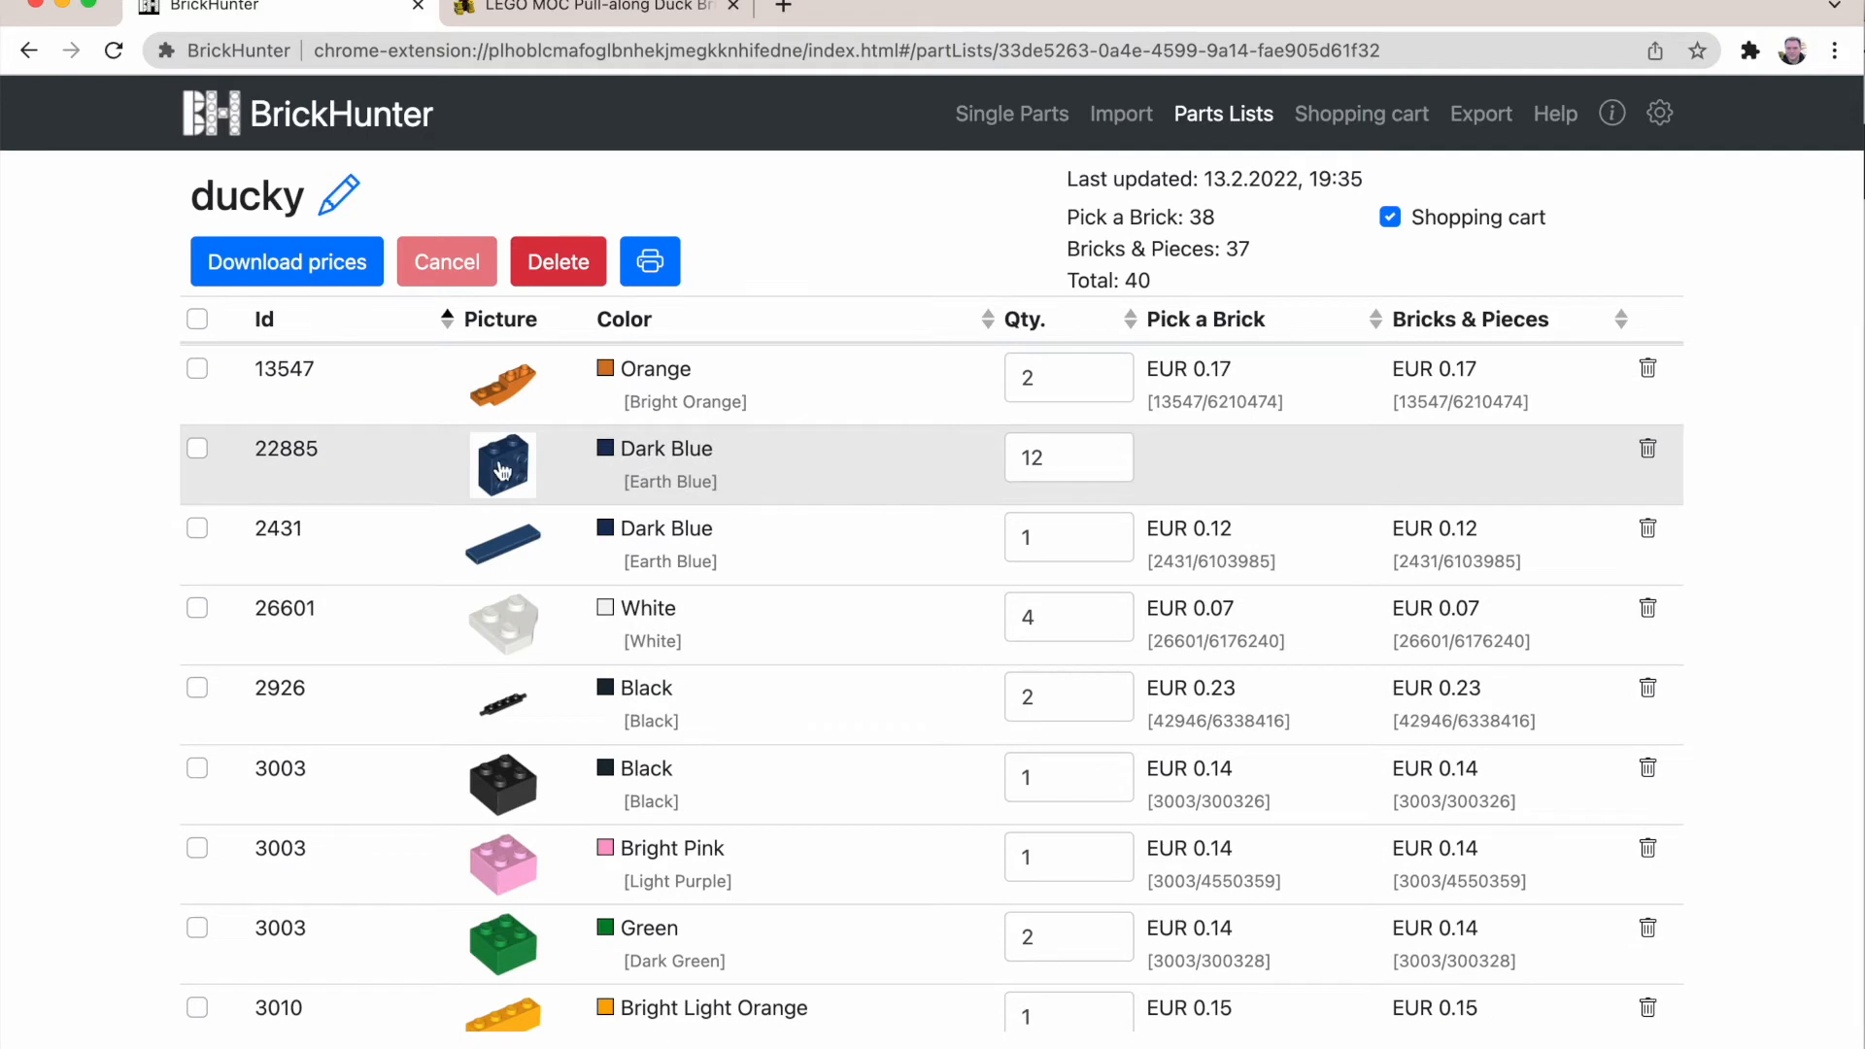
mouse_move(823, 485)
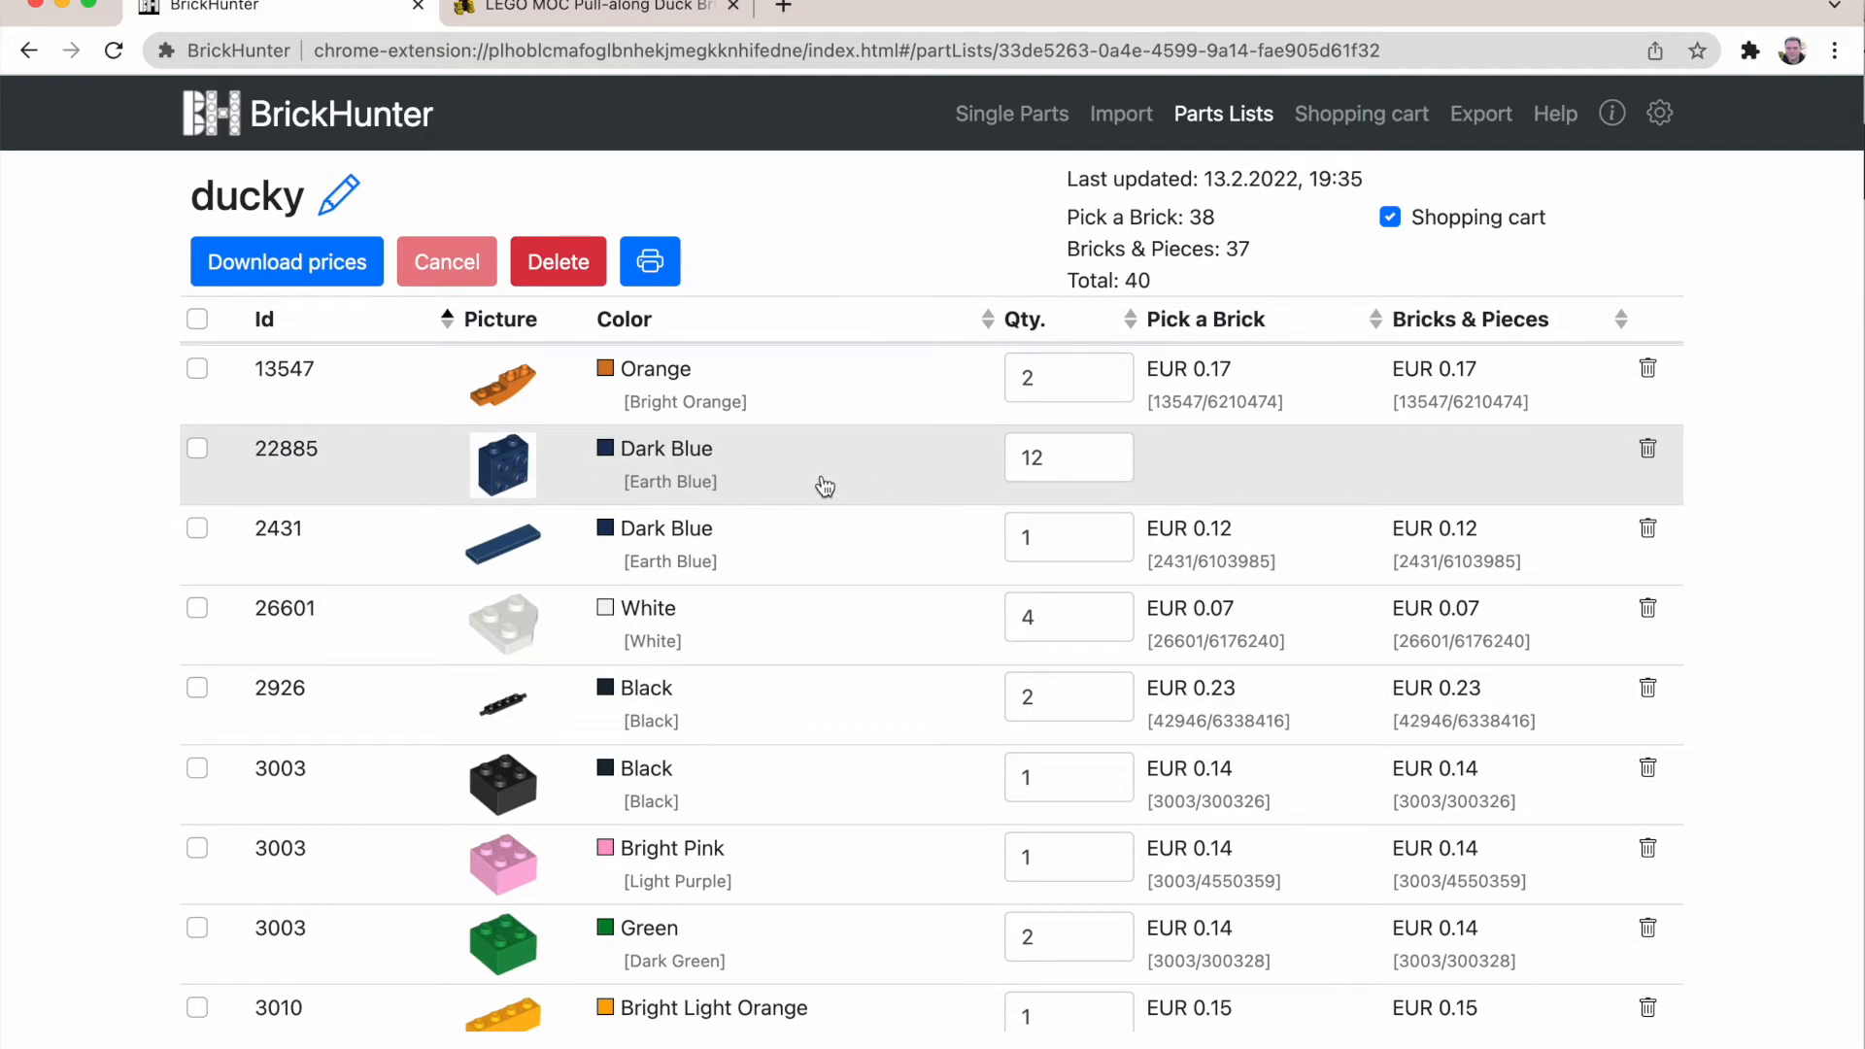
mouse_move(507, 517)
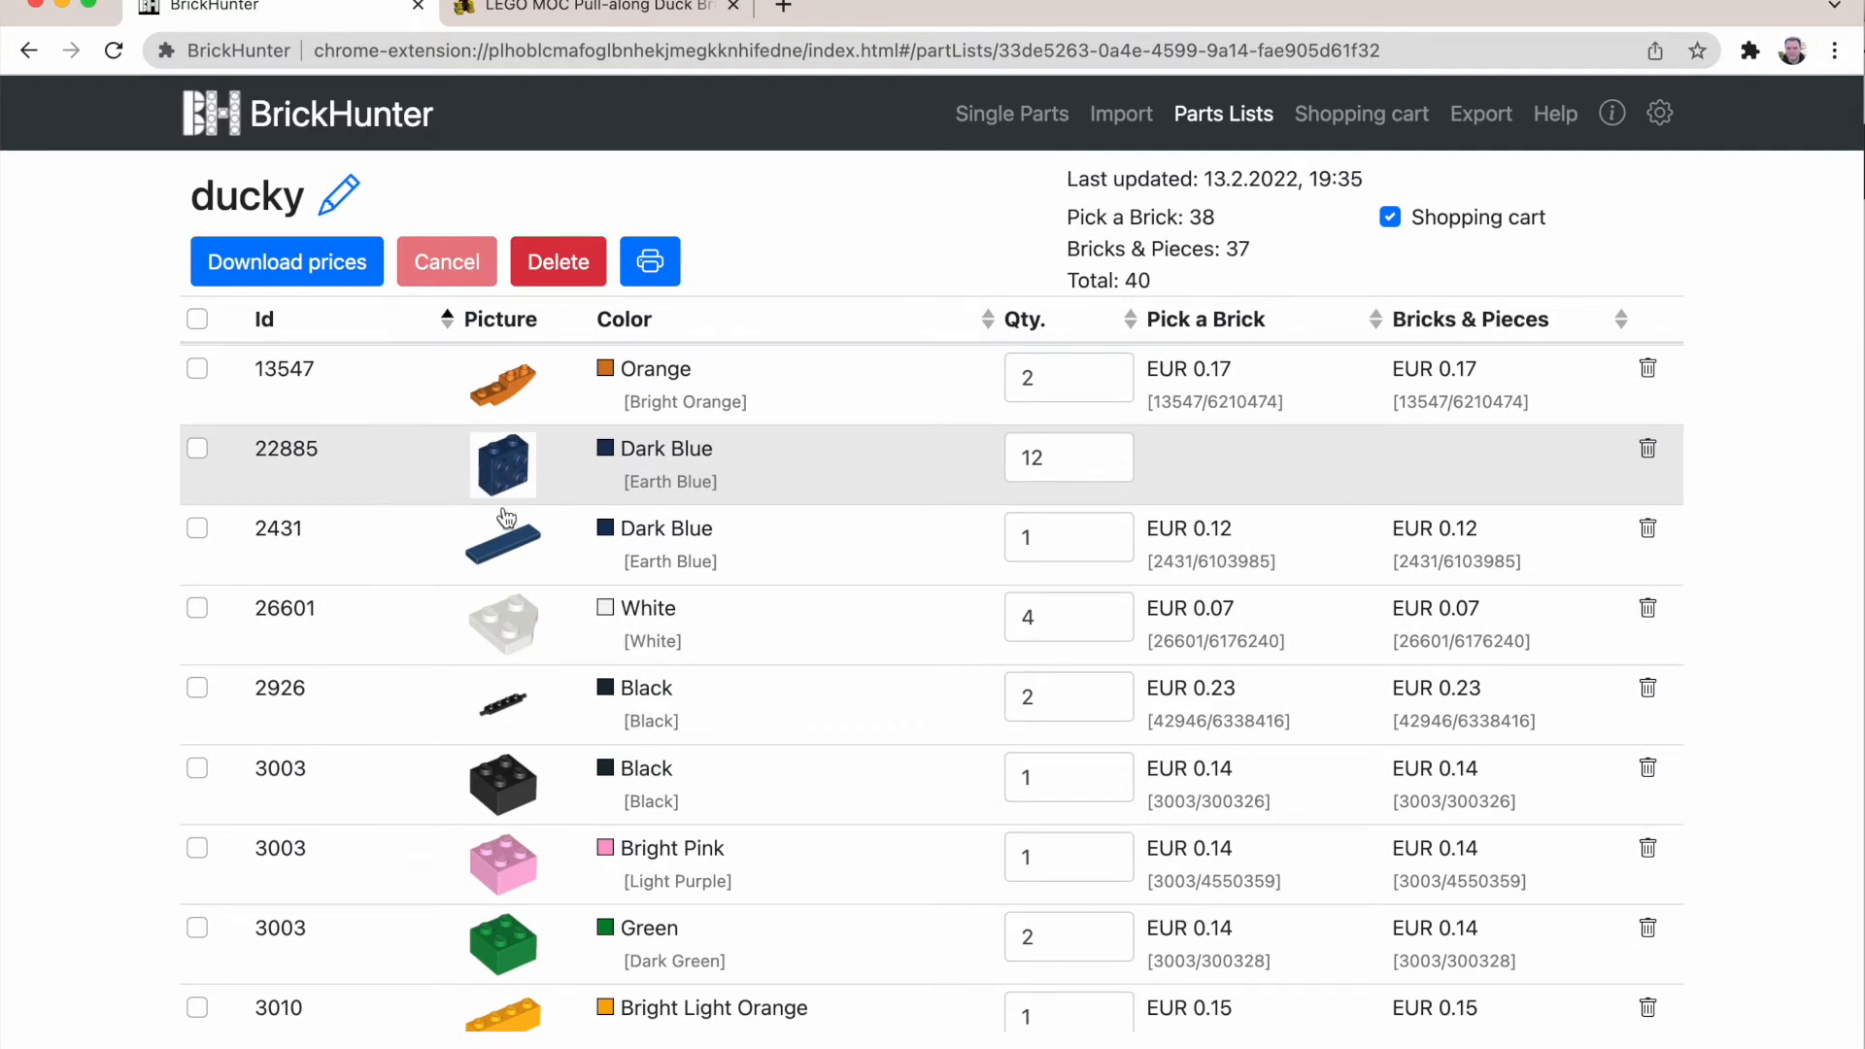
scroll("down", 3)
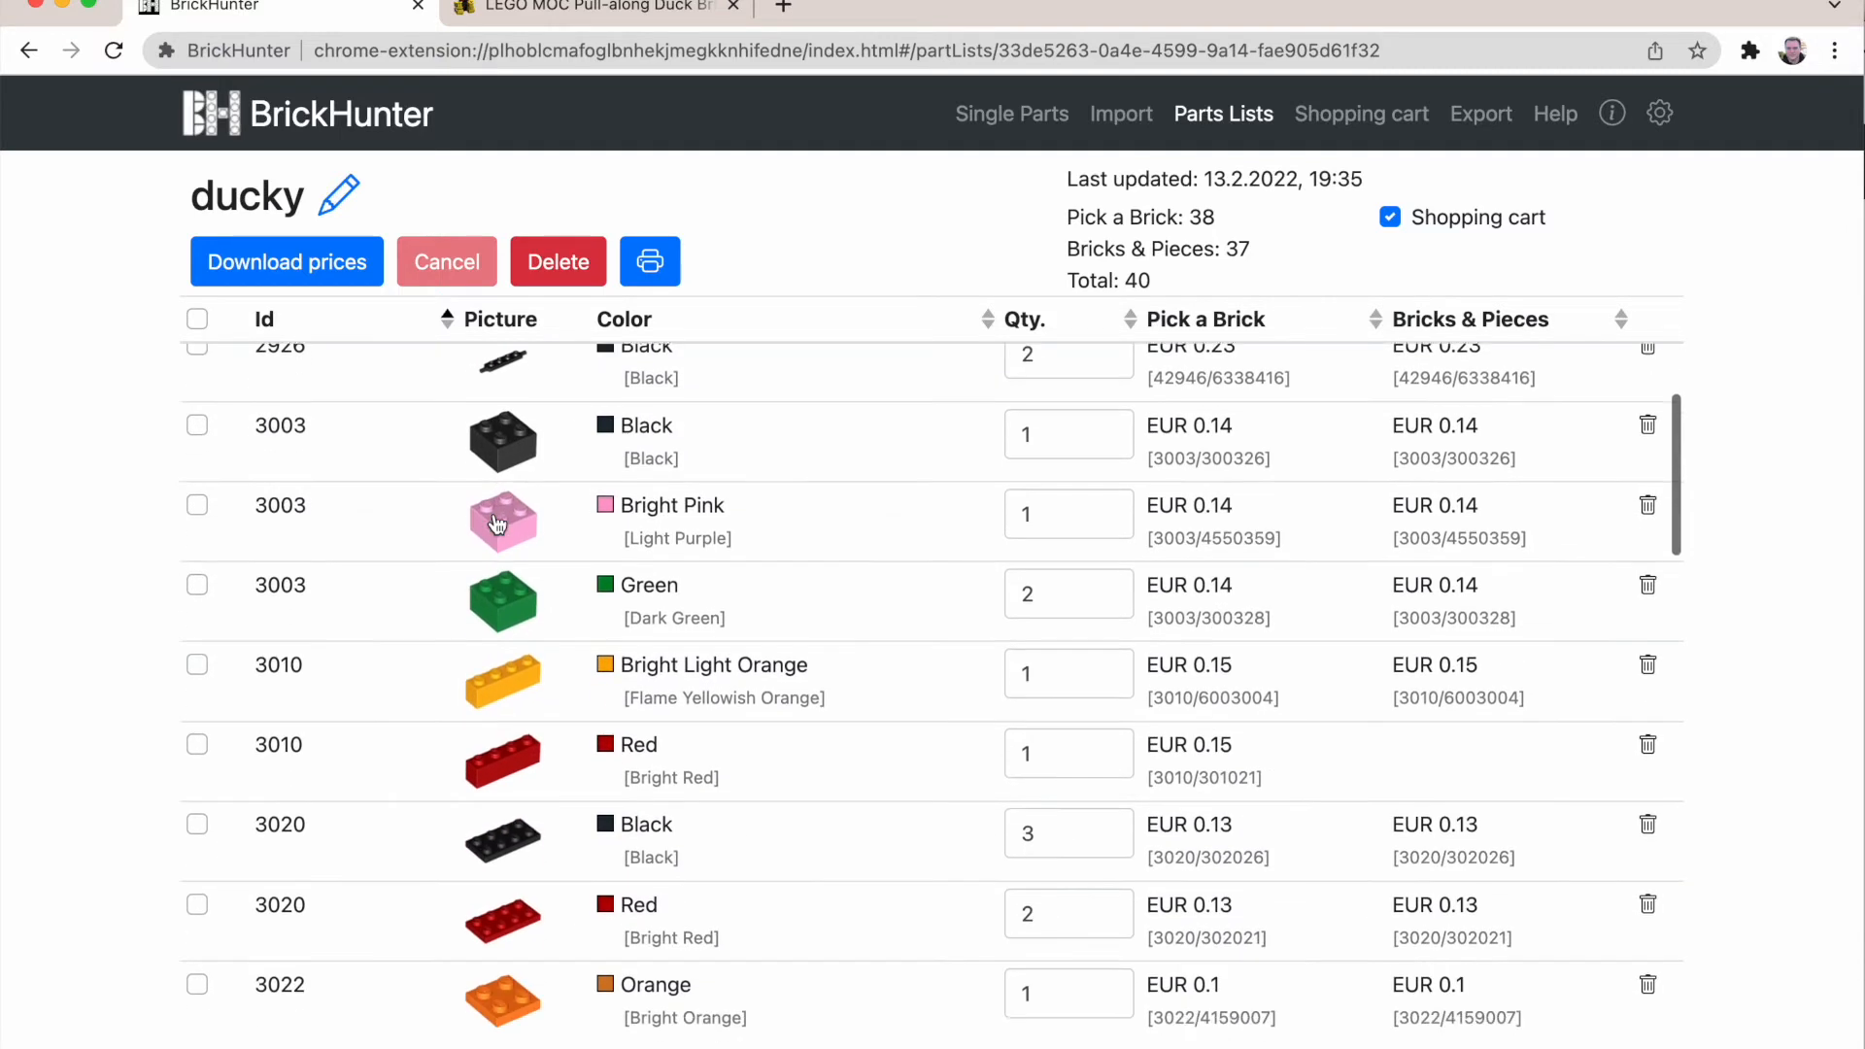
scroll("down", 3)
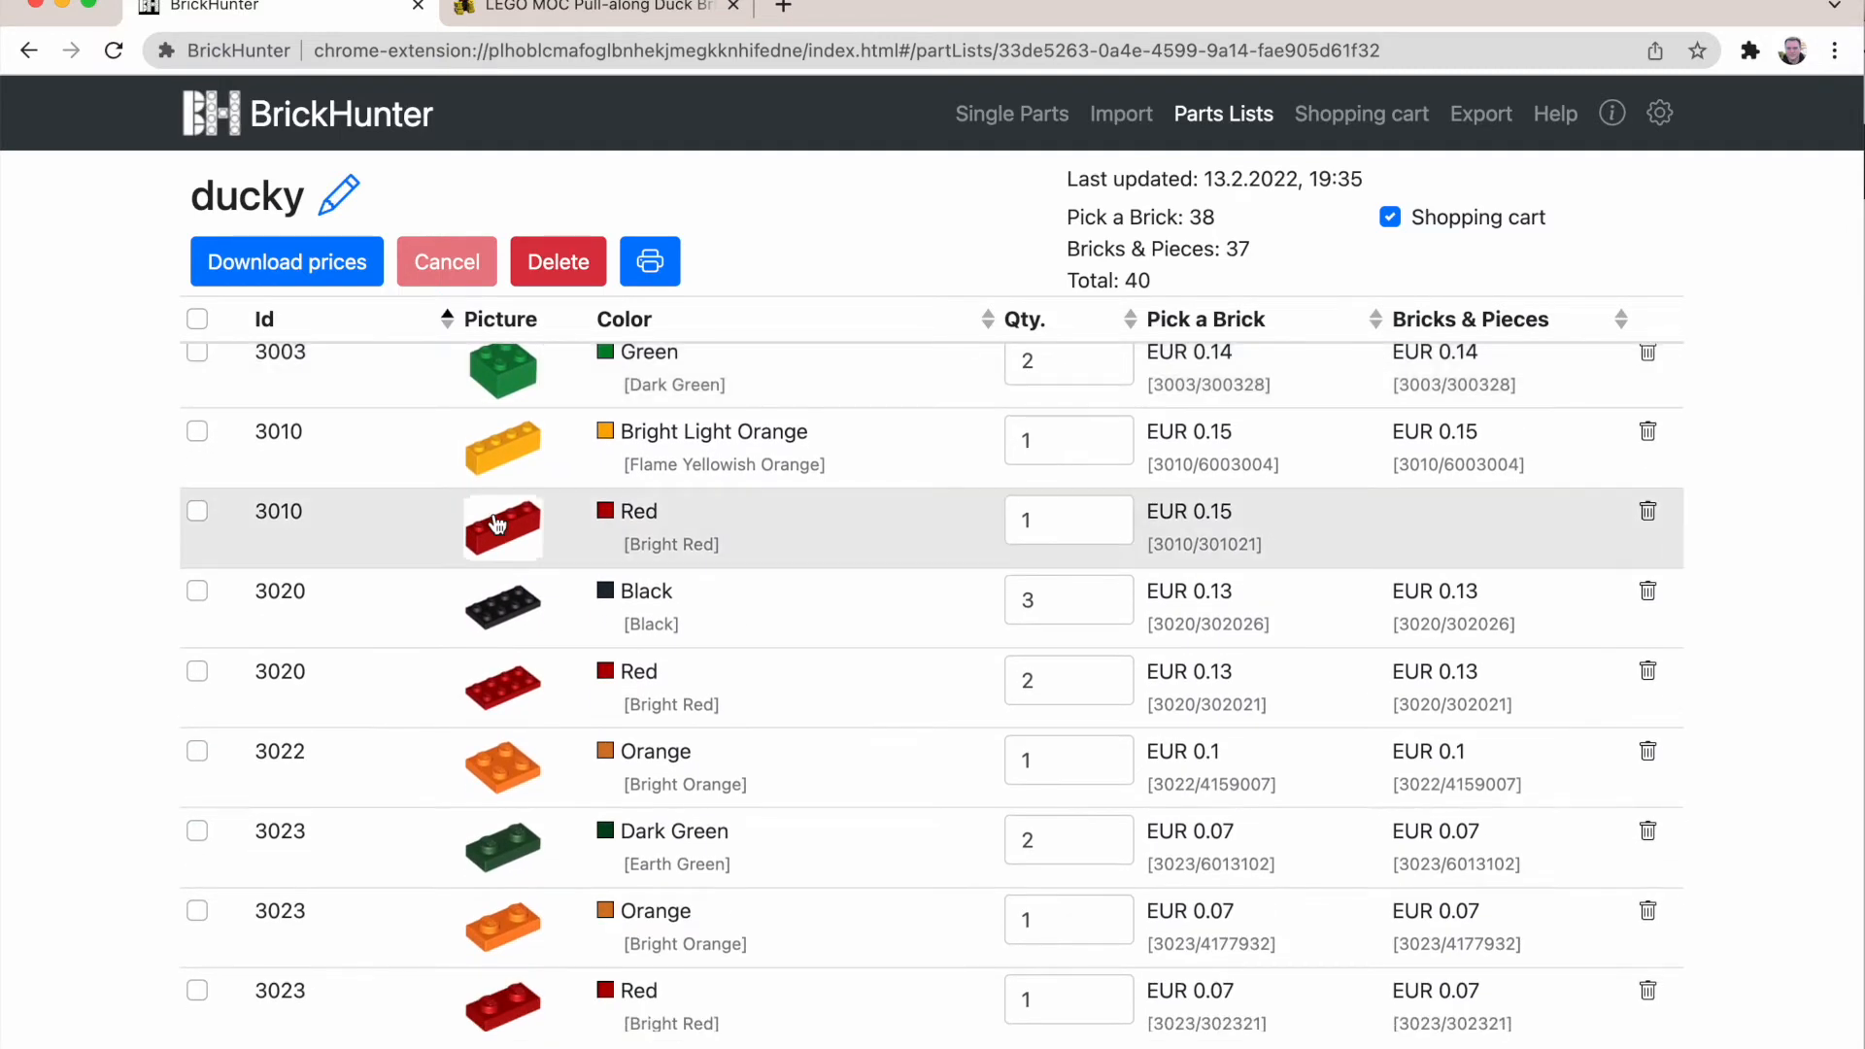
scroll("down", 3)
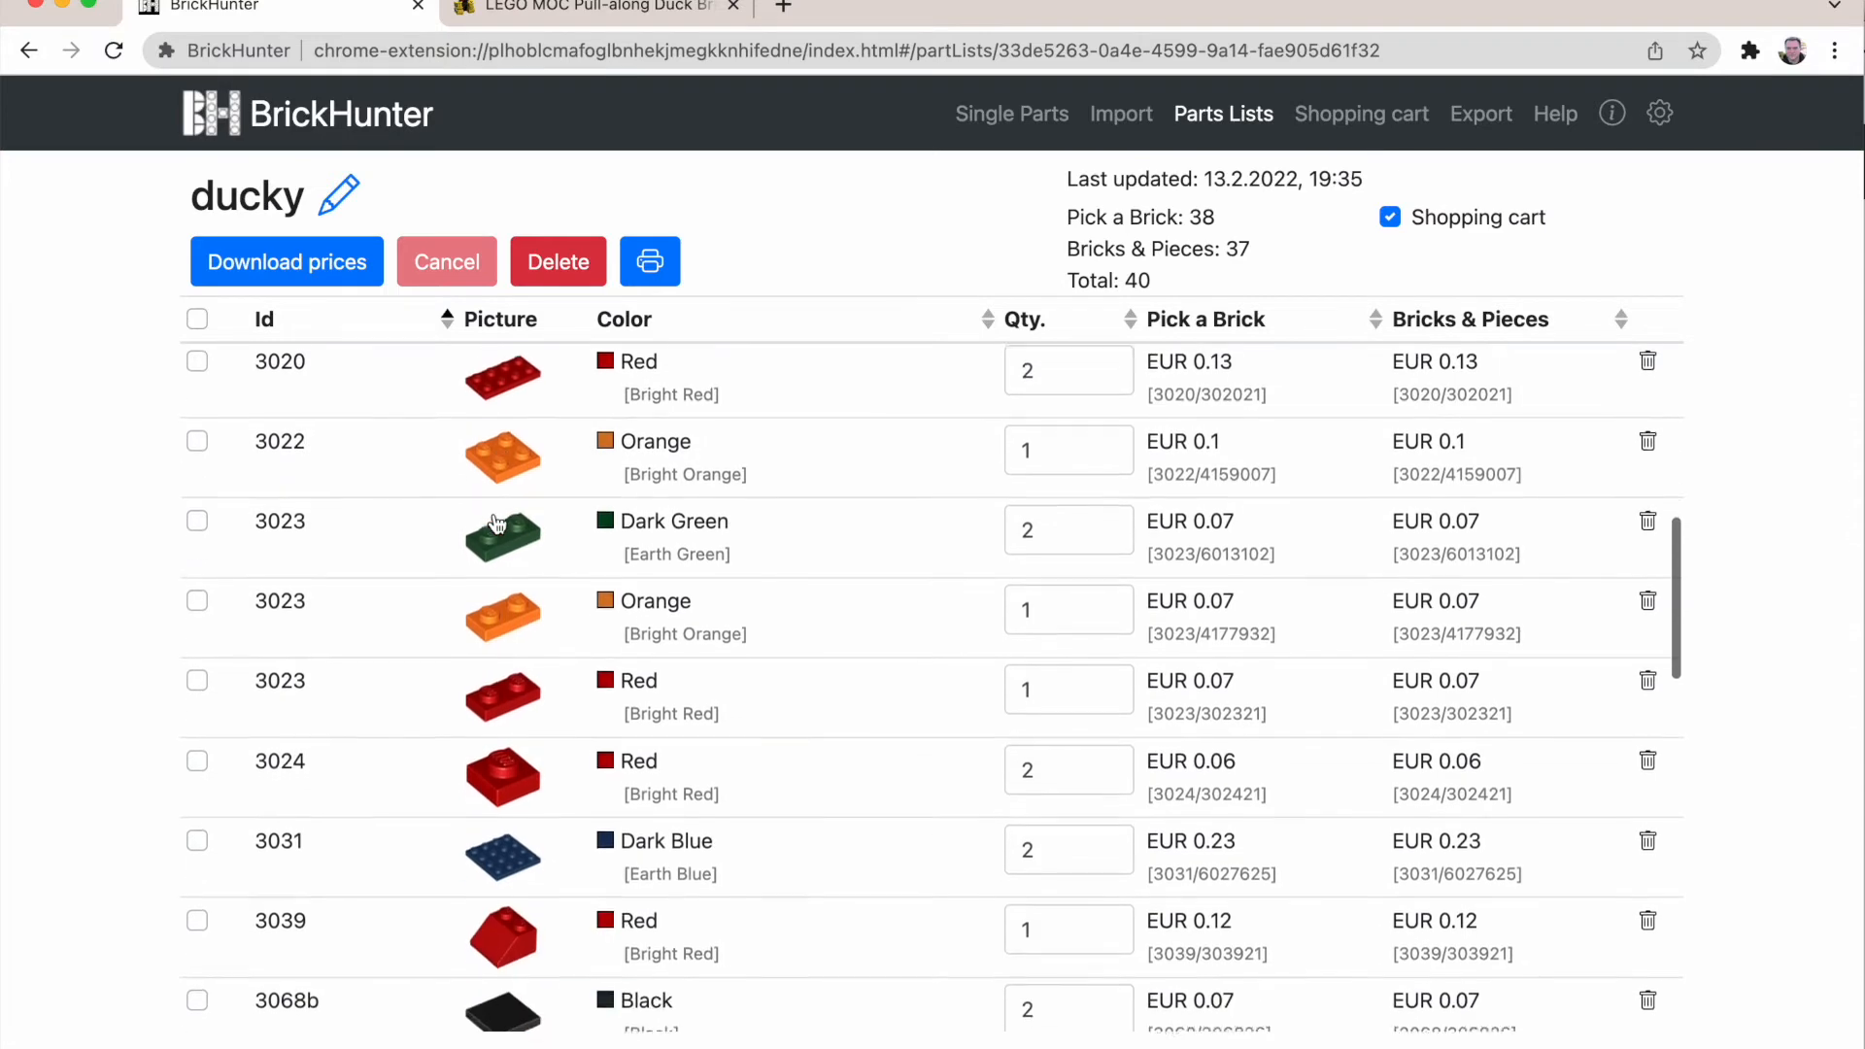
scroll("down", 3)
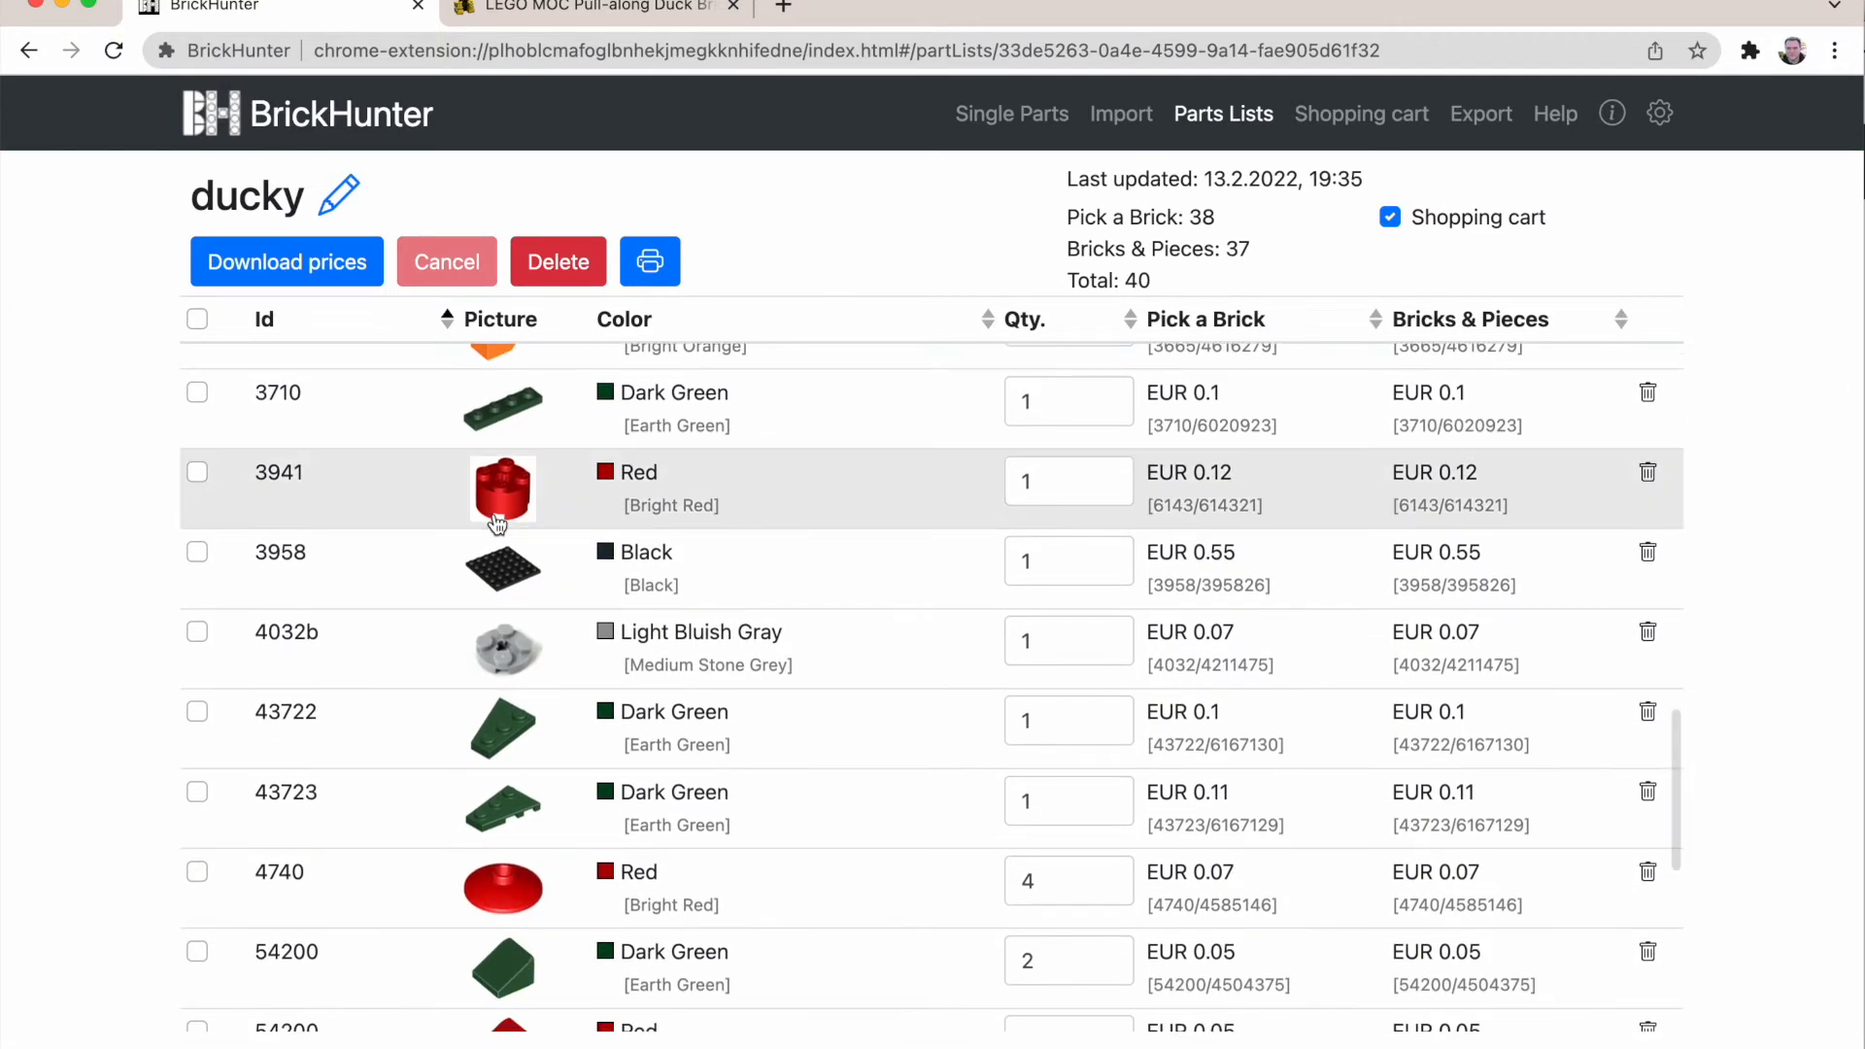
scroll("down", 3)
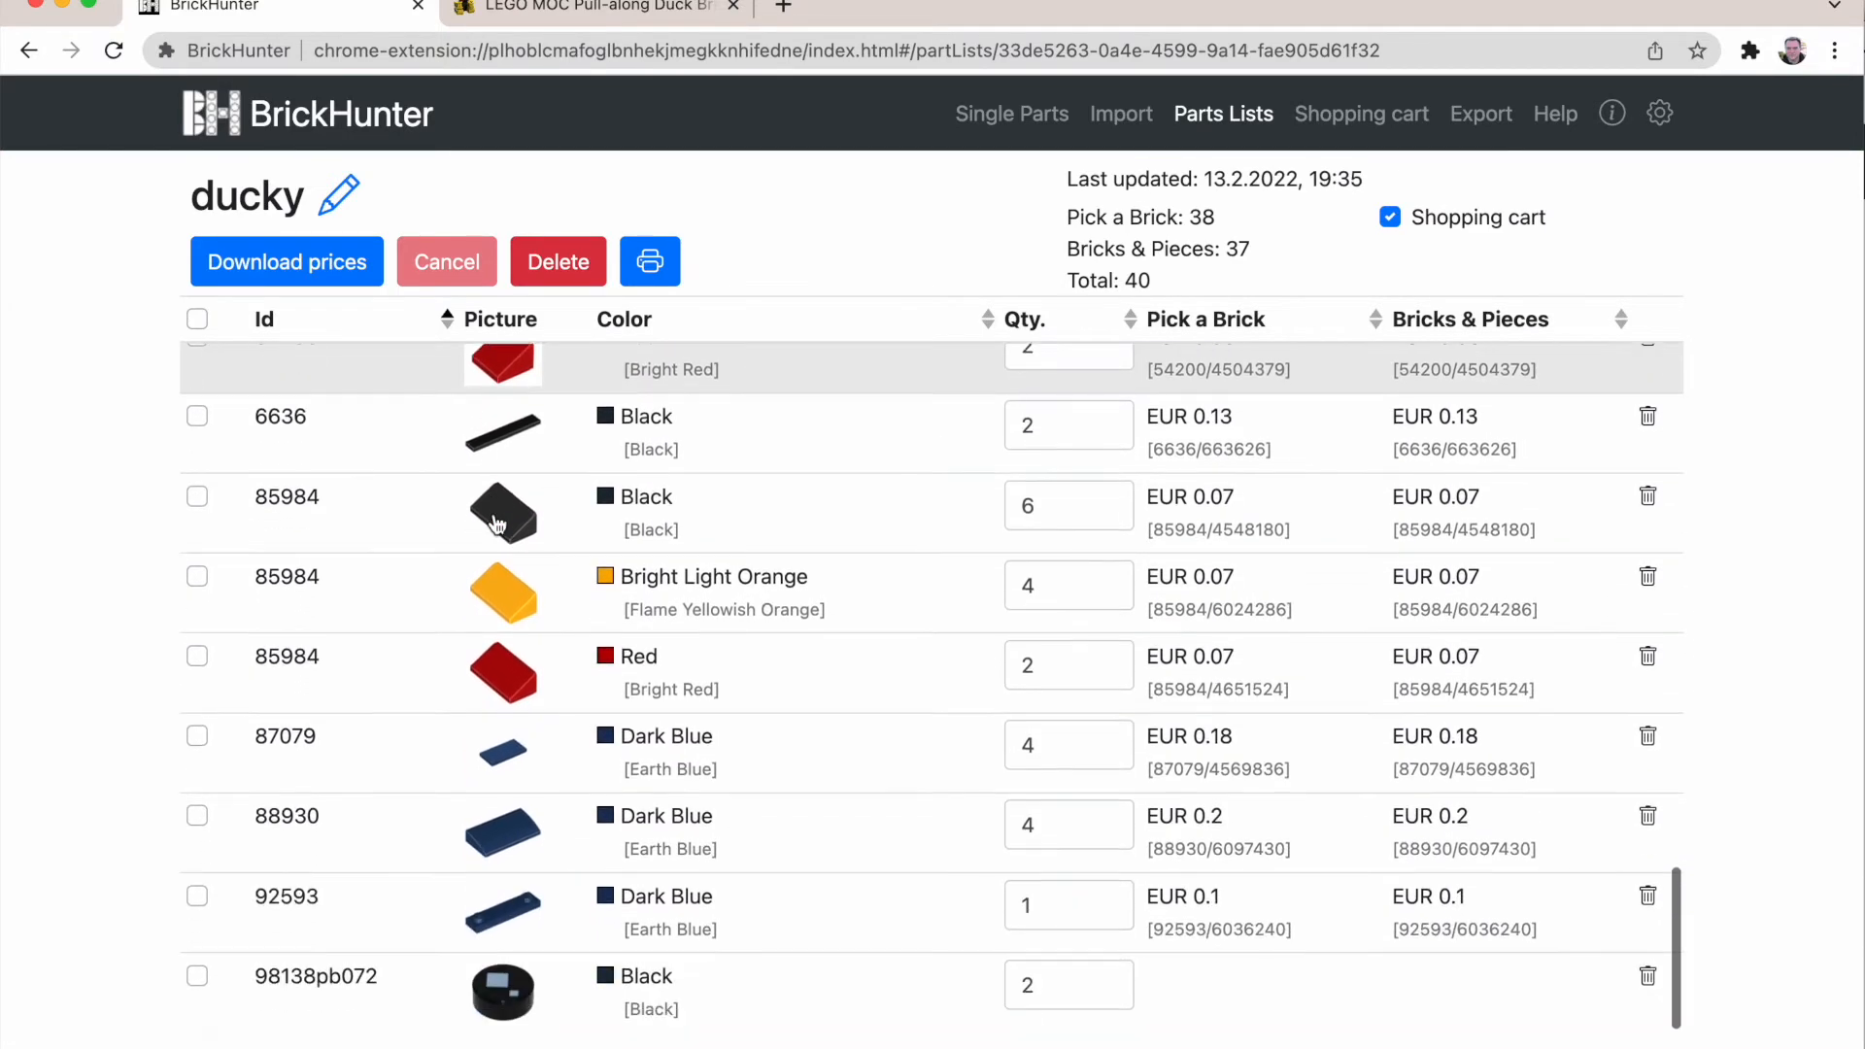
mouse_move(1002, 899)
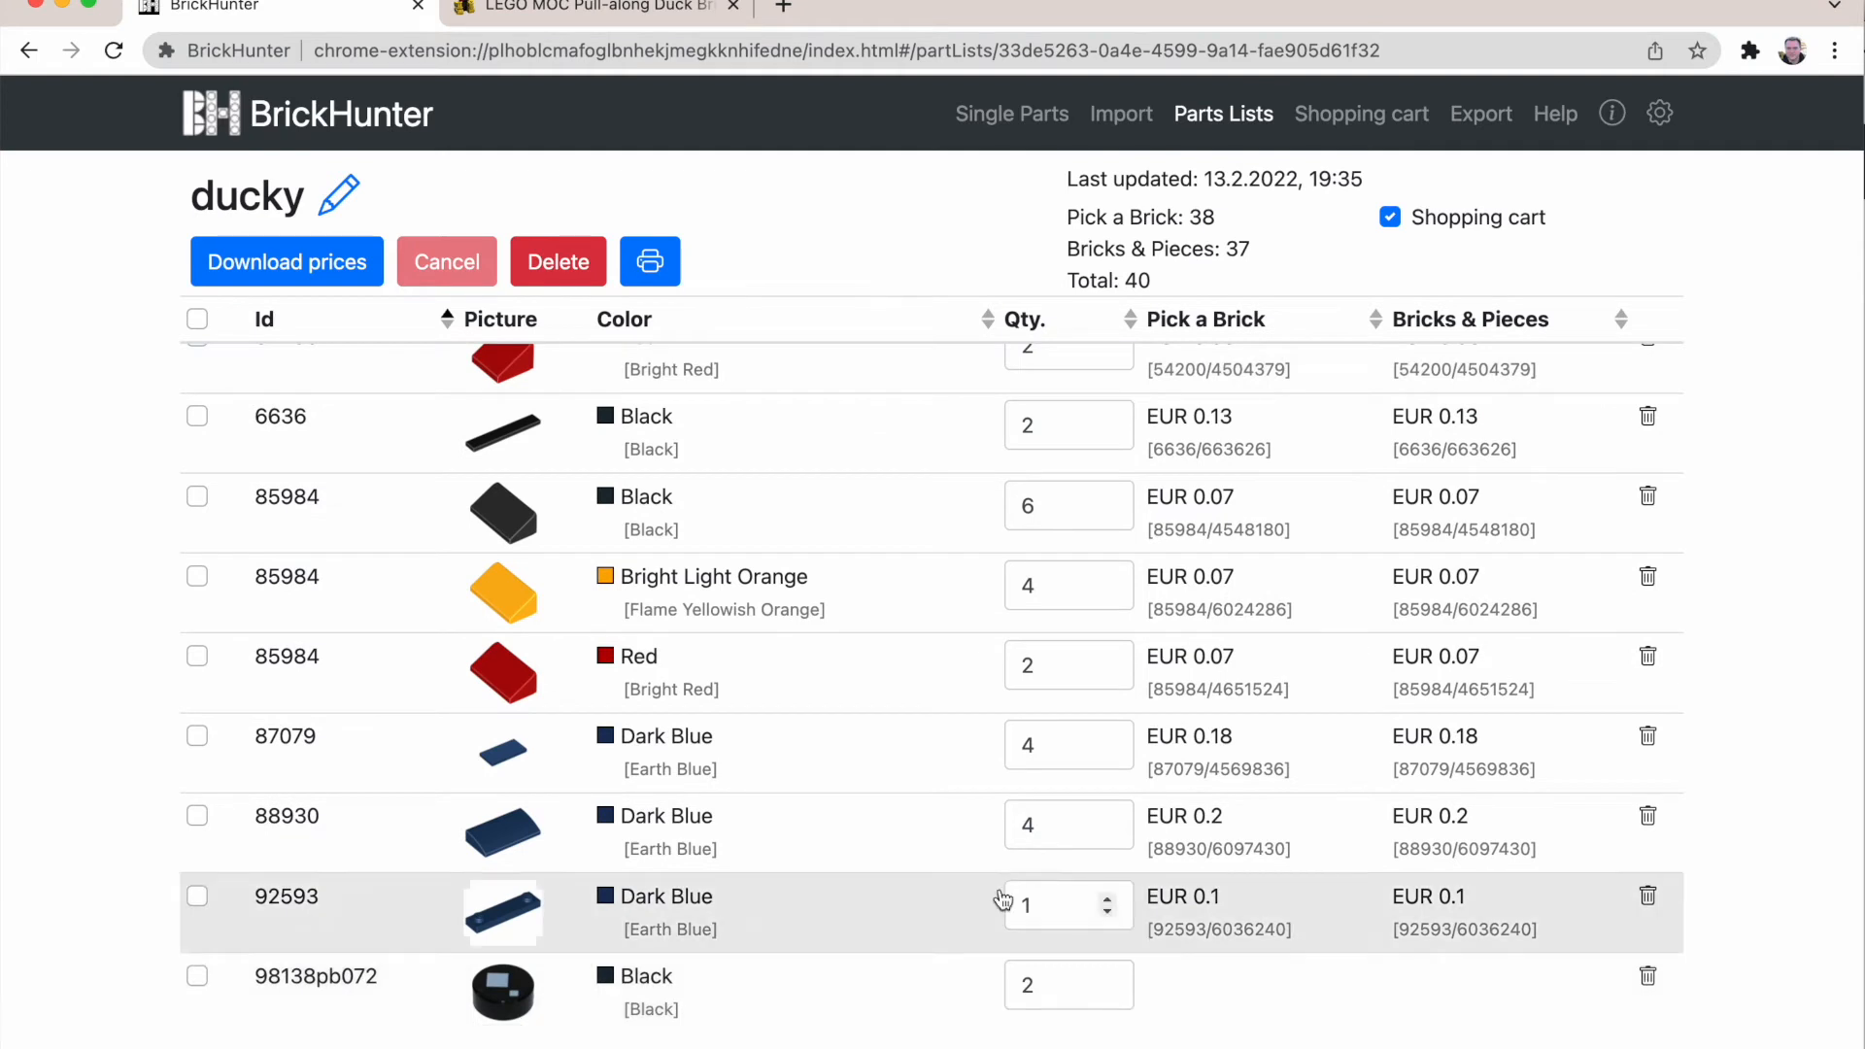
mouse_move(1014, 553)
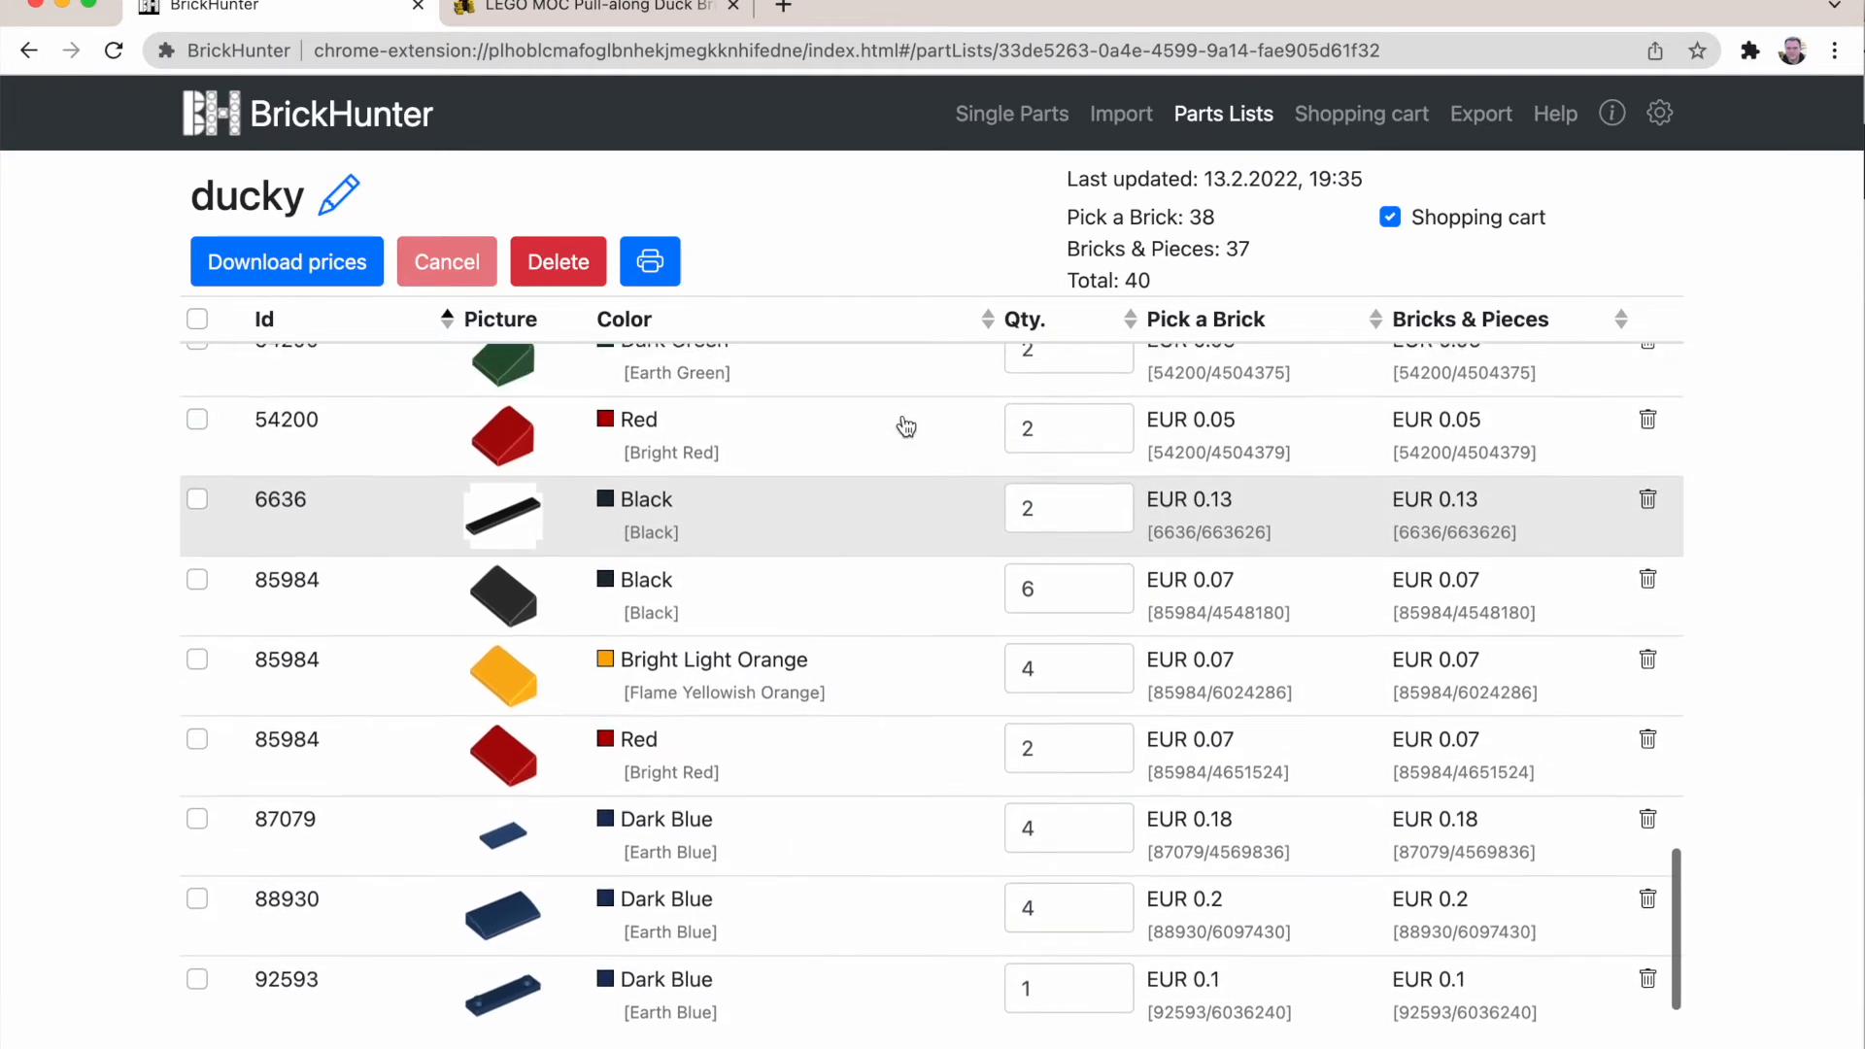
scroll("up", 3)
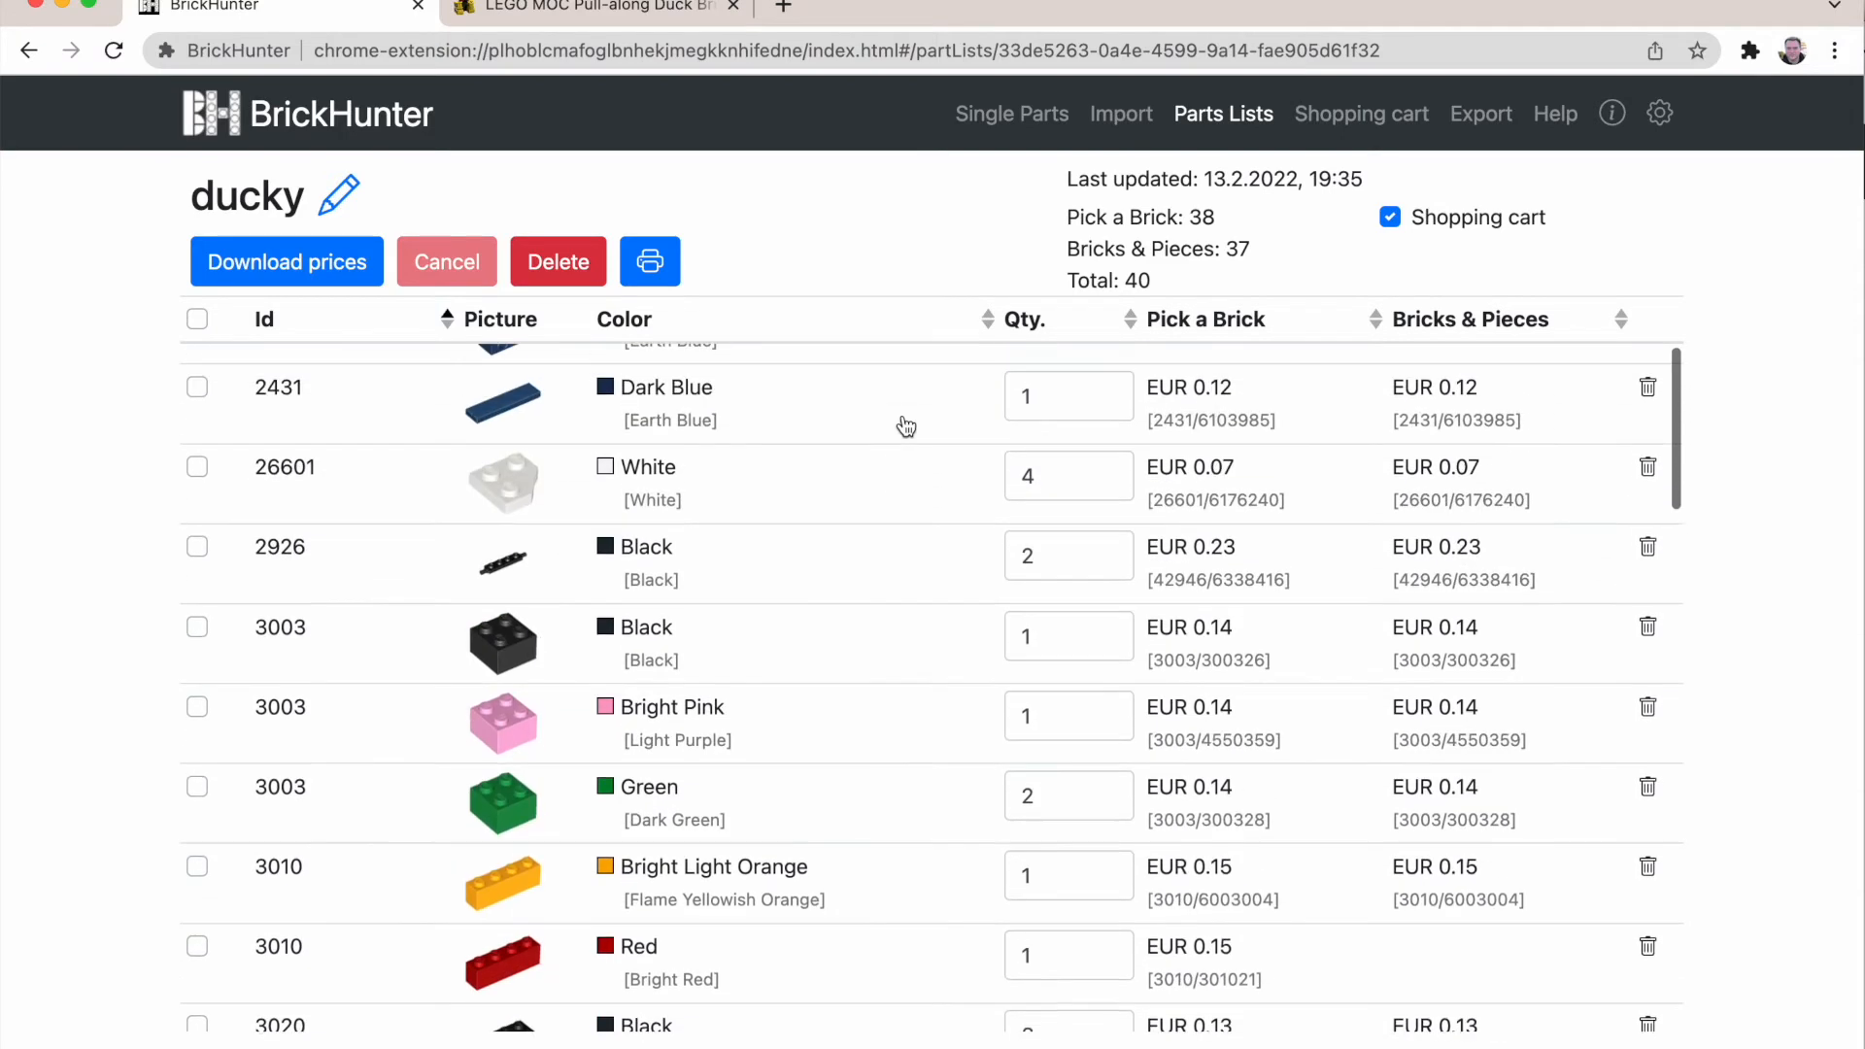
scroll("up", 3)
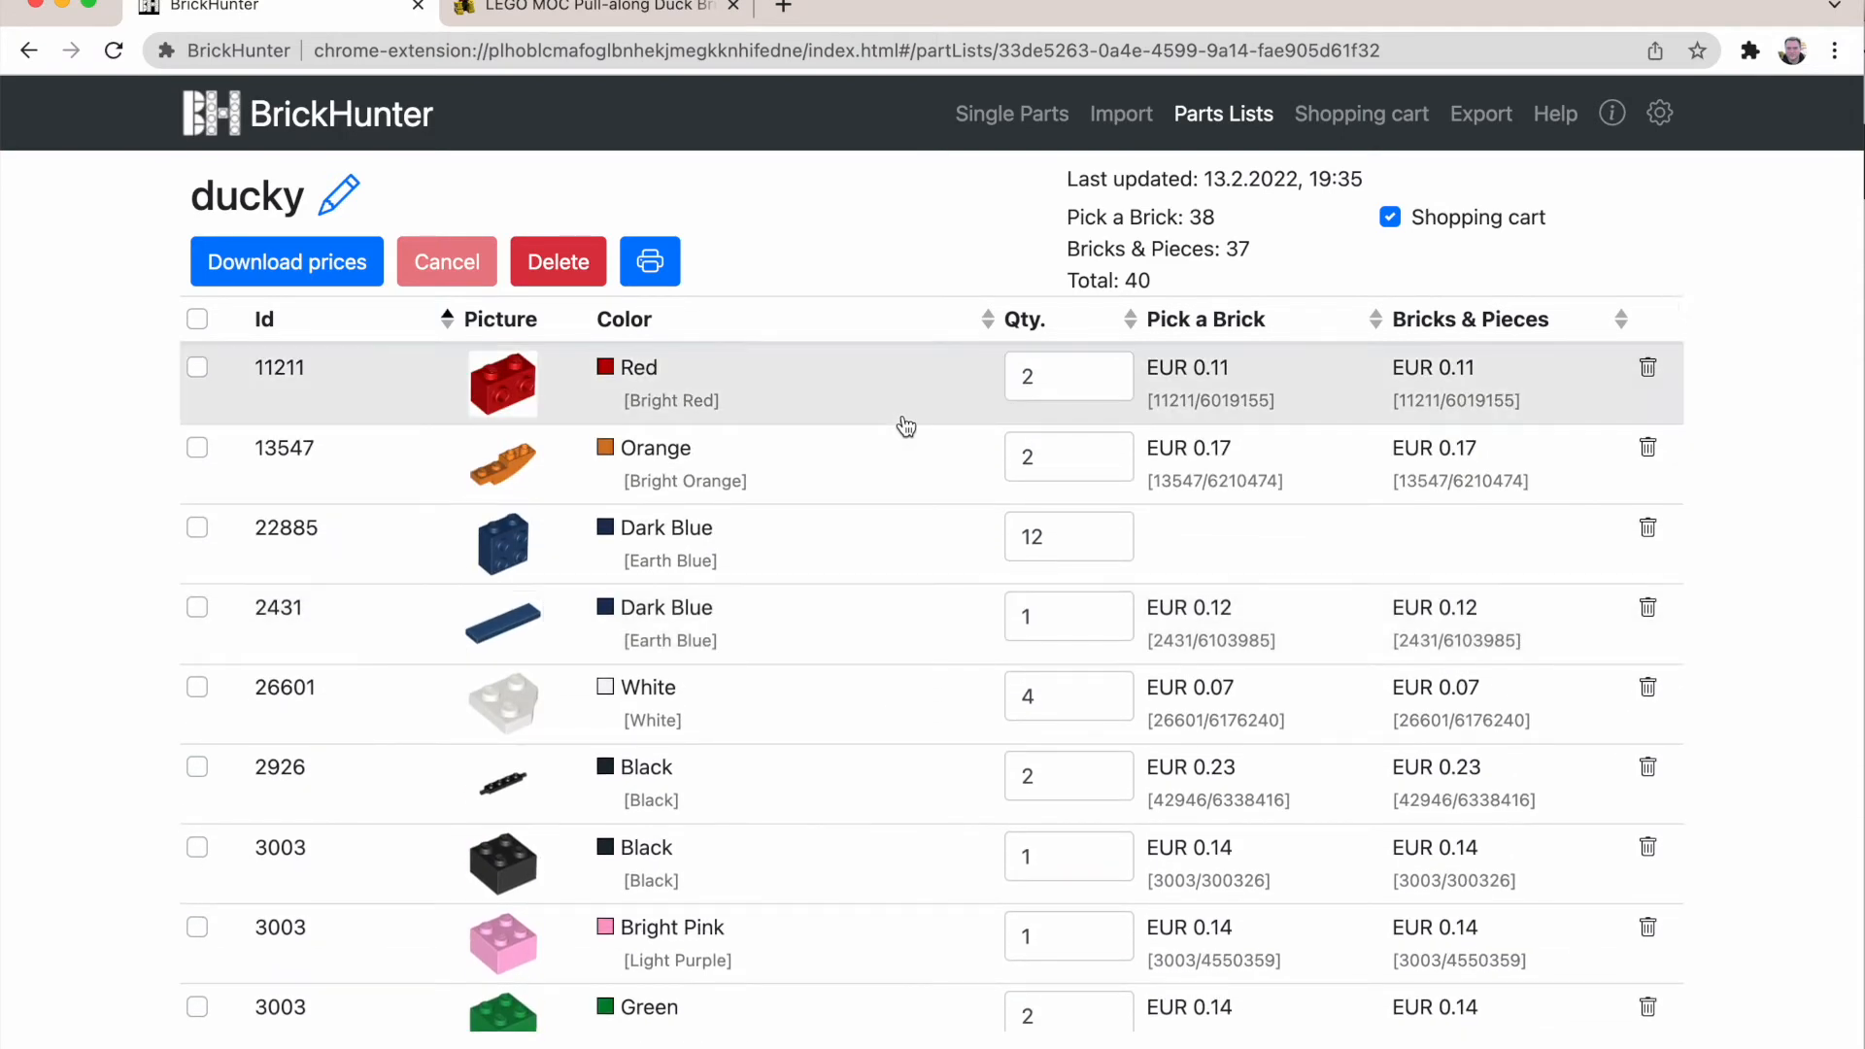
mouse_move(861, 280)
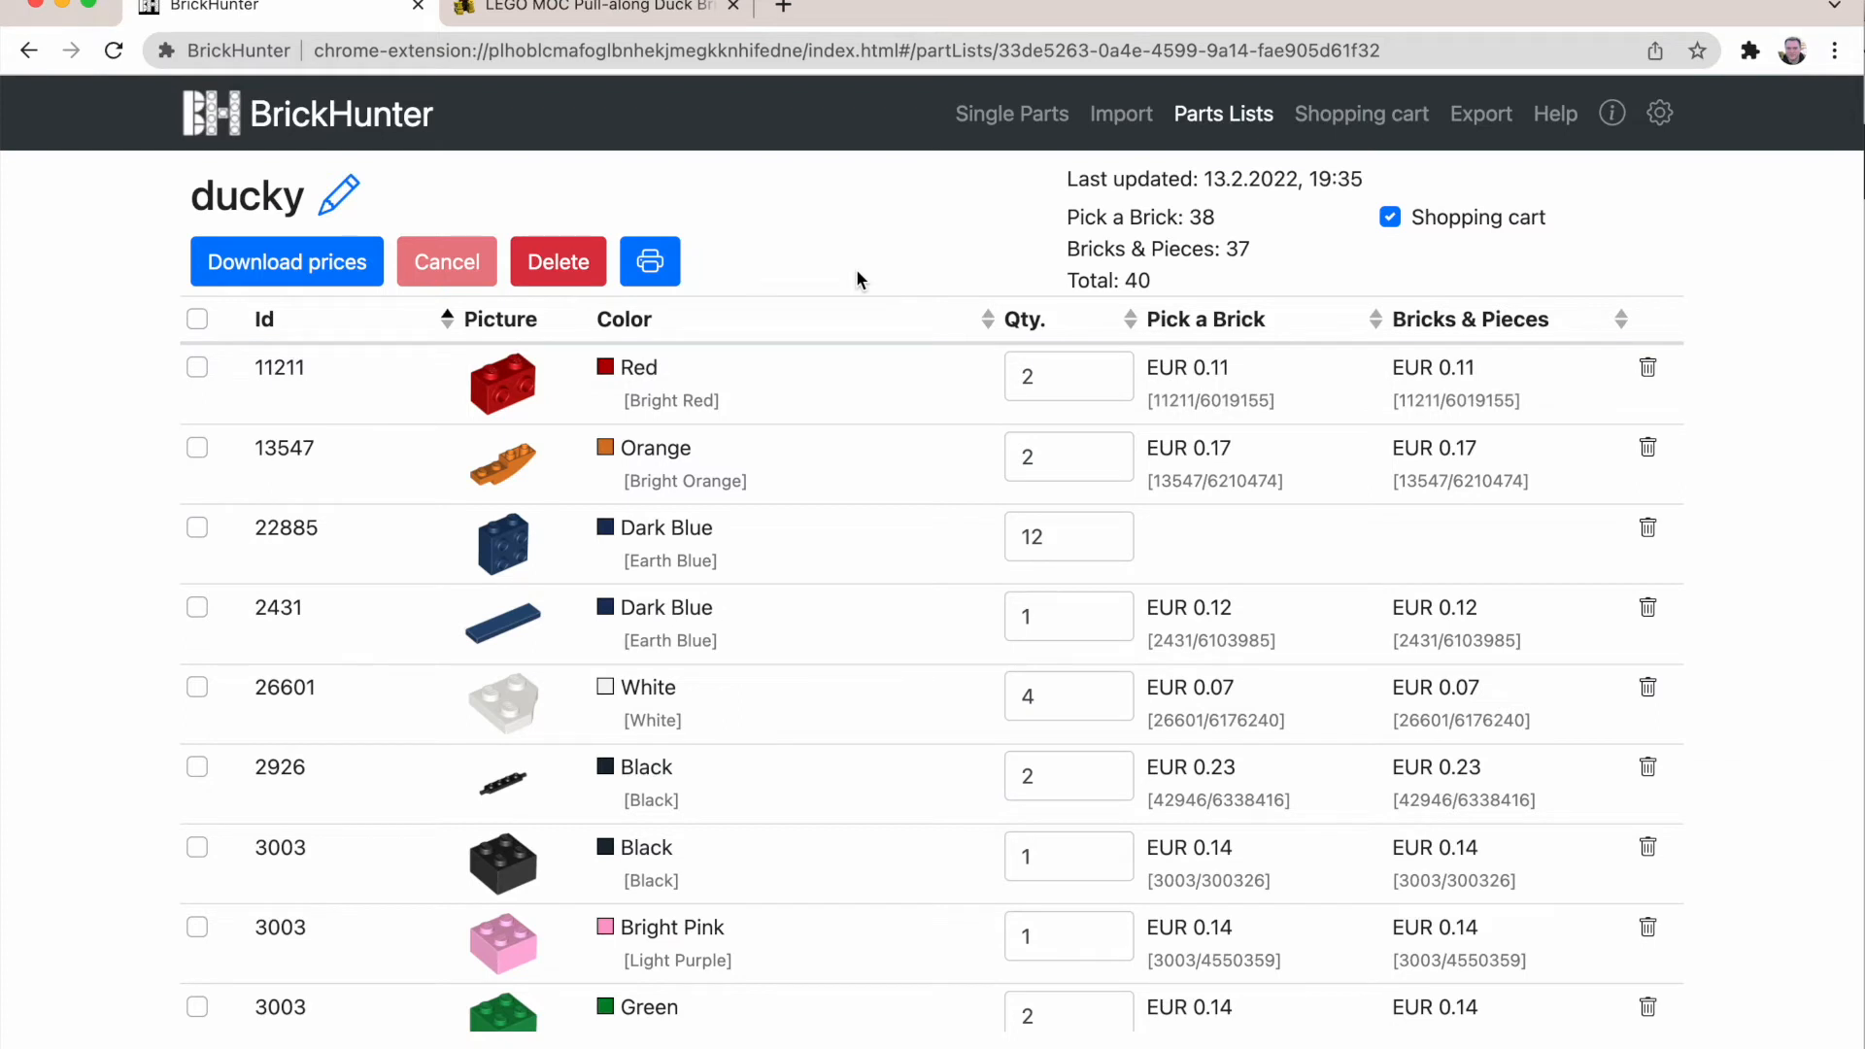
mouse_move(1362, 124)
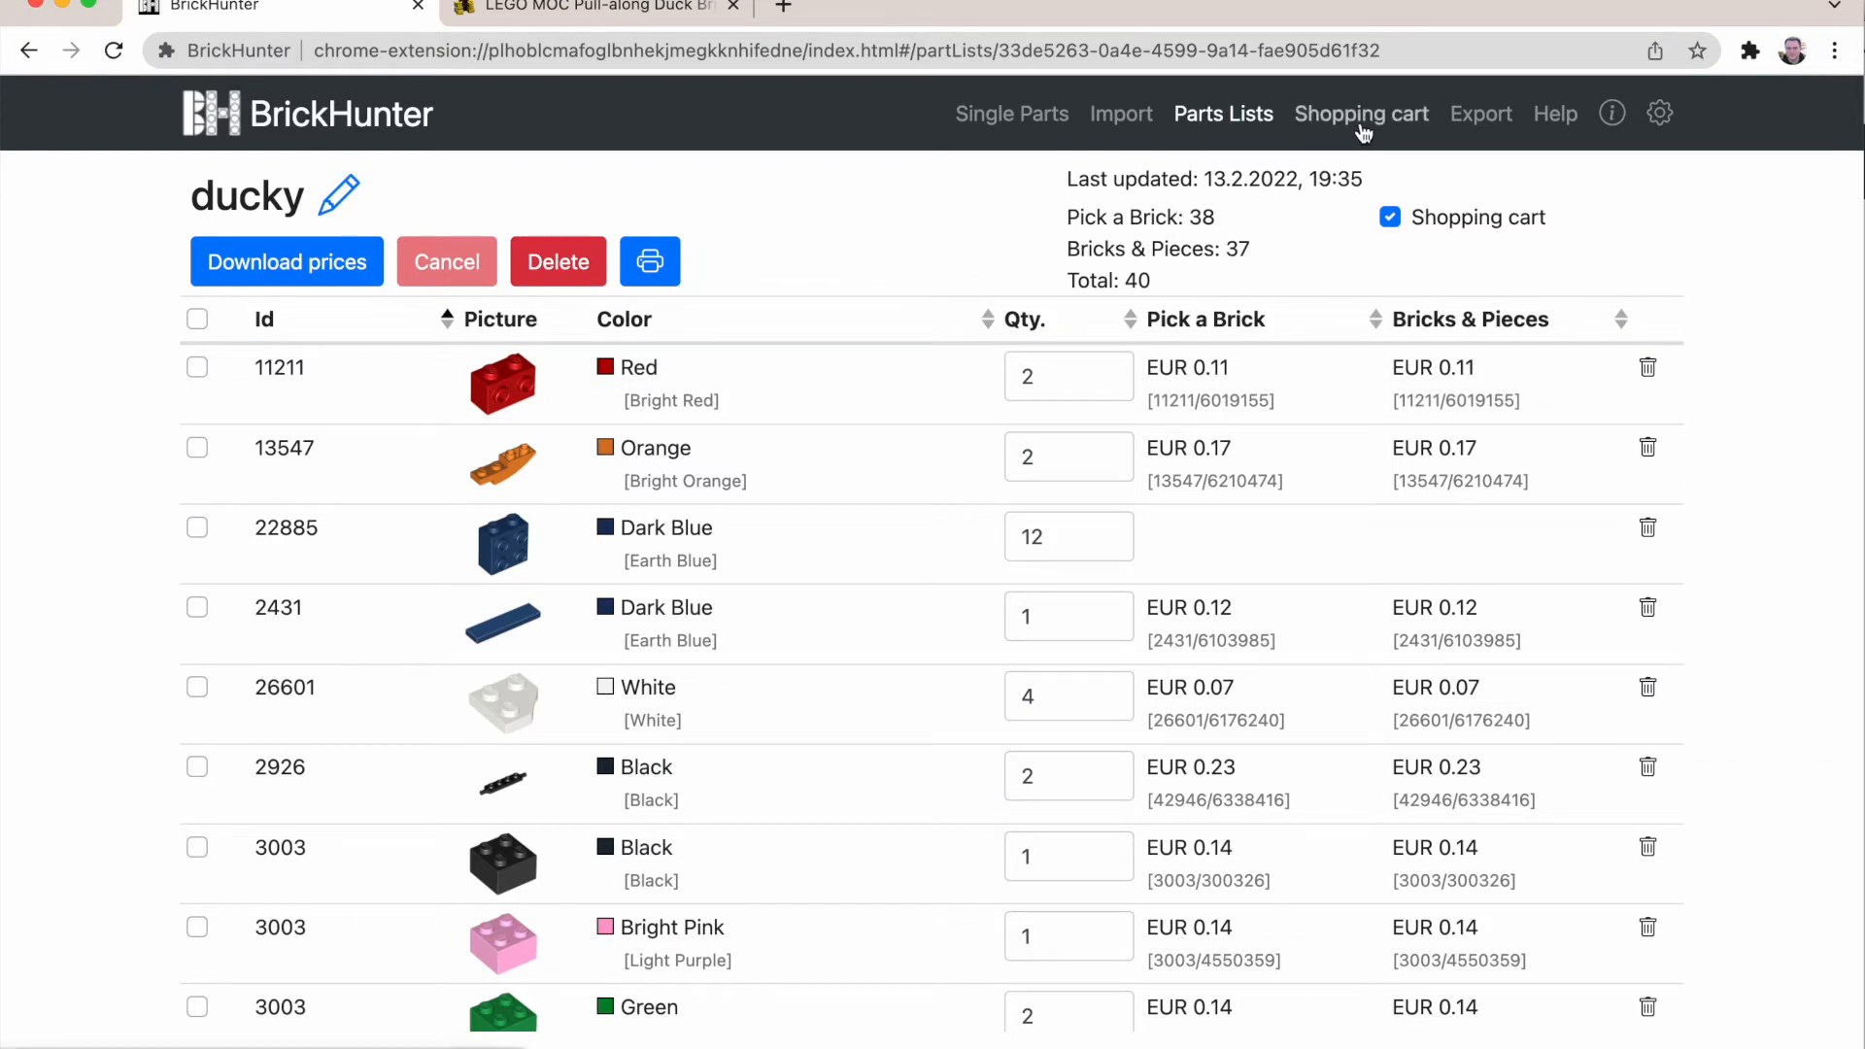
left_click(1360, 113)
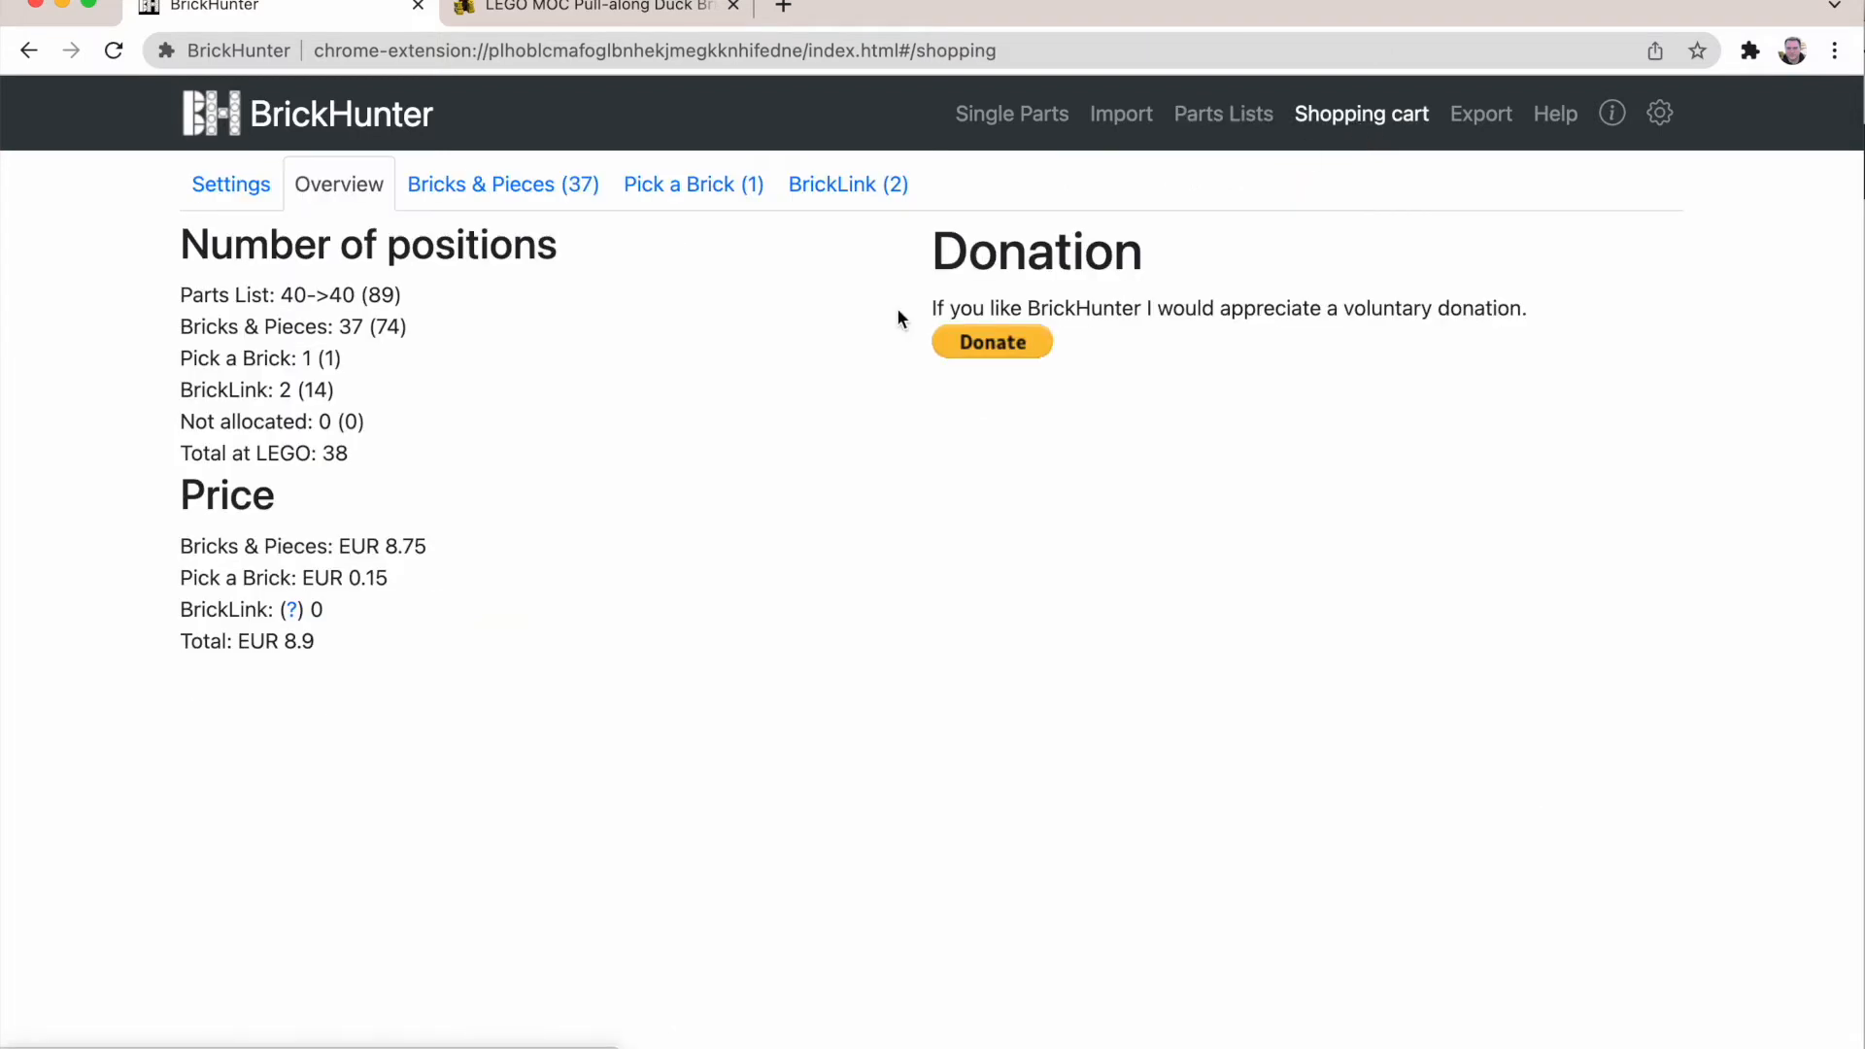
mouse_move(493, 379)
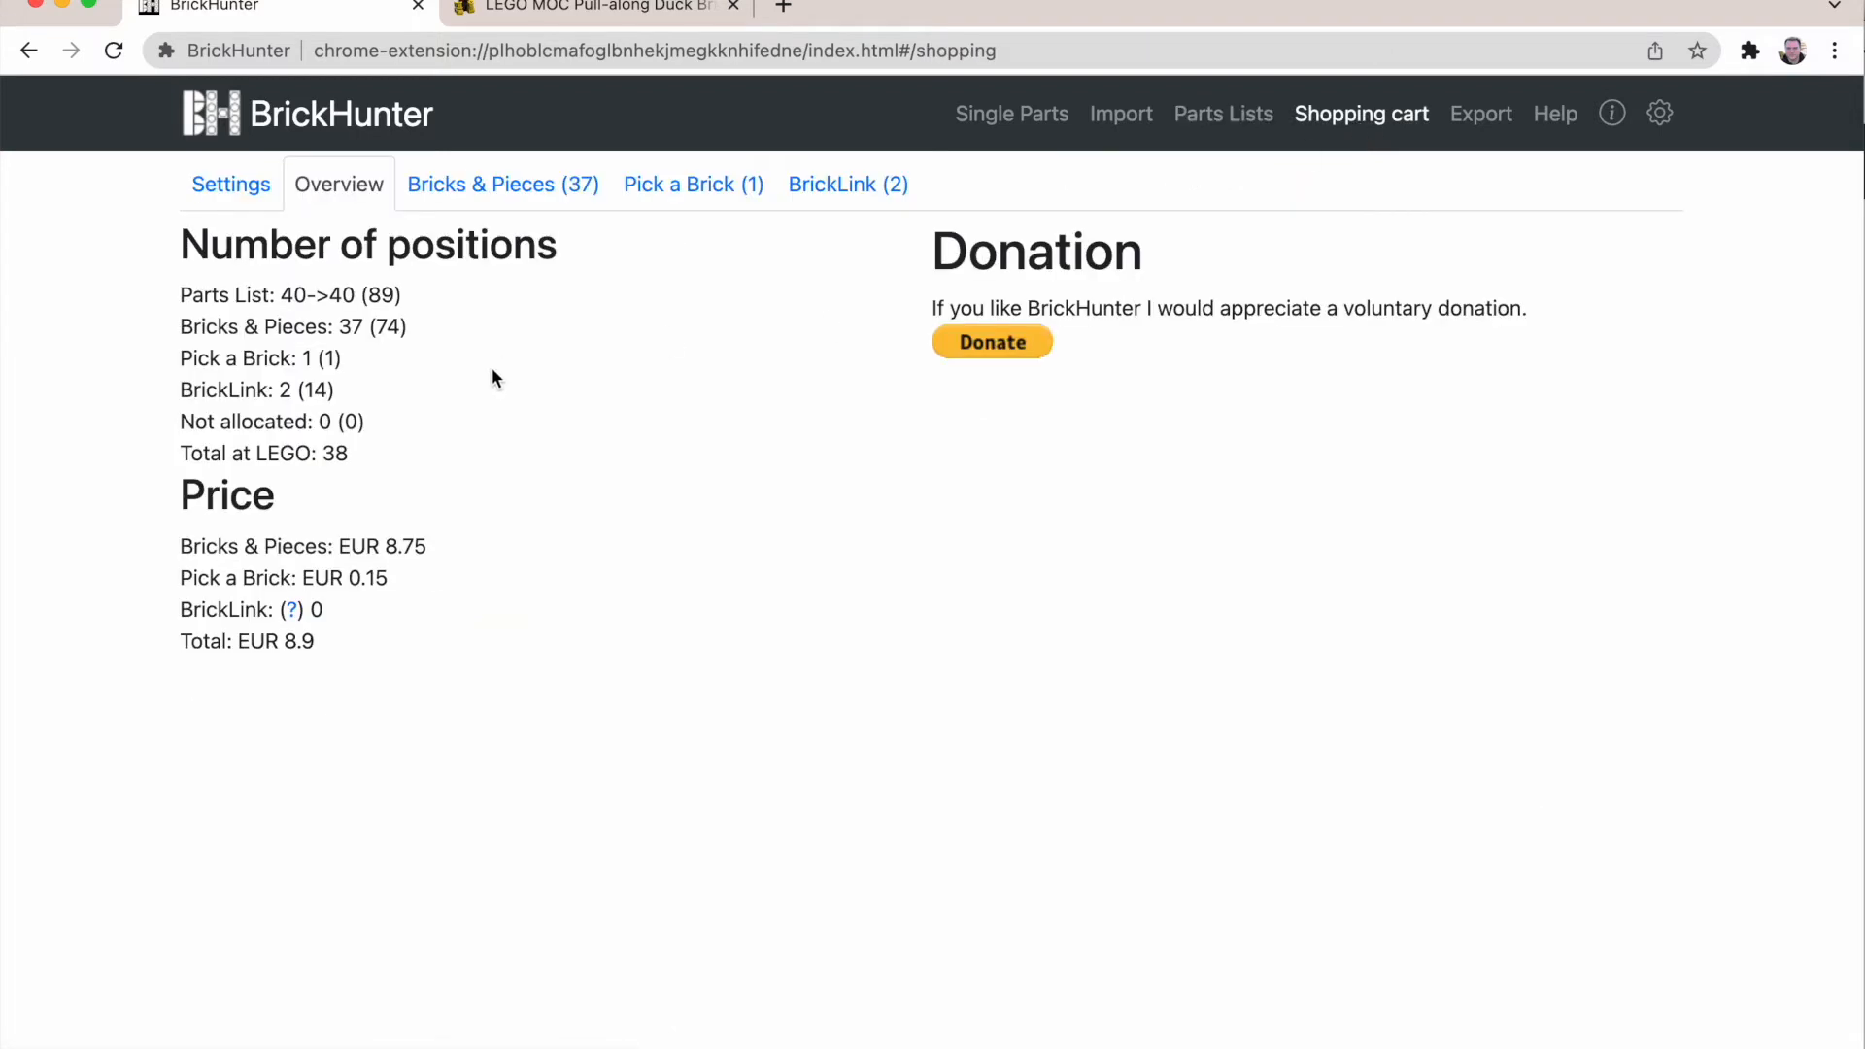
left_click(1095, 8)
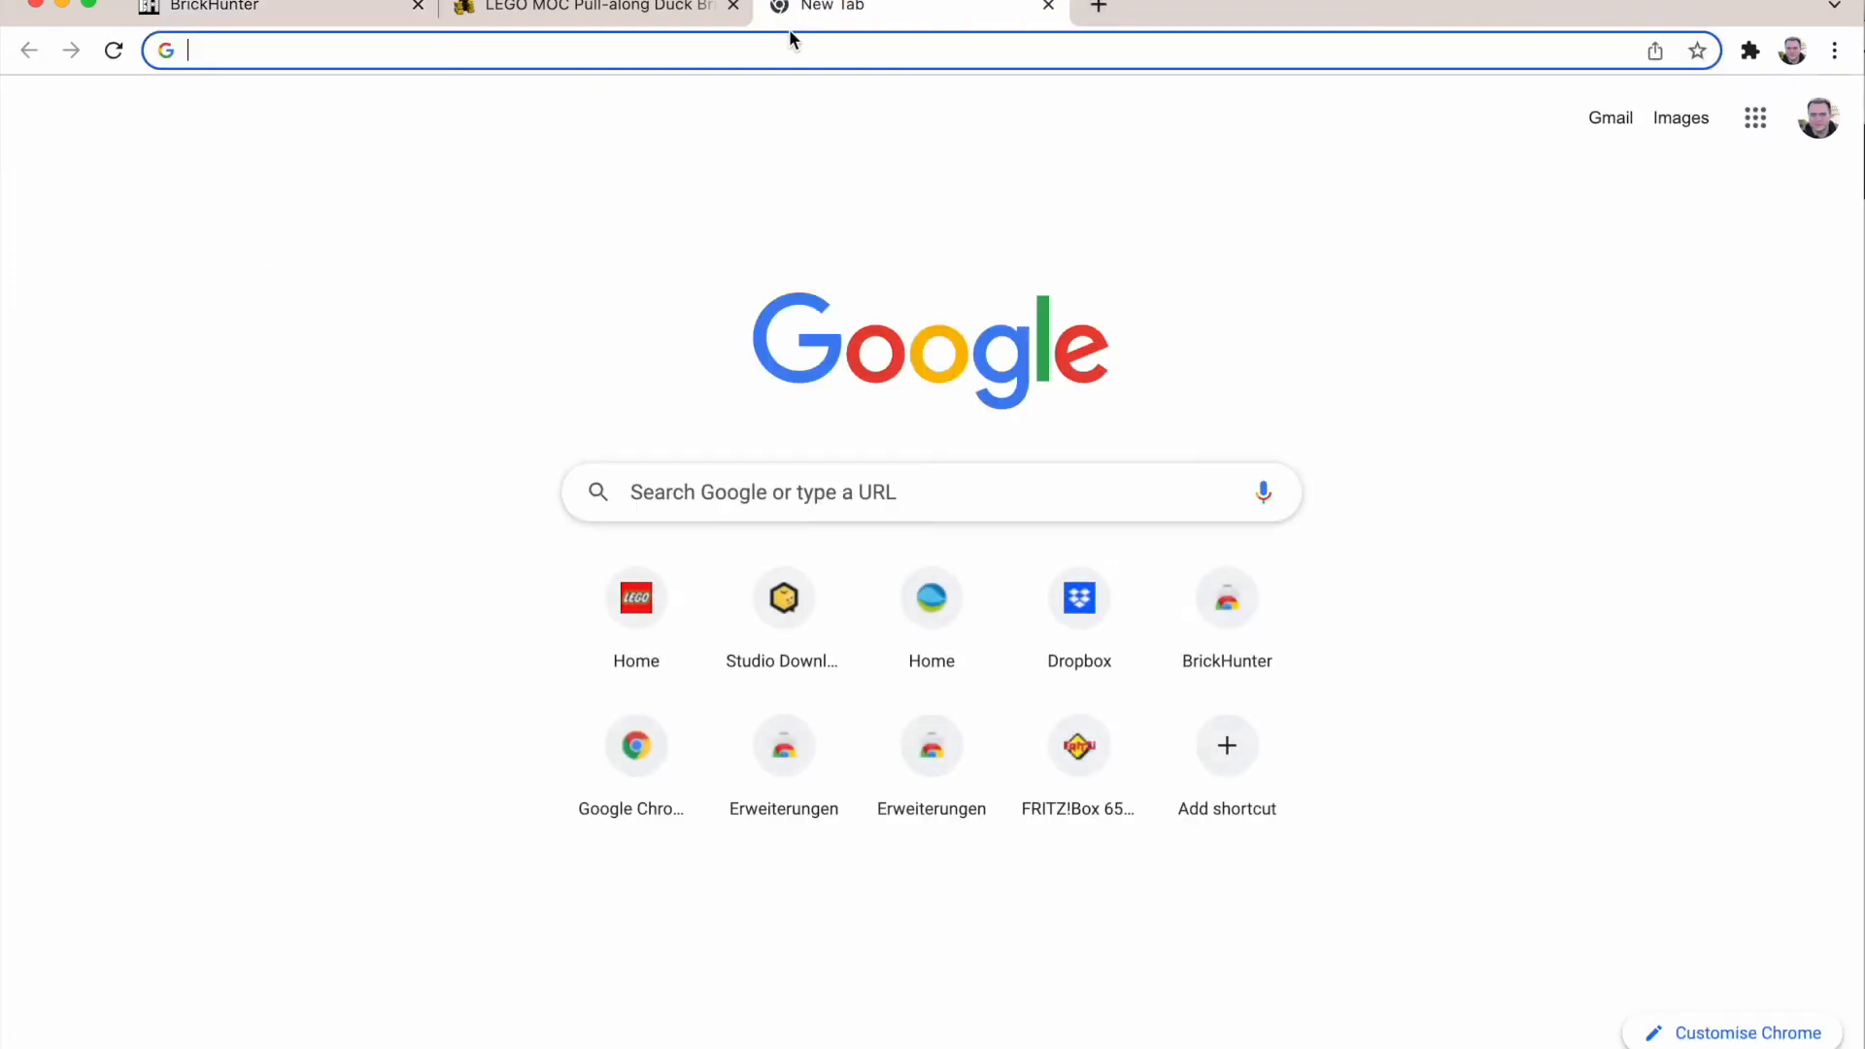
mouse_move(635, 596)
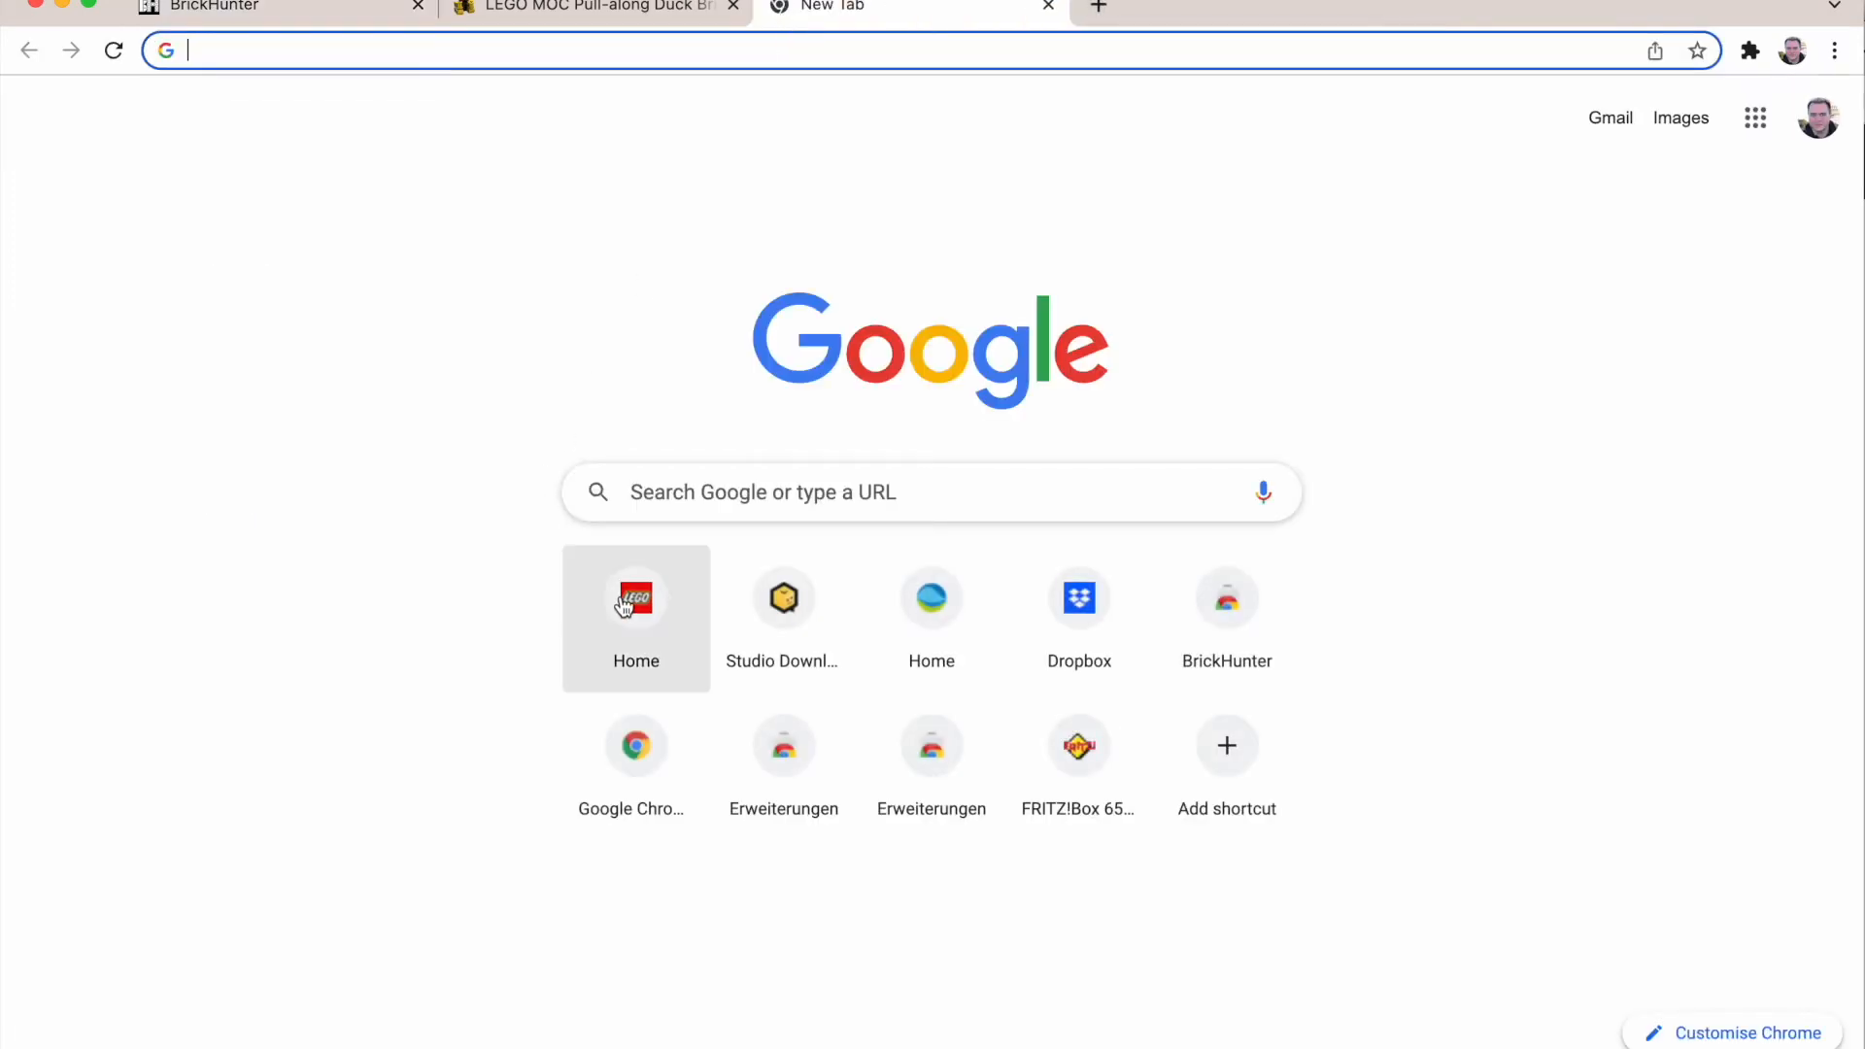
Step: Load the LEGO.com German home page from the browser shortcut in the new tab
left_click(635, 596)
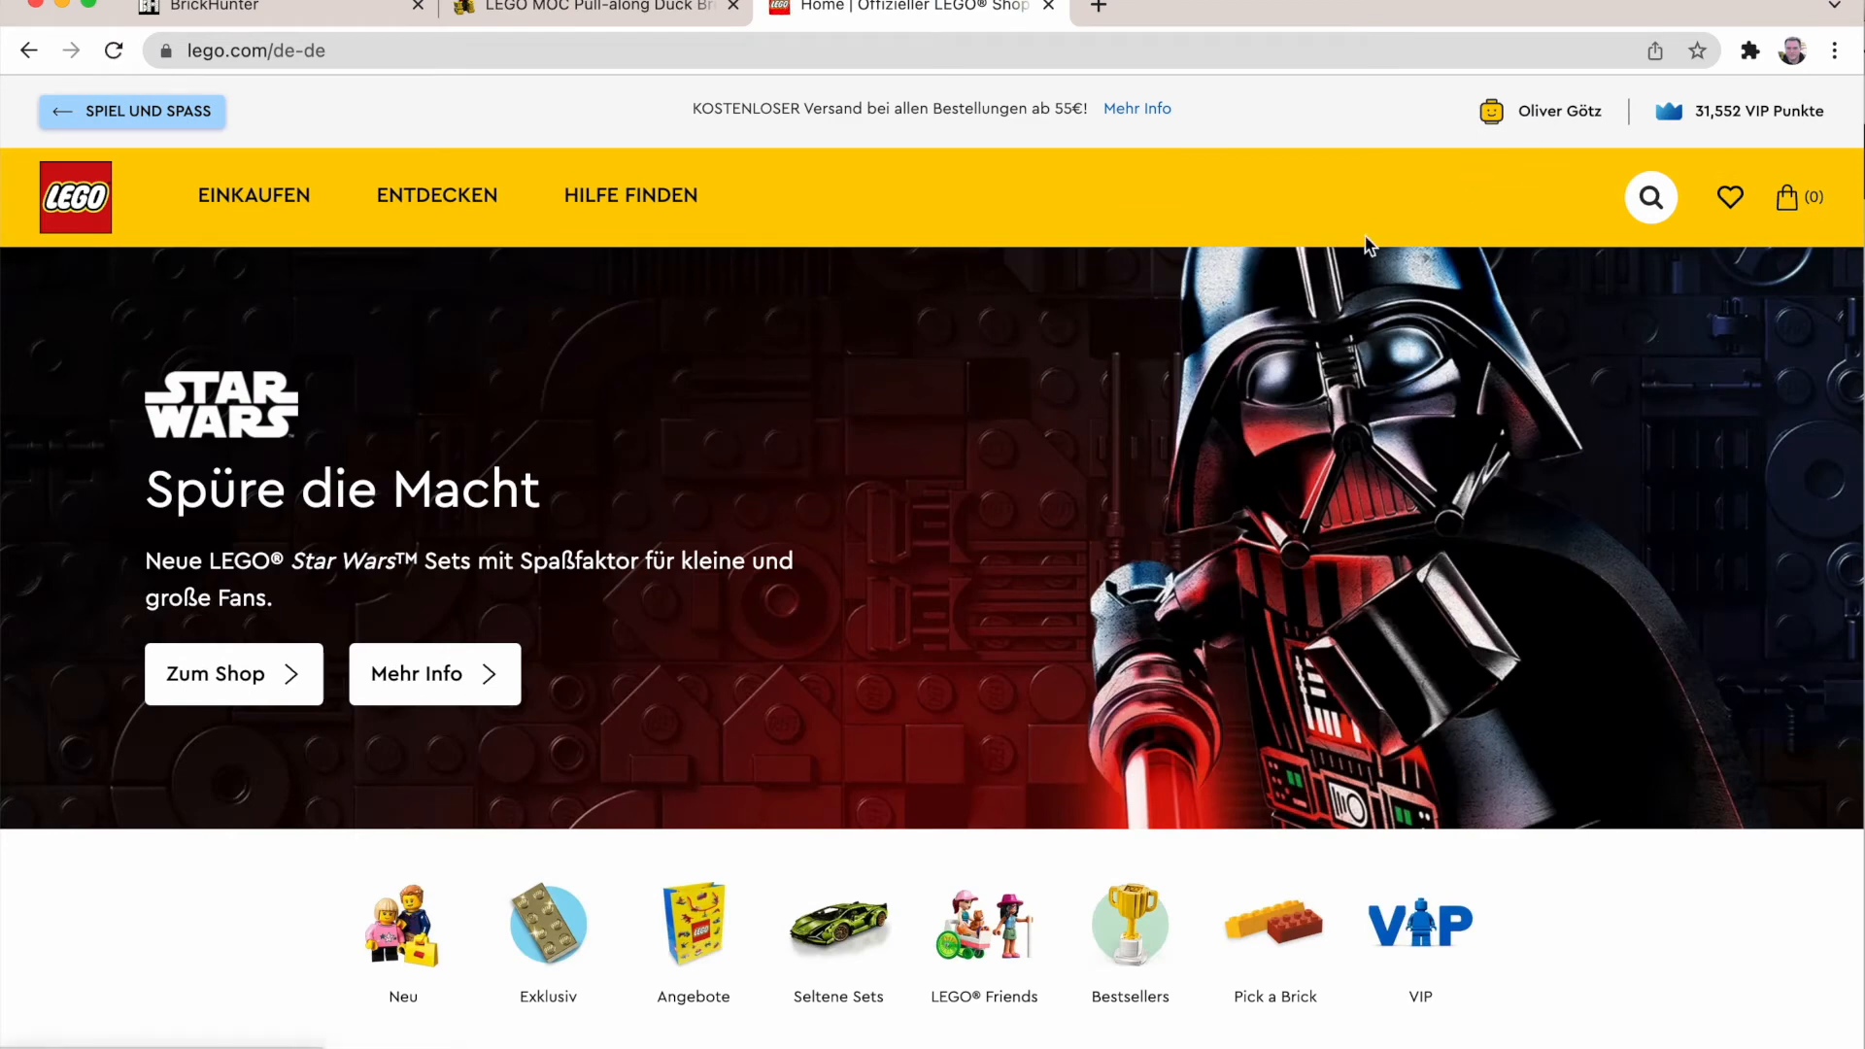
mouse_move(810, 639)
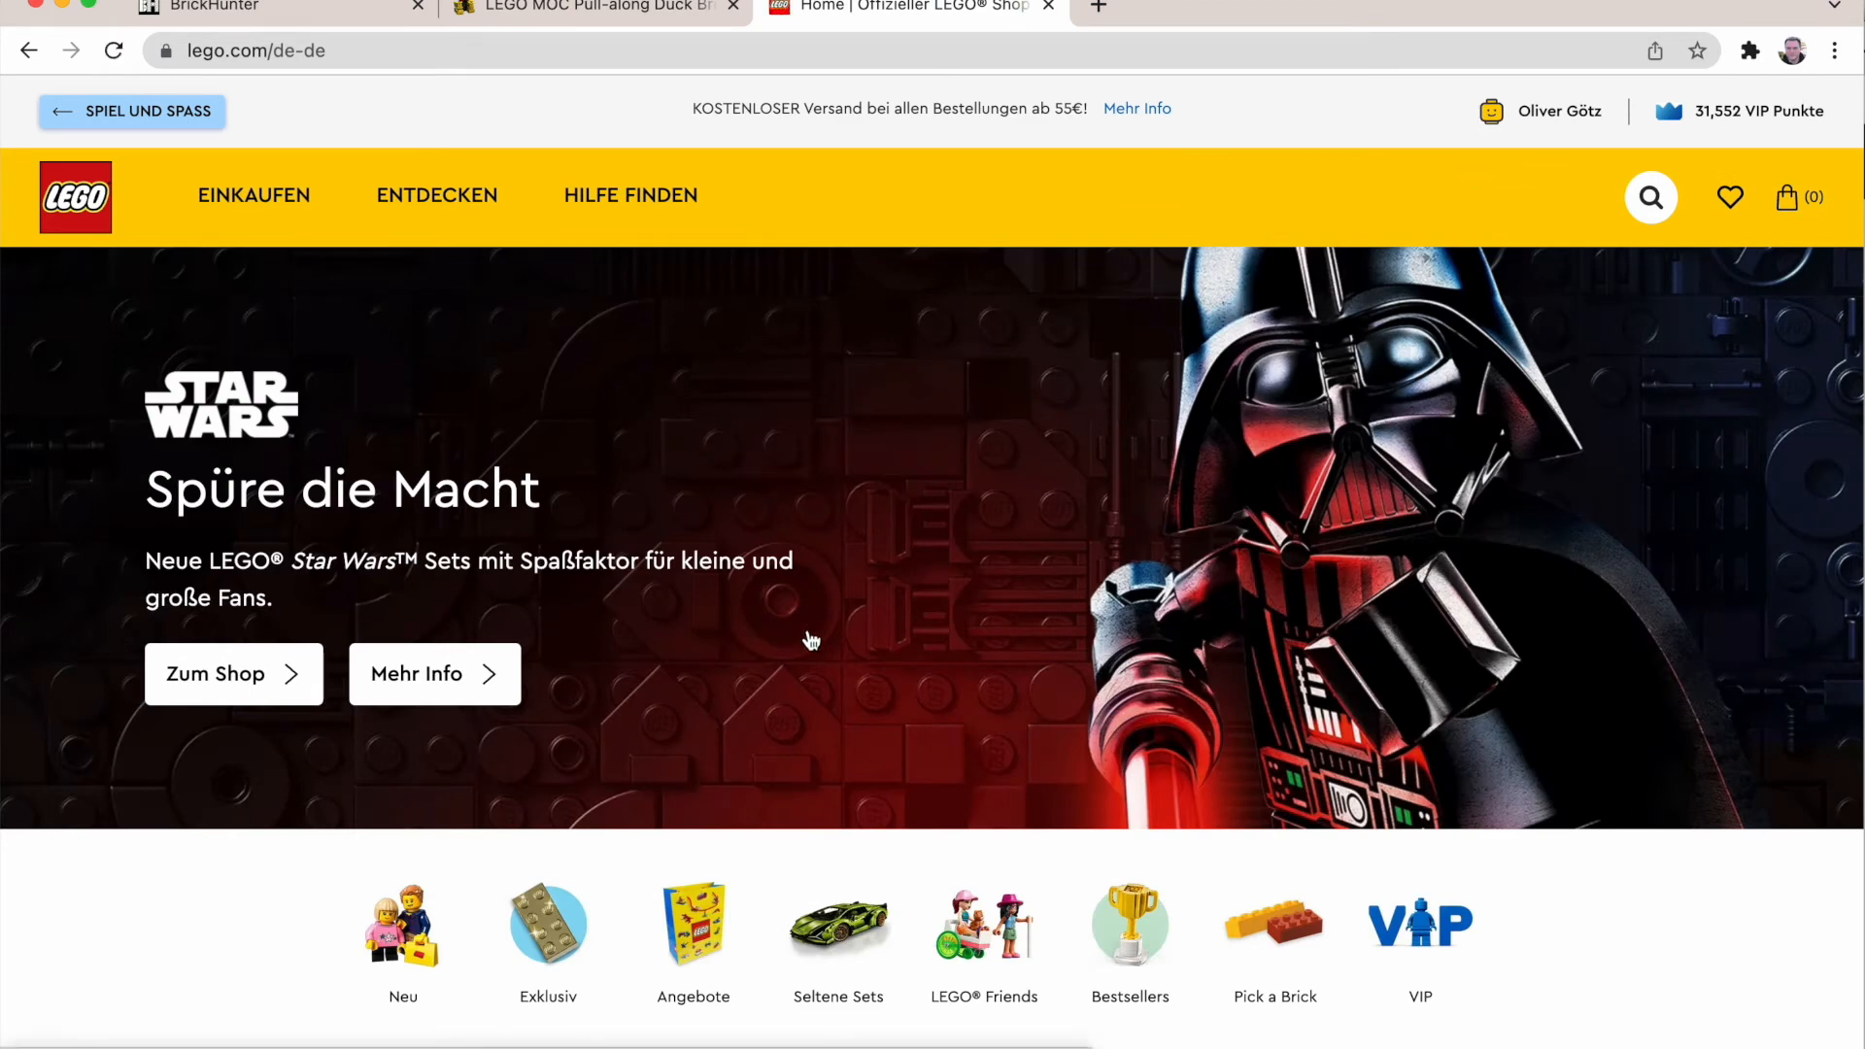
mouse_move(252, 7)
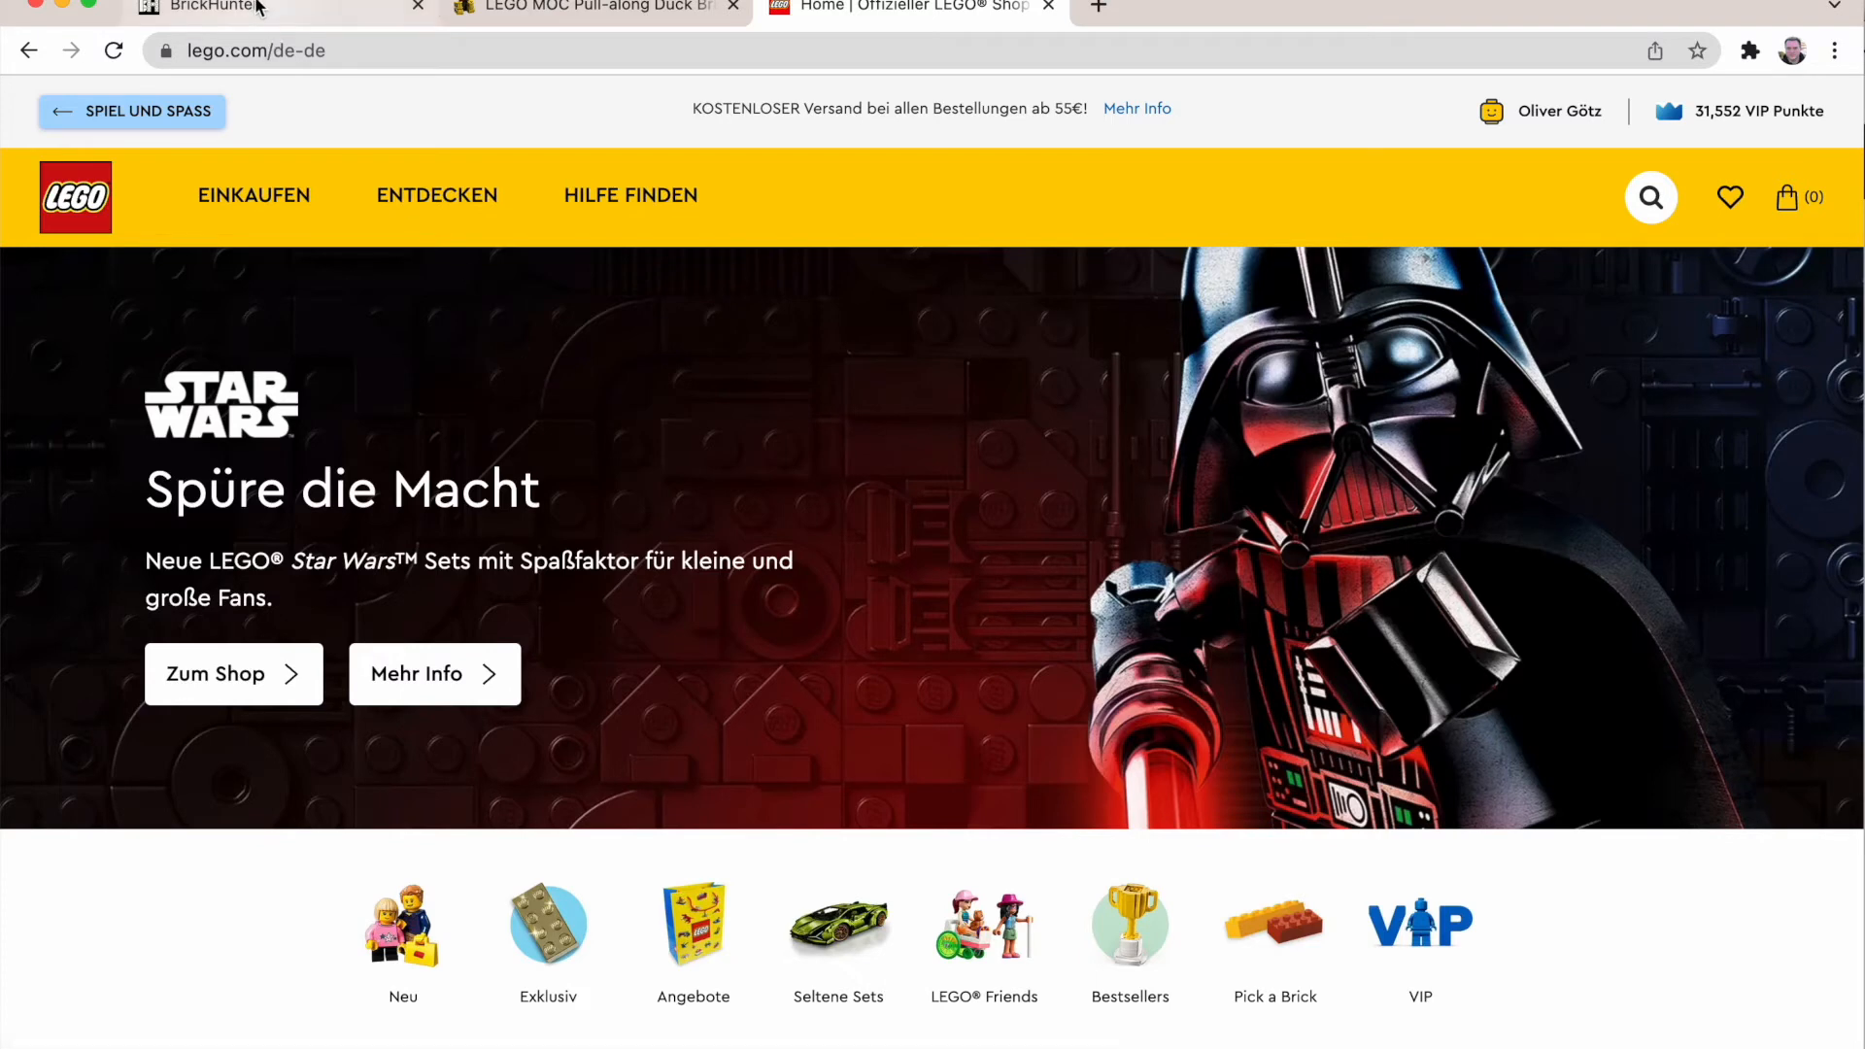
Step: Set shop priorities to Pick a Brick first, BrickLink second, none third, giving 38 Pick a Brick positions
left_click(214, 8)
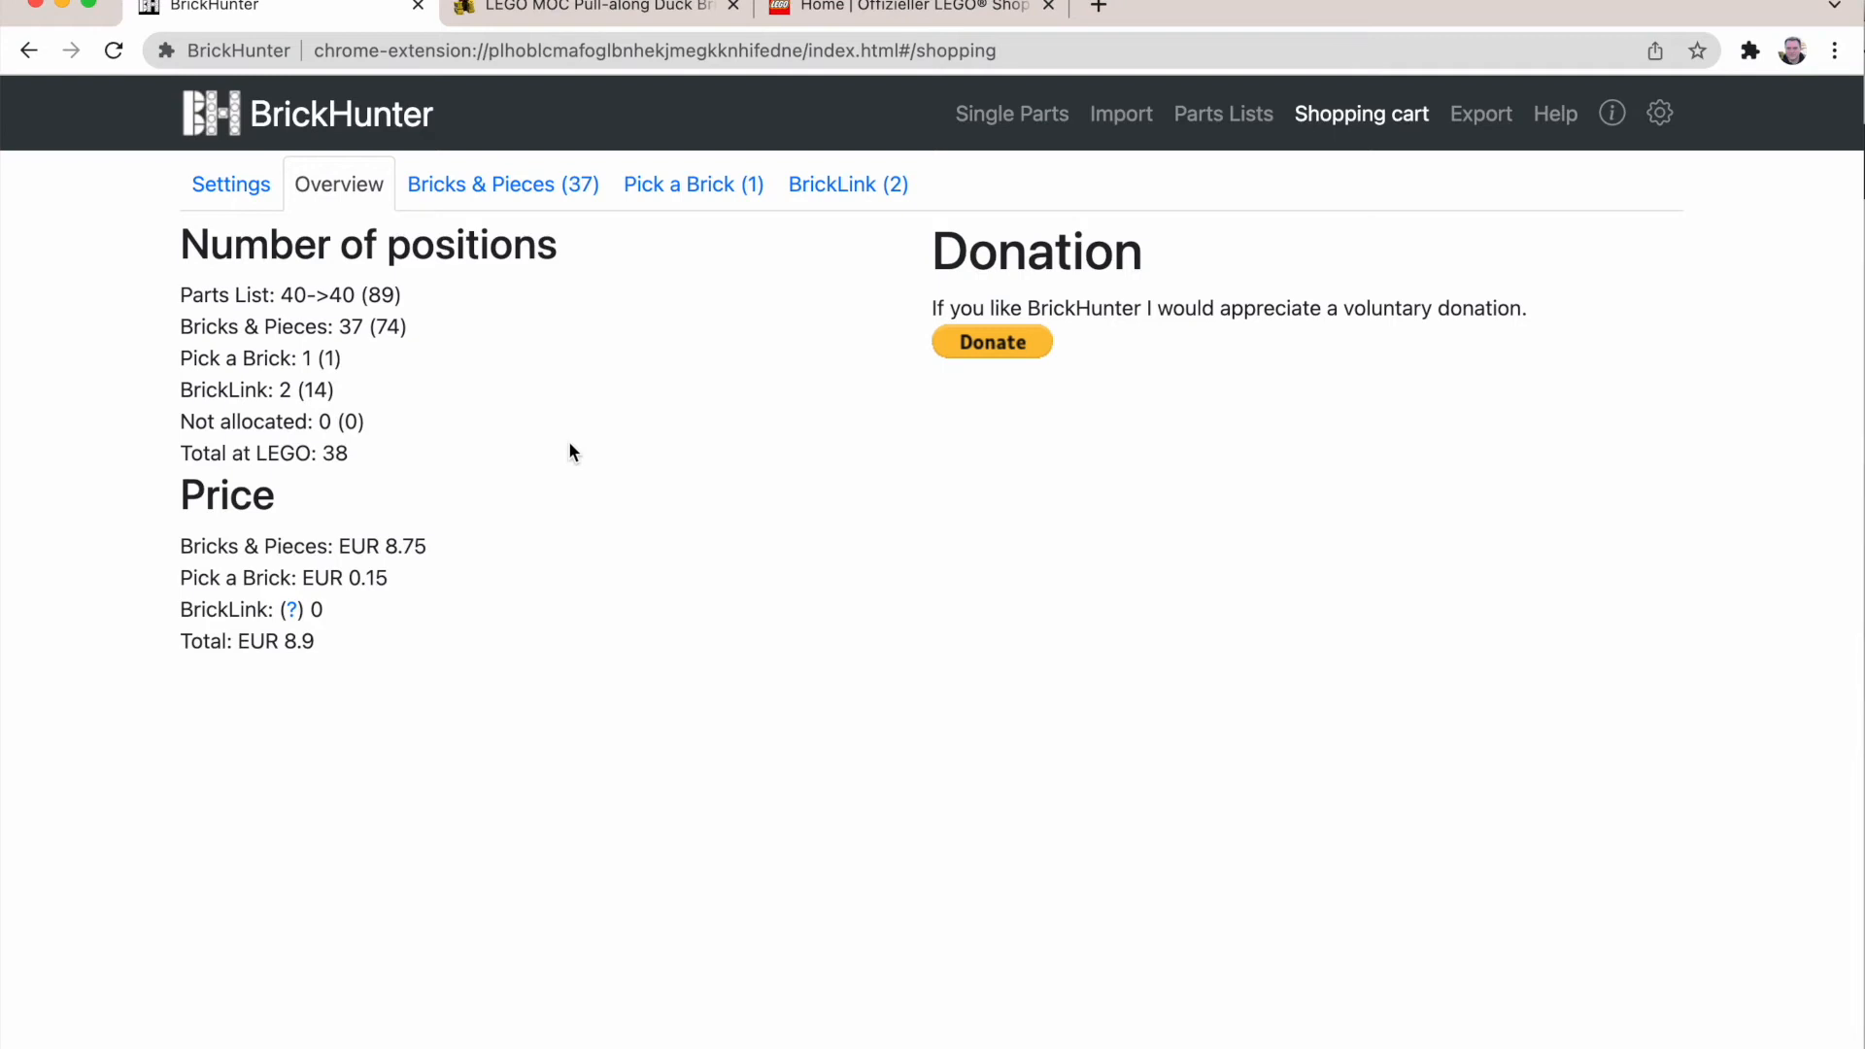
left_click(231, 184)
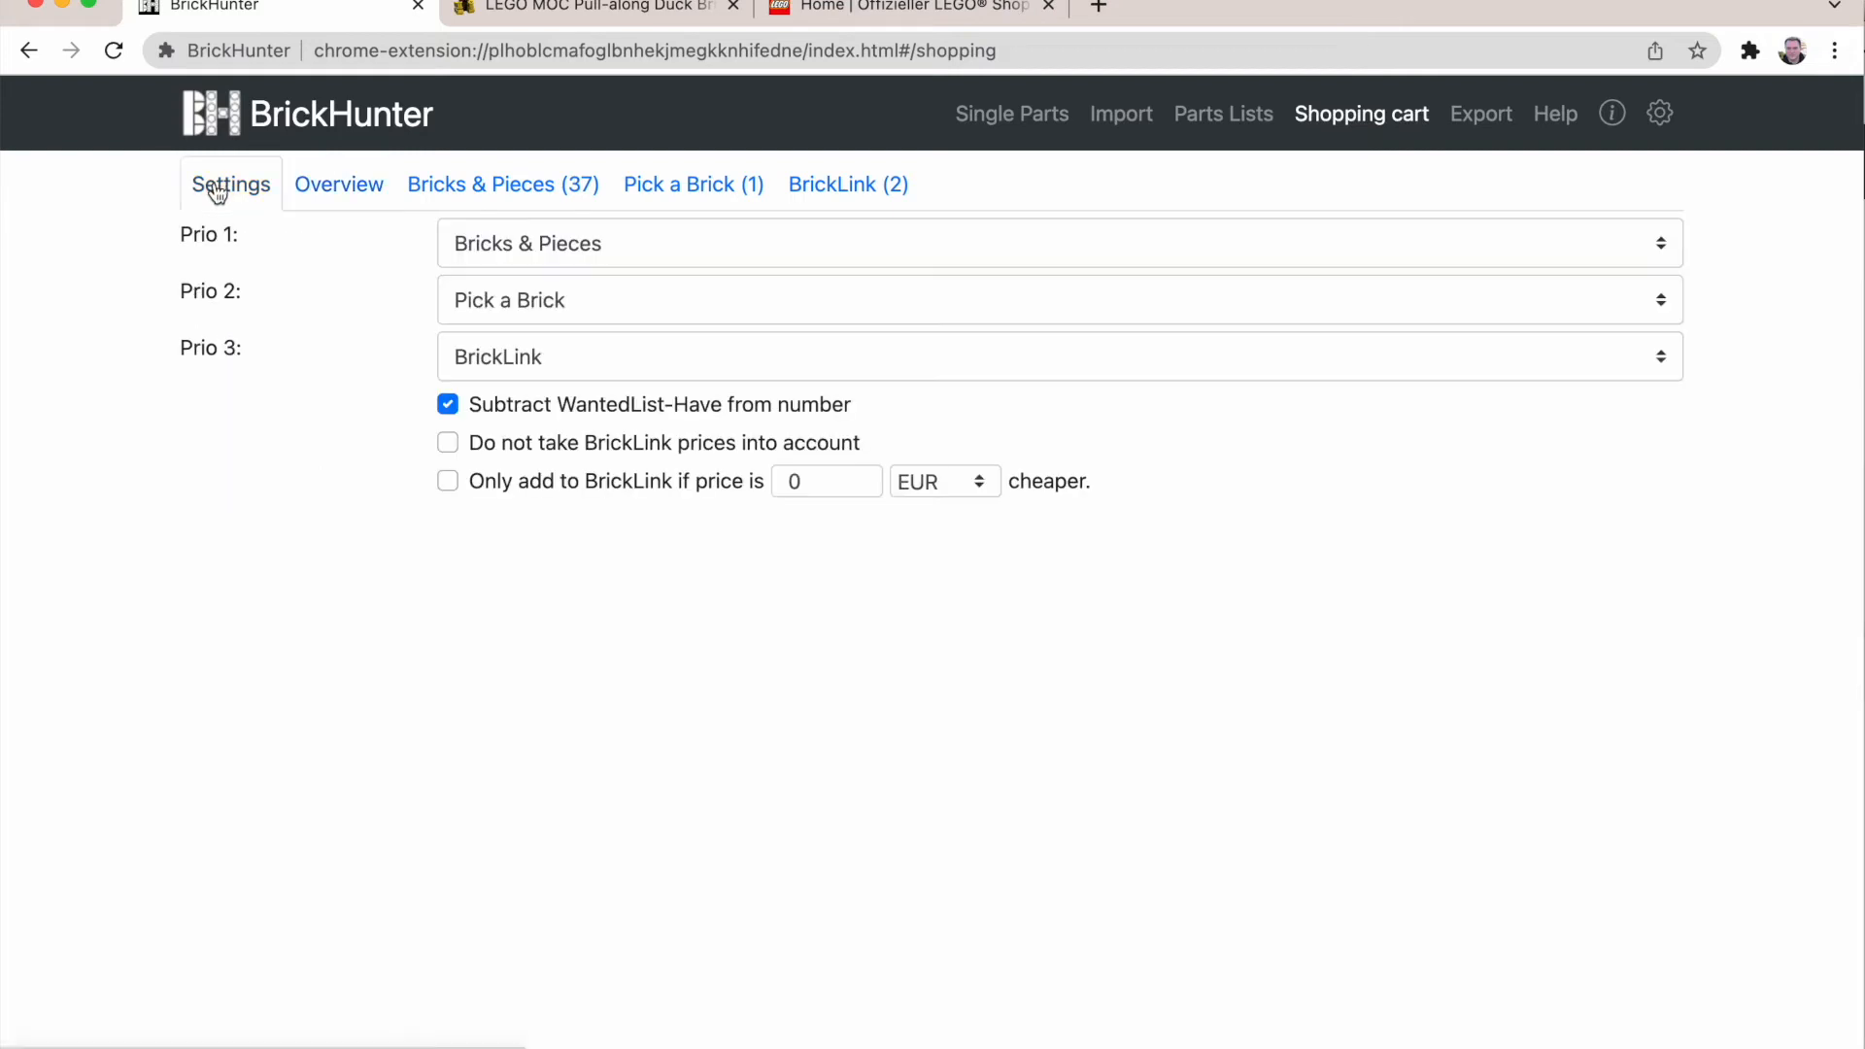
mouse_move(618, 259)
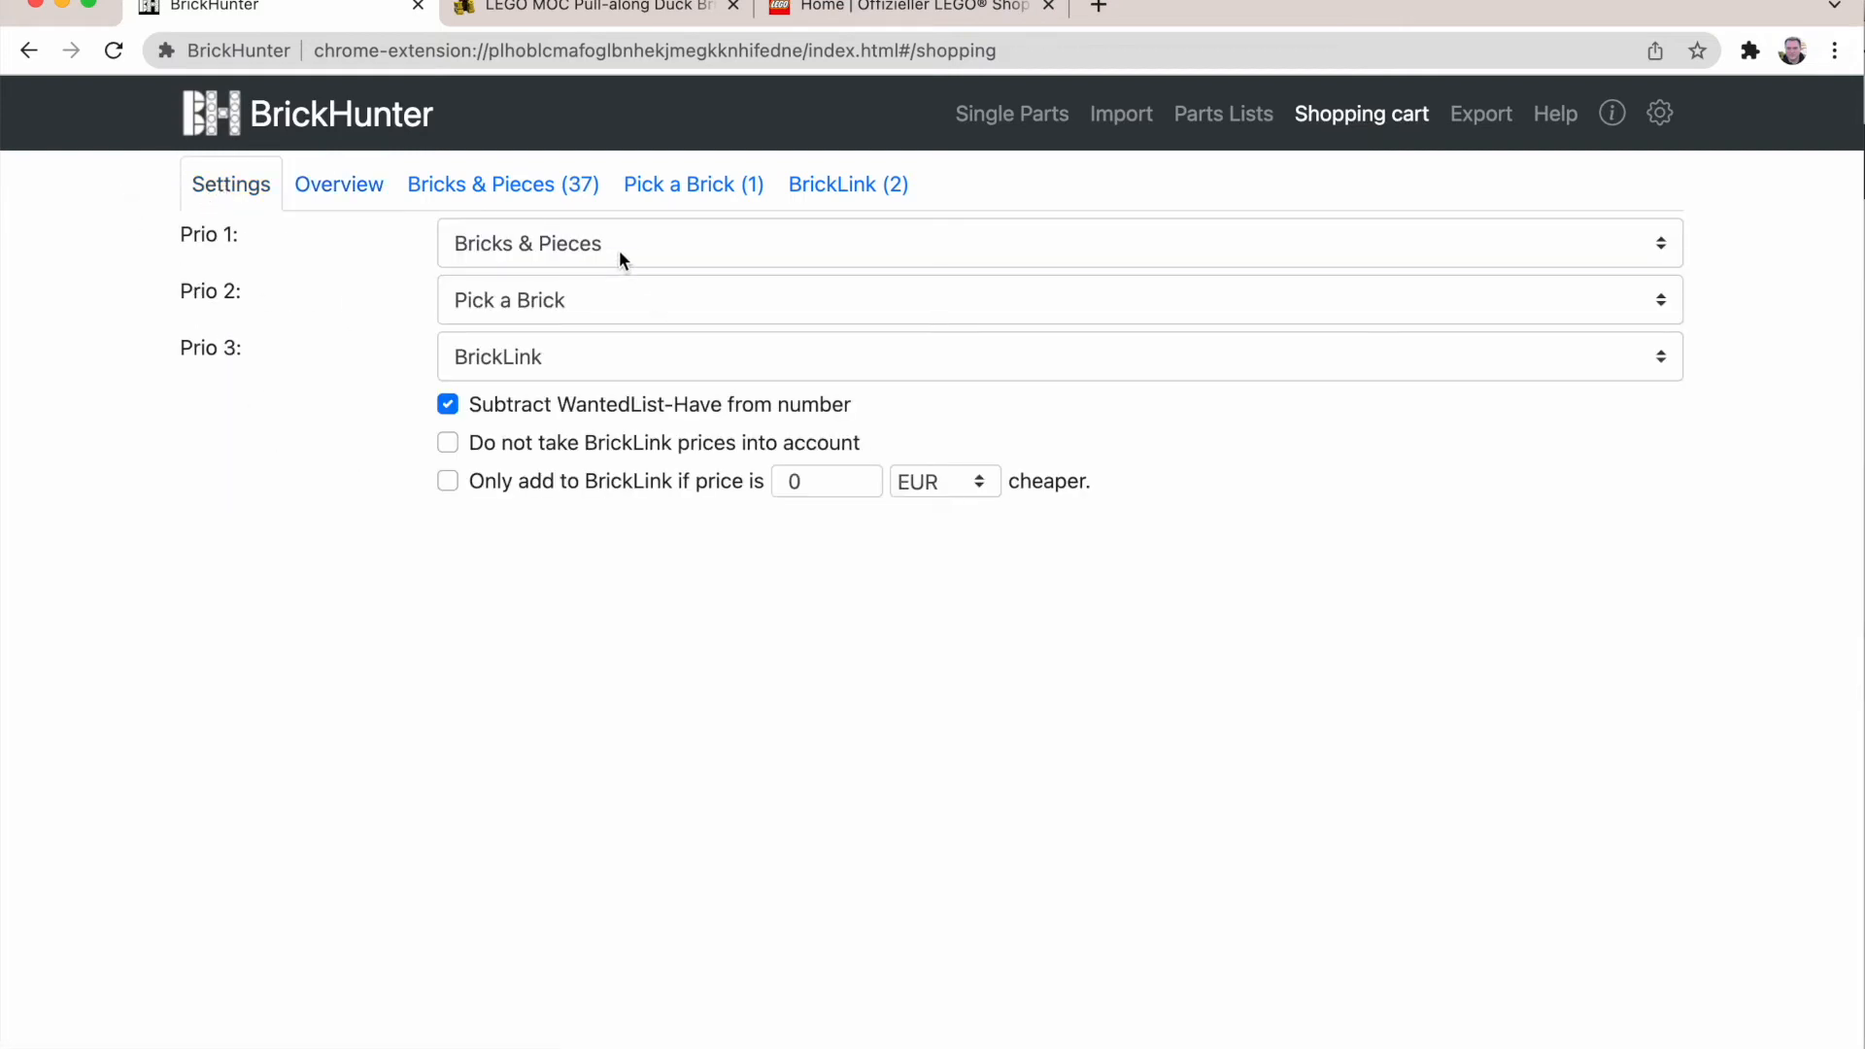
mouse_move(608, 256)
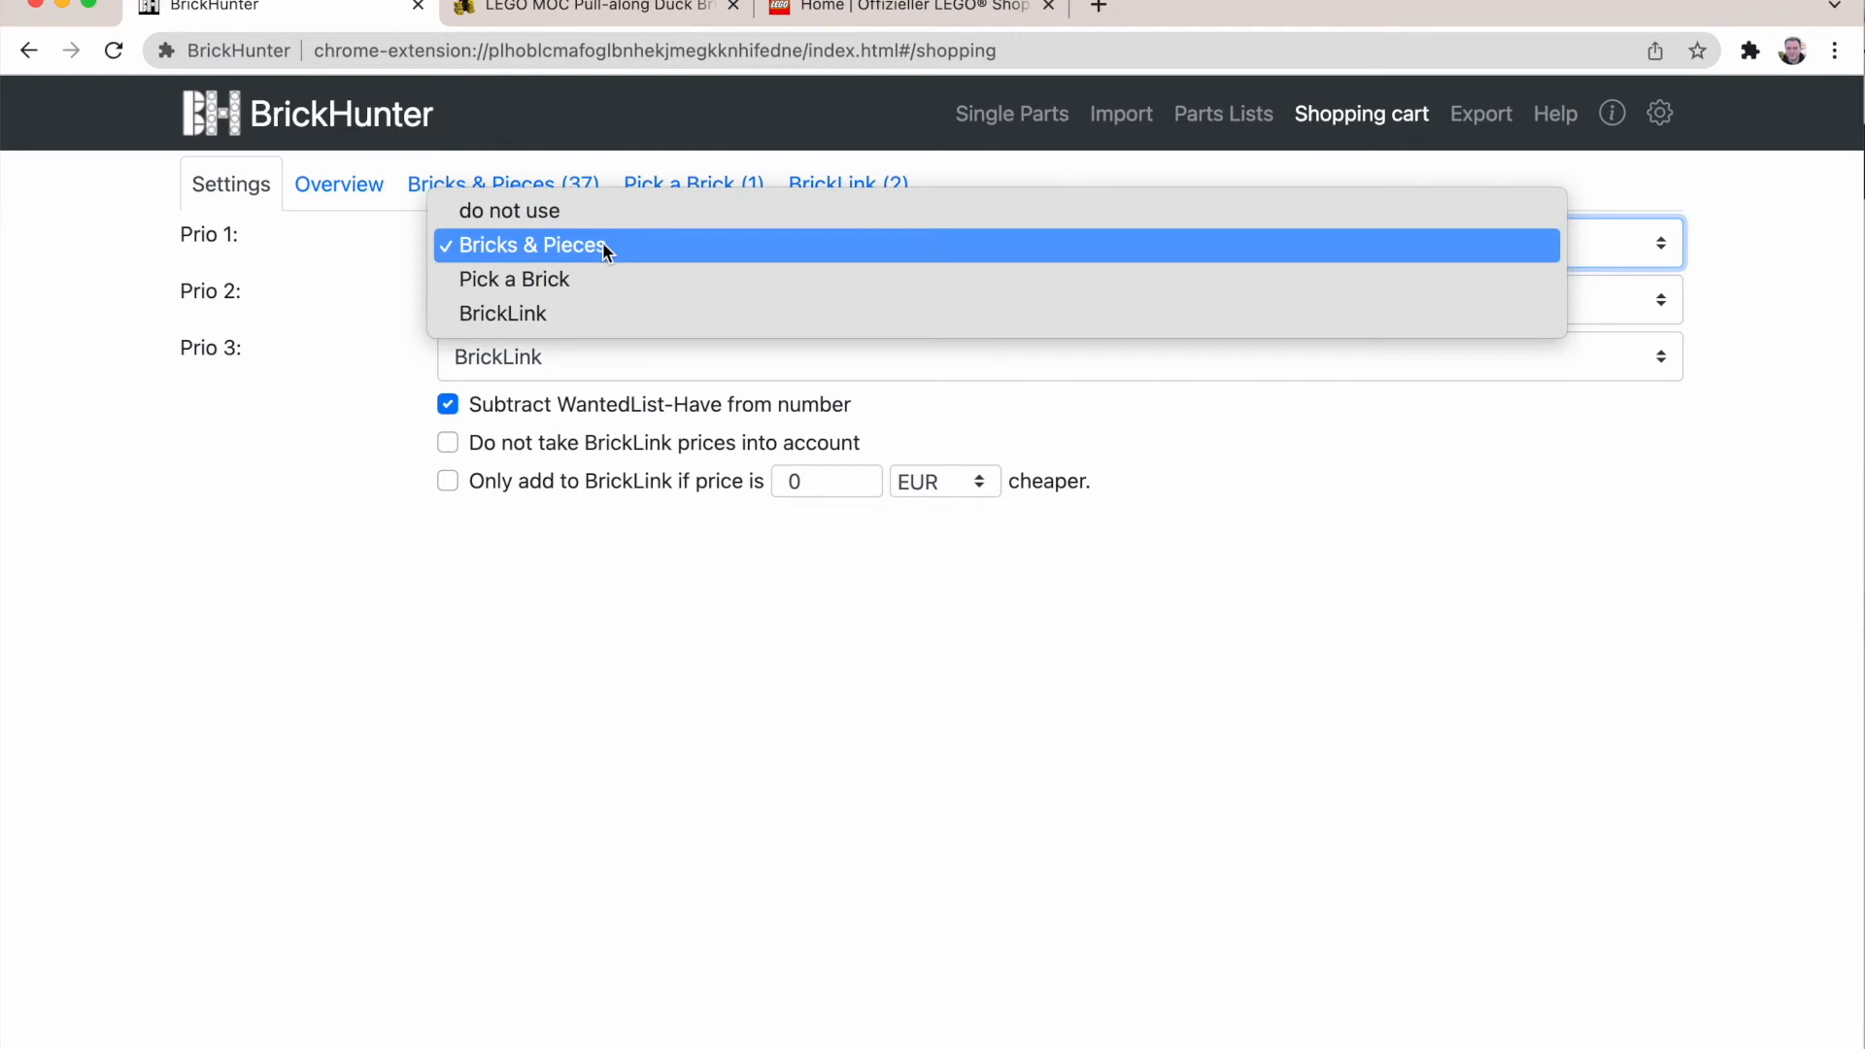
mouse_move(559, 278)
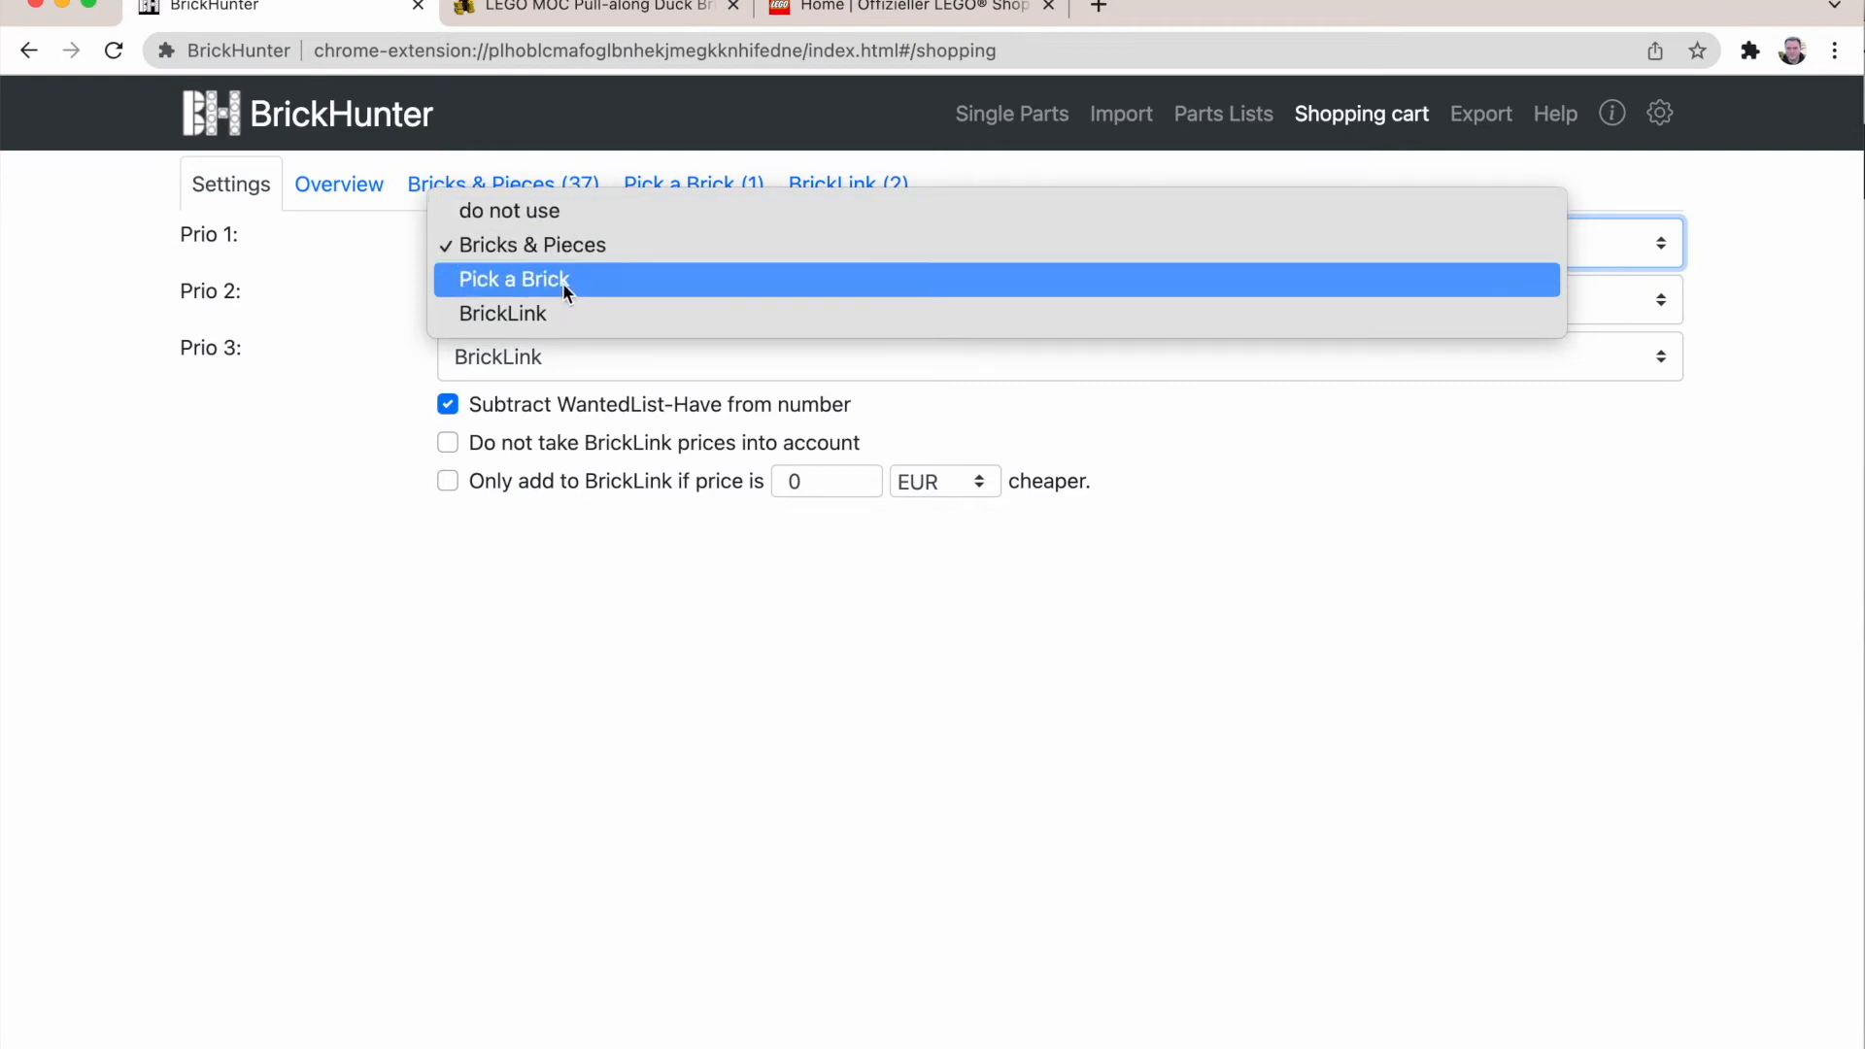
left_click(513, 278)
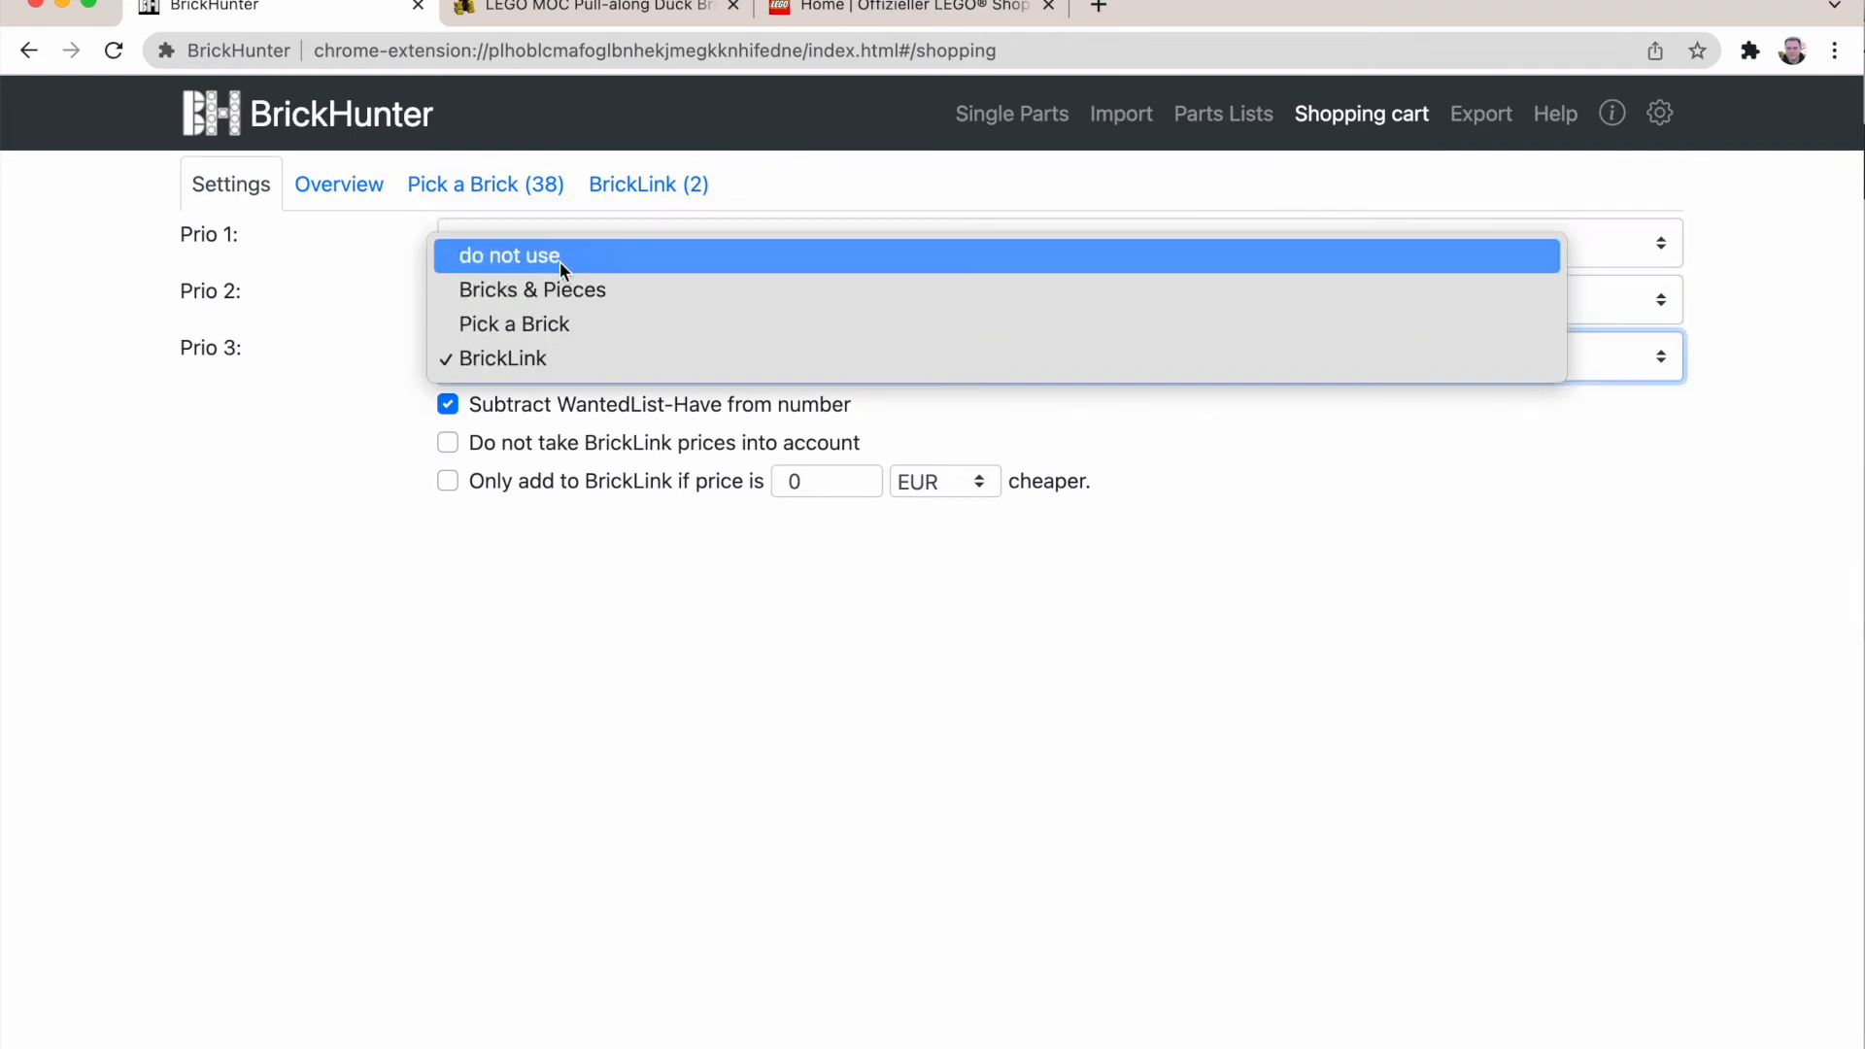
left_click(513, 324)
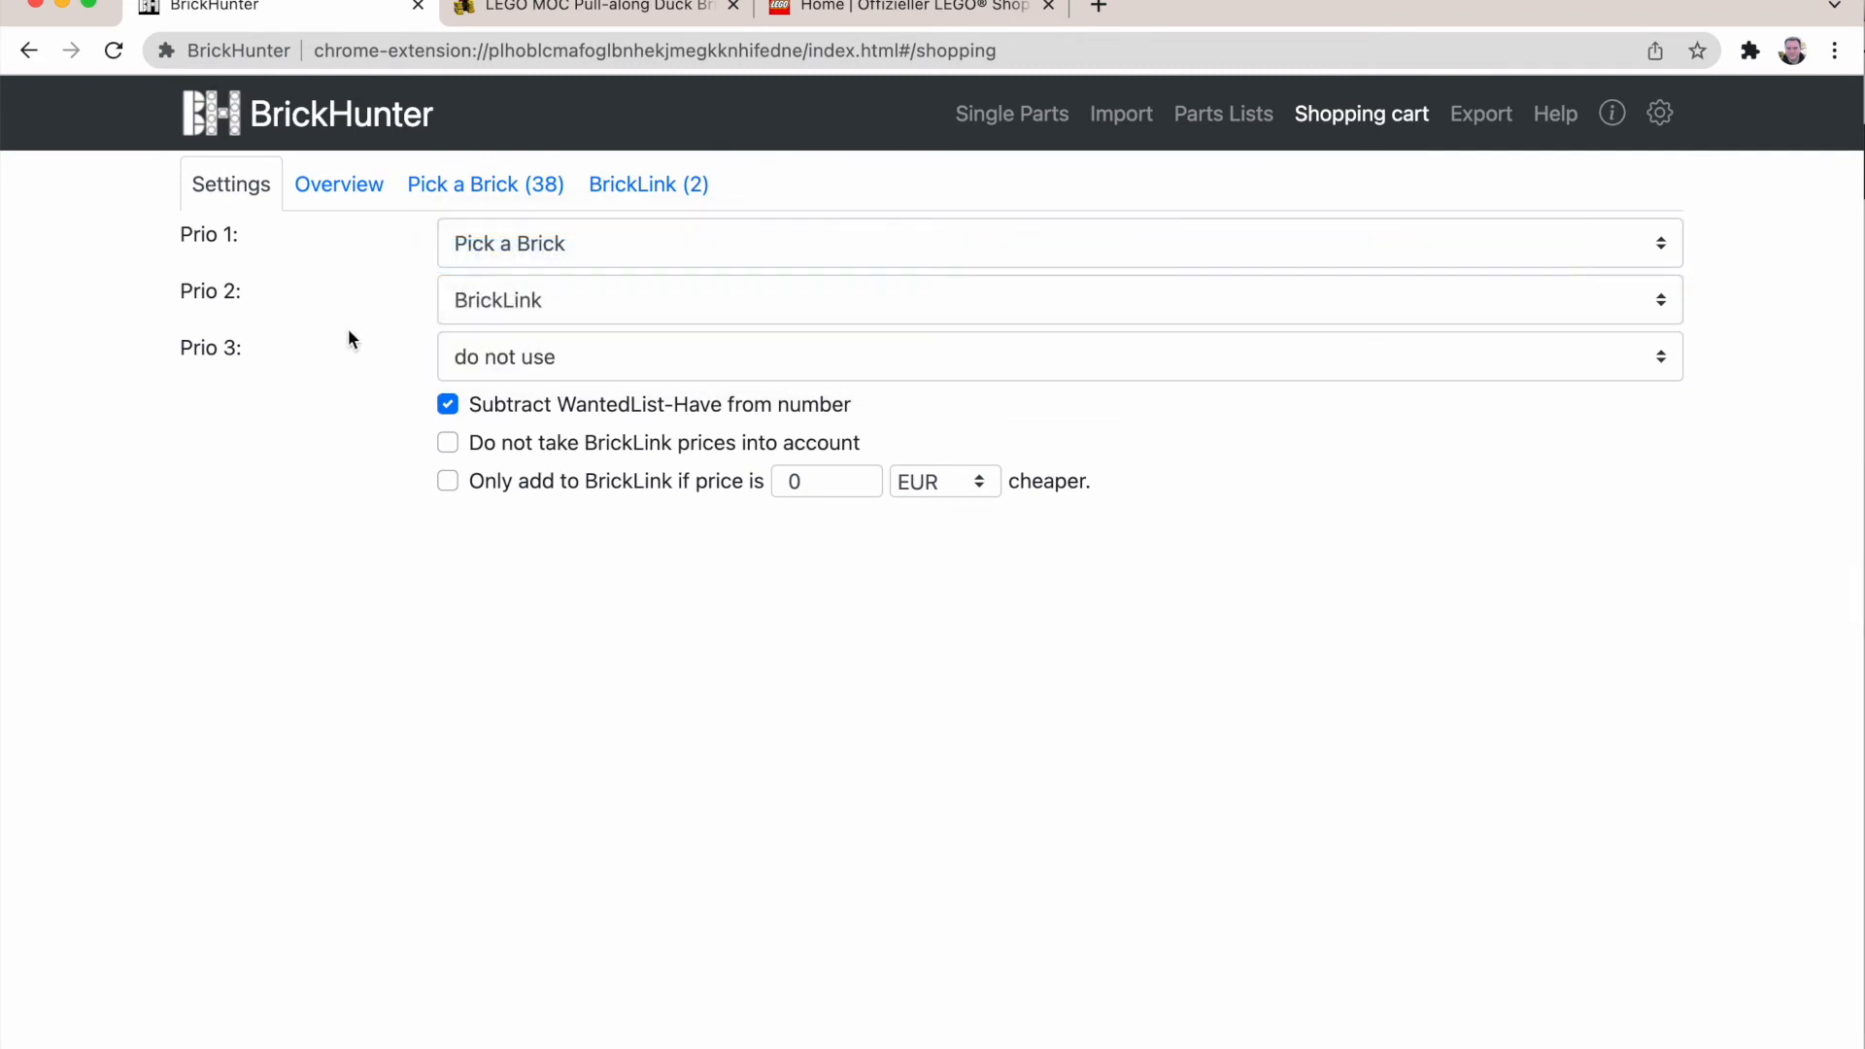
left_click(484, 184)
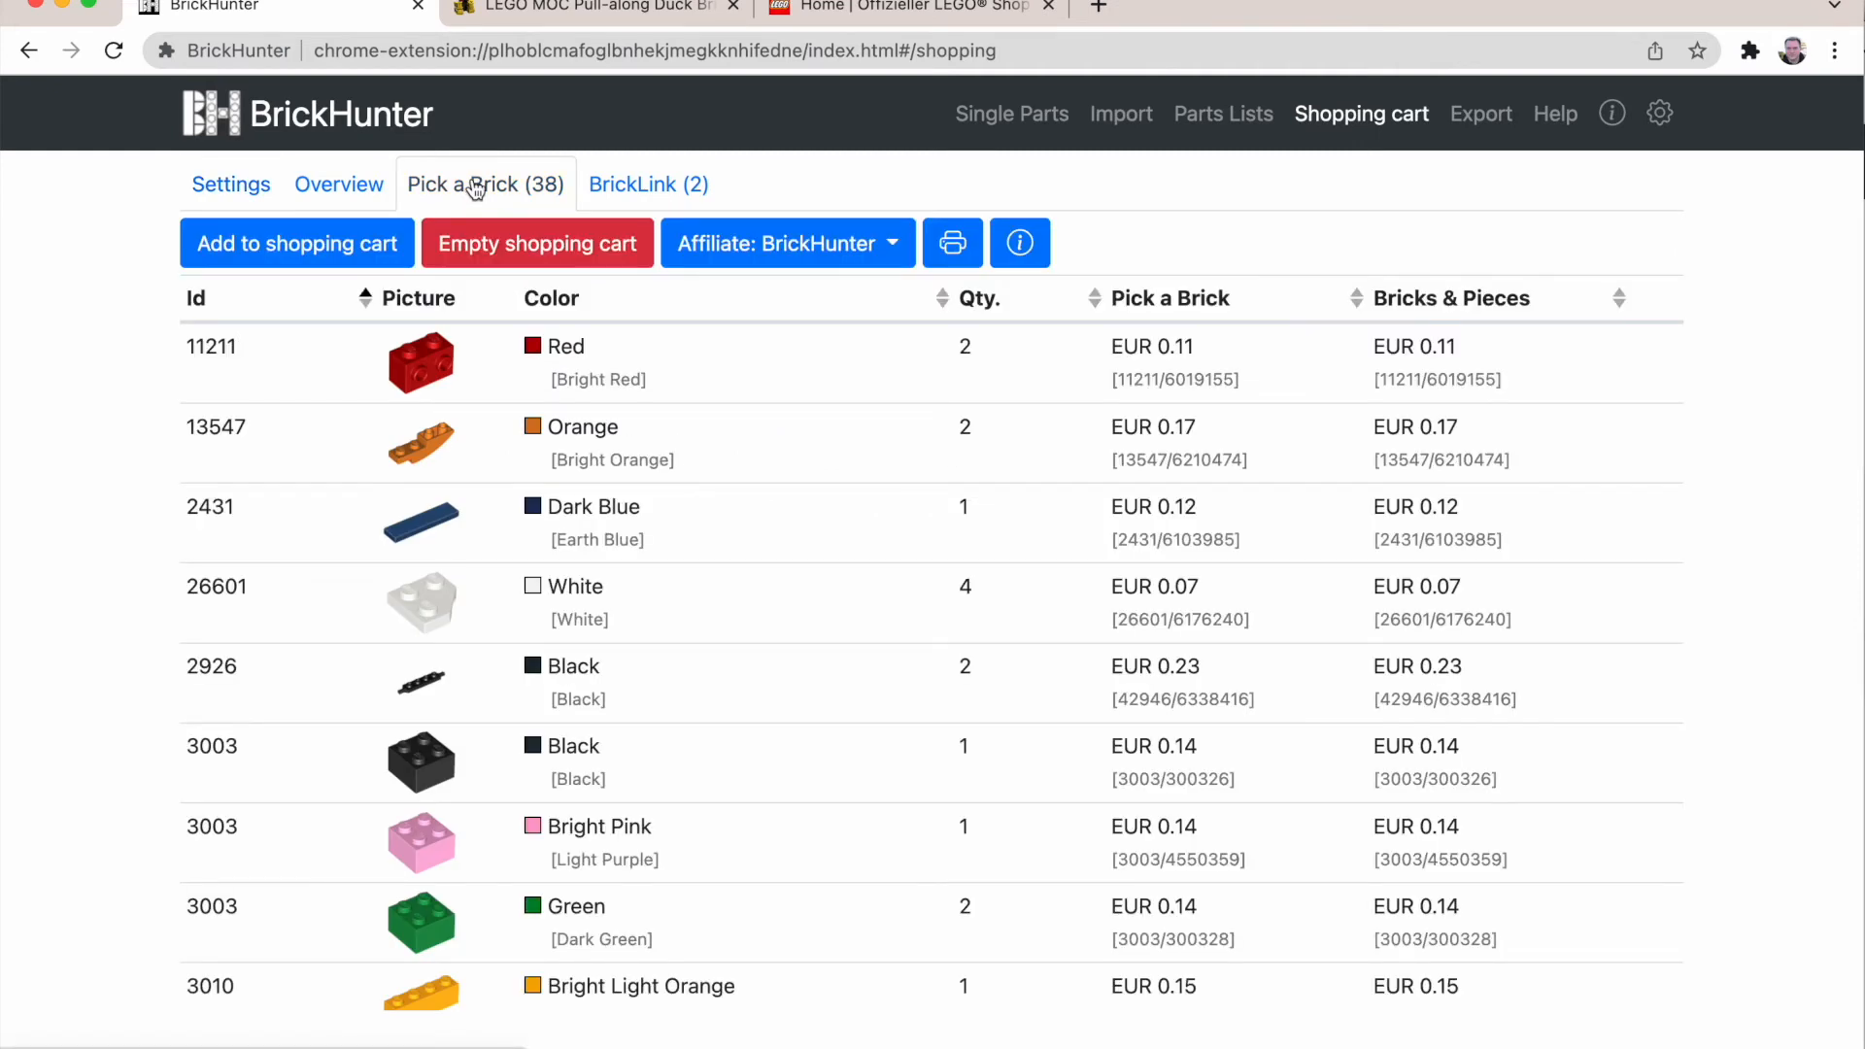
mouse_move(336, 350)
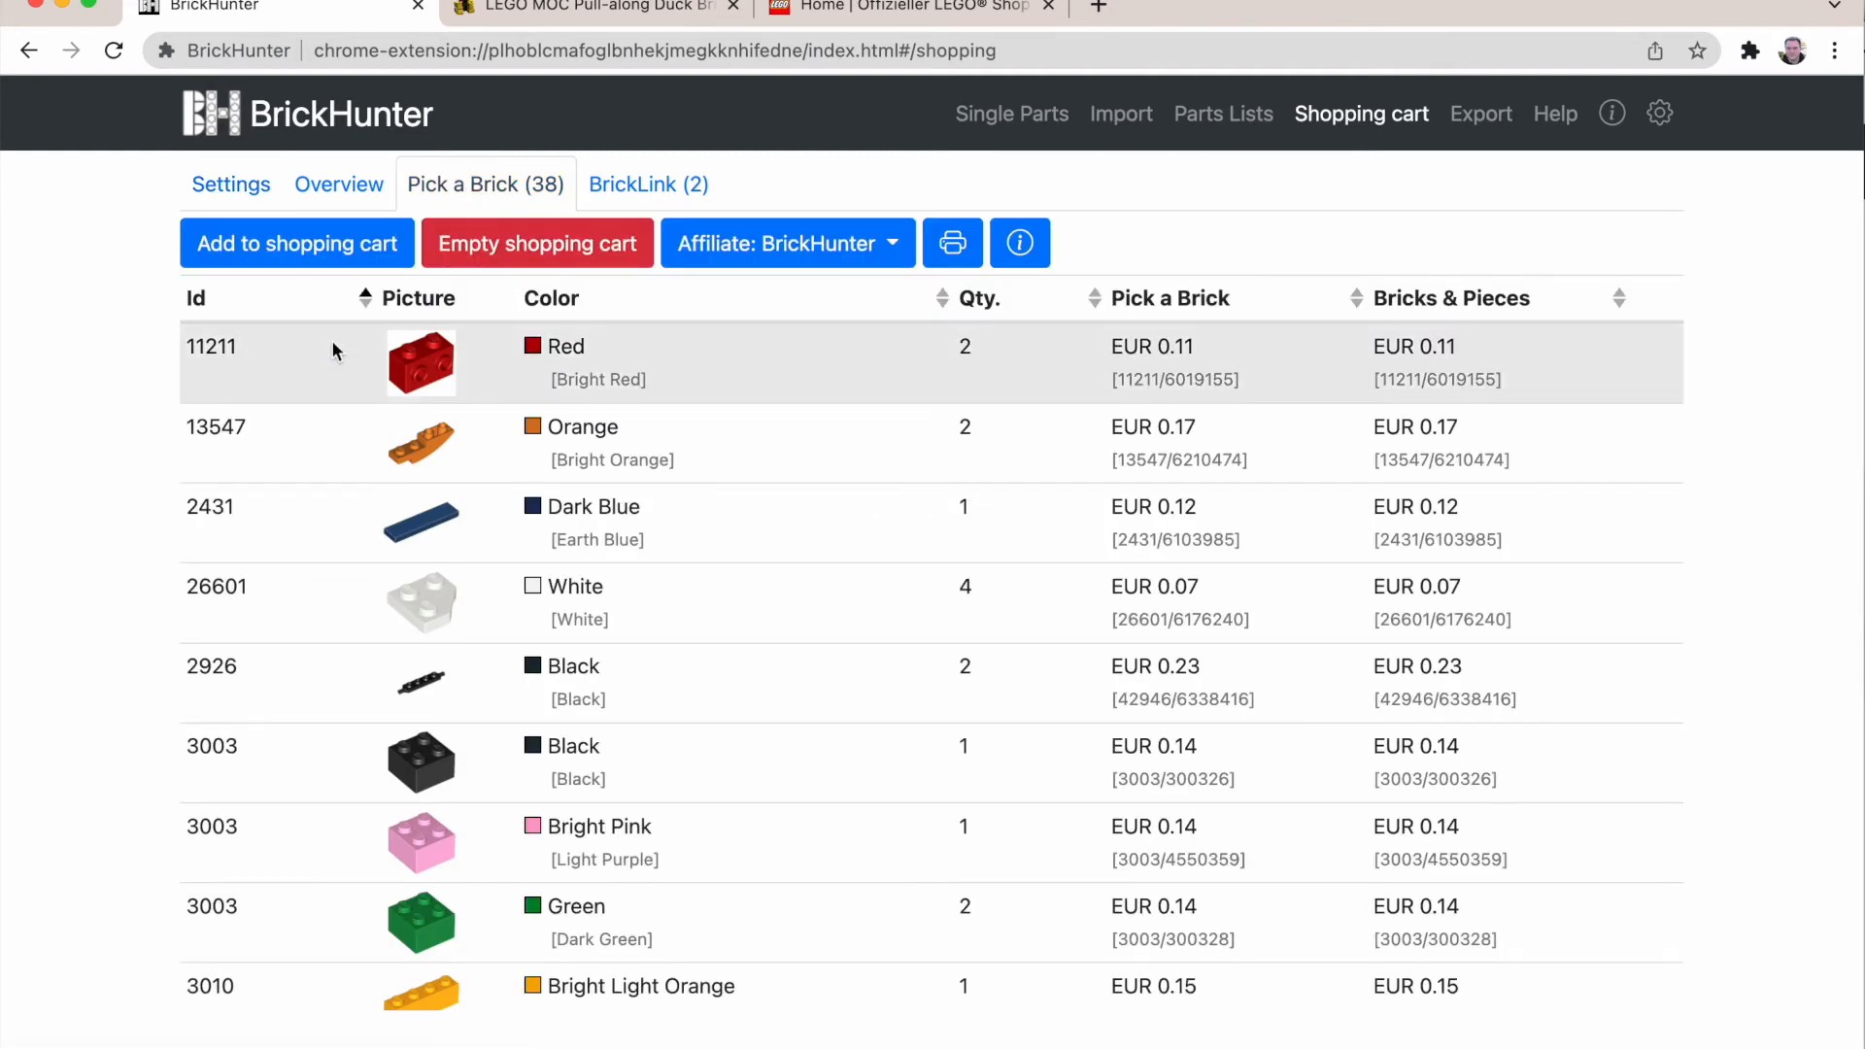
Step: Send the Pick a Brick parts from BrickHunter into the LEGO Pick a Brick cart
left_click(903, 8)
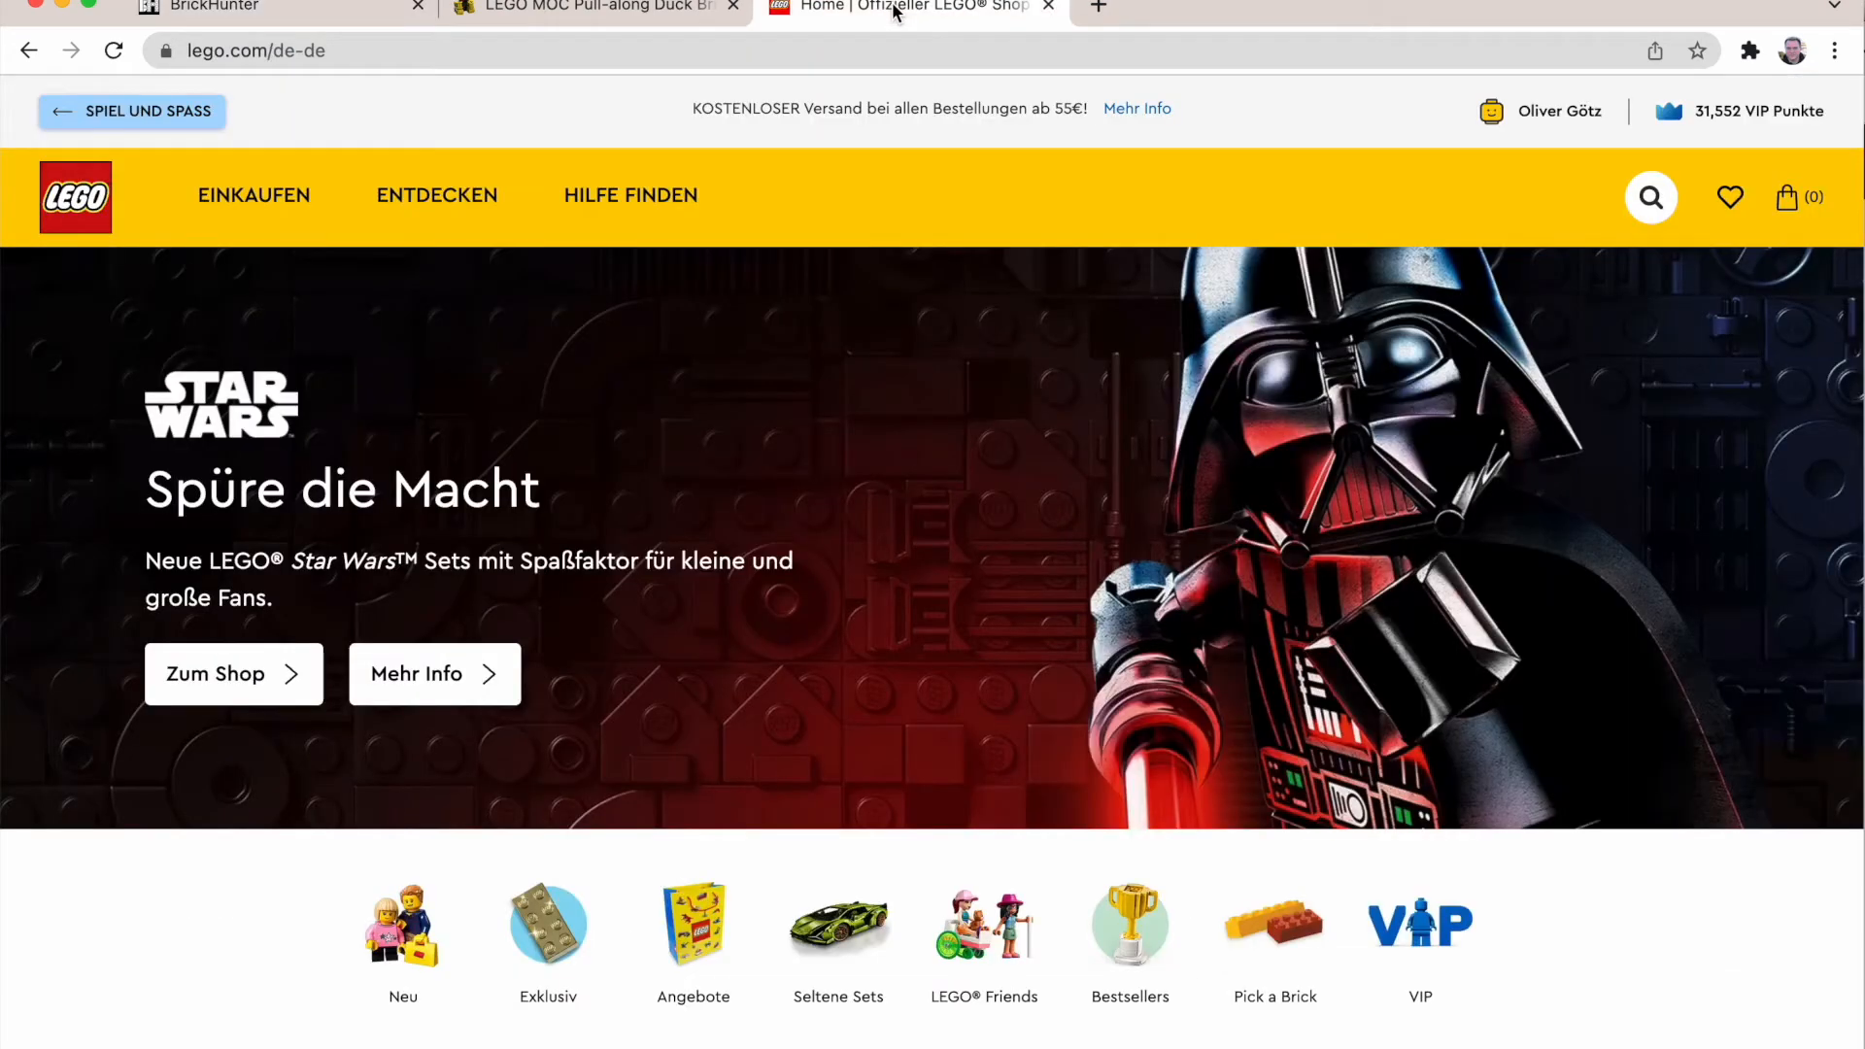
left_click(237, 8)
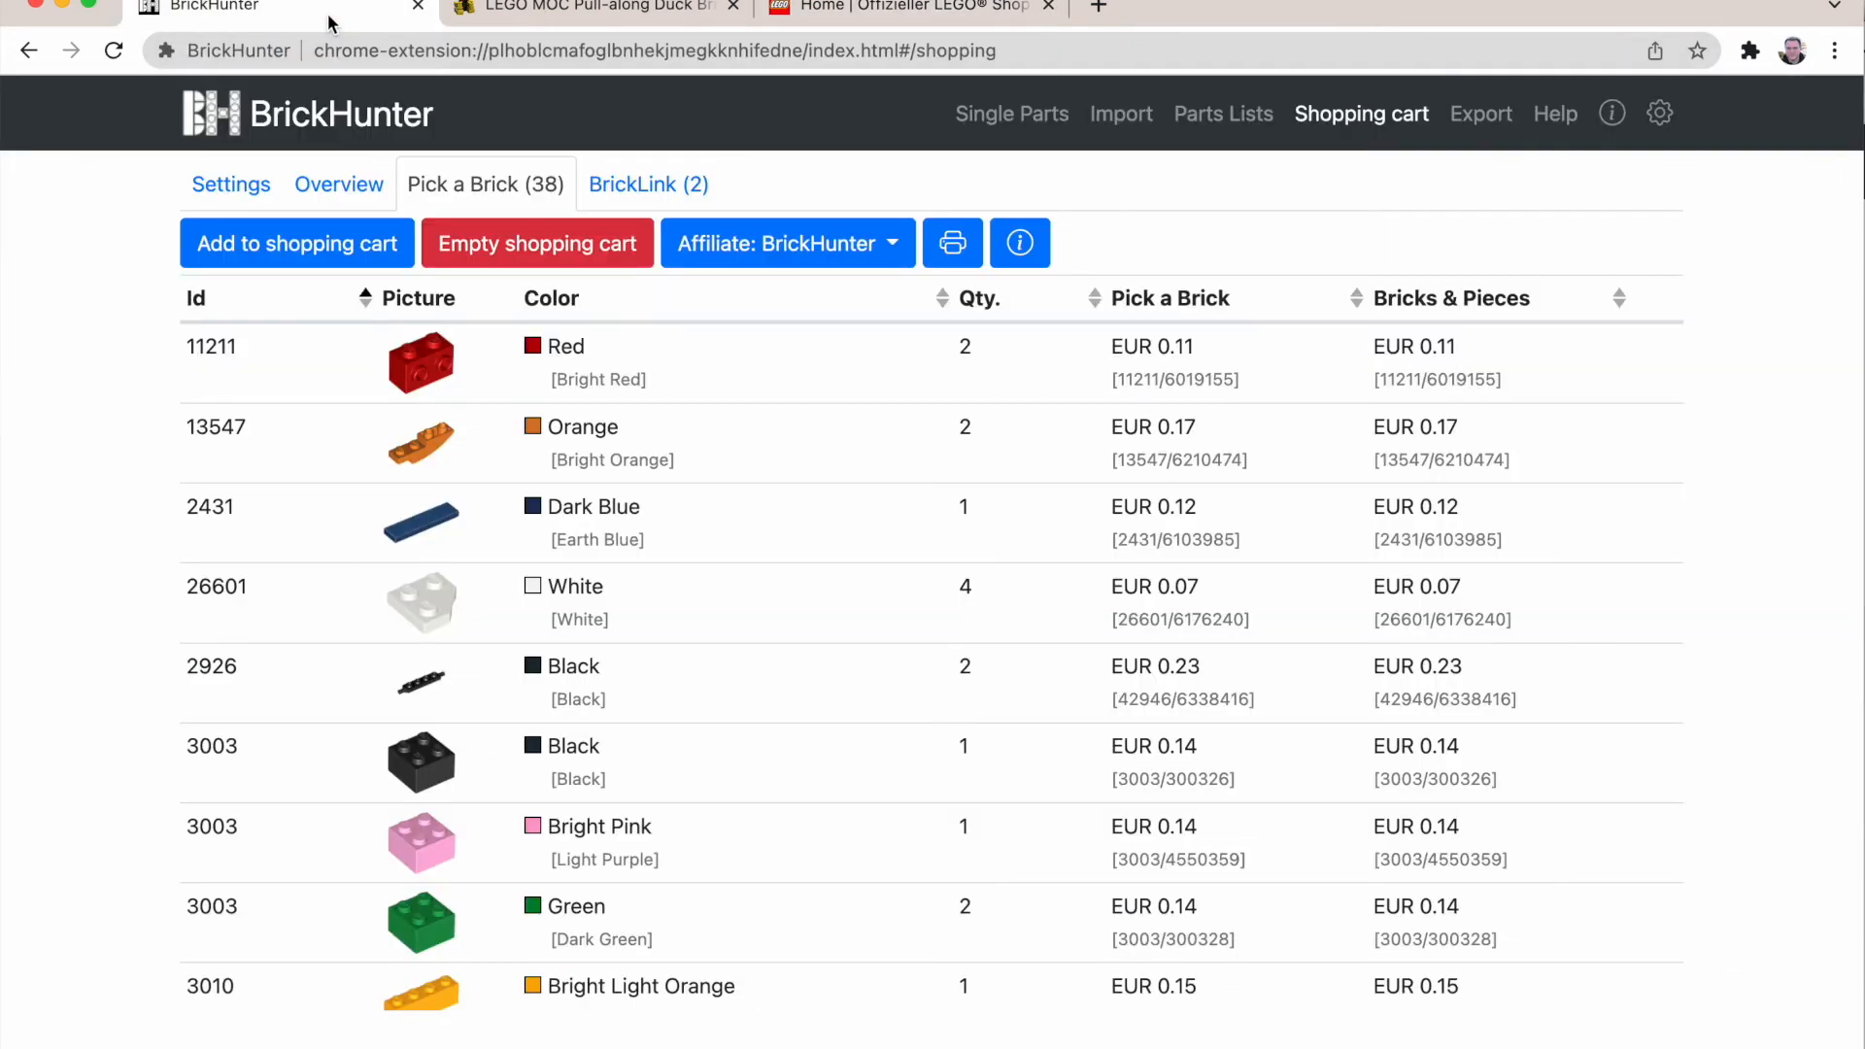
mouse_move(295, 243)
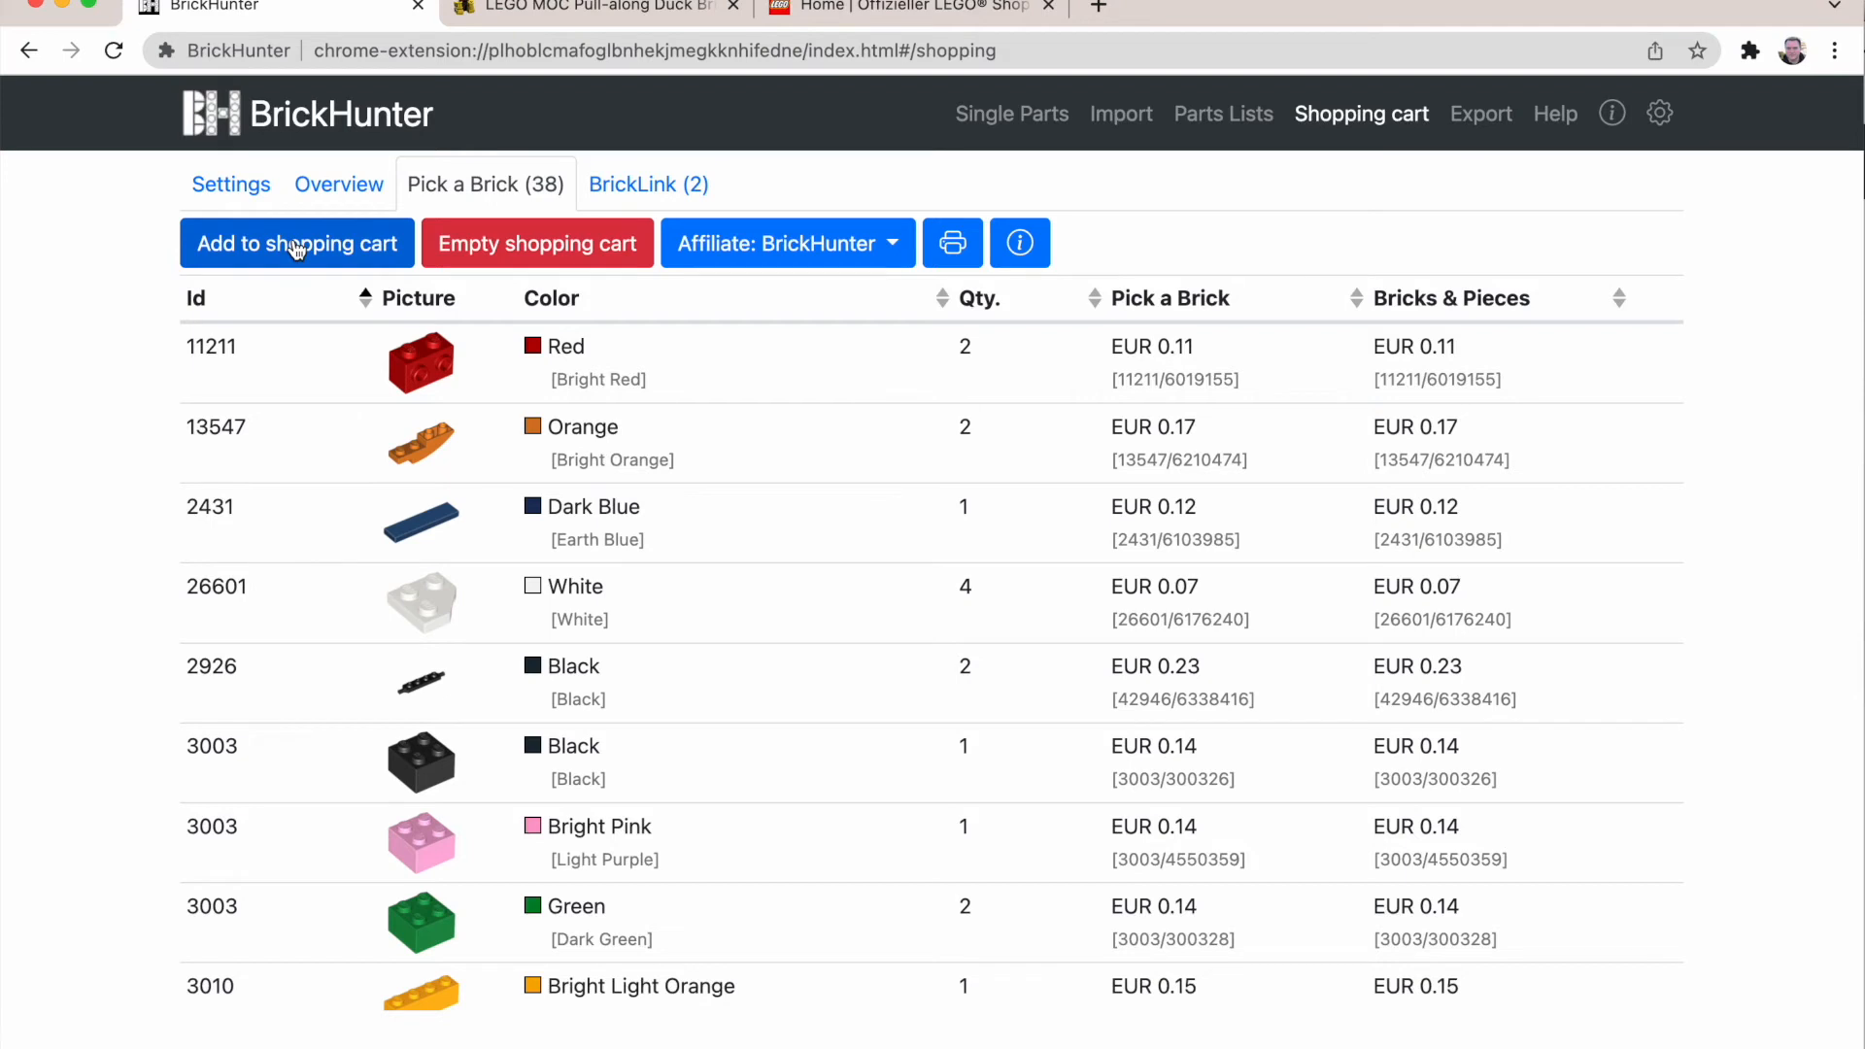
left_click(296, 243)
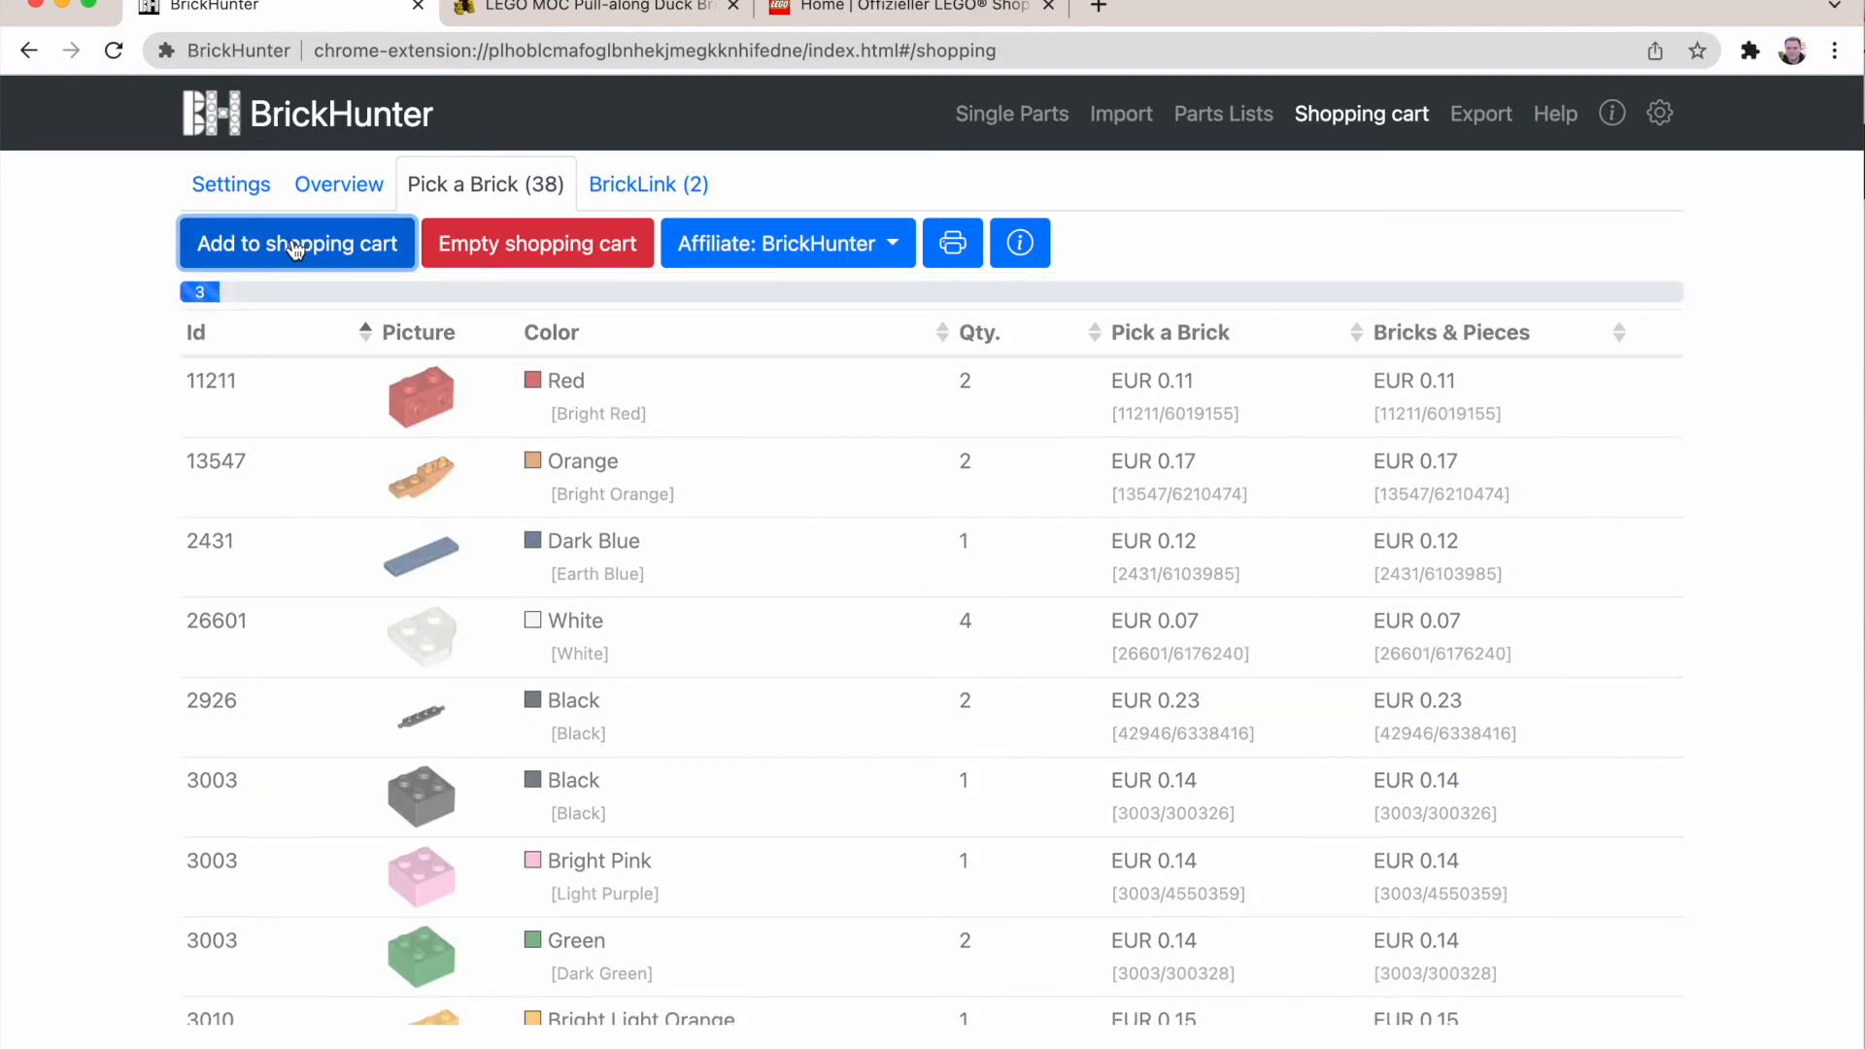
left_click(295, 243)
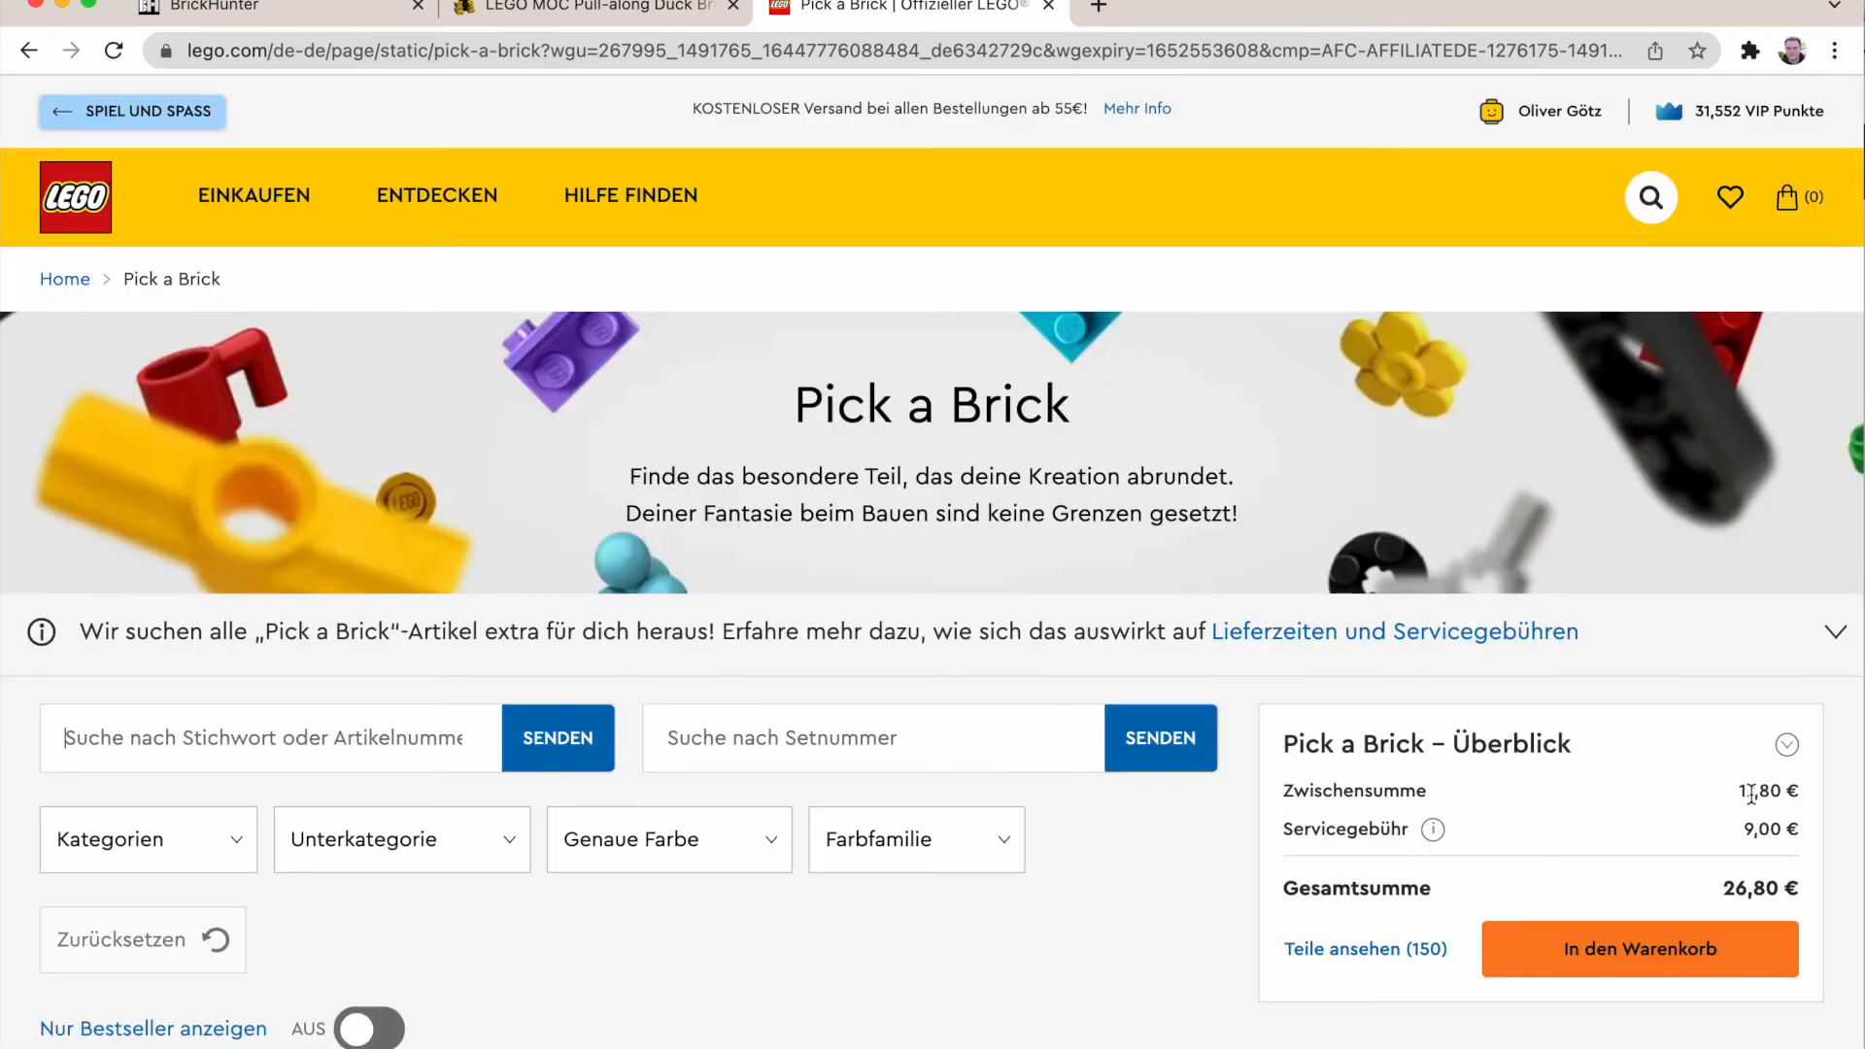
mouse_move(1725, 814)
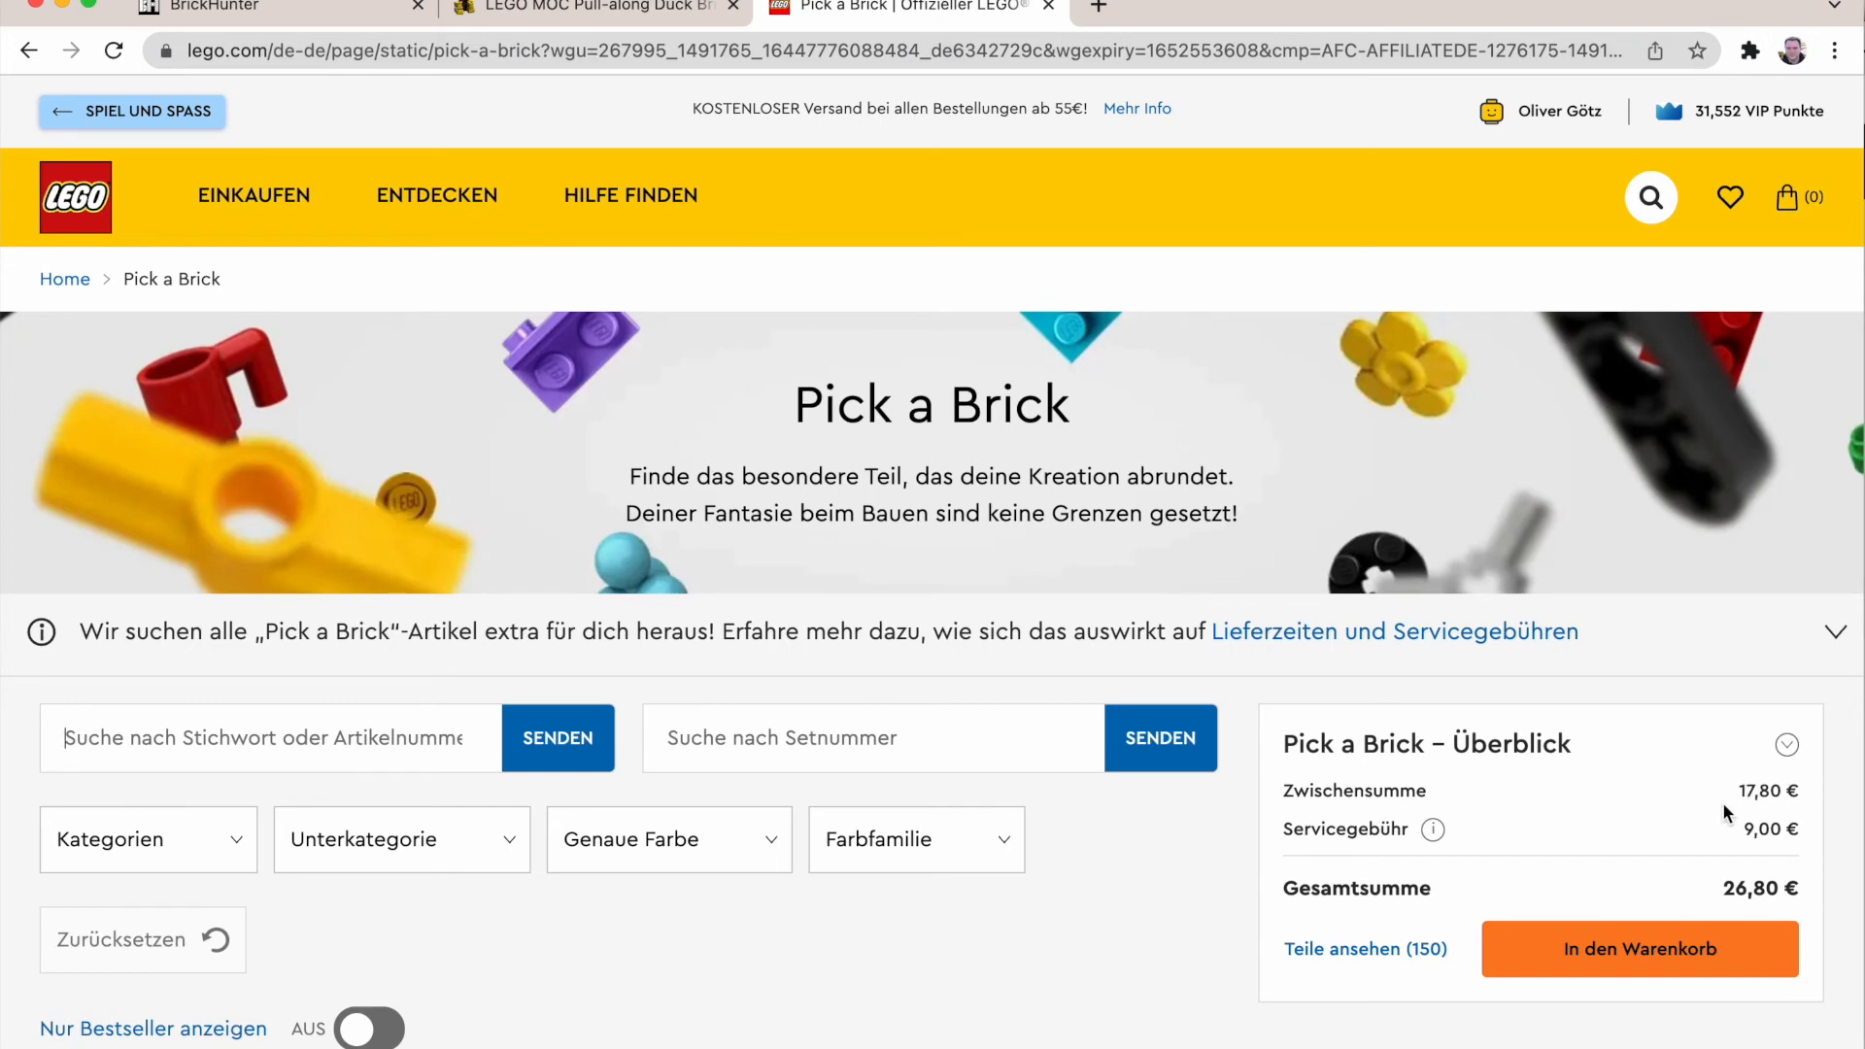
mouse_move(1293, 245)
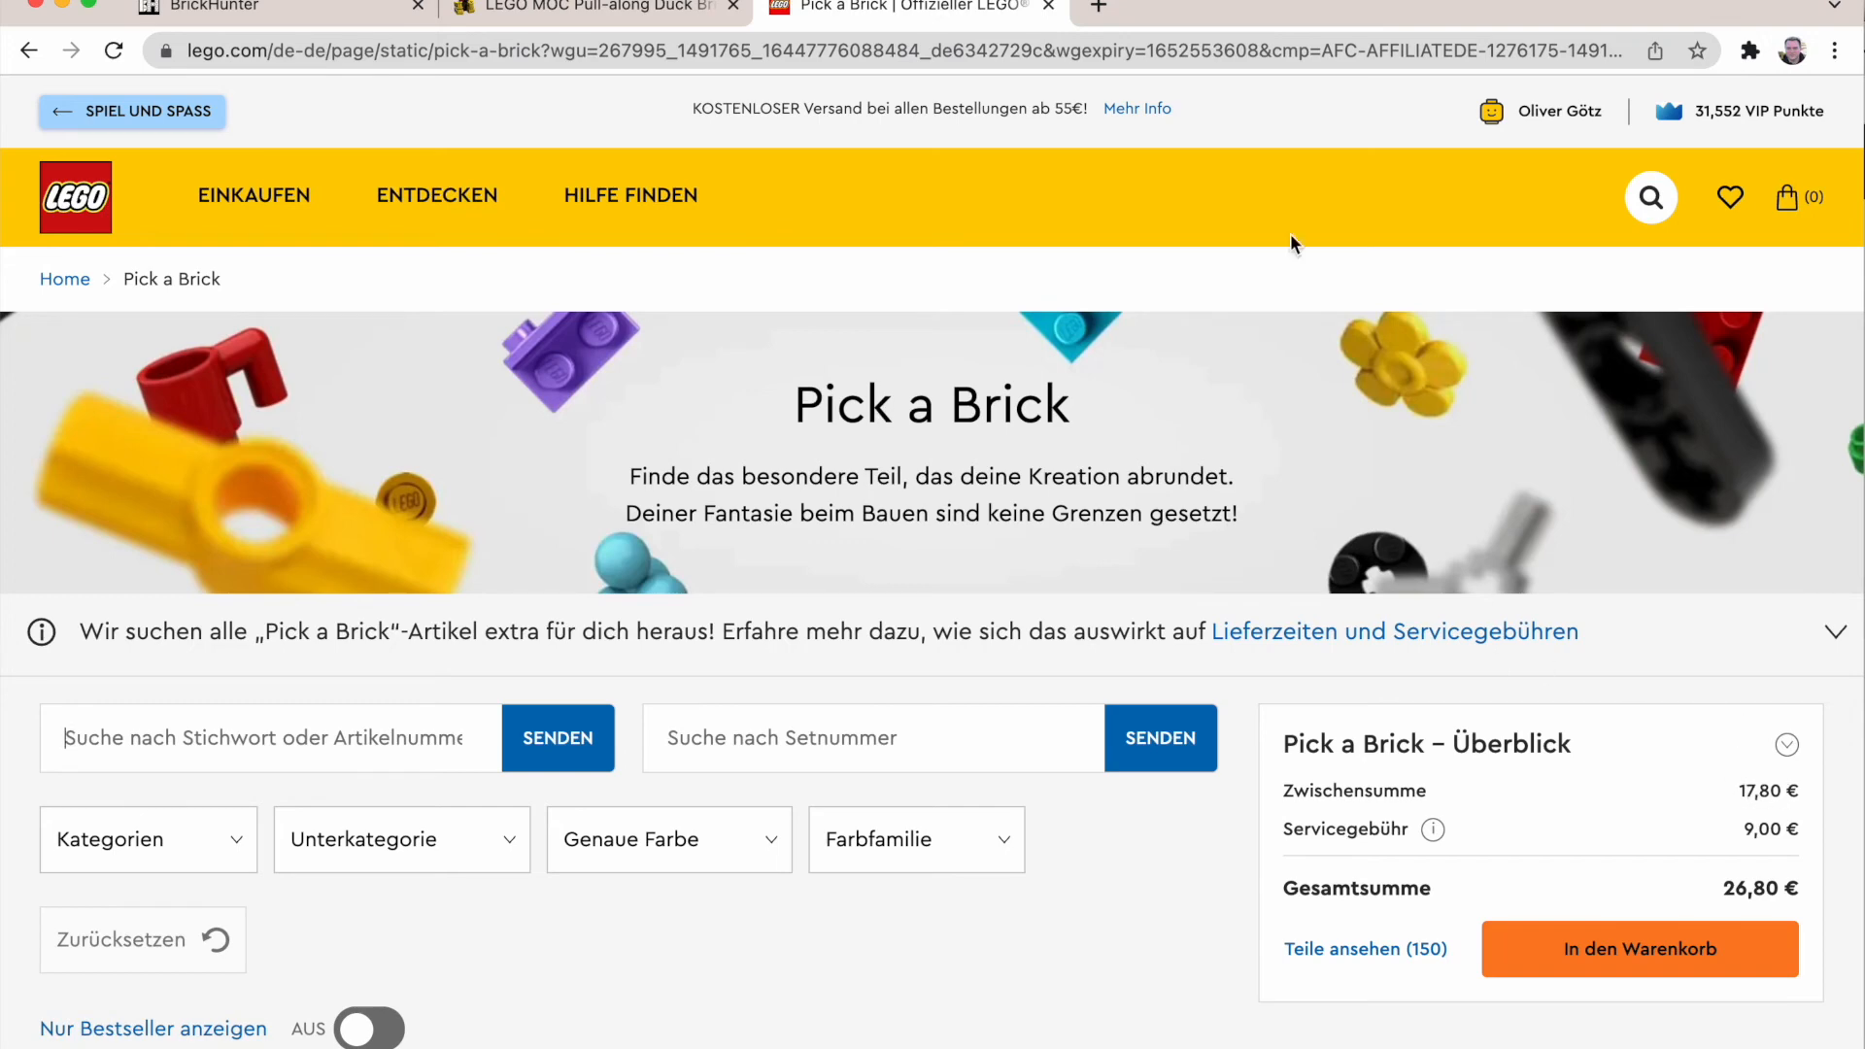
Step: Return to BrickHunter after reviewing the 150-part, 26,80 € Pick a Brick cart on lego.com
left_click(213, 8)
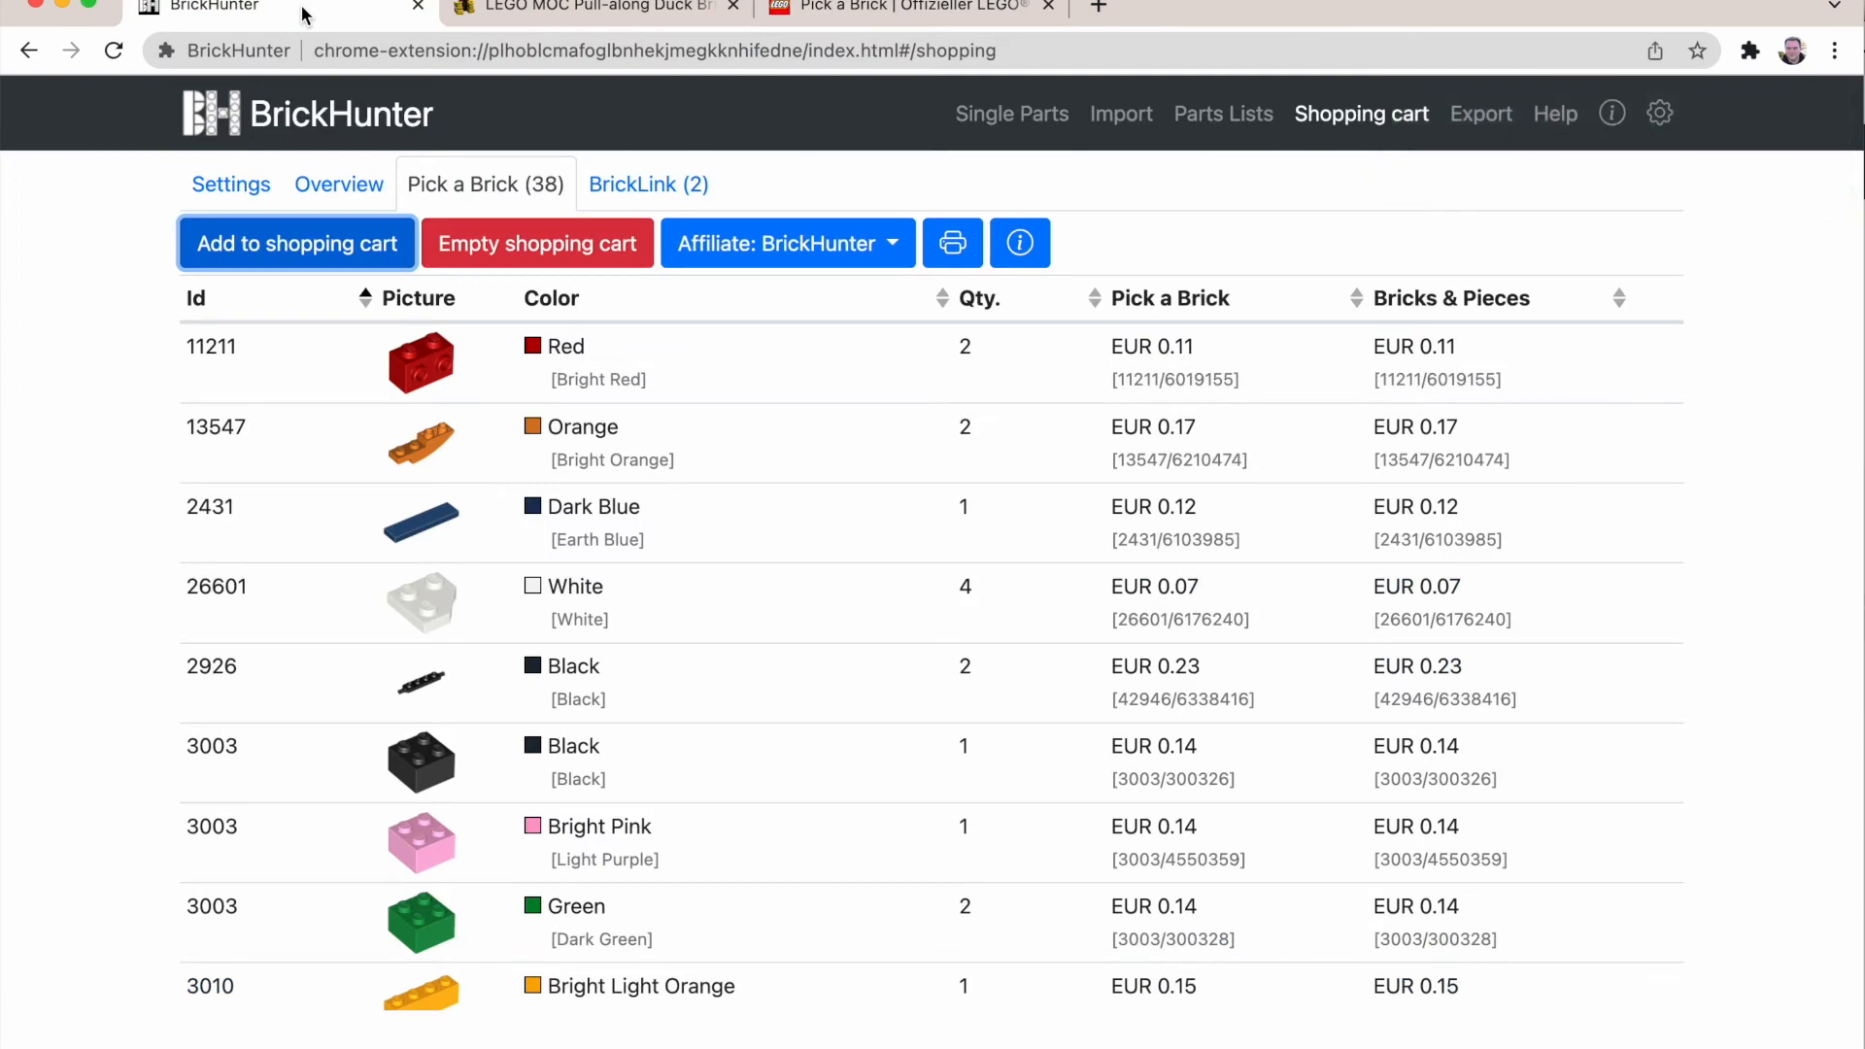
mouse_move(544, 263)
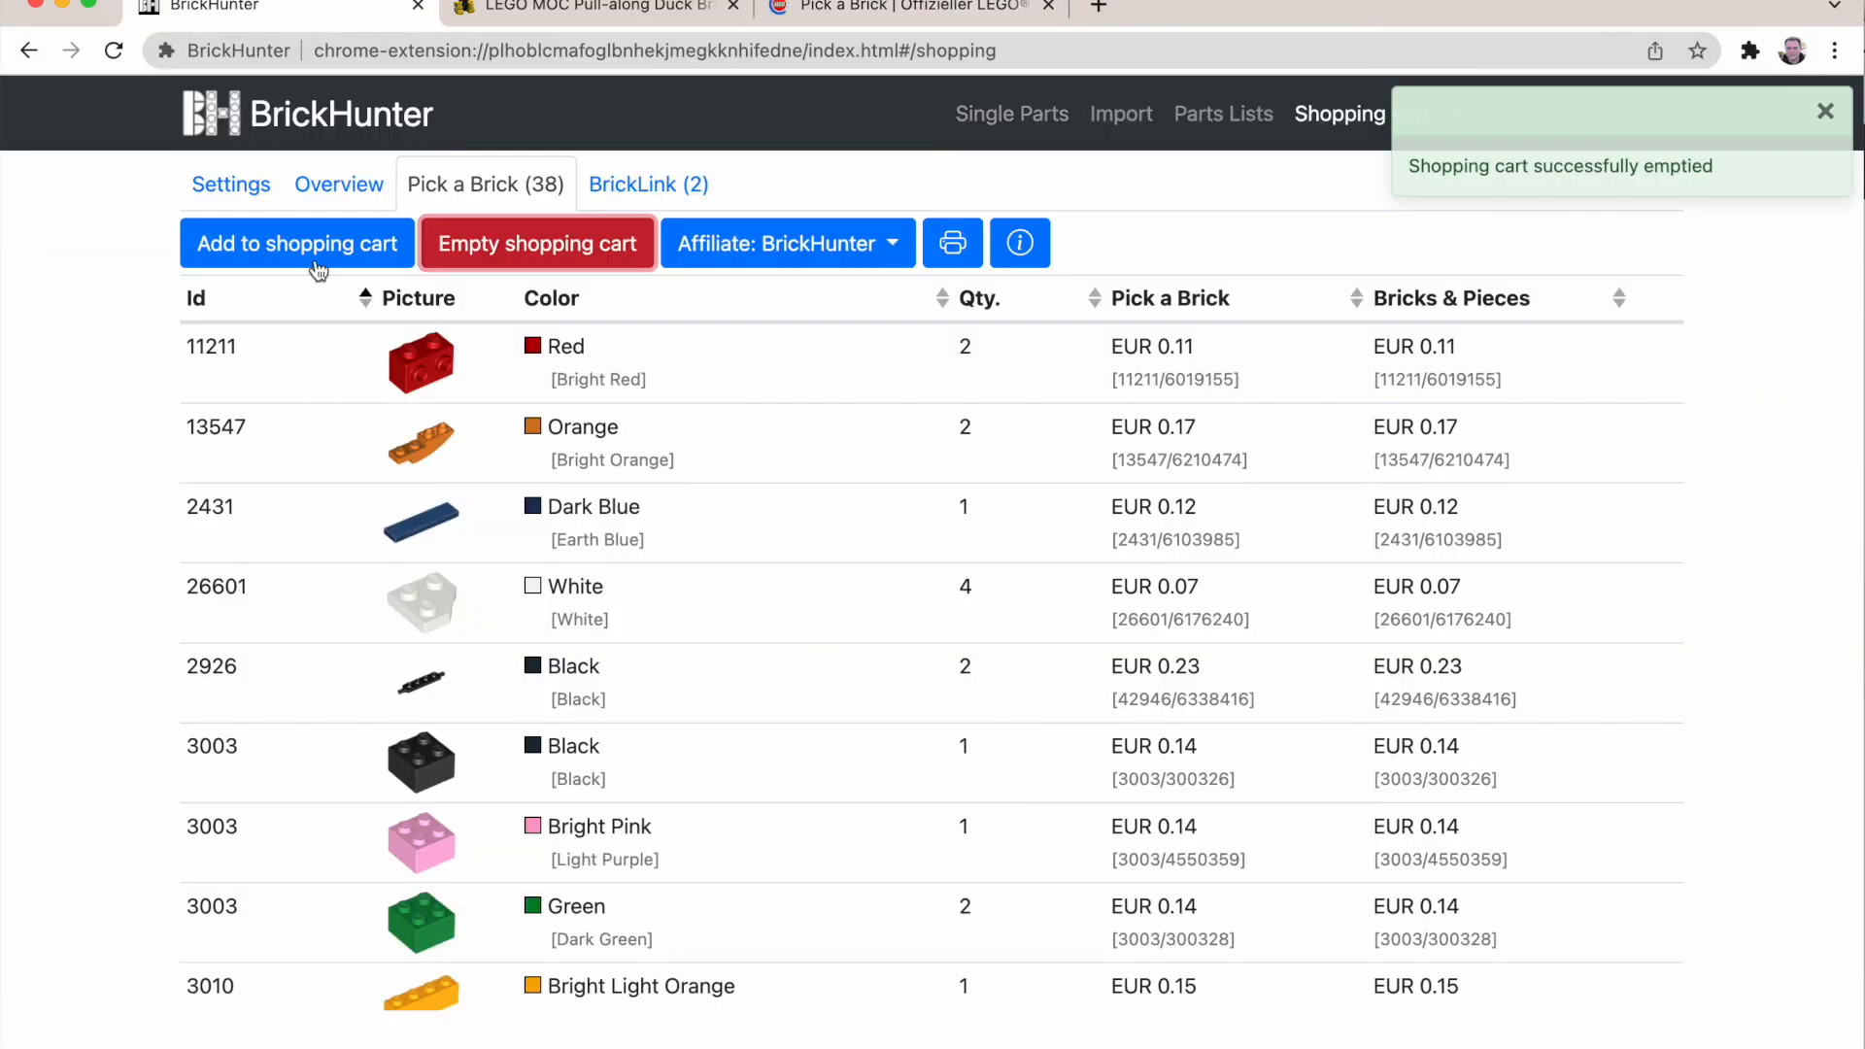
Step: Resend the Pick a Brick parts to the emptied LEGO cart and view the result in the LEGO shop
left_click(295, 243)
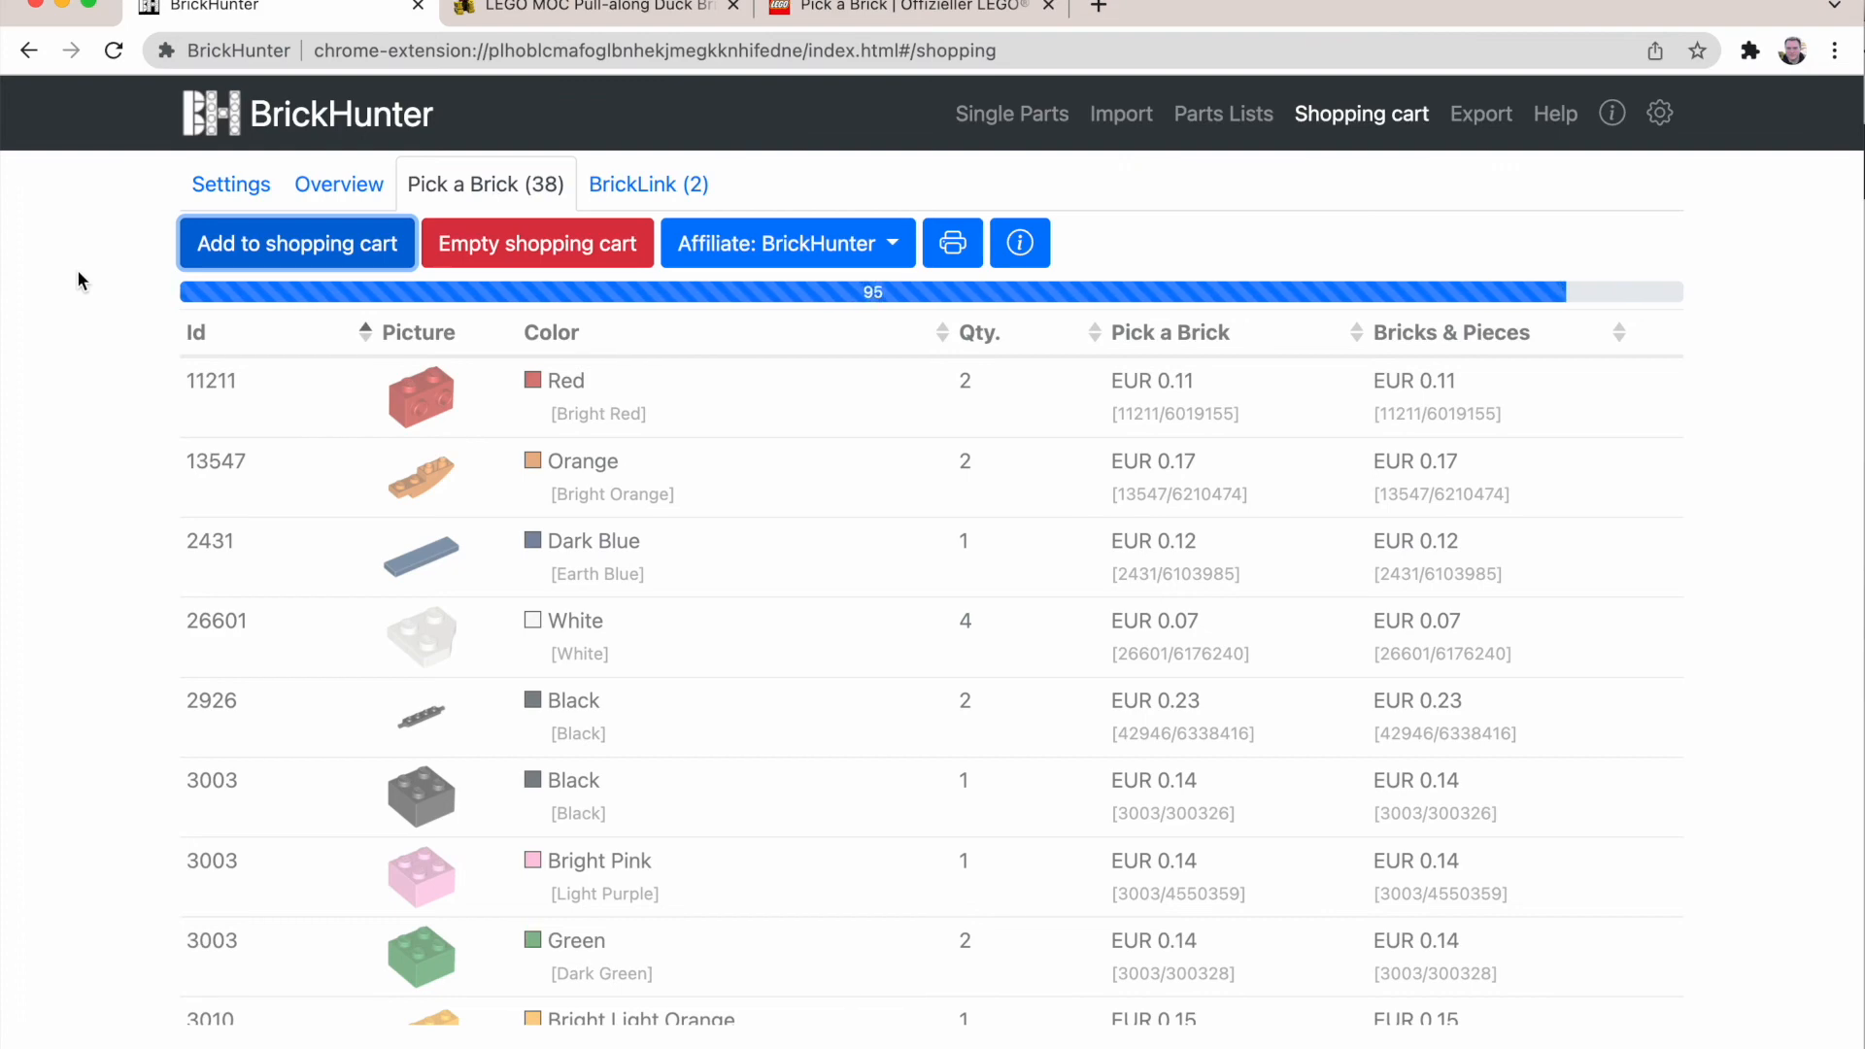
left_click(903, 8)
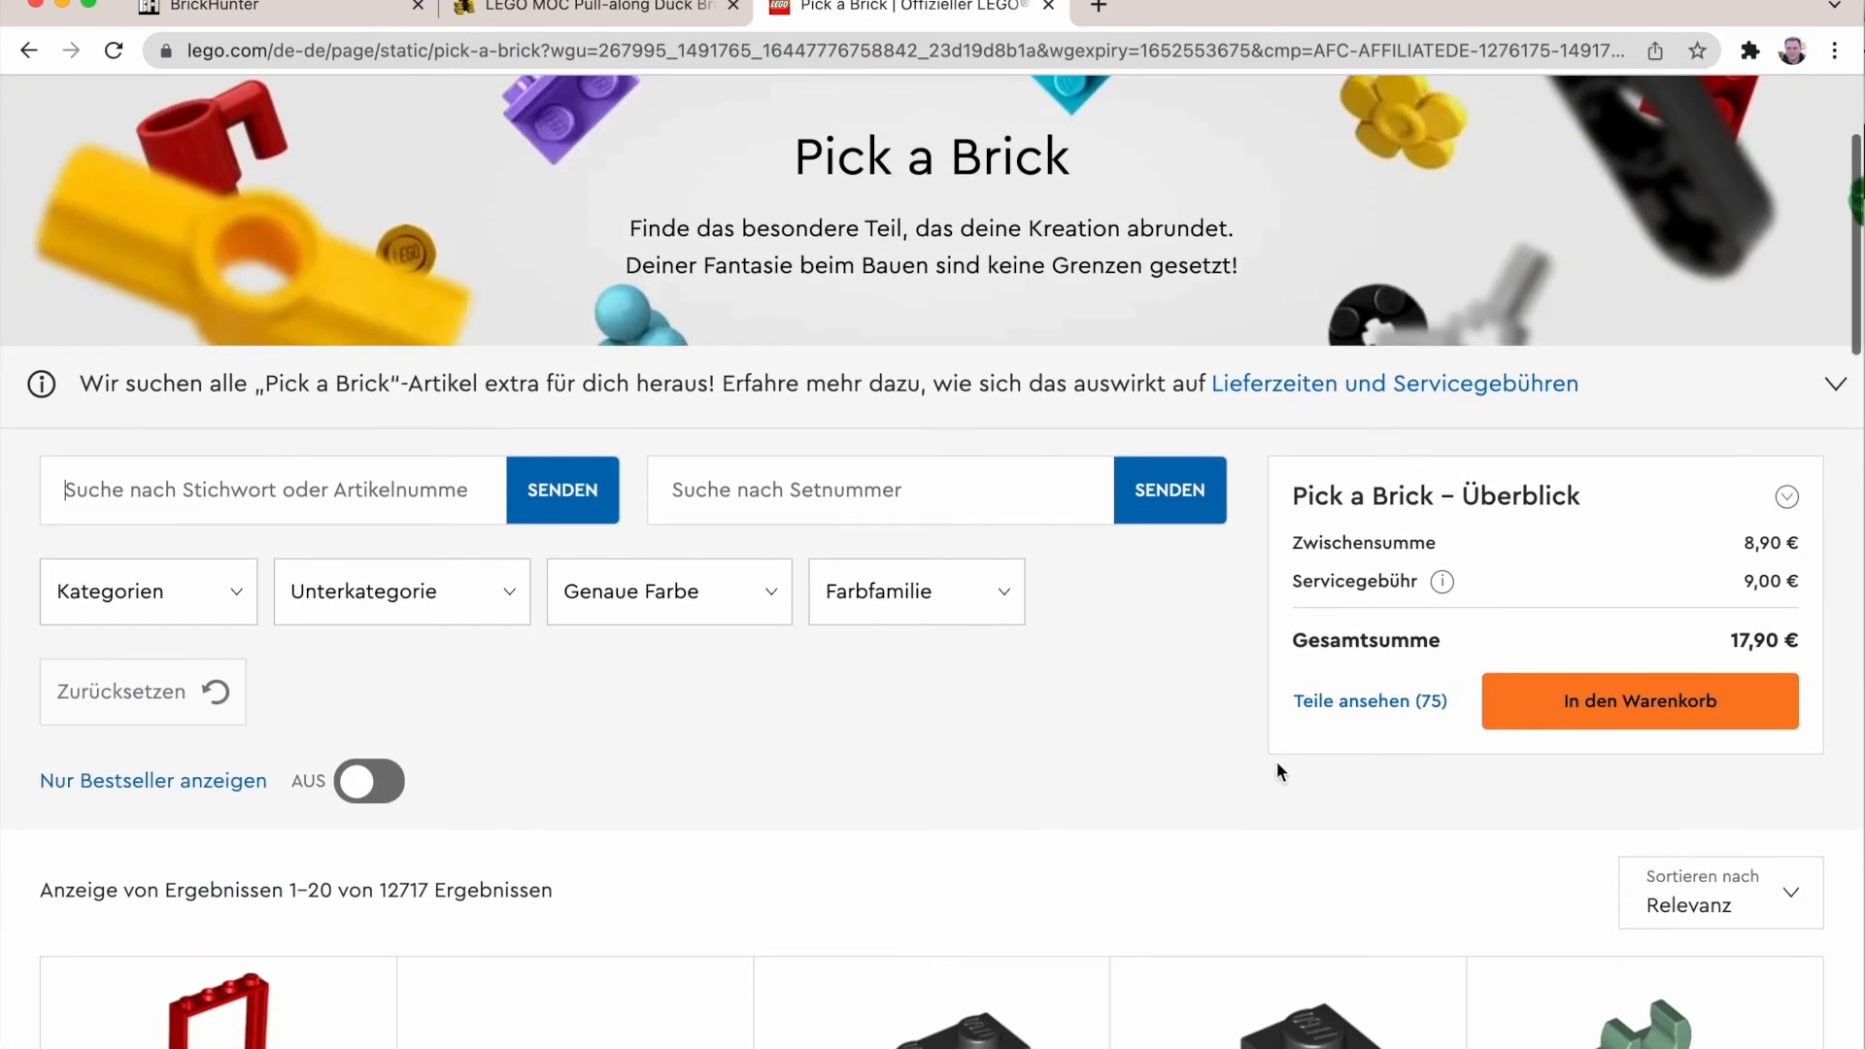
mouse_move(1359, 713)
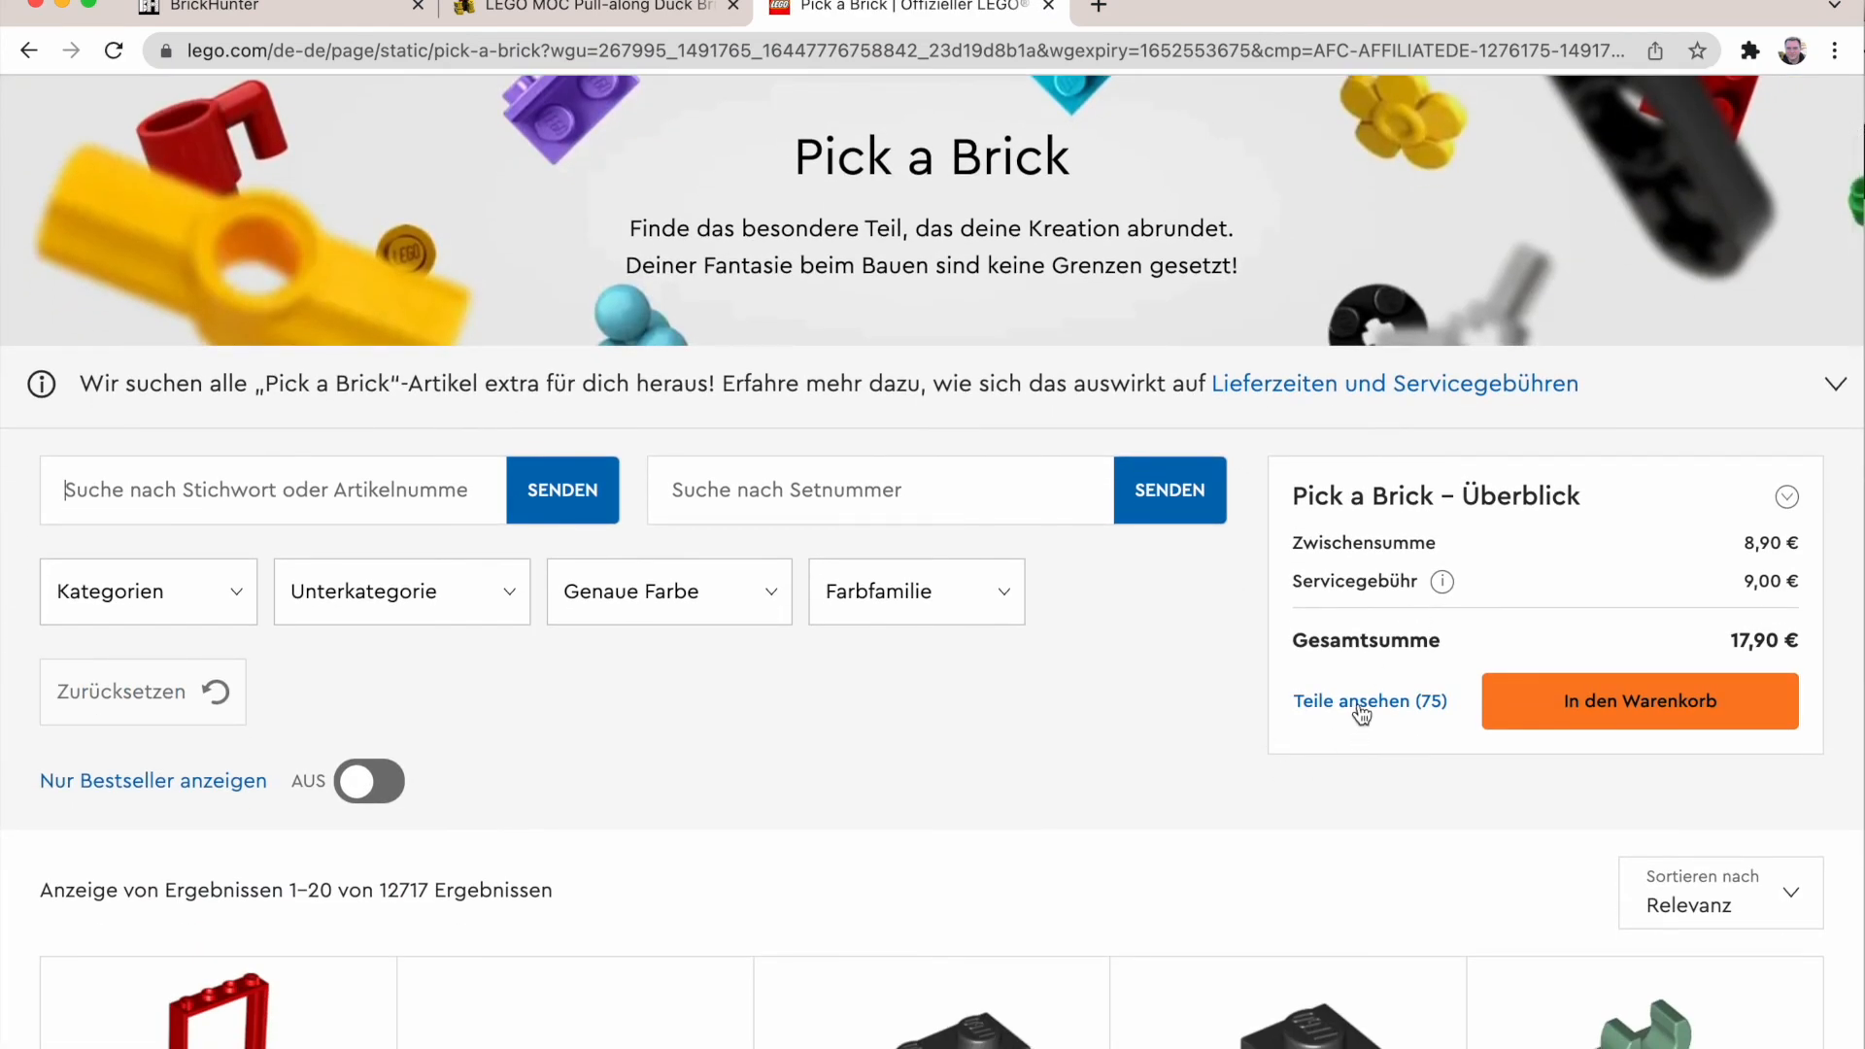
Step: Review the 75 Pick a Brick parts and move them into the LEGO shopping cart, total 21,40 €
left_click(1370, 701)
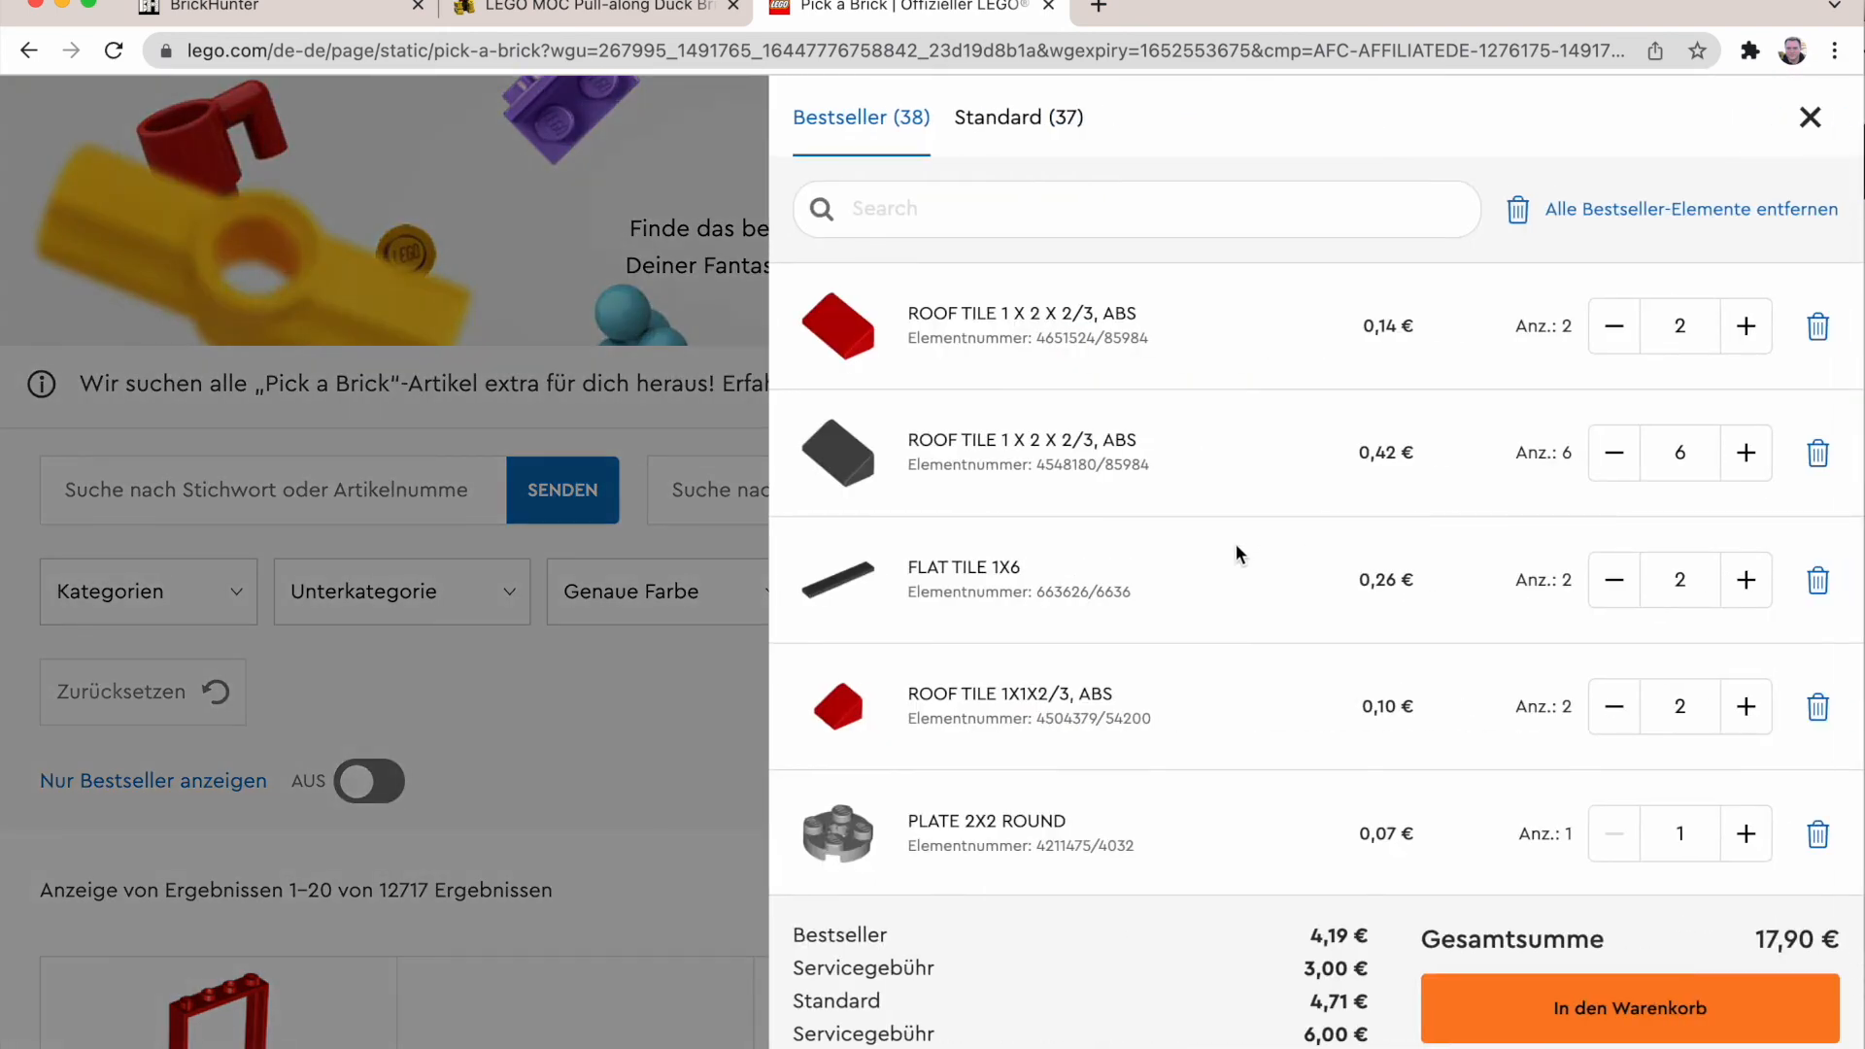
scroll("down", 3)
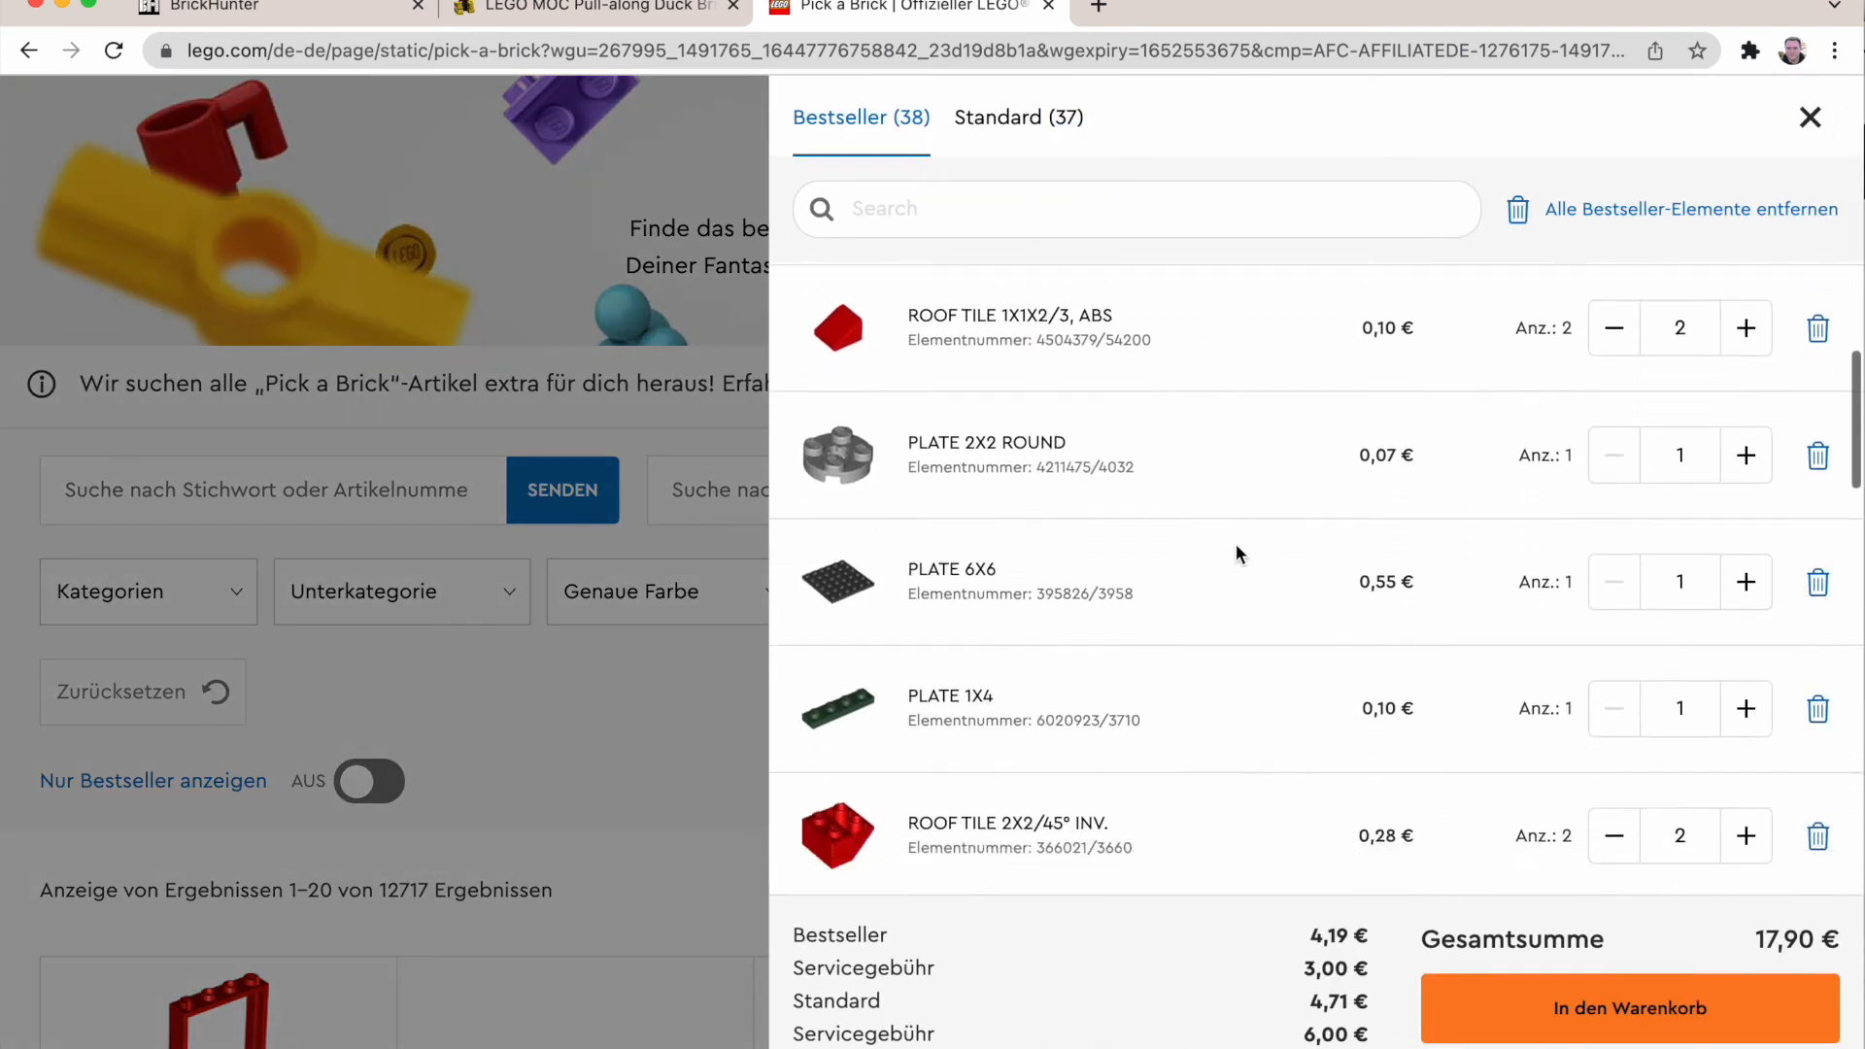
scroll("down", 3)
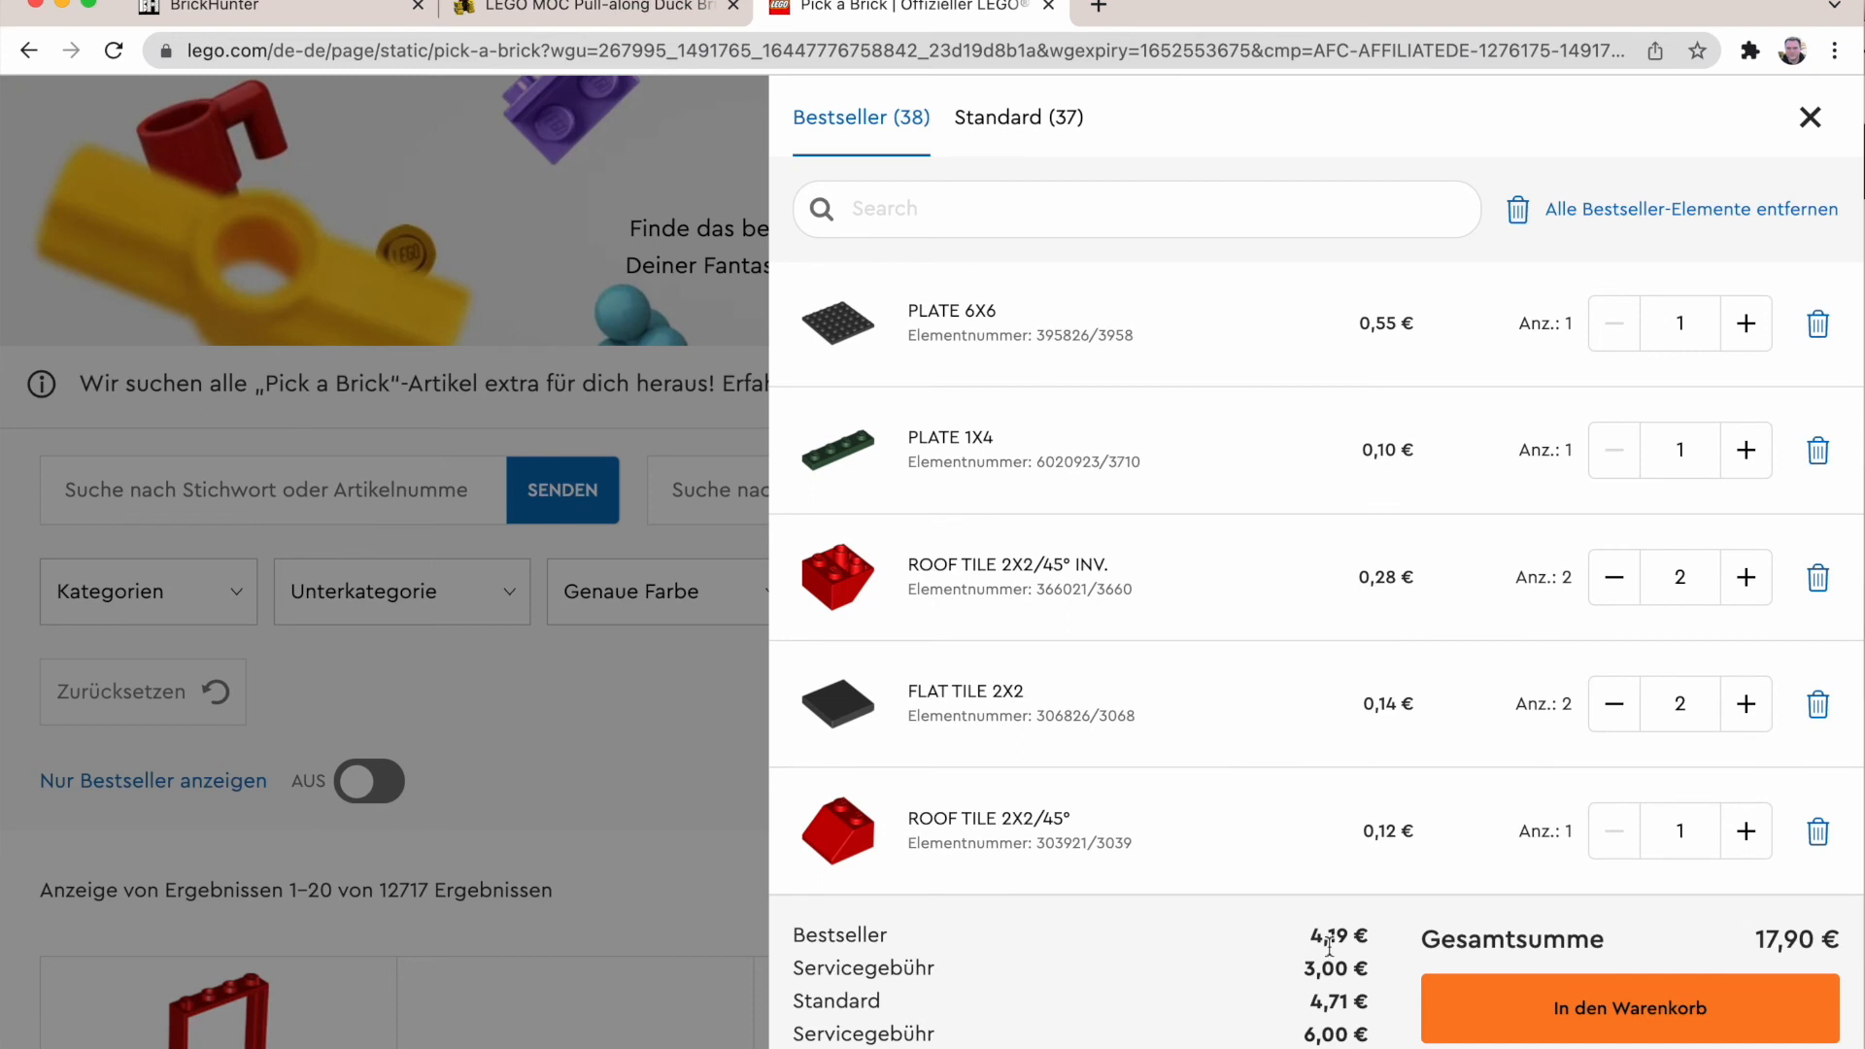
mouse_move(1323, 944)
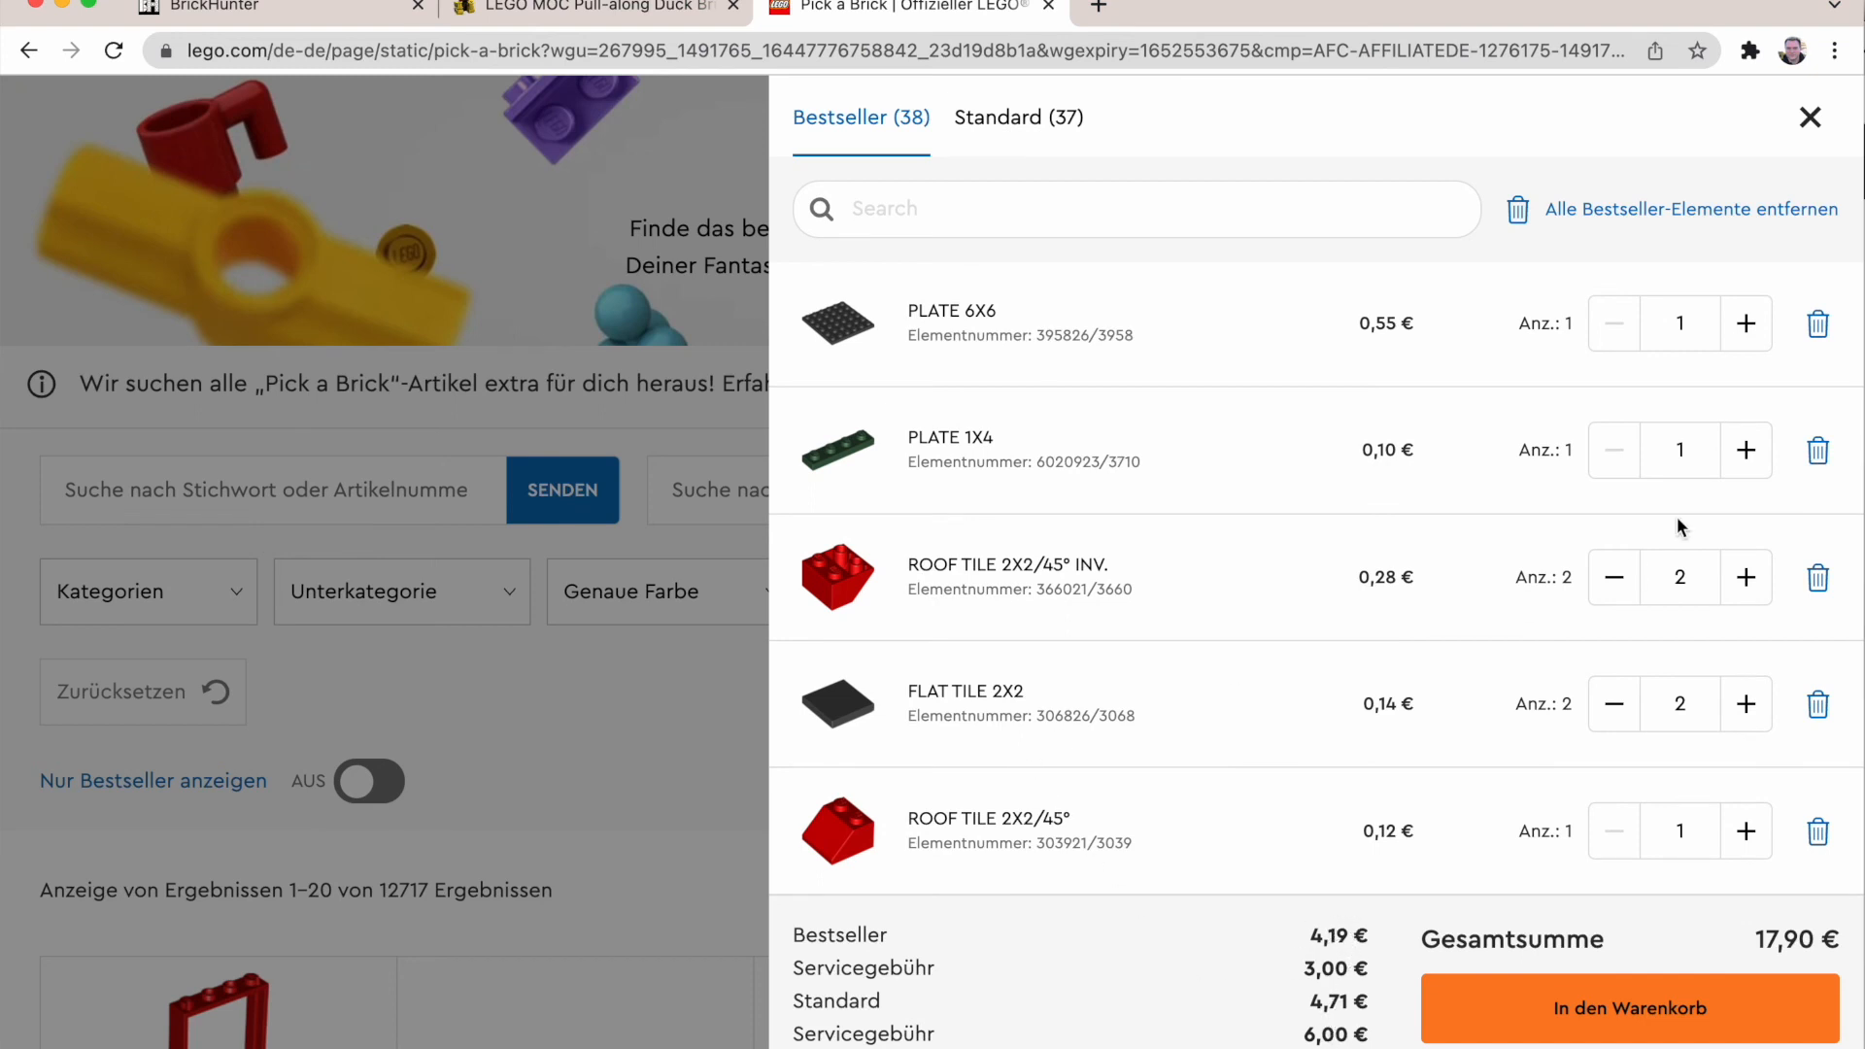
scroll("down", 3)
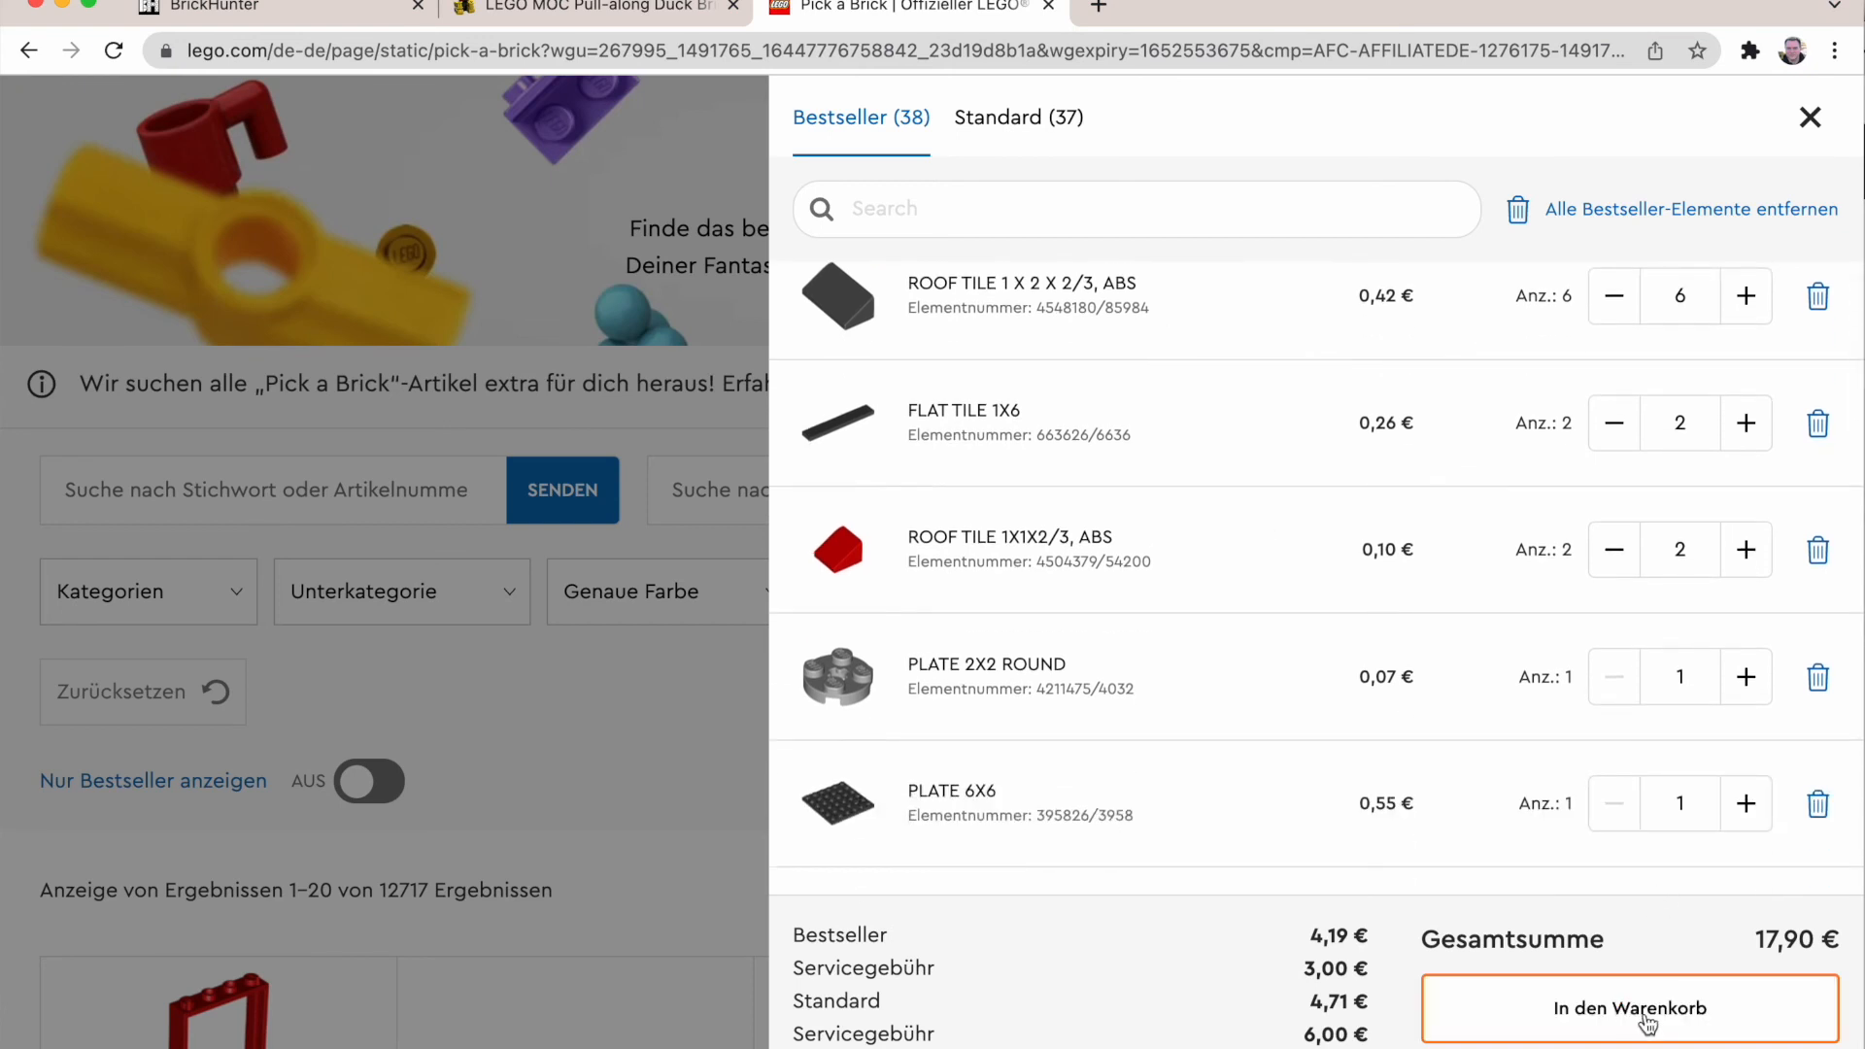
left_click(1628, 1008)
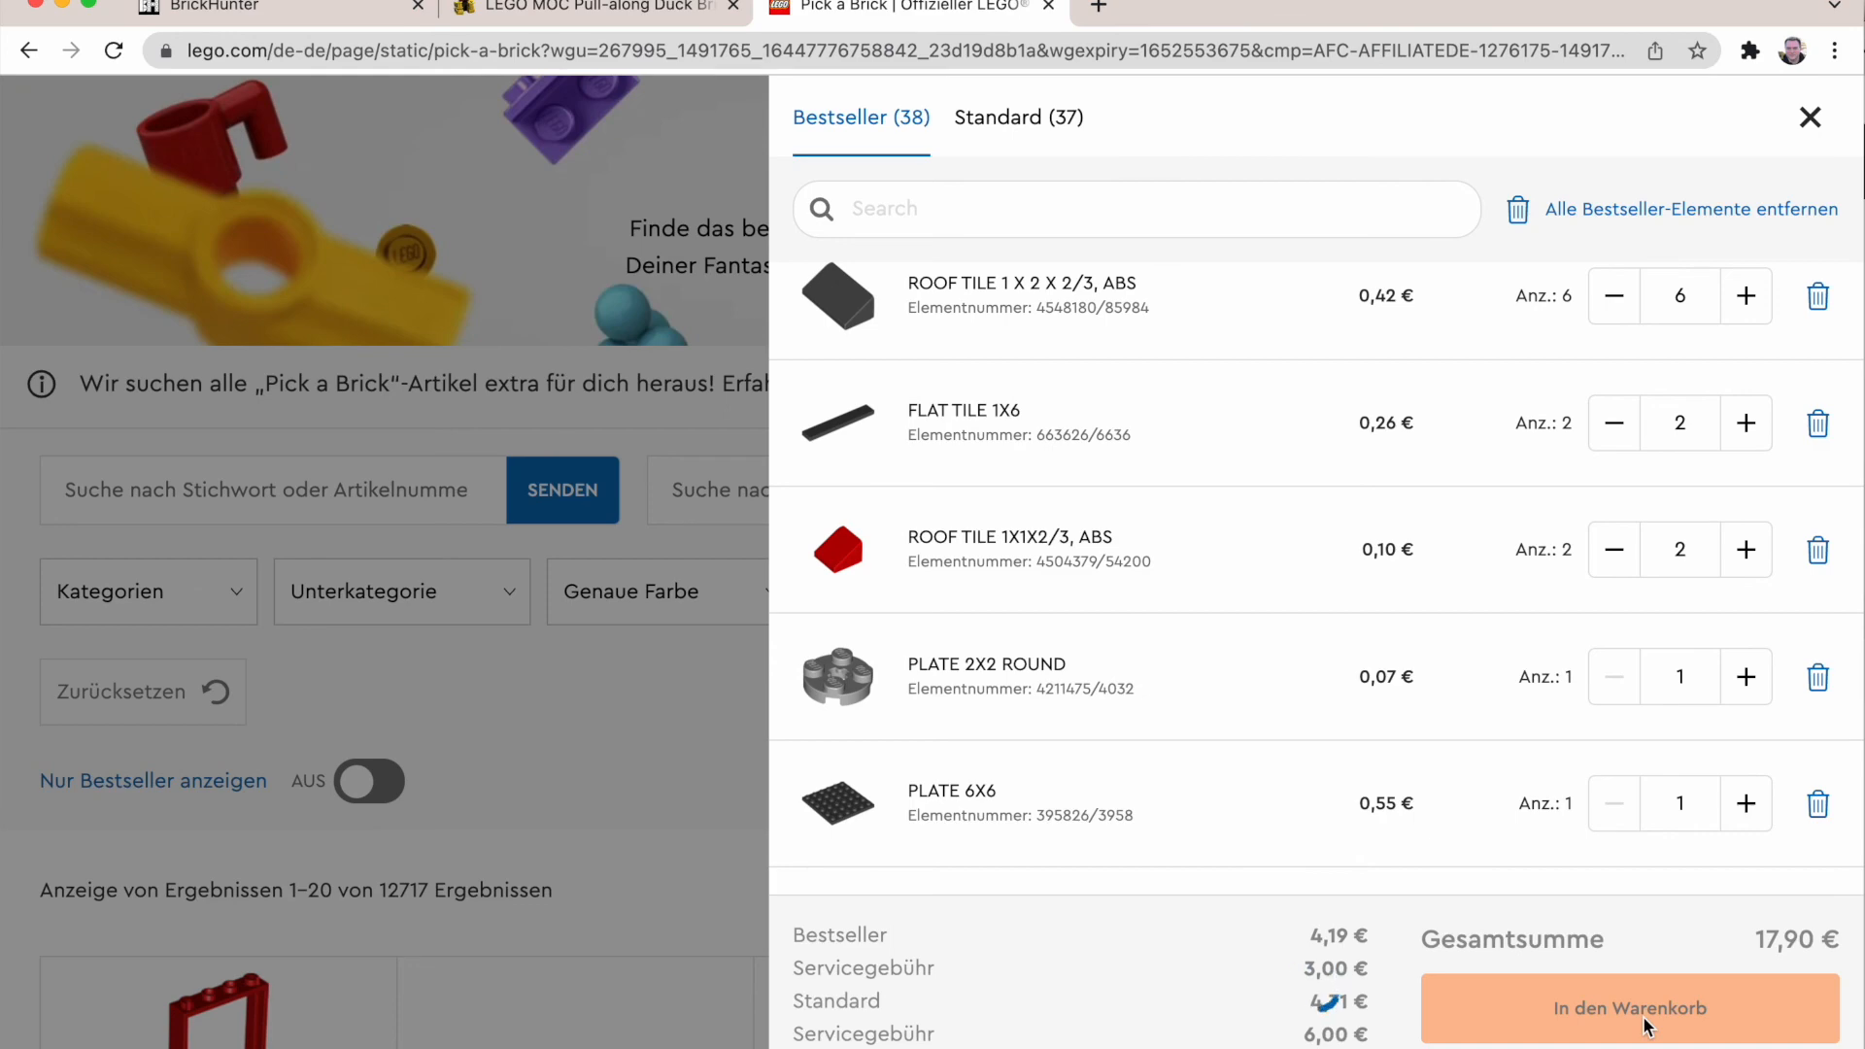
left_click(1629, 1008)
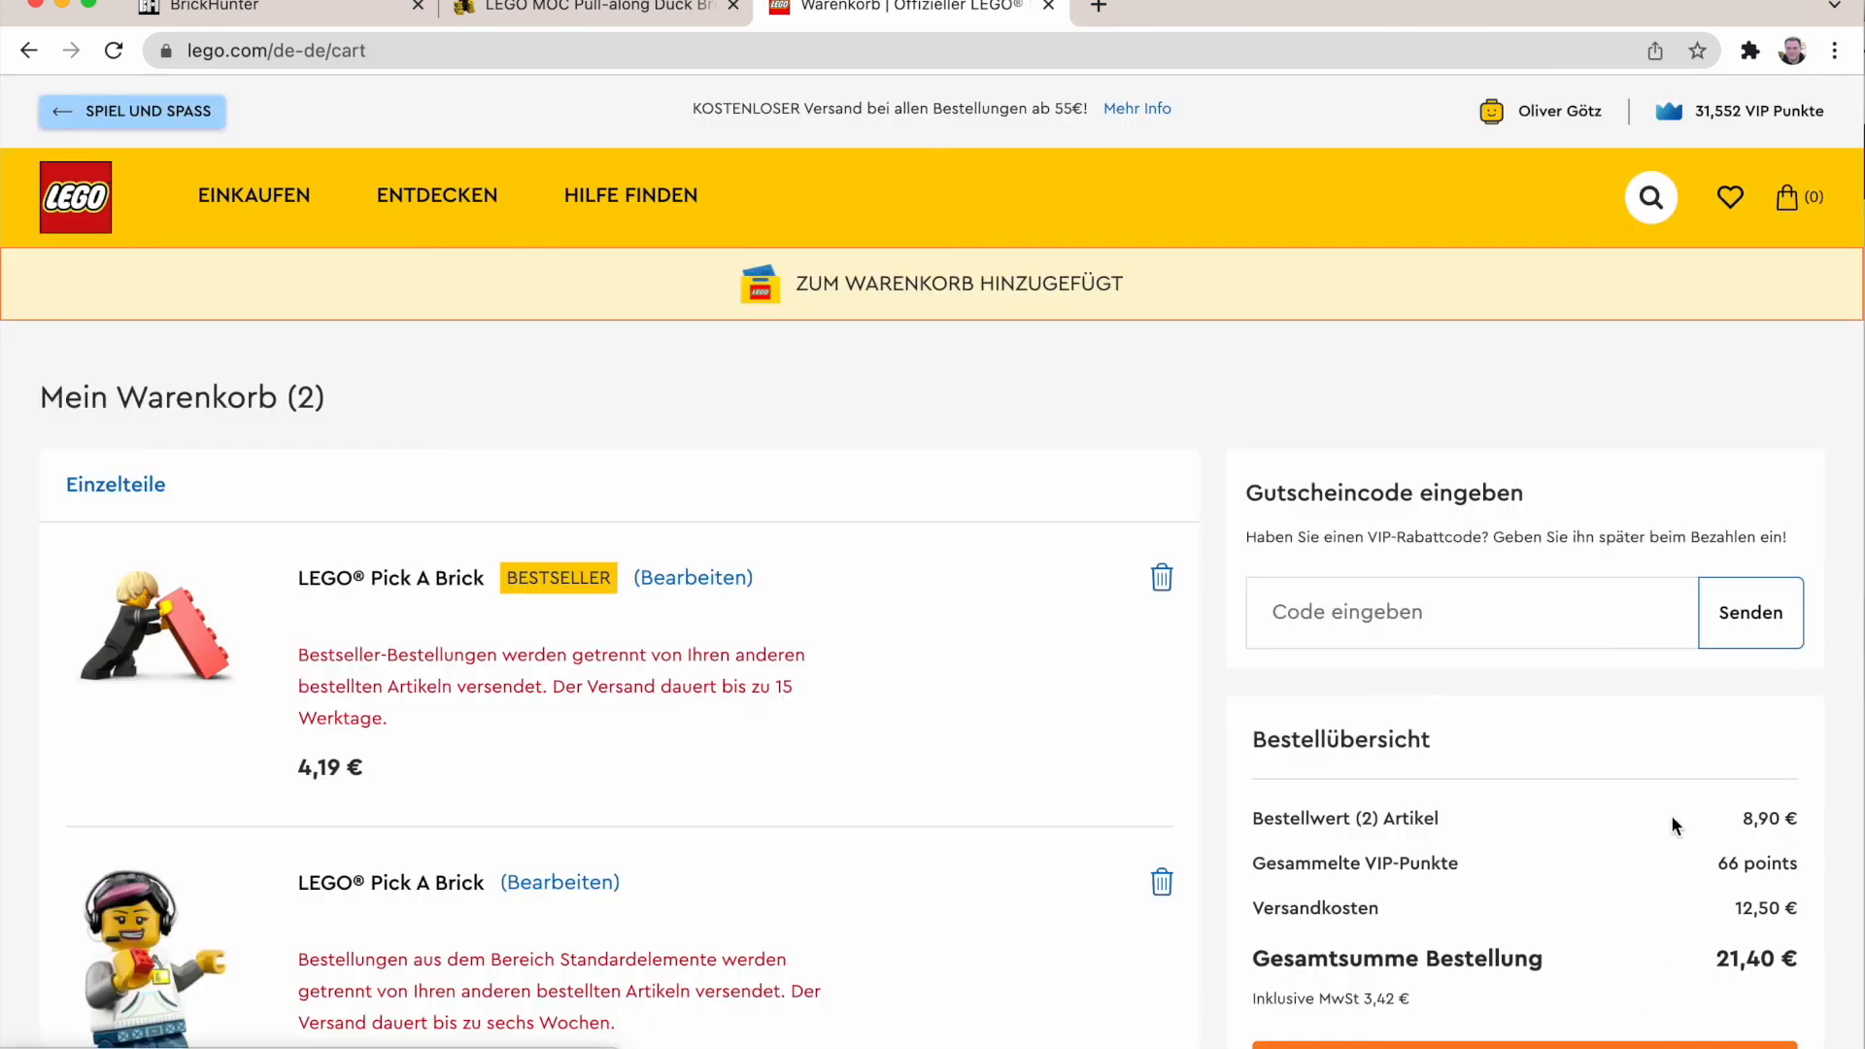
scroll("down", 3)
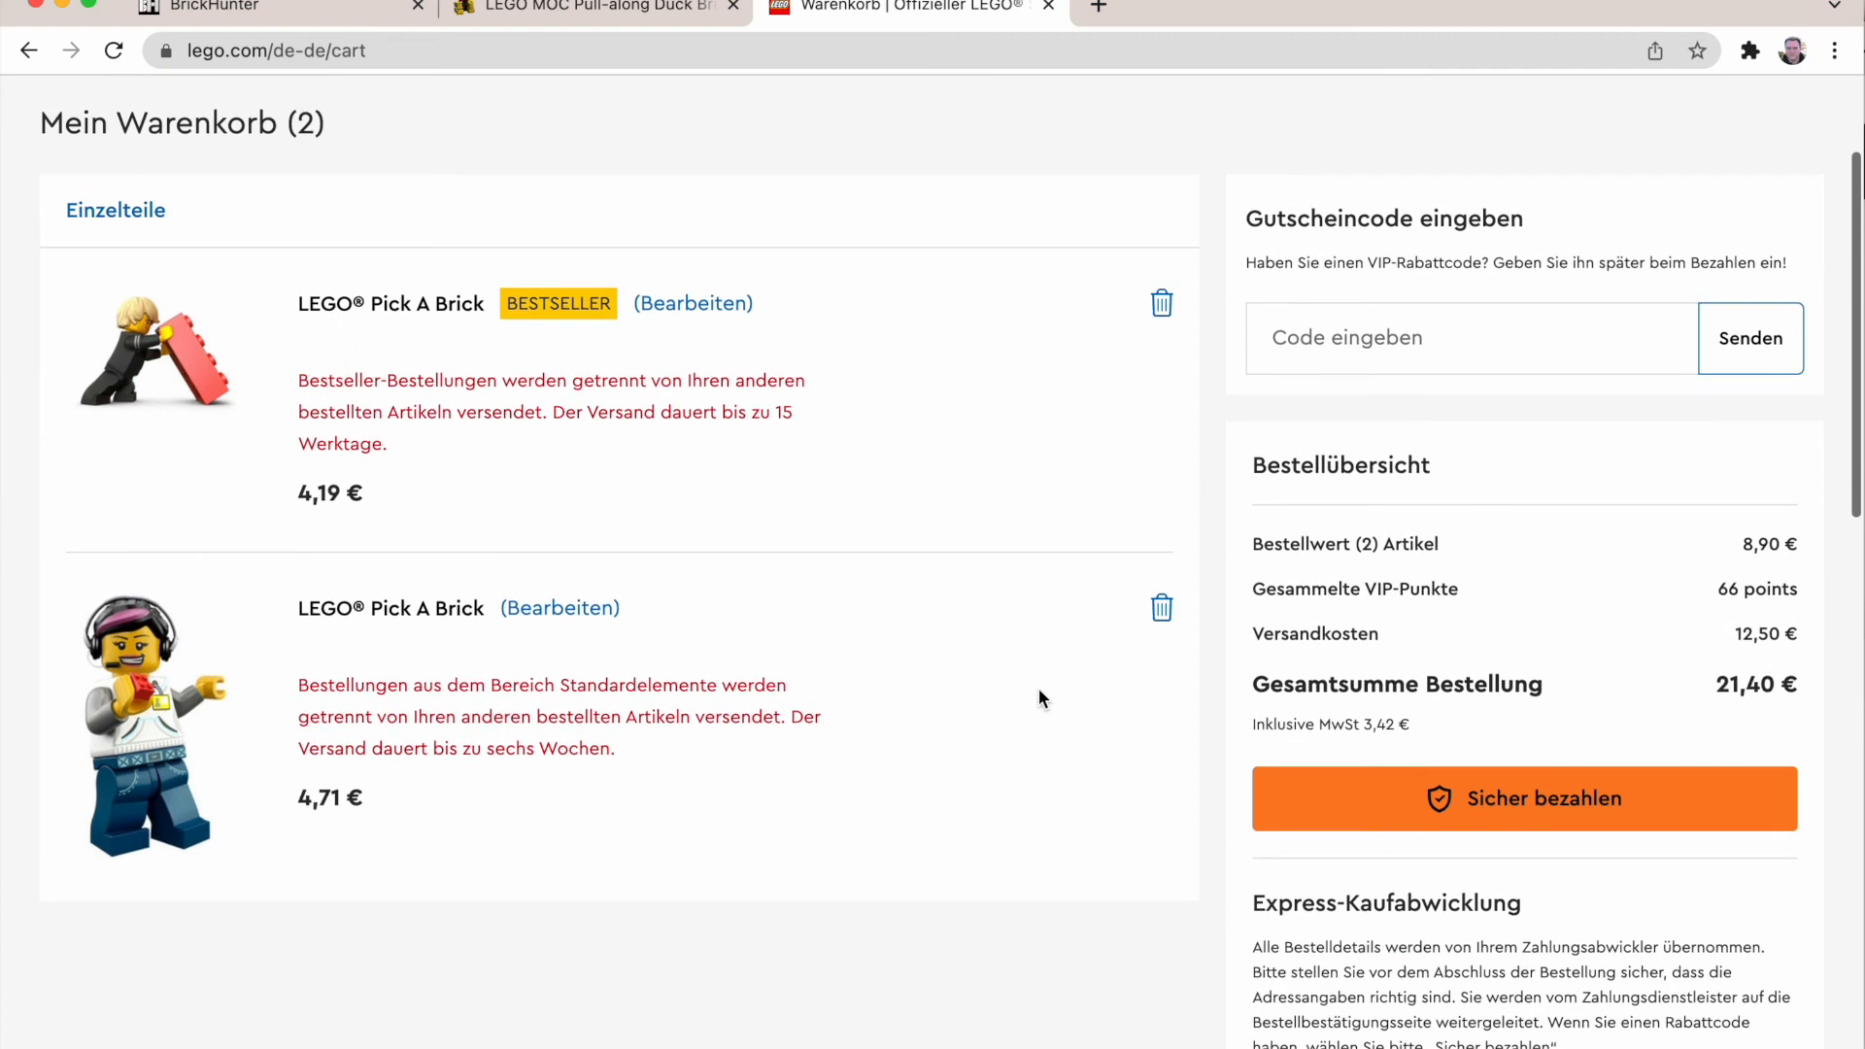
scroll("up", 3)
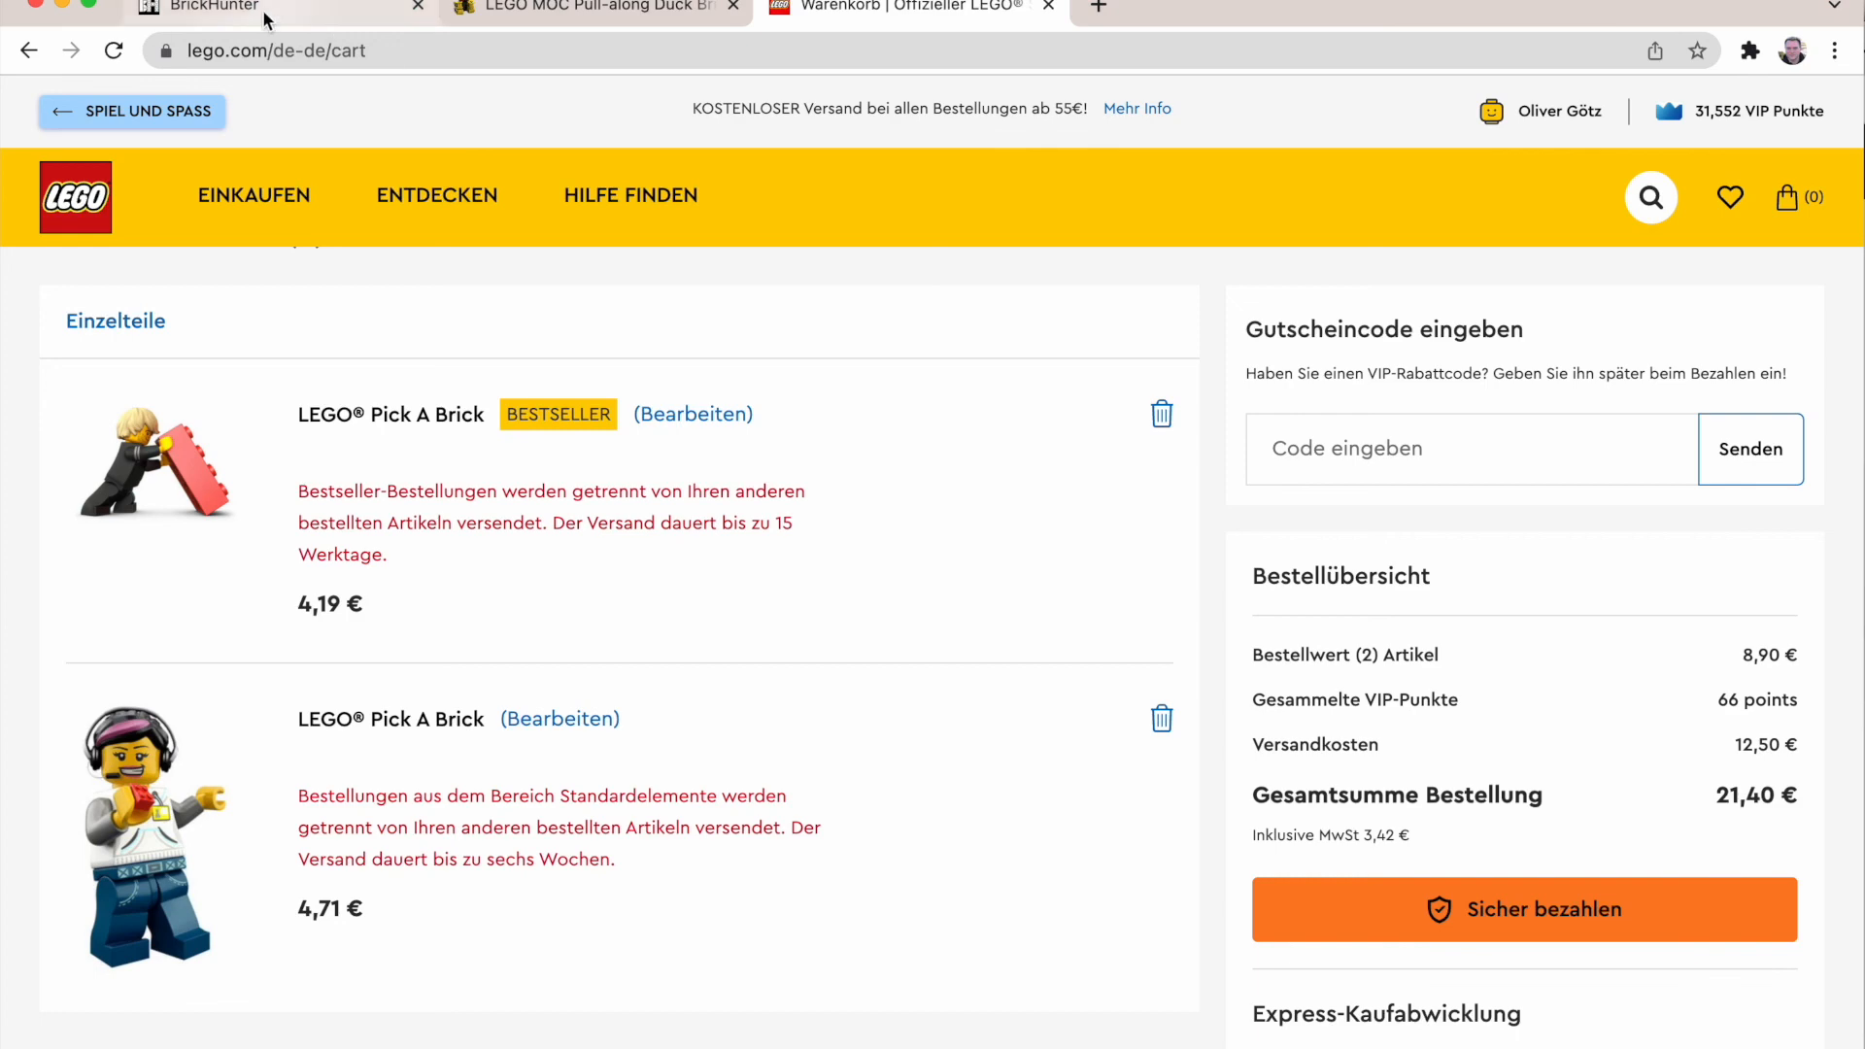
Step: Scroll through the BrickHunter cart and reopen the ducky parts list with 38 Pick a Brick parts
left_click(214, 8)
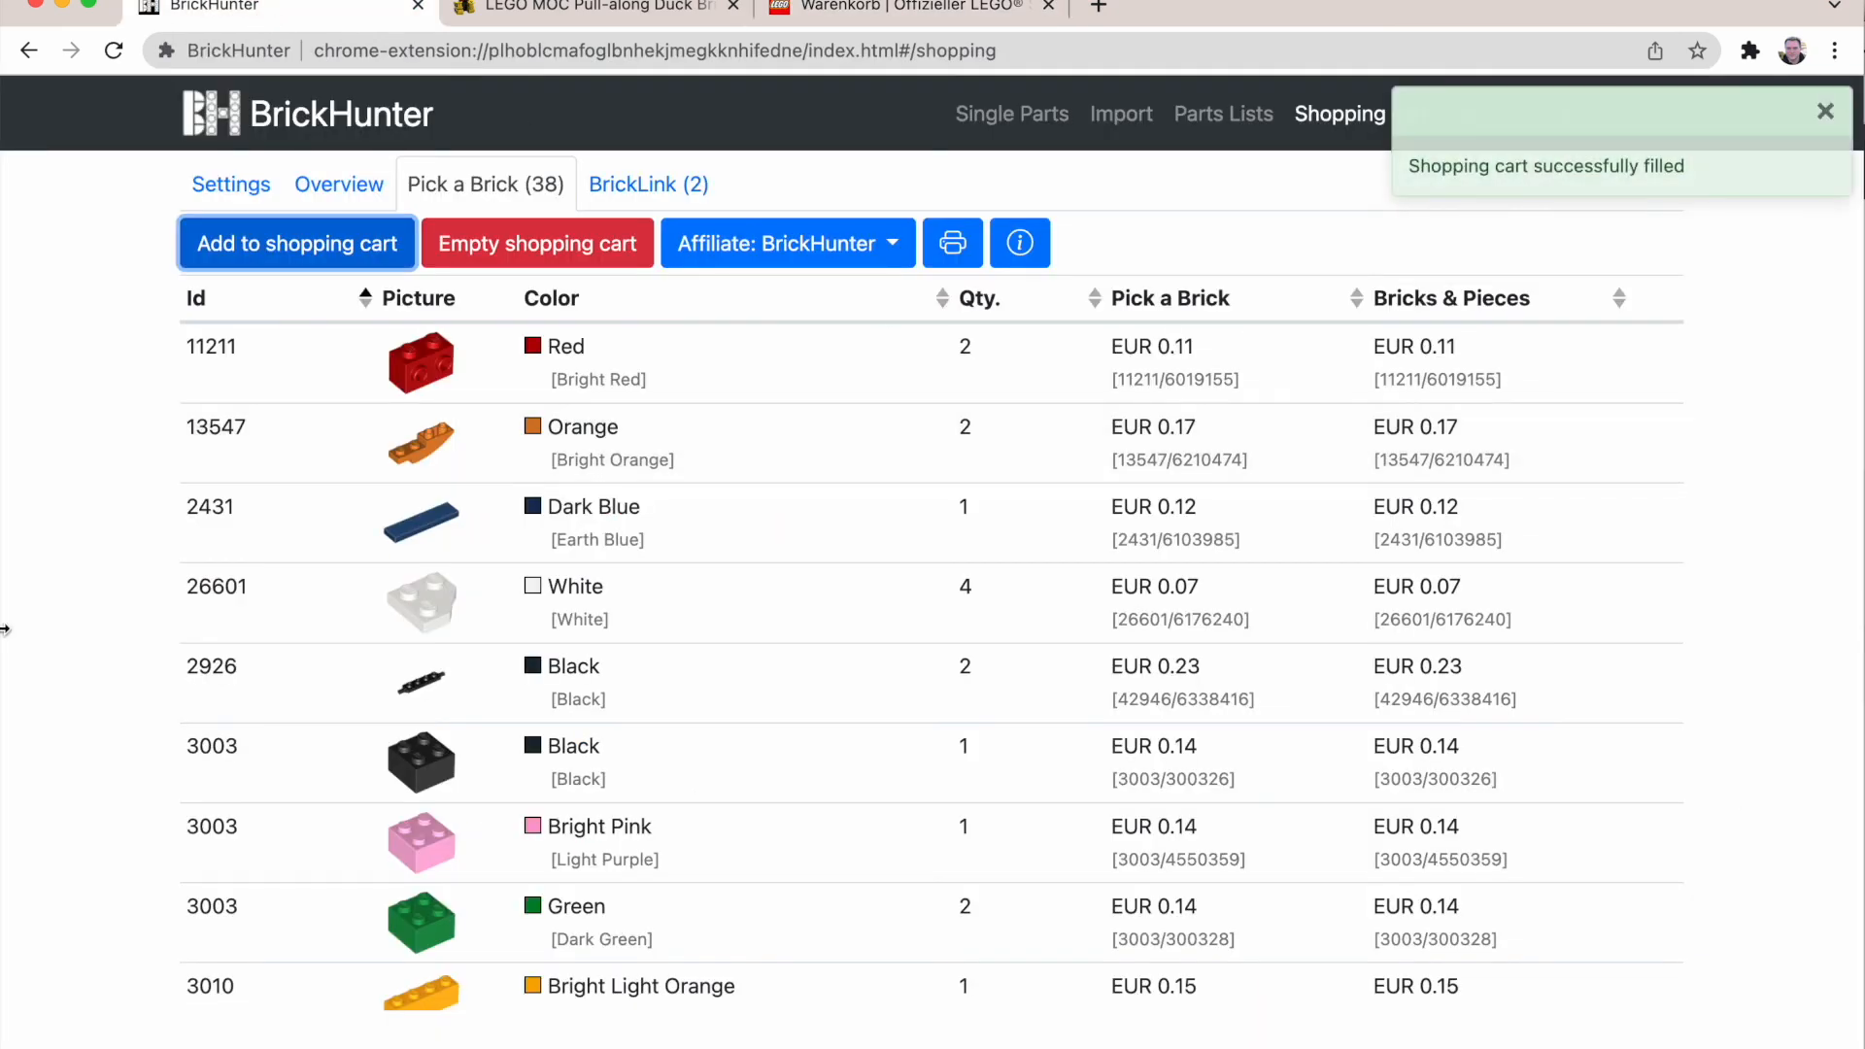
mouse_move(150, 644)
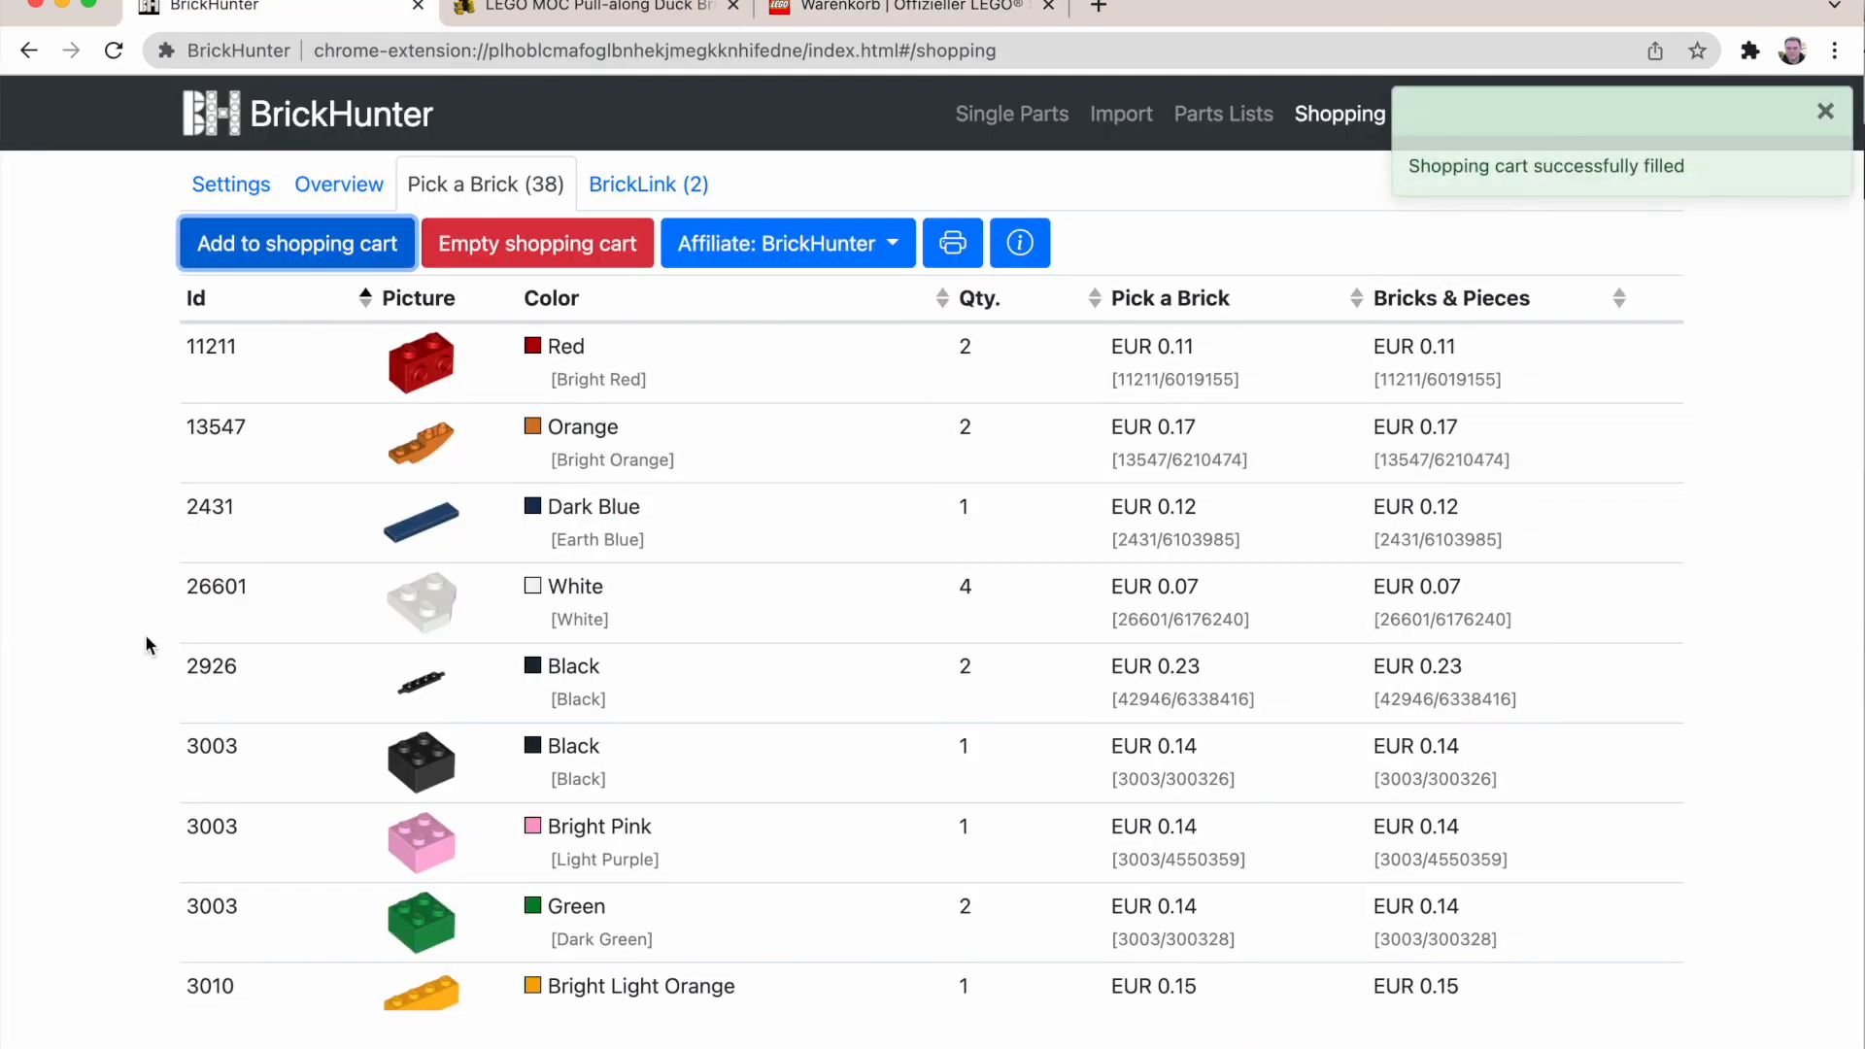
left_click(1823, 111)
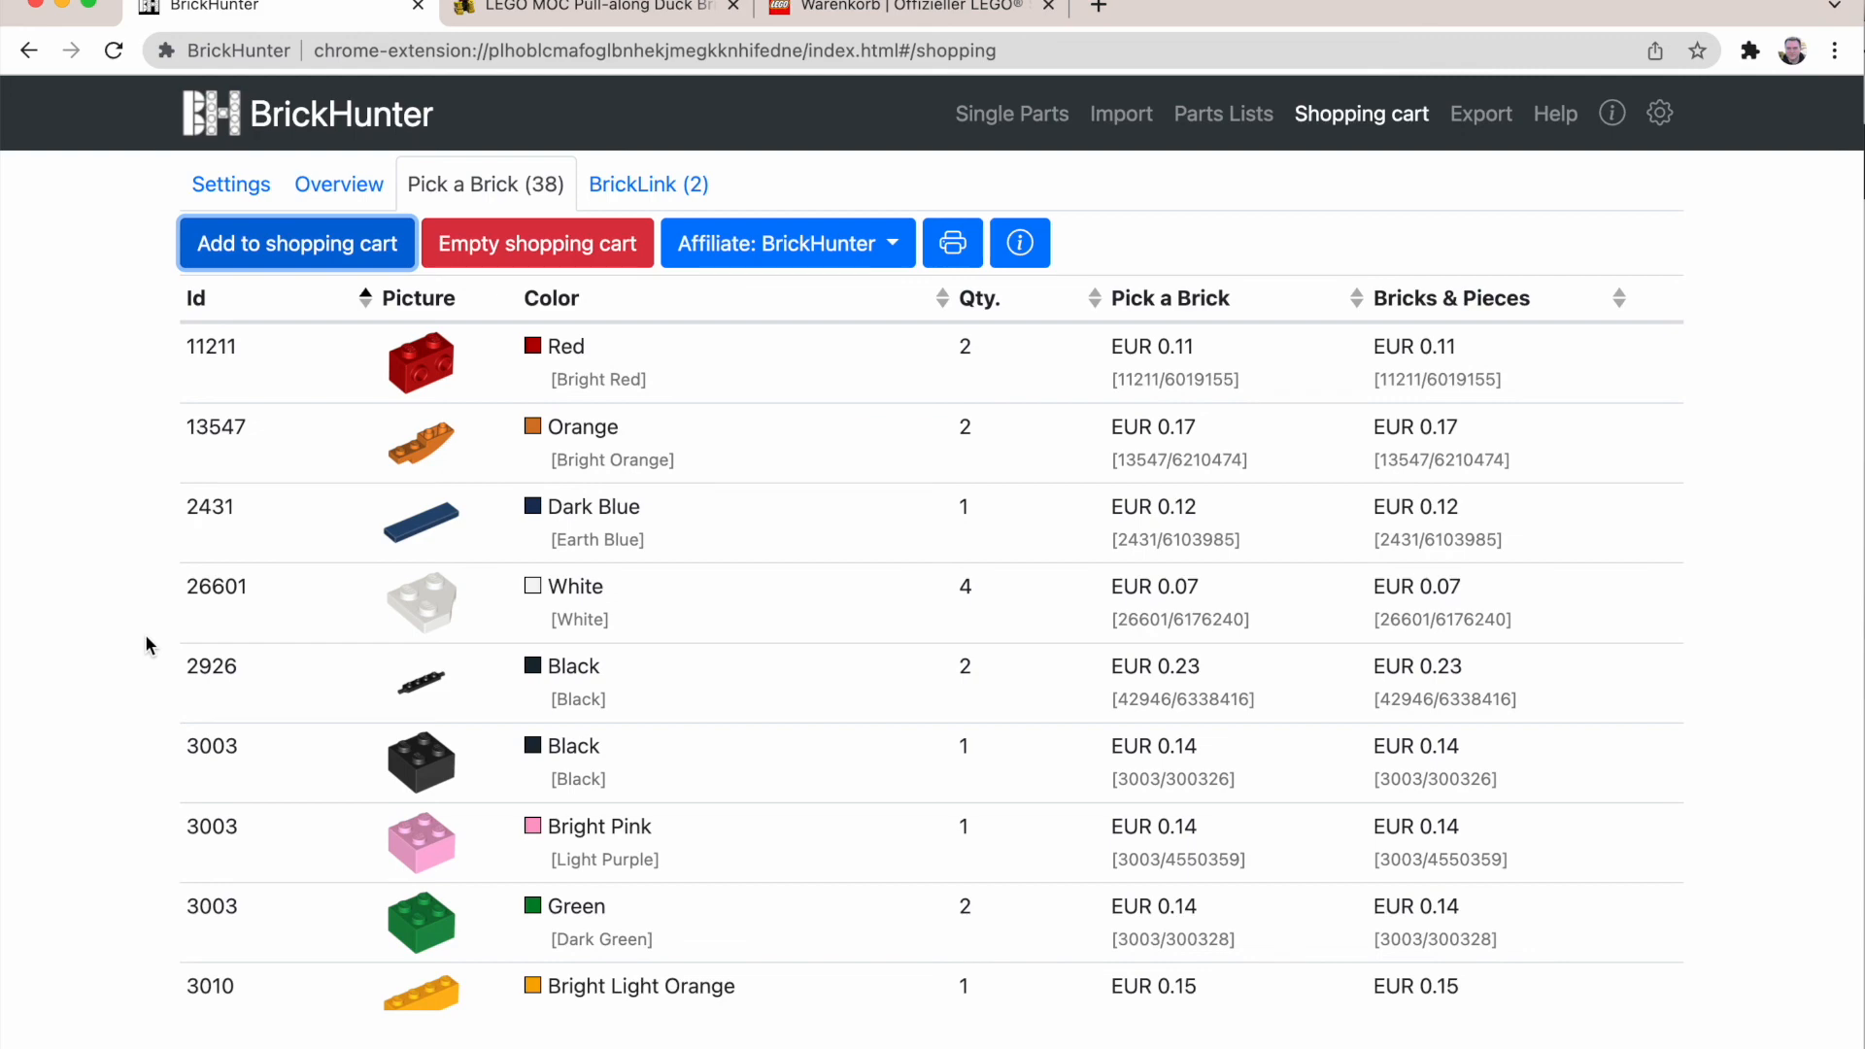
scroll("down", 3)
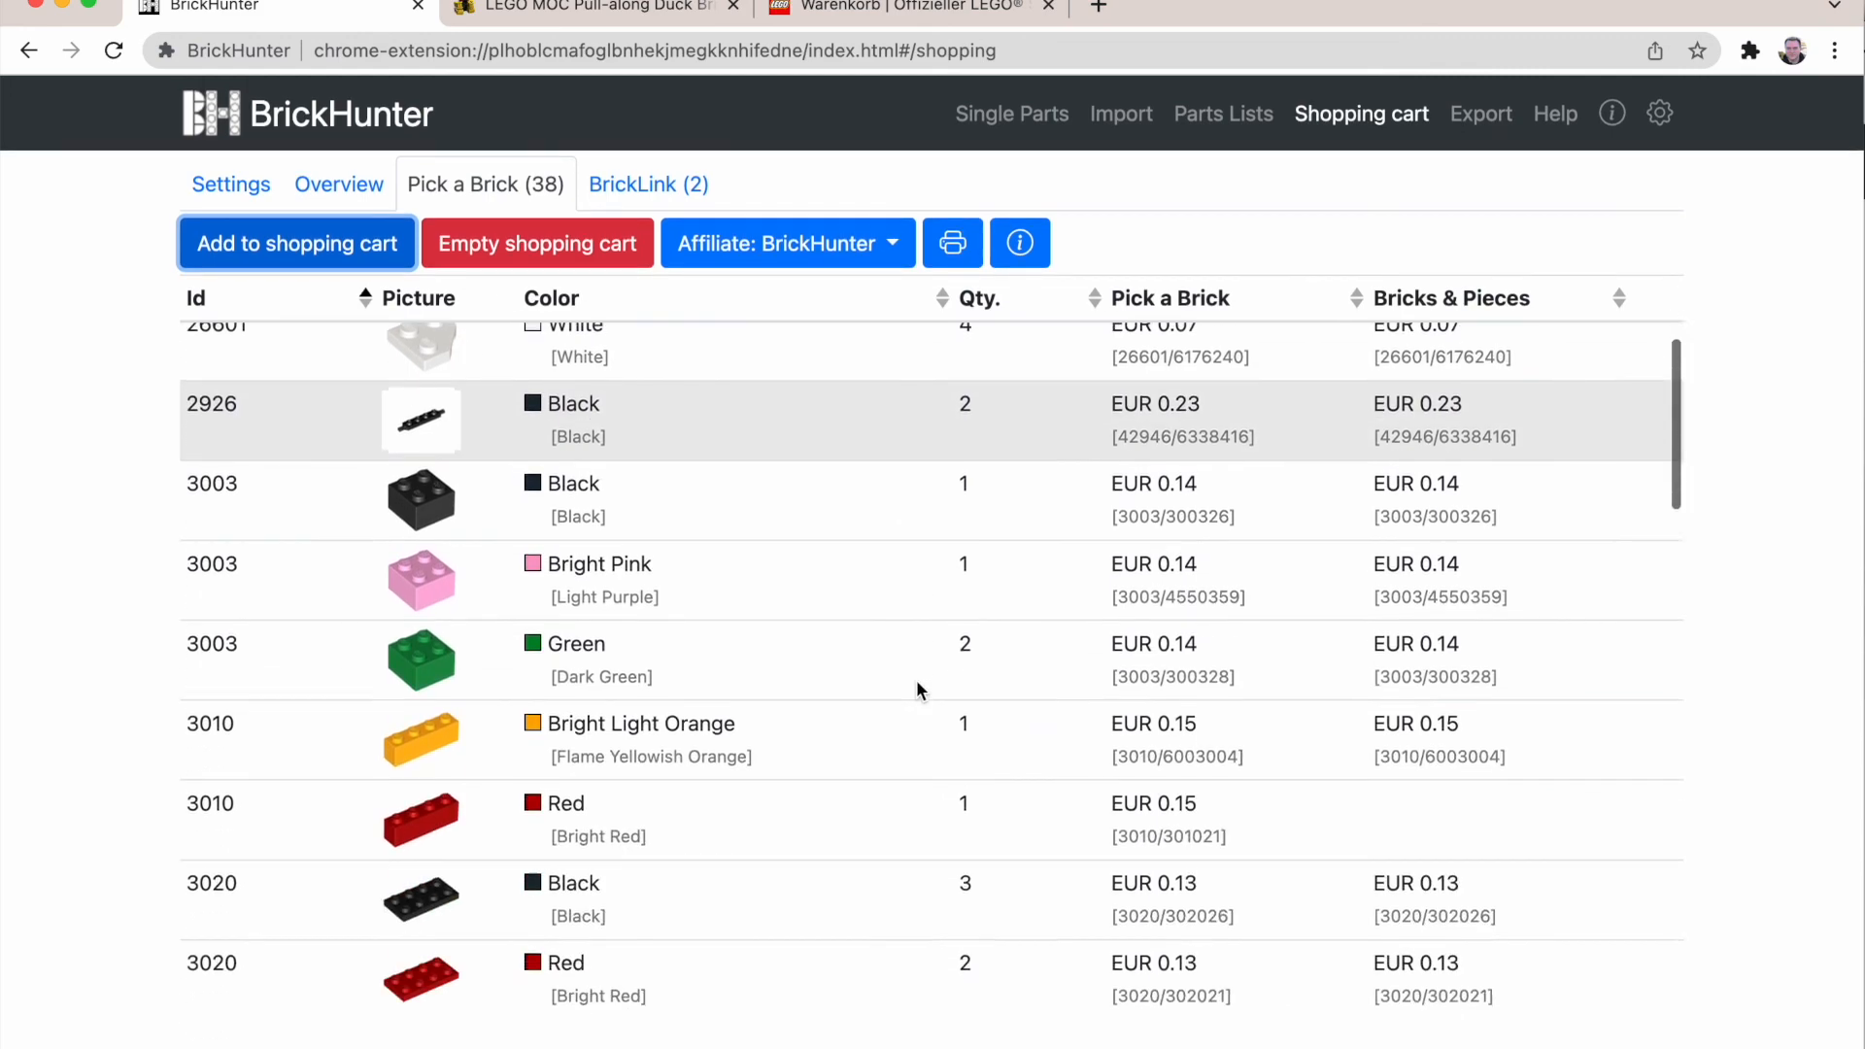
scroll("down", 3)
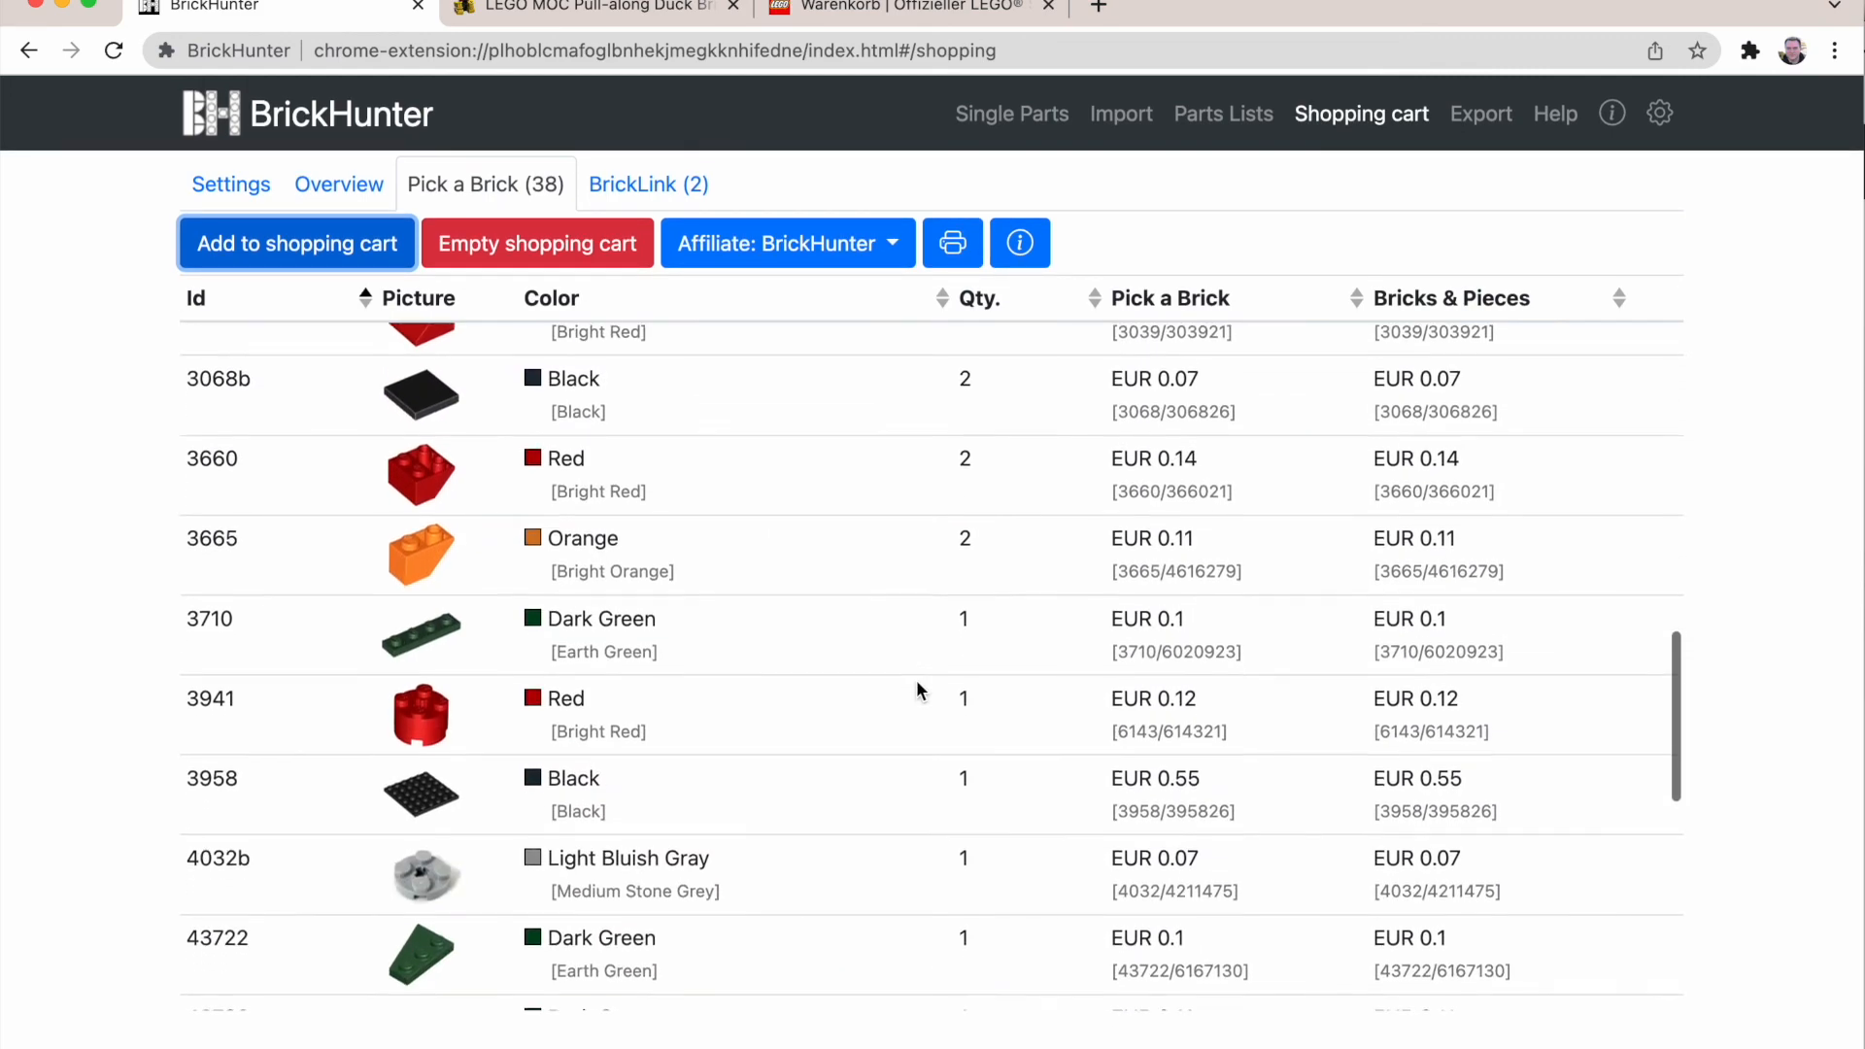
scroll("down", 3)
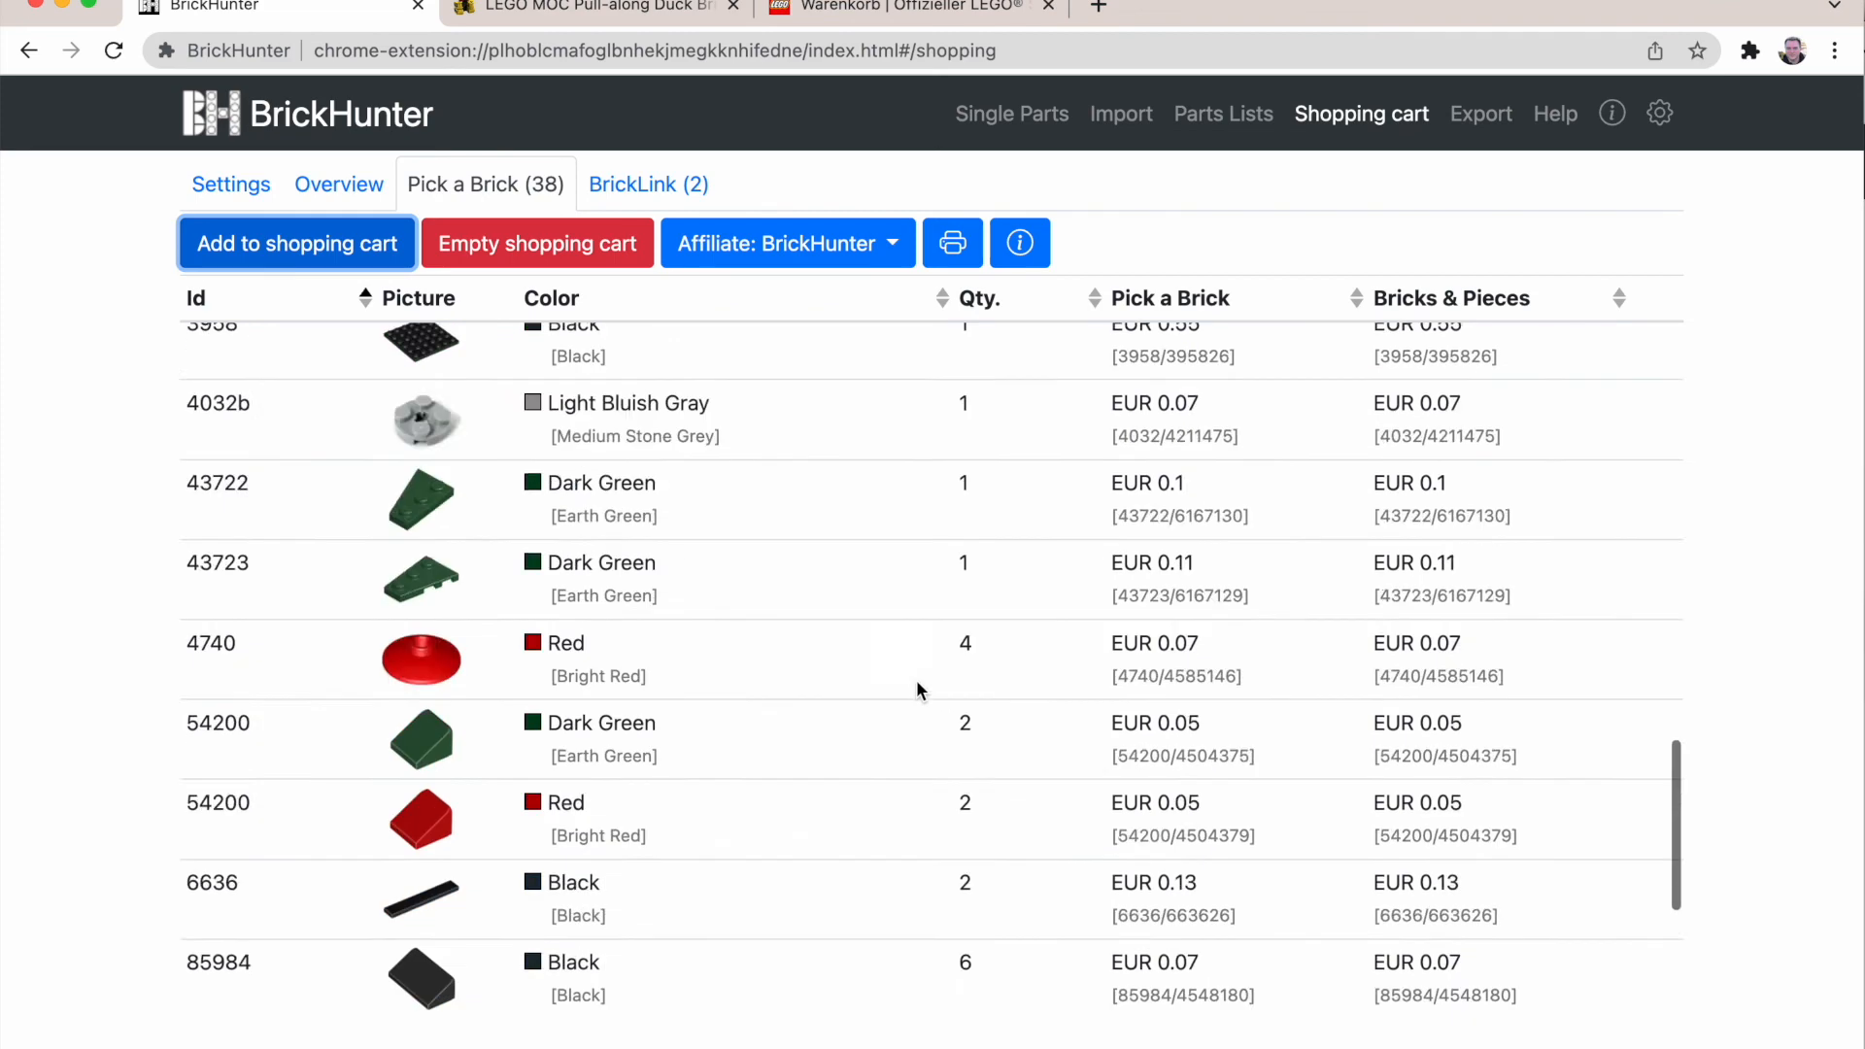
left_click(1221, 112)
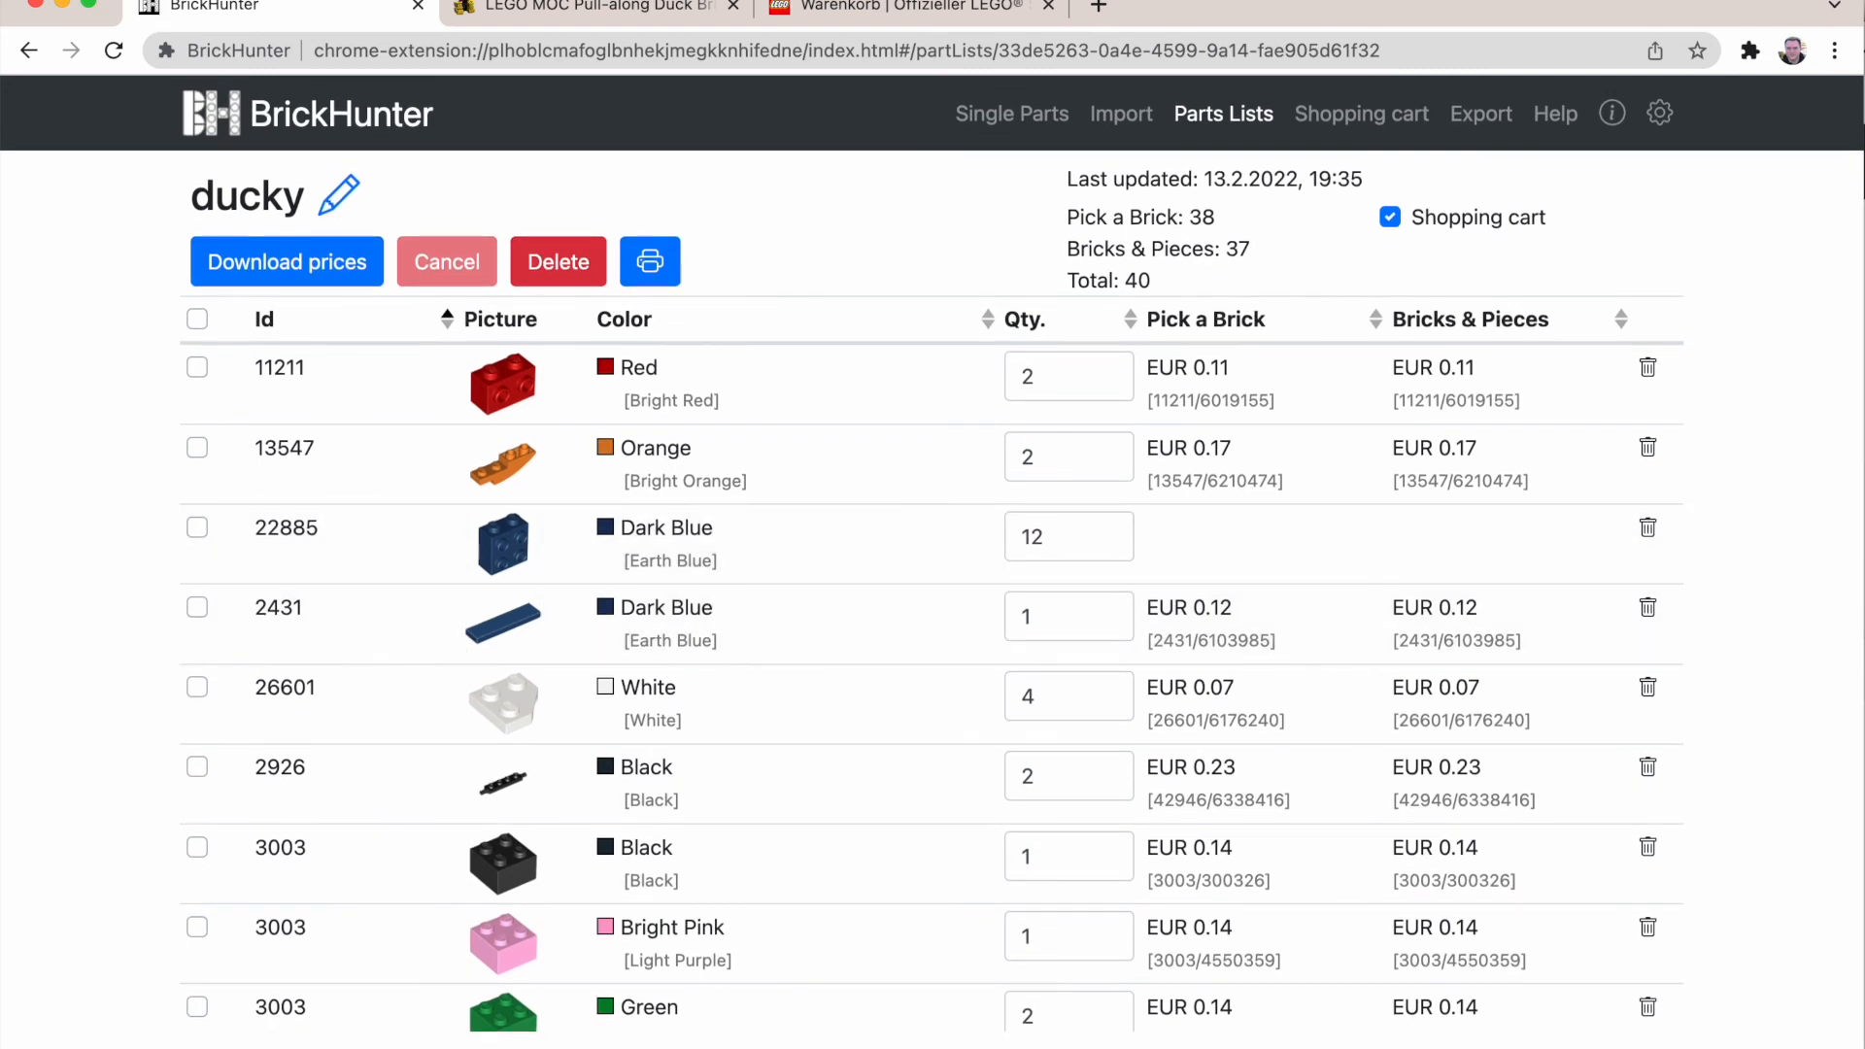
mouse_move(1771, 289)
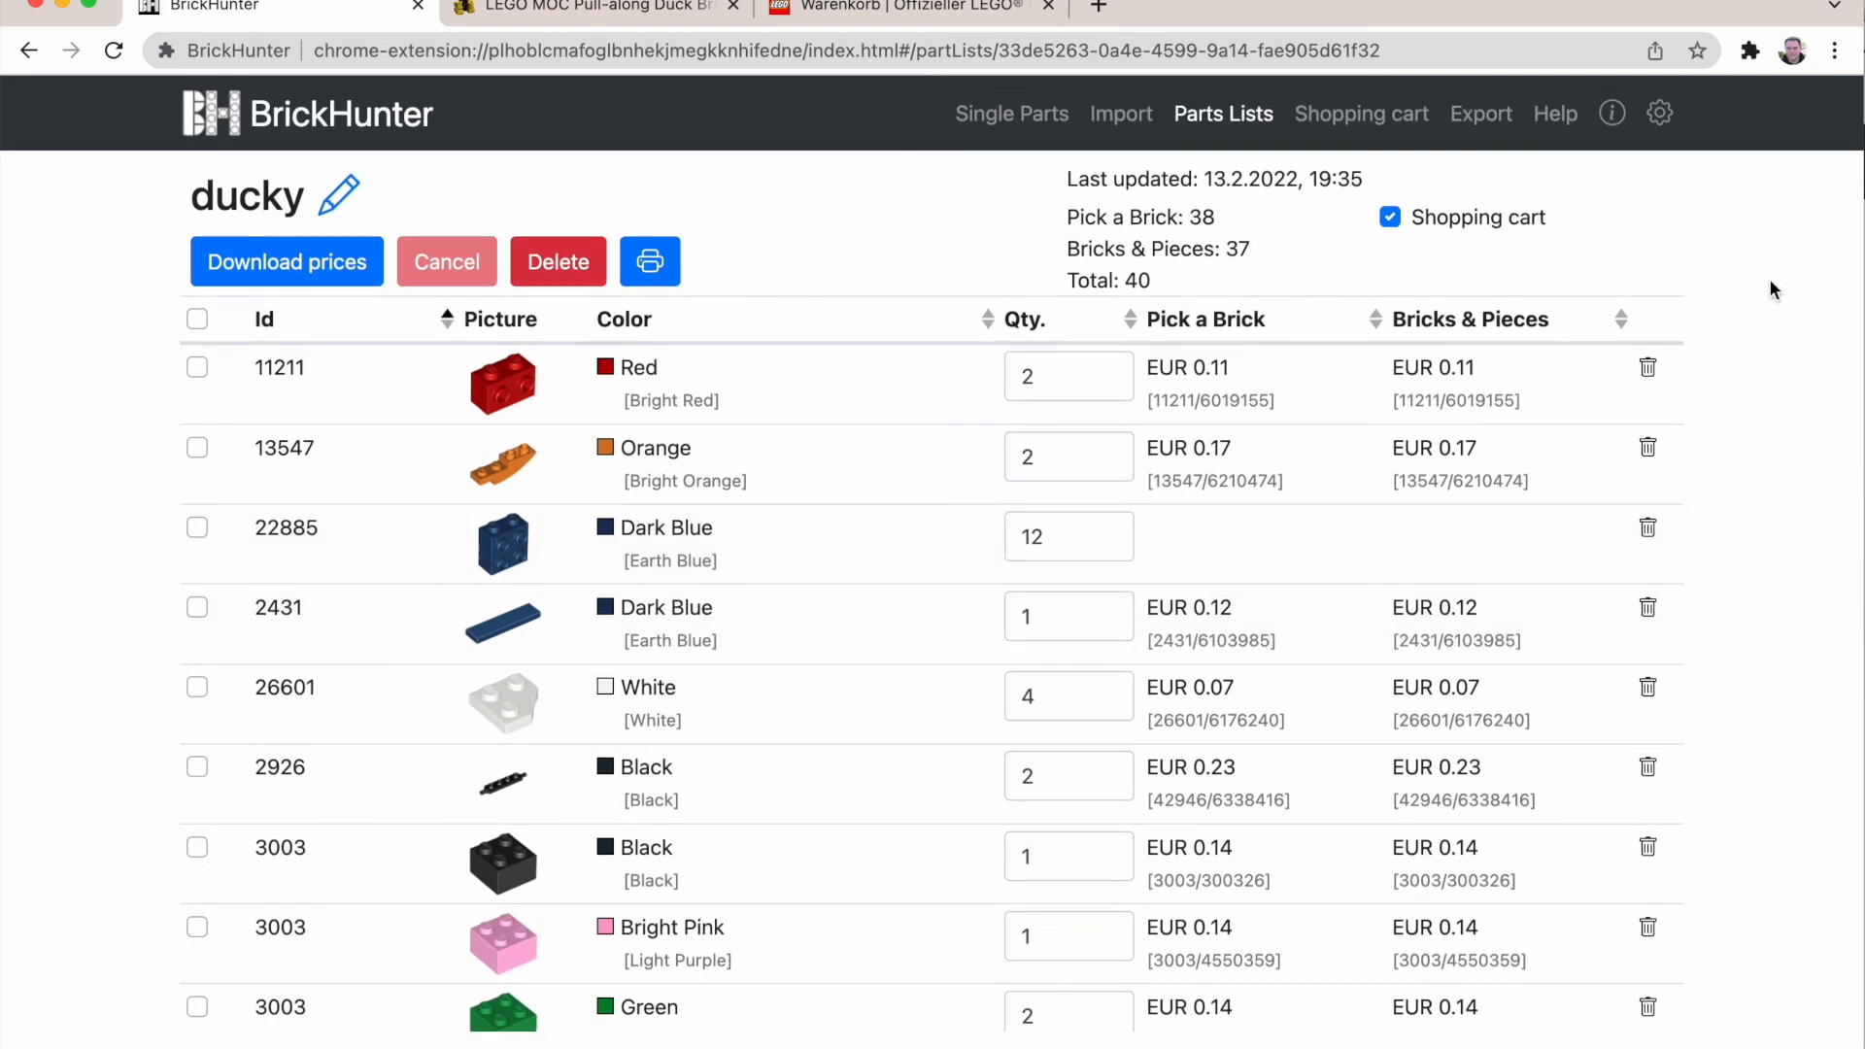